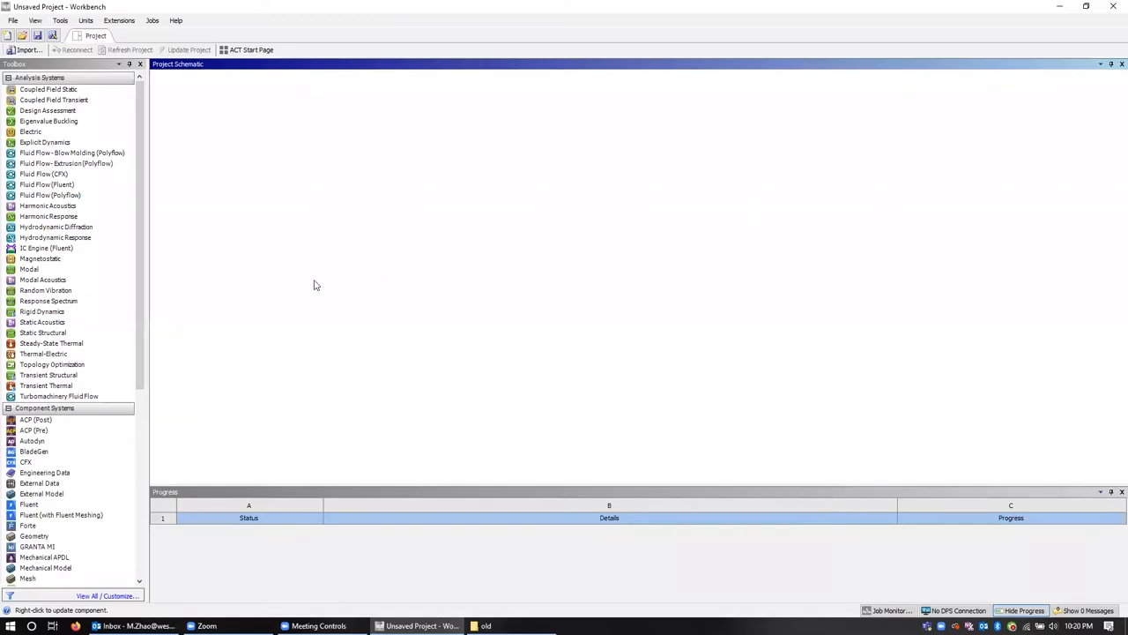
{"action": "mouse_move", "coordinate": [172, 254]}
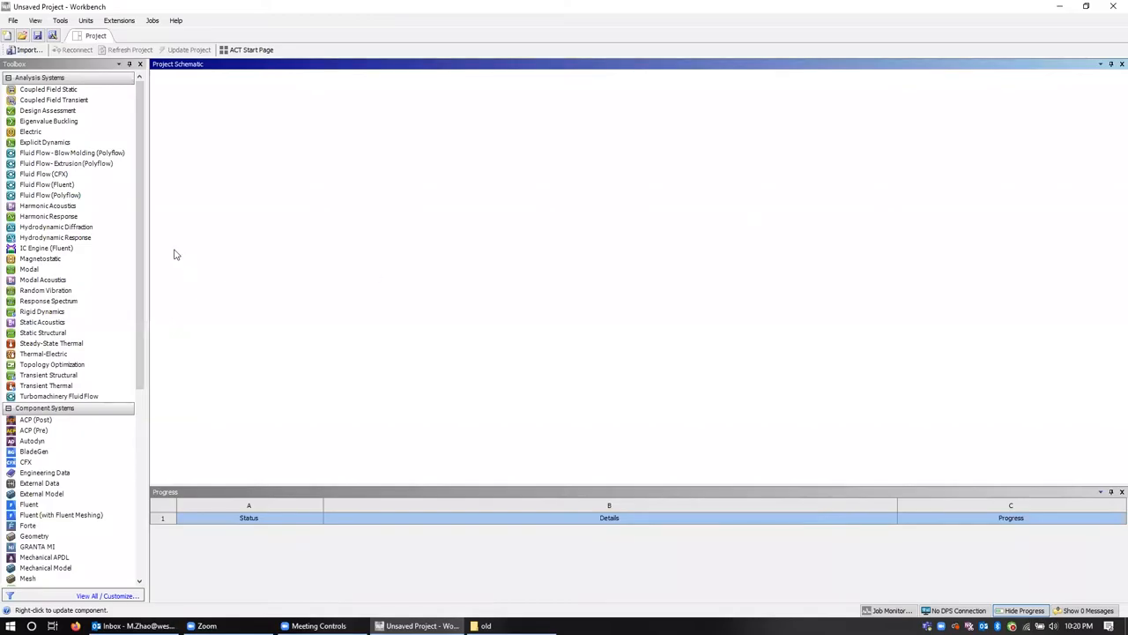
{"action": "mouse_move", "coordinate": [69, 185]}
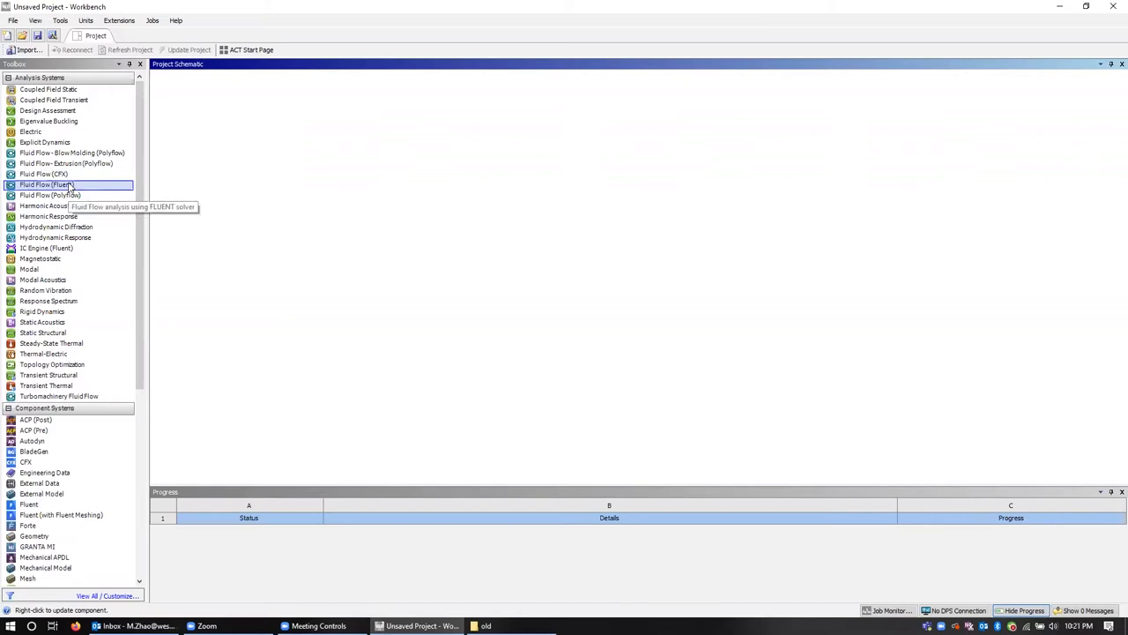
- Add a Fluid Flow (Fluent) system and import wind turbine design.scdoc as its geometry
{"action": "double_click", "coordinate": [44, 185]}
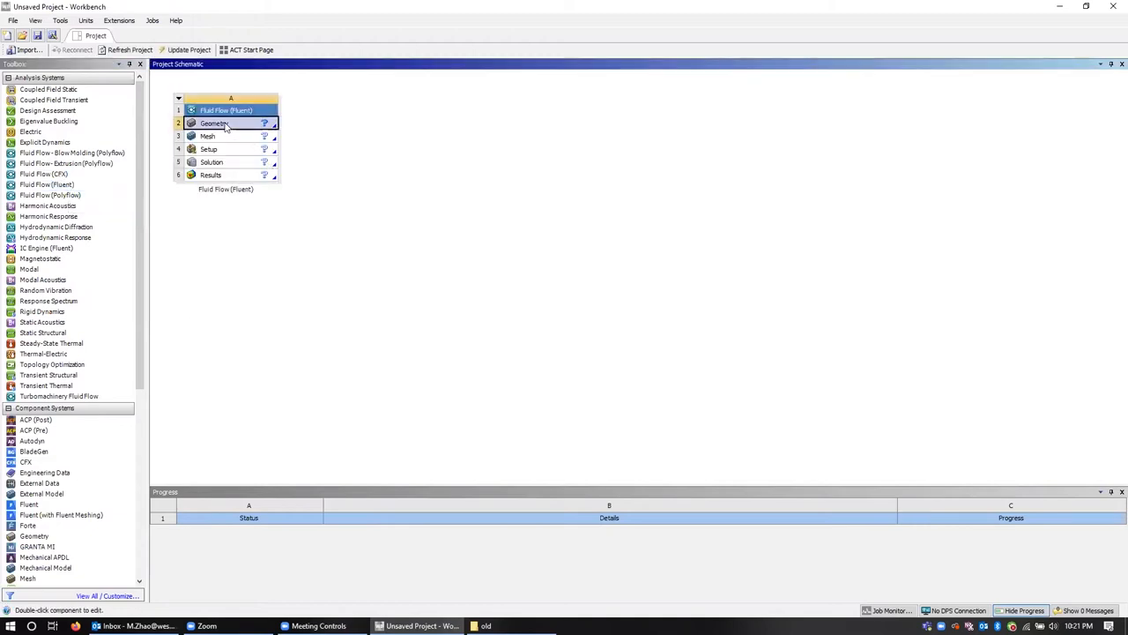
{"action": "right_click", "coordinate": [215, 123]}
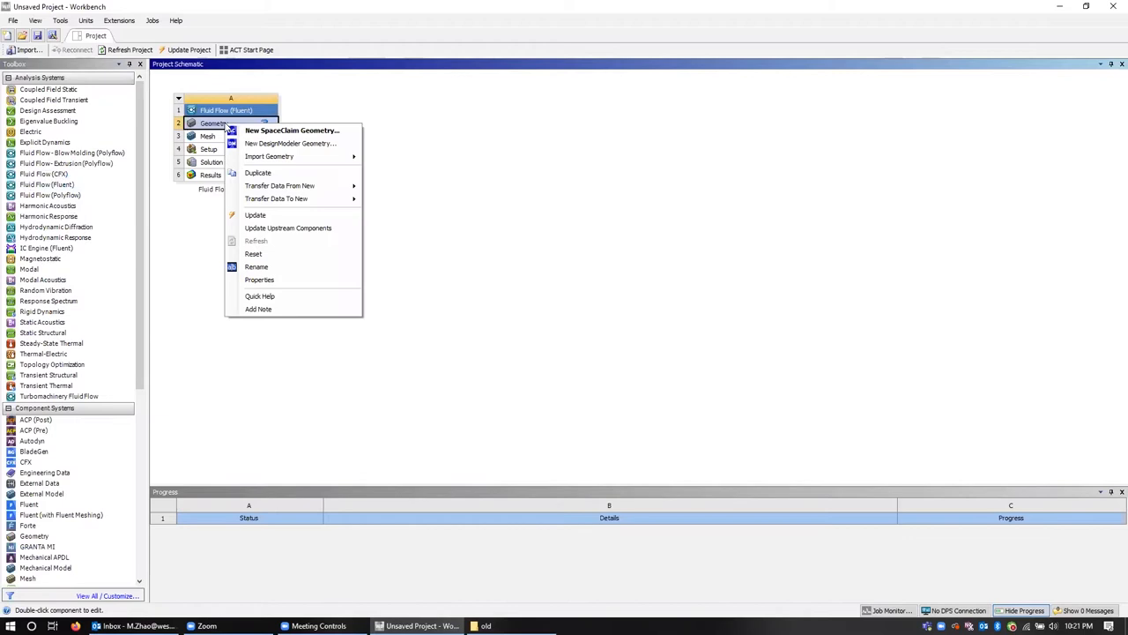
{"action": "mouse_move", "coordinate": [268, 155]}
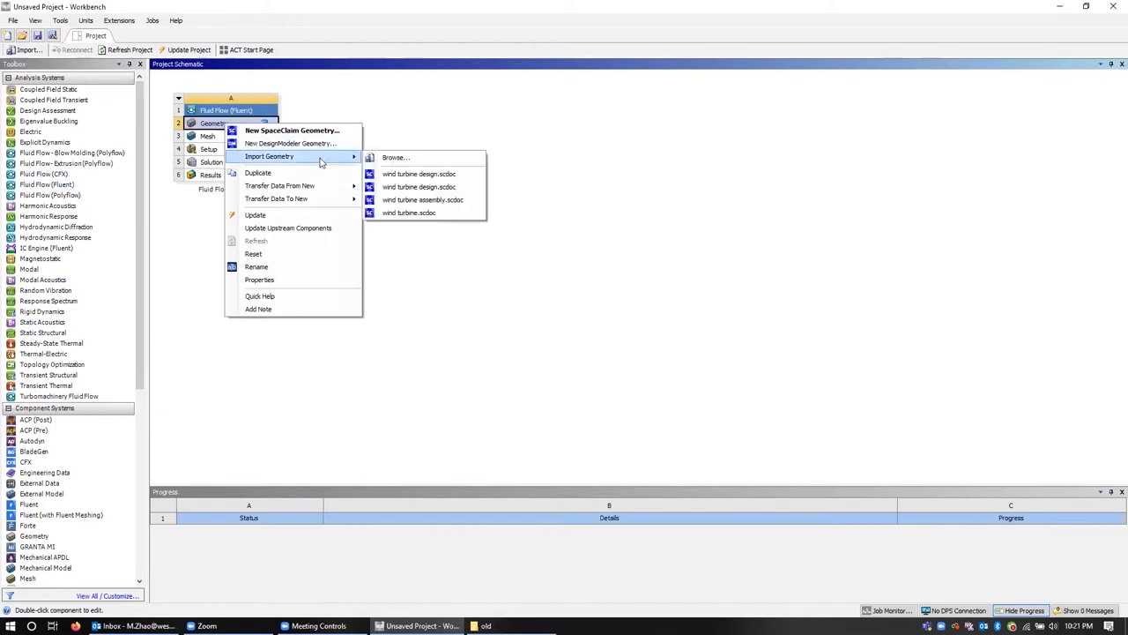
{"action": "mouse_move", "coordinate": [419, 157]}
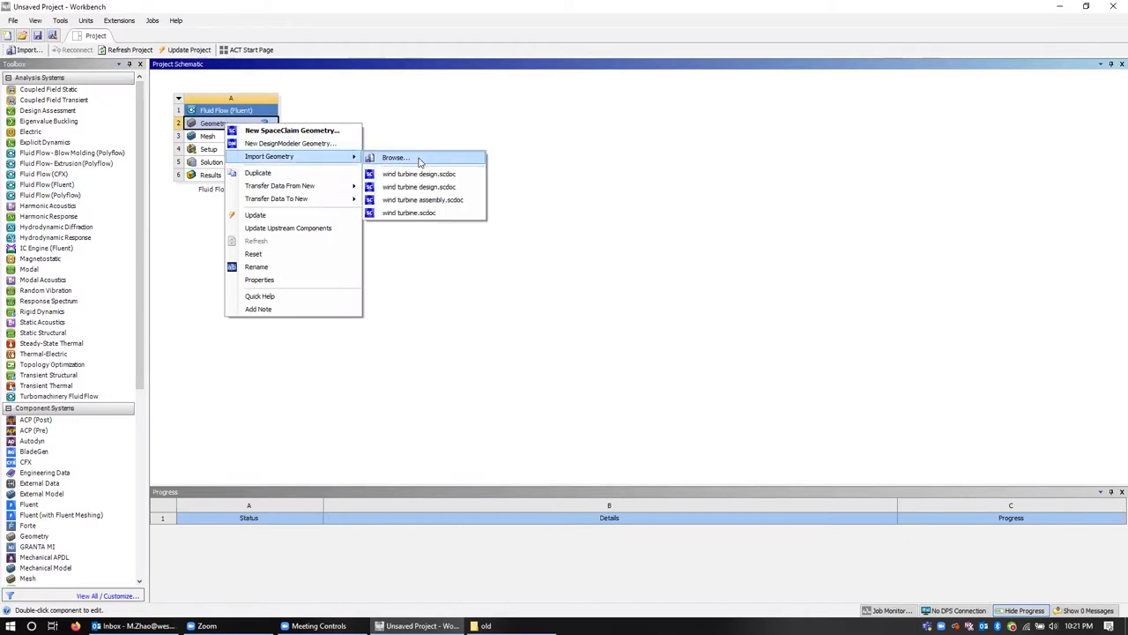
{"action": "left_click", "coordinate": [394, 157]}
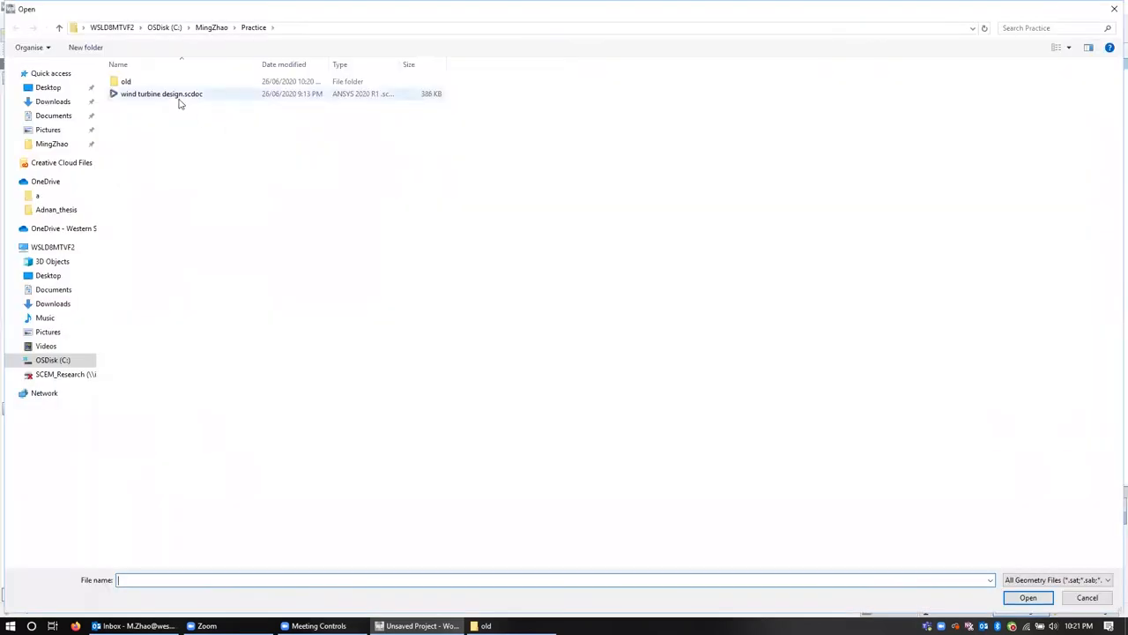
{"action": "left_click", "coordinate": [162, 93]}
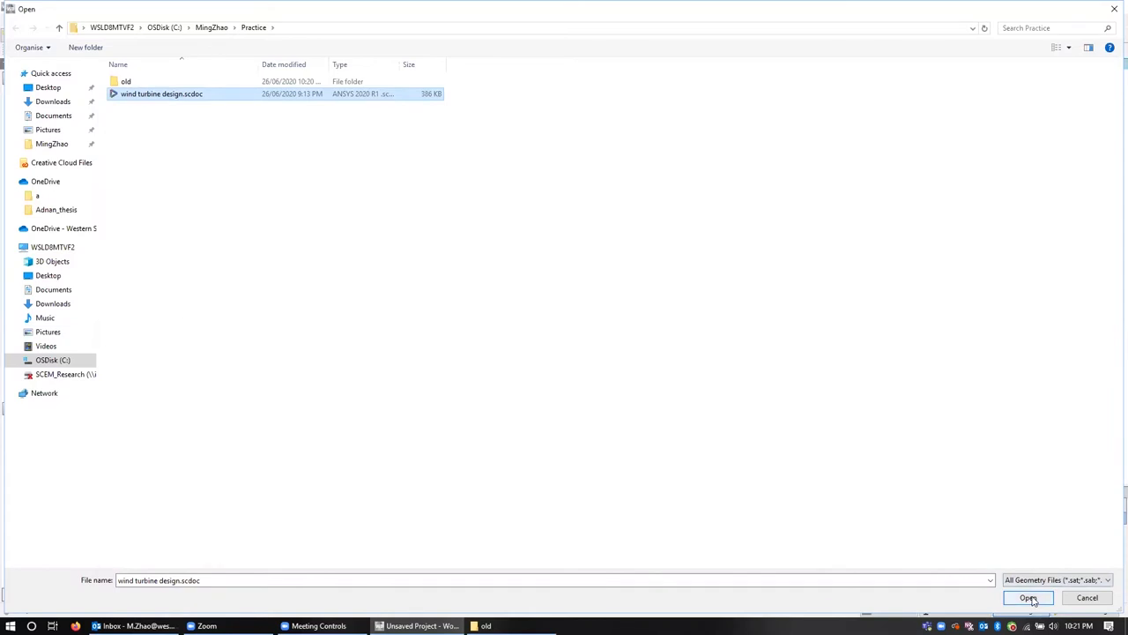
{"action": "left_click", "coordinate": [1029, 598]}
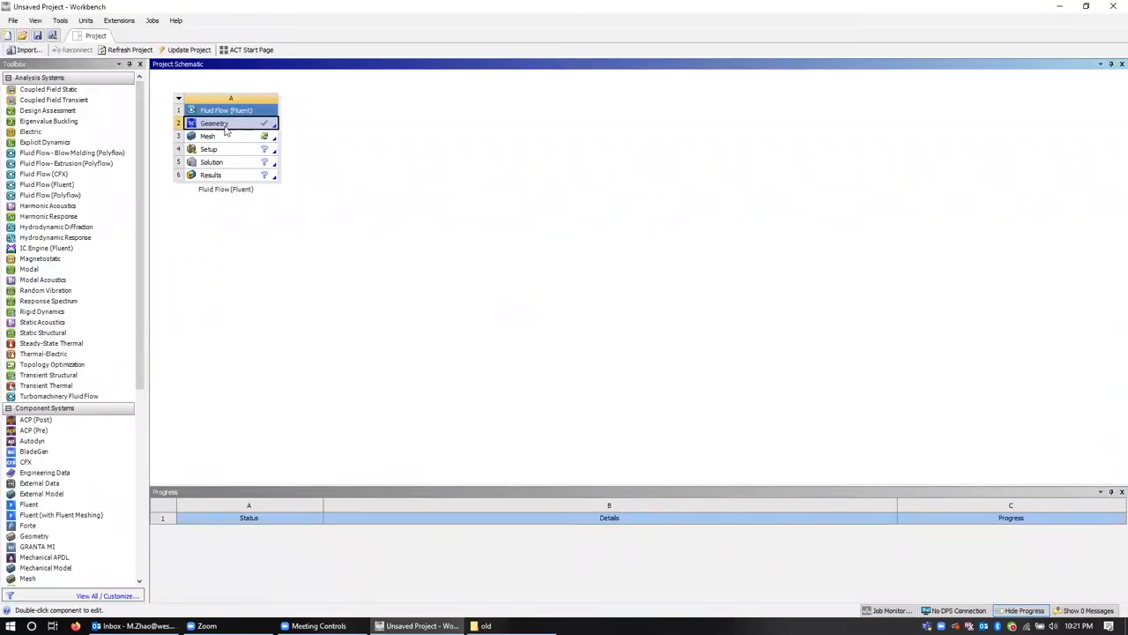
- Launch SpaceClaim from Geometry, decline the recovered version and inspect the three-blade rotor
{"action": "double_click", "coordinate": [215, 124]}
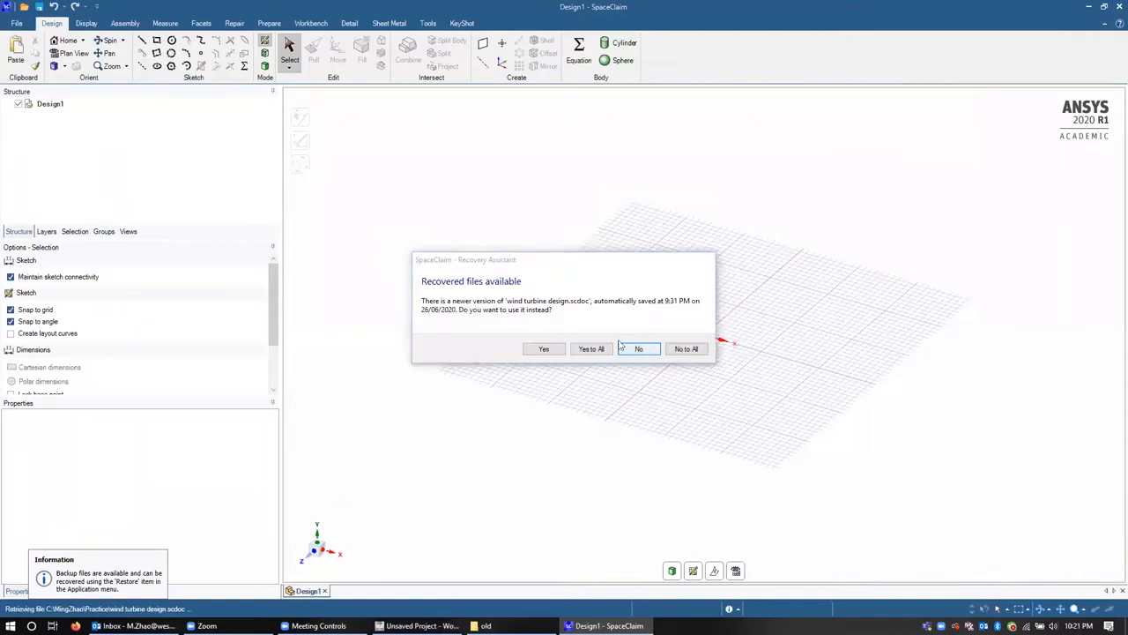
{"action": "left_click", "coordinate": [638, 349]}
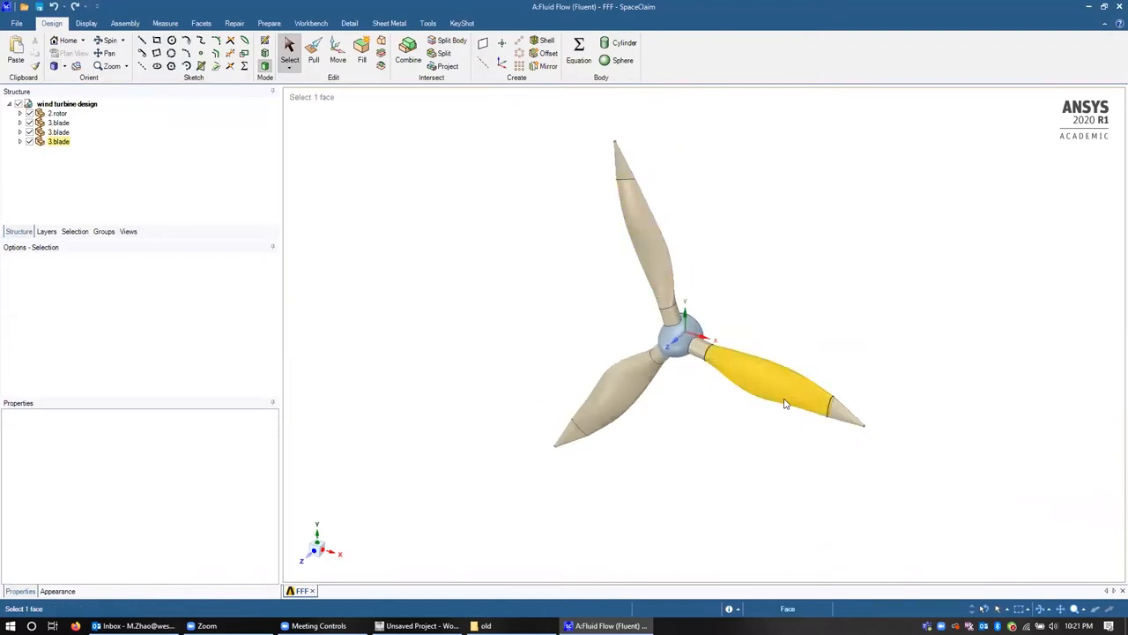
{"action": "left_click", "coordinate": [614, 409]}
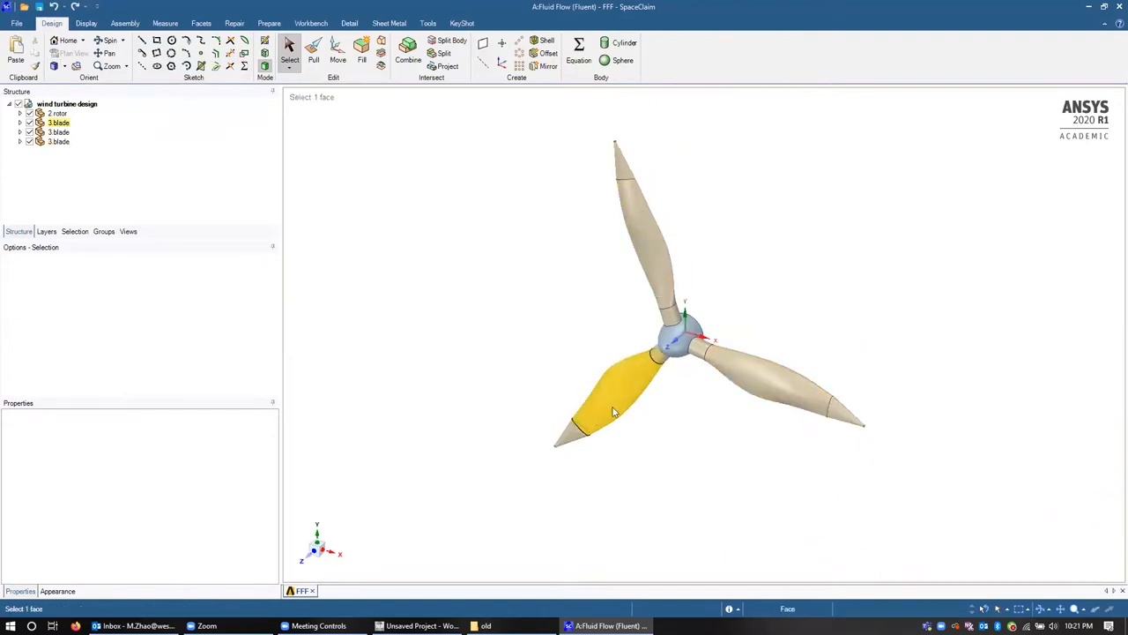
{"action": "left_click", "coordinate": [843, 419]}
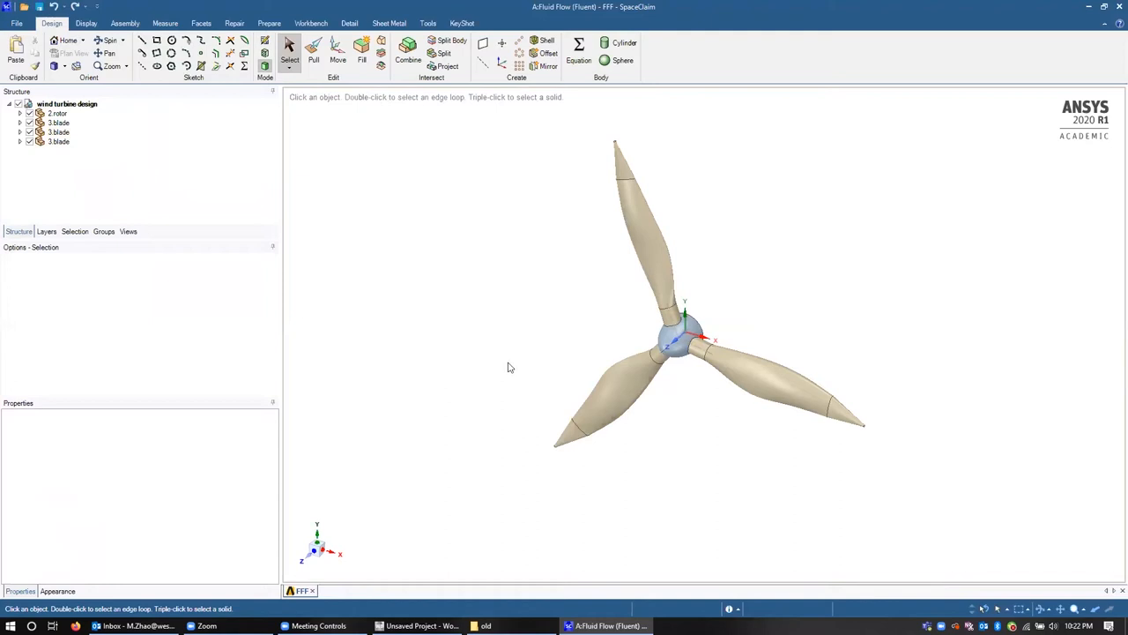
- Sketch a circle centred on the hub in plan view, entering a 5mm dimension, to form a flat surface
{"action": "left_click", "coordinate": [602, 396]}
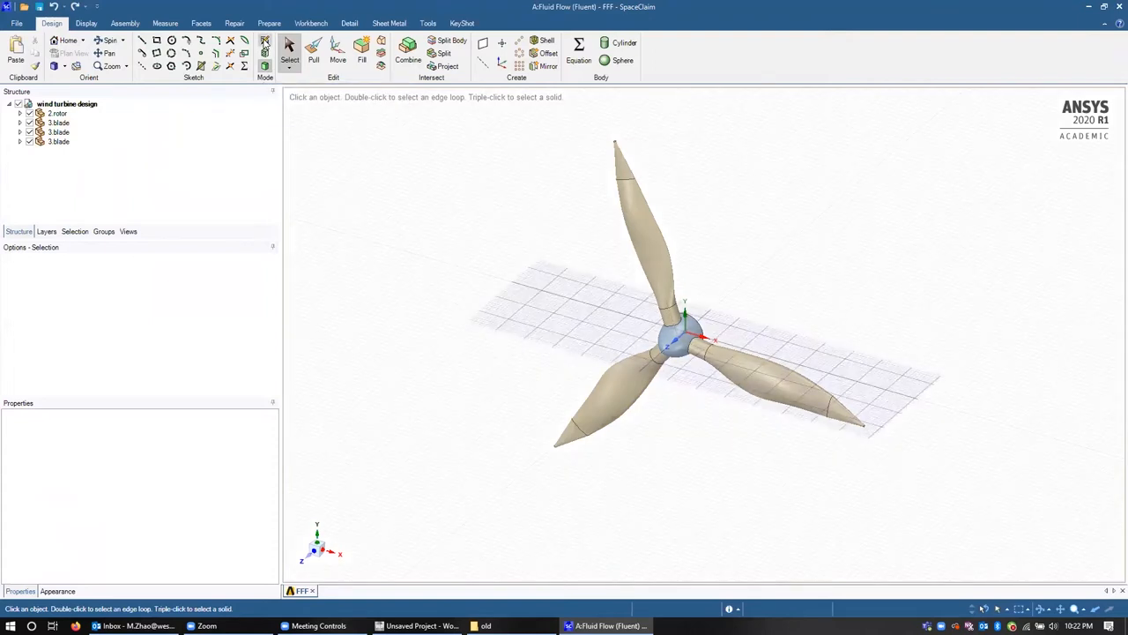
{"action": "mouse_move", "coordinate": [585, 432]}
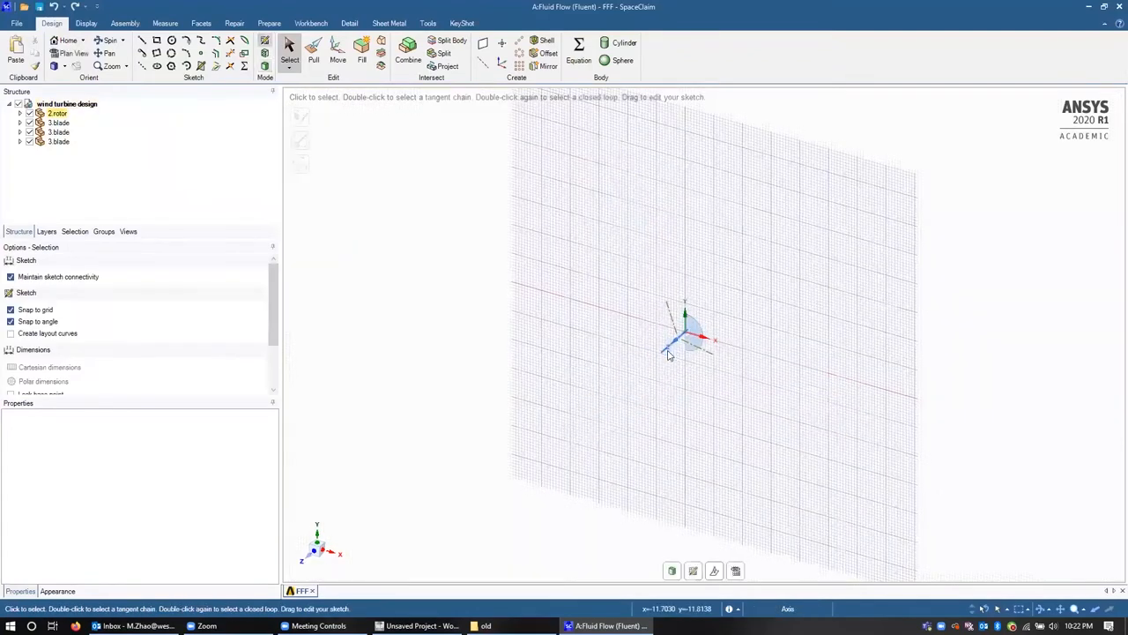
{"action": "left_click", "coordinate": [67, 102]}
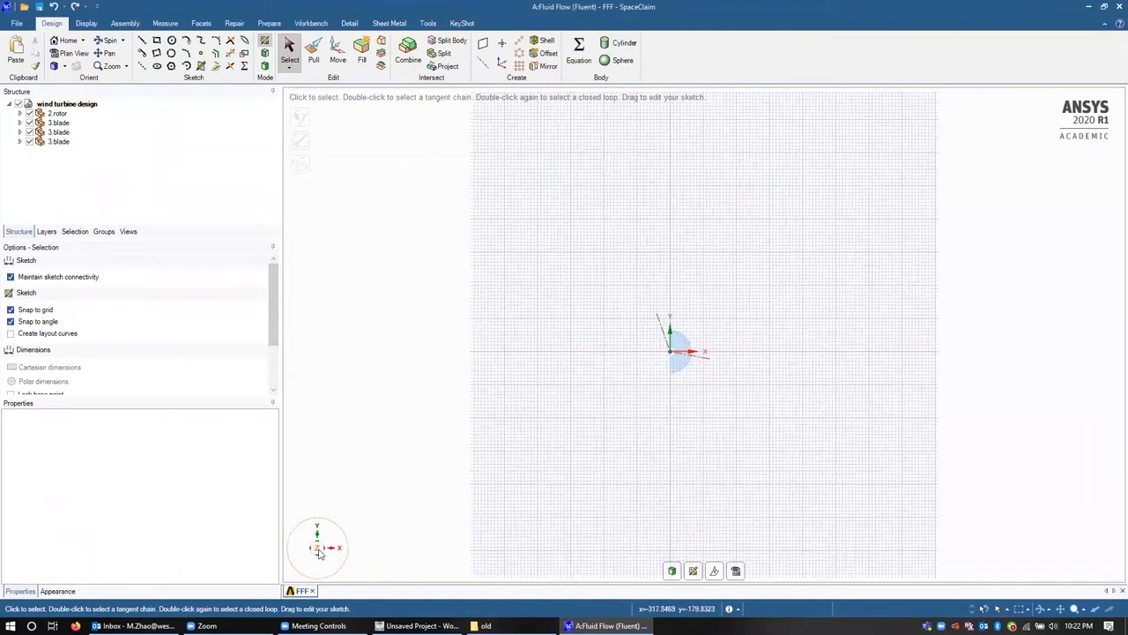
{"action": "left_click", "coordinate": [67, 104]}
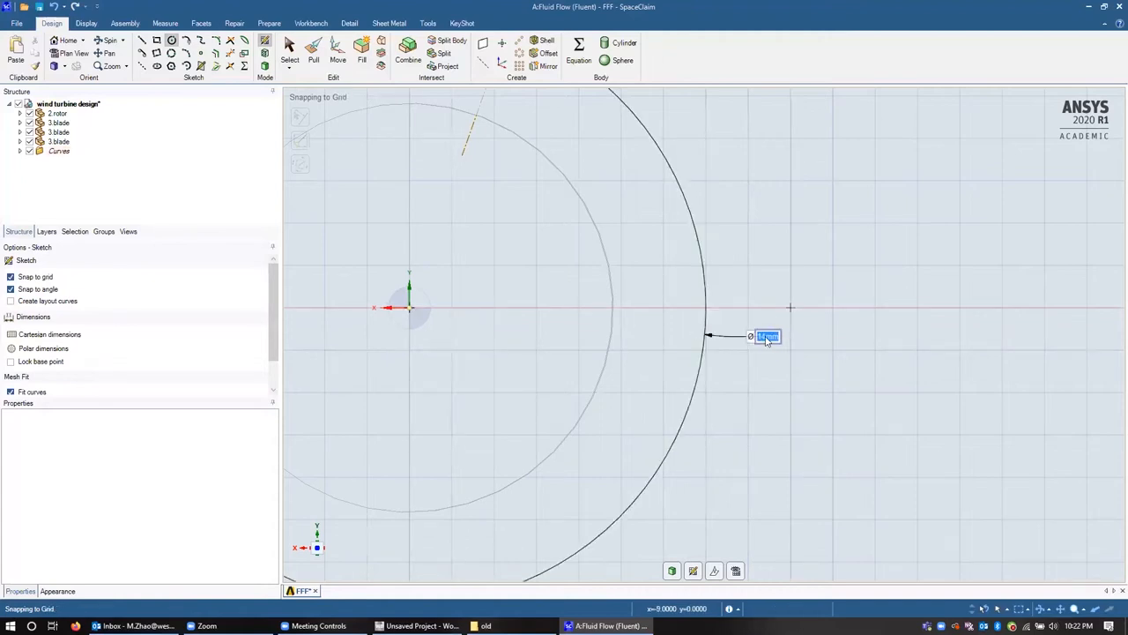
{"action": "type", "text": "5mm"}
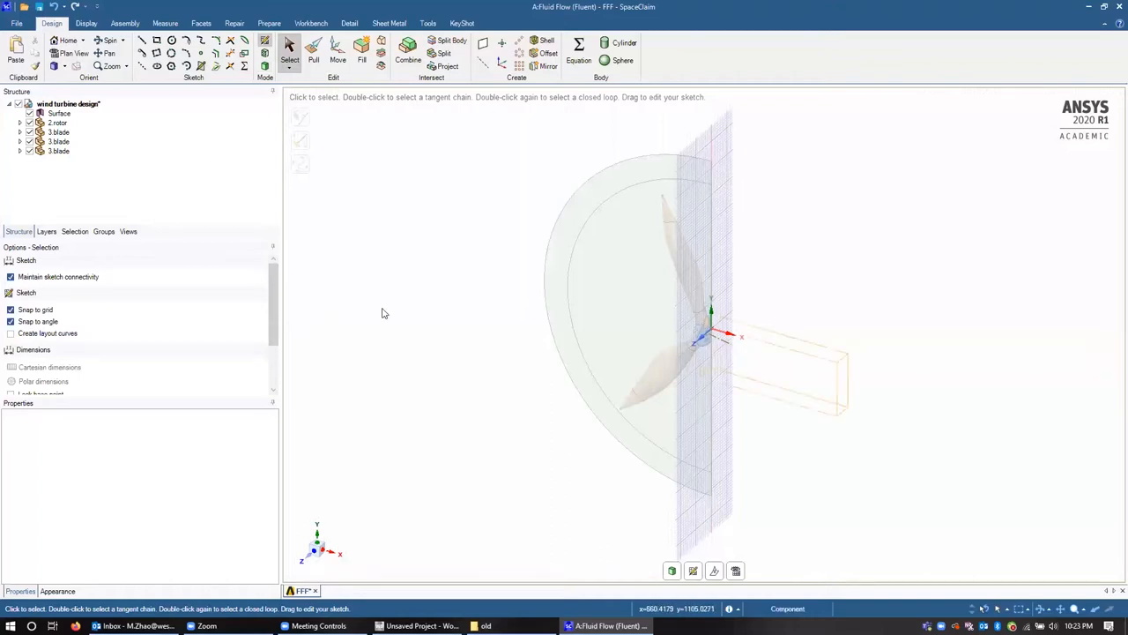
- Draw a 75 mm horizontal line along the rotor axis beside the hub and return to 3D
{"action": "left_click", "coordinate": [74, 53]}
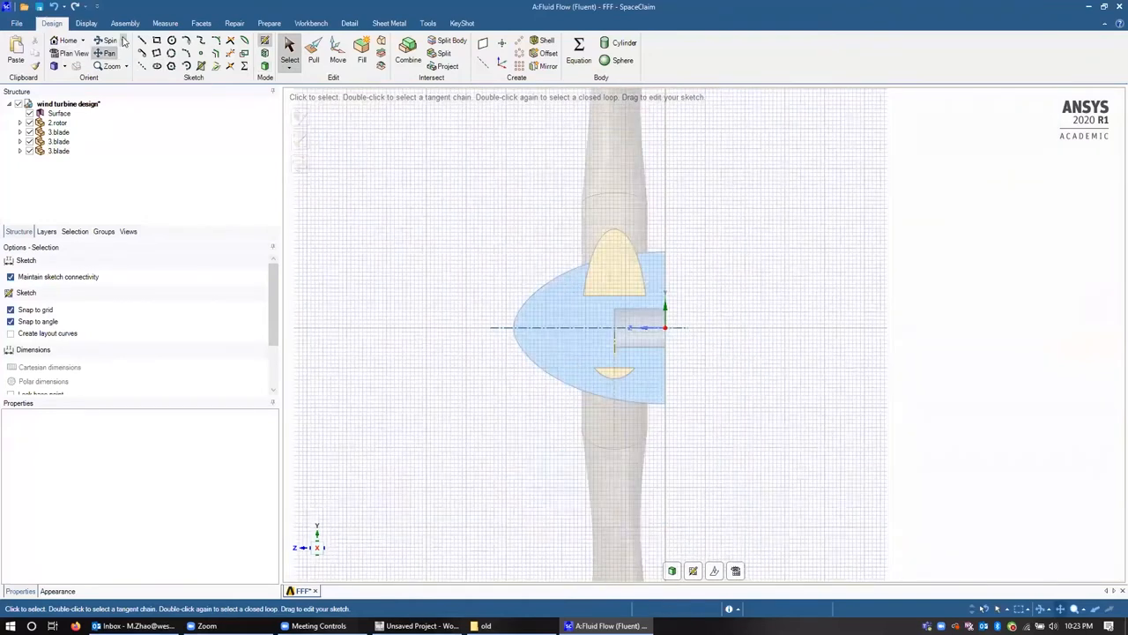
{"action": "left_click", "coordinate": [141, 41]}
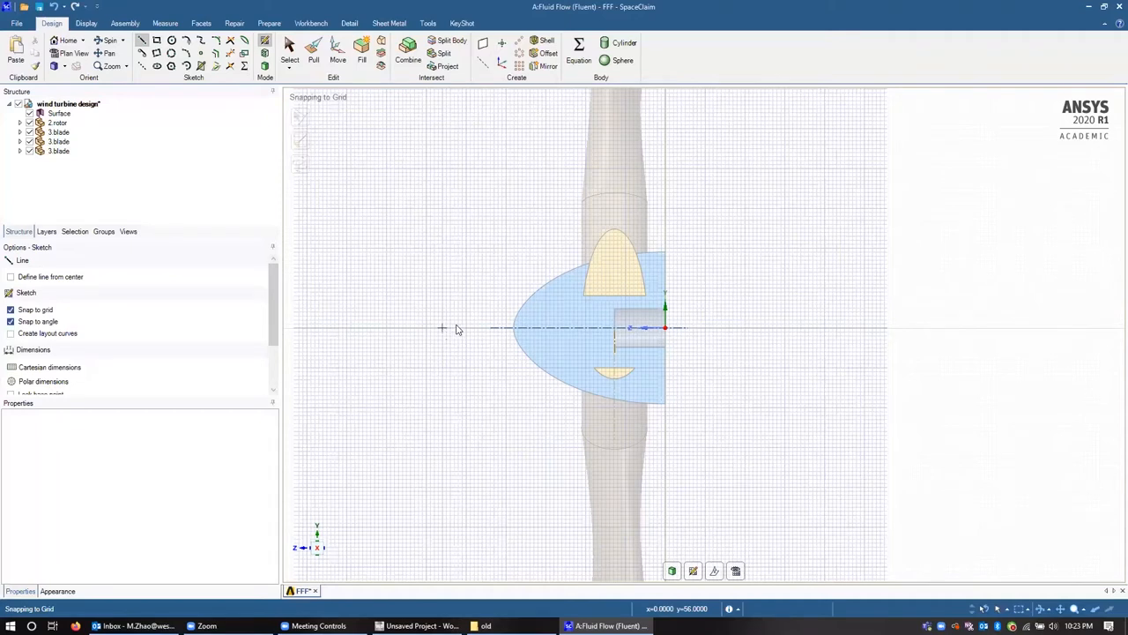
{"action": "left_click_drag", "start_coordinate": [442, 328], "coordinate": [695, 342]}
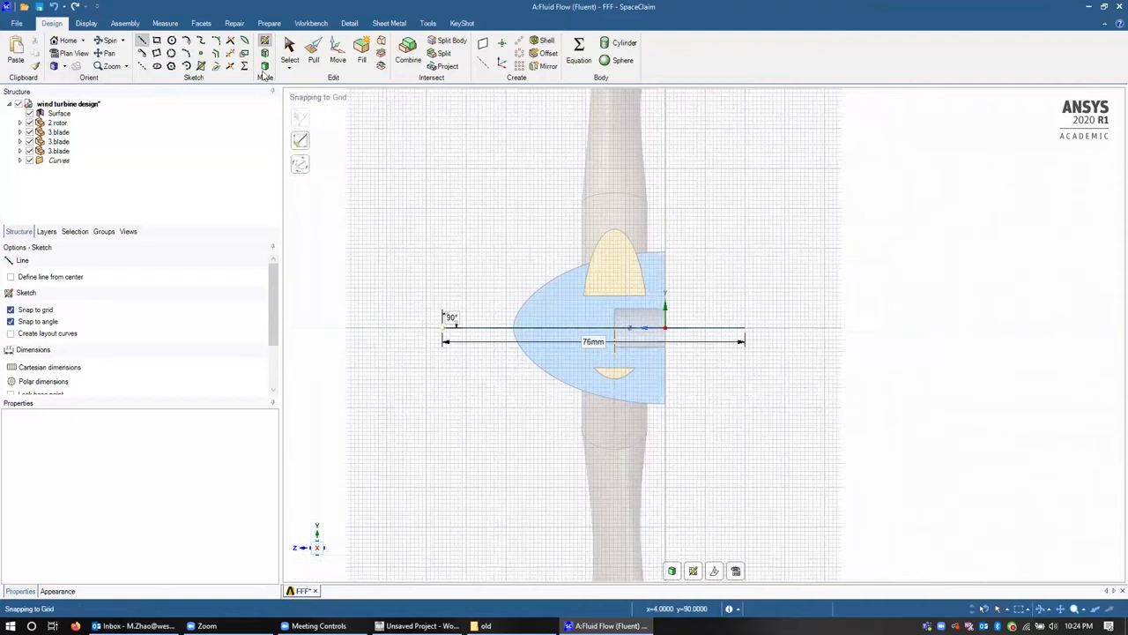
{"action": "left_click", "coordinate": [289, 51]}
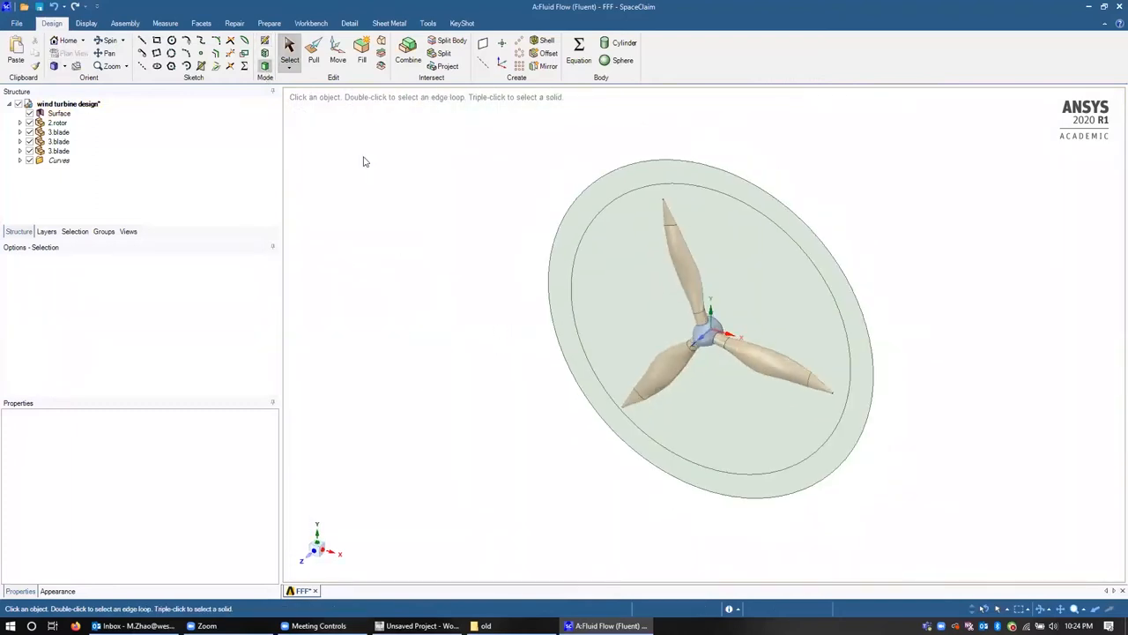
{"action": "mouse_move", "coordinate": [338, 53]}
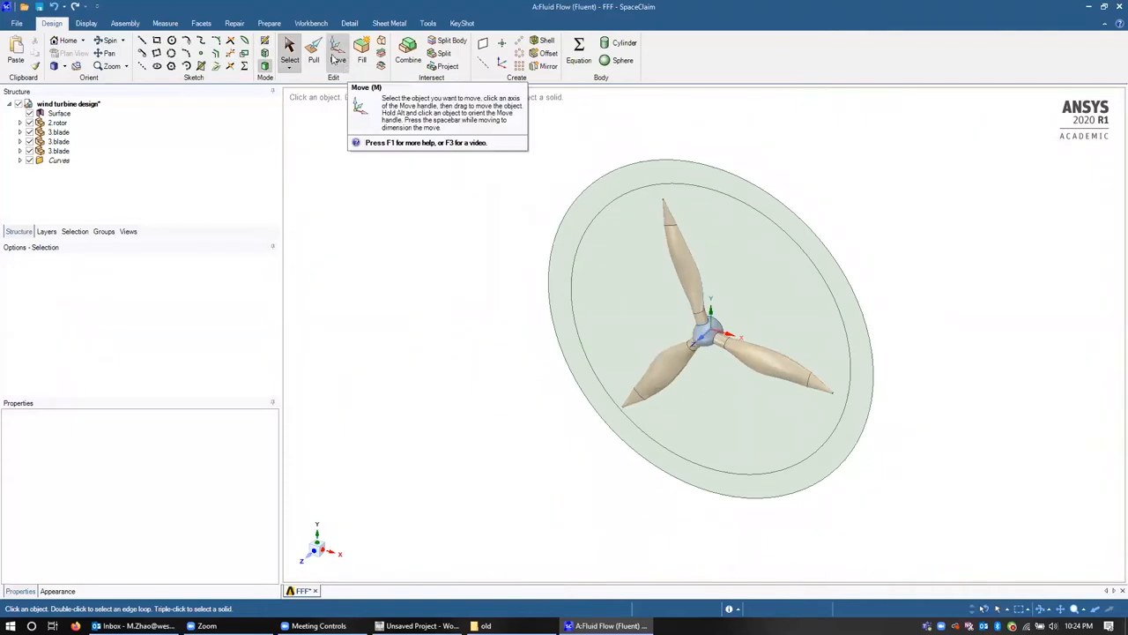
- Pull the outer ring face into a thick solid ring enclosing the blades
{"action": "left_click", "coordinate": [314, 49]}
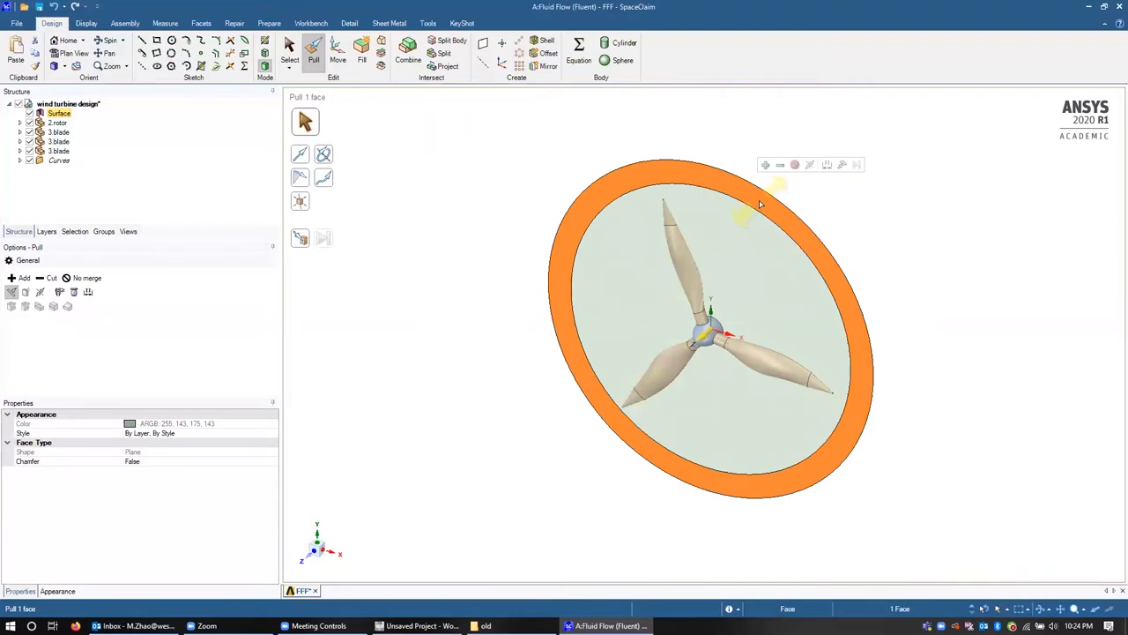
{"action": "left_click", "coordinate": [325, 177]}
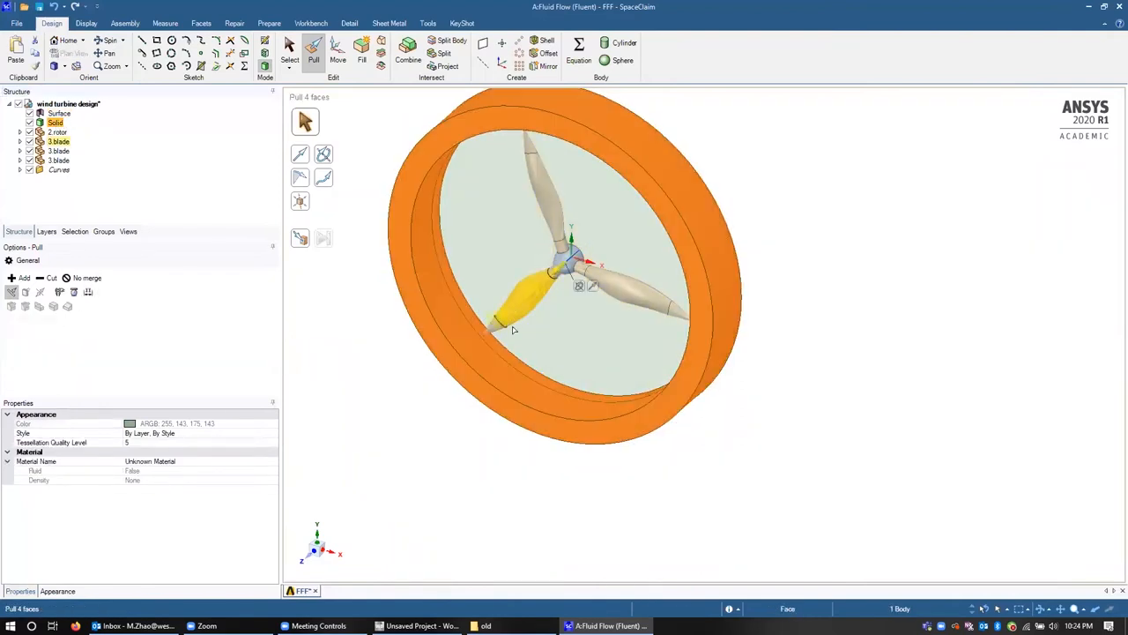
{"action": "left_click", "coordinate": [289, 49]}
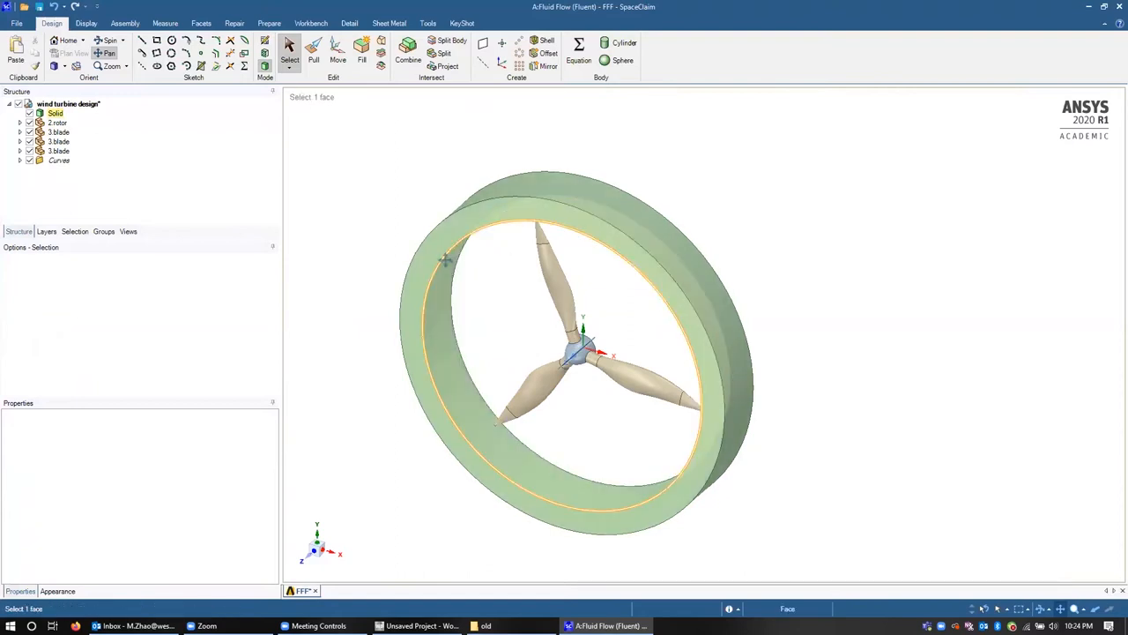
{"action": "left_click", "coordinate": [515, 406]}
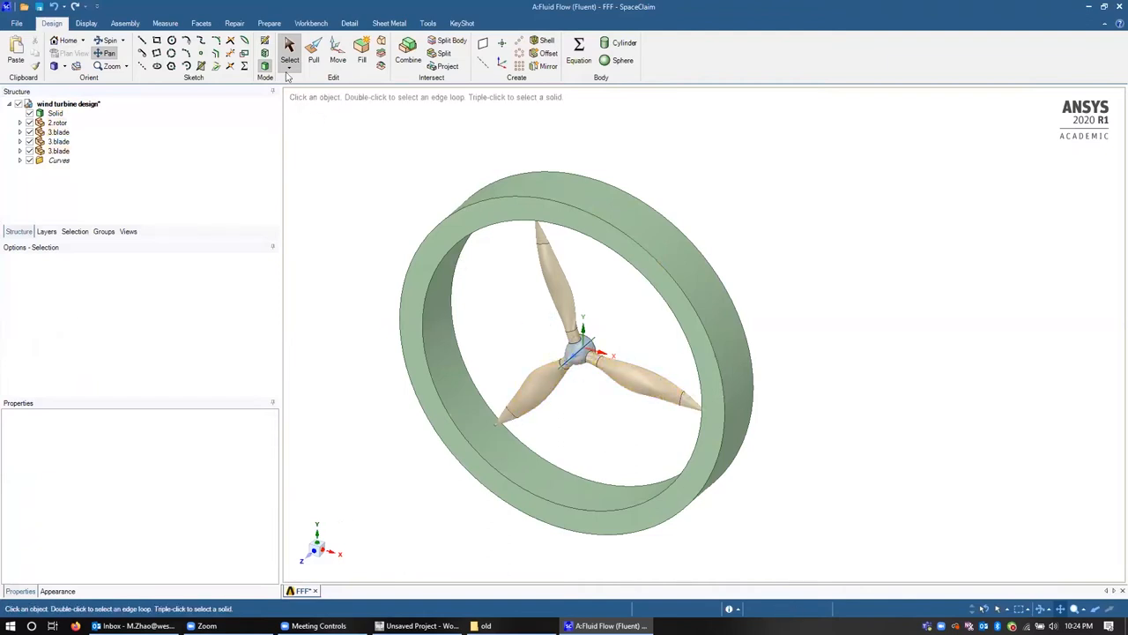
- Use Volume Extract on the ring's inner edge loops to create the enclosed fluid volume body
{"action": "left_click", "coordinate": [268, 23]}
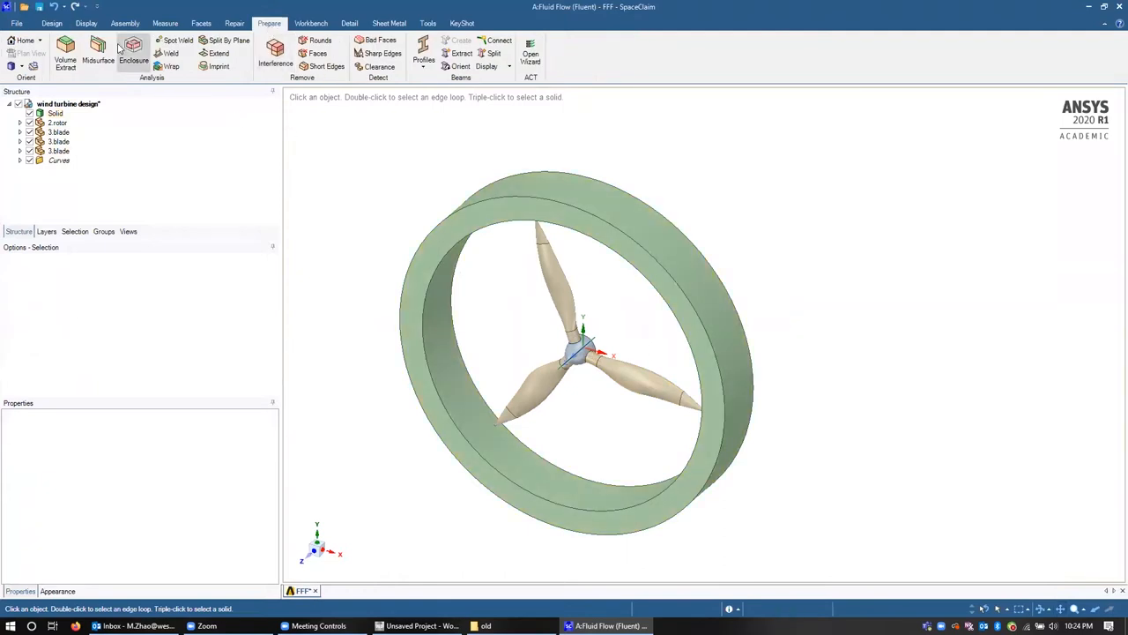
{"action": "left_click", "coordinate": [65, 57]}
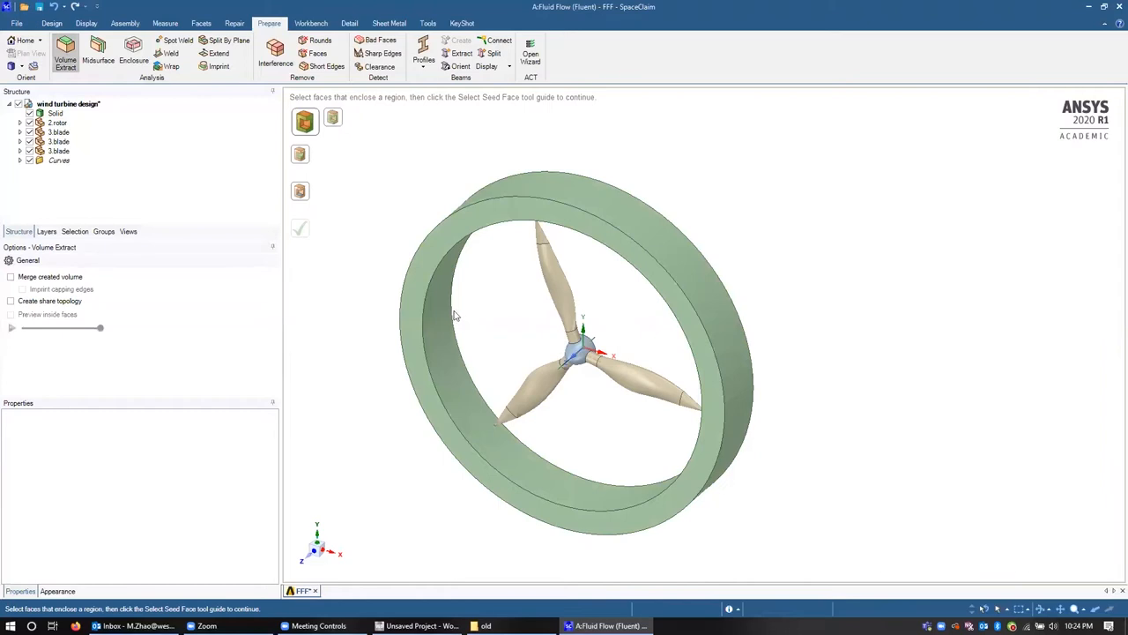
{"action": "mouse_move", "coordinate": [333, 119]}
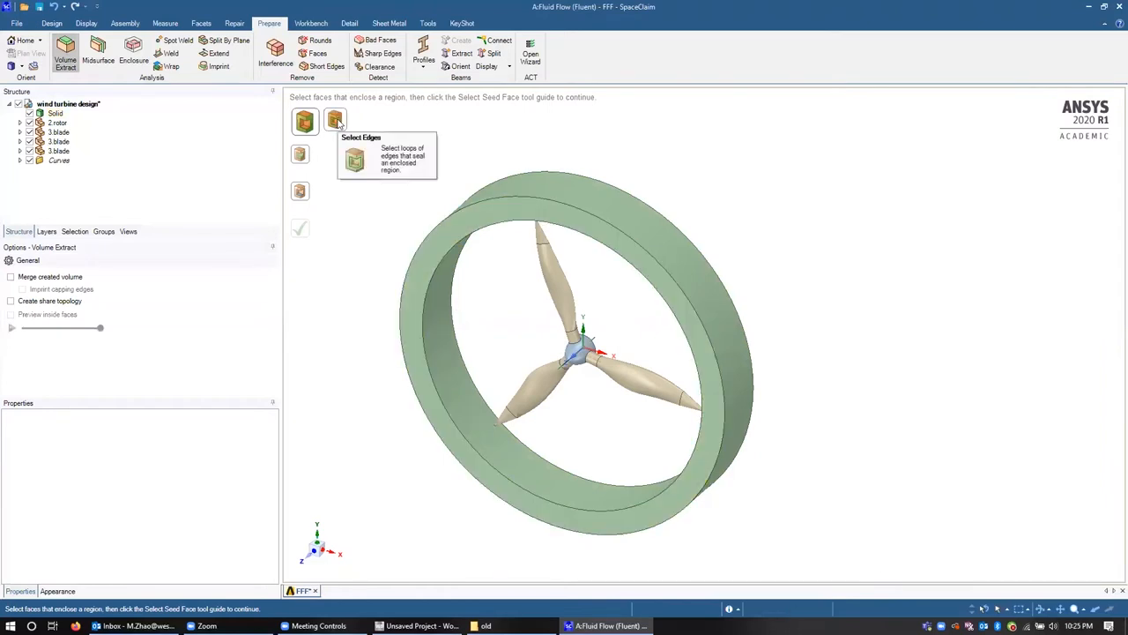
{"action": "left_click", "coordinate": [335, 120]}
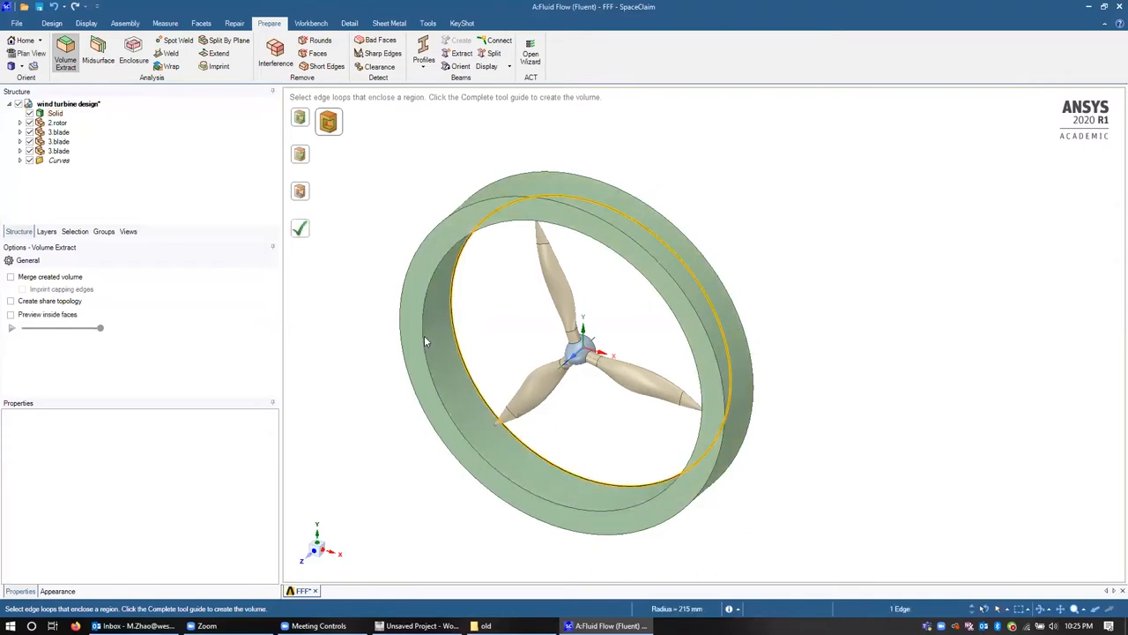
{"action": "left_click", "coordinate": [426, 344]}
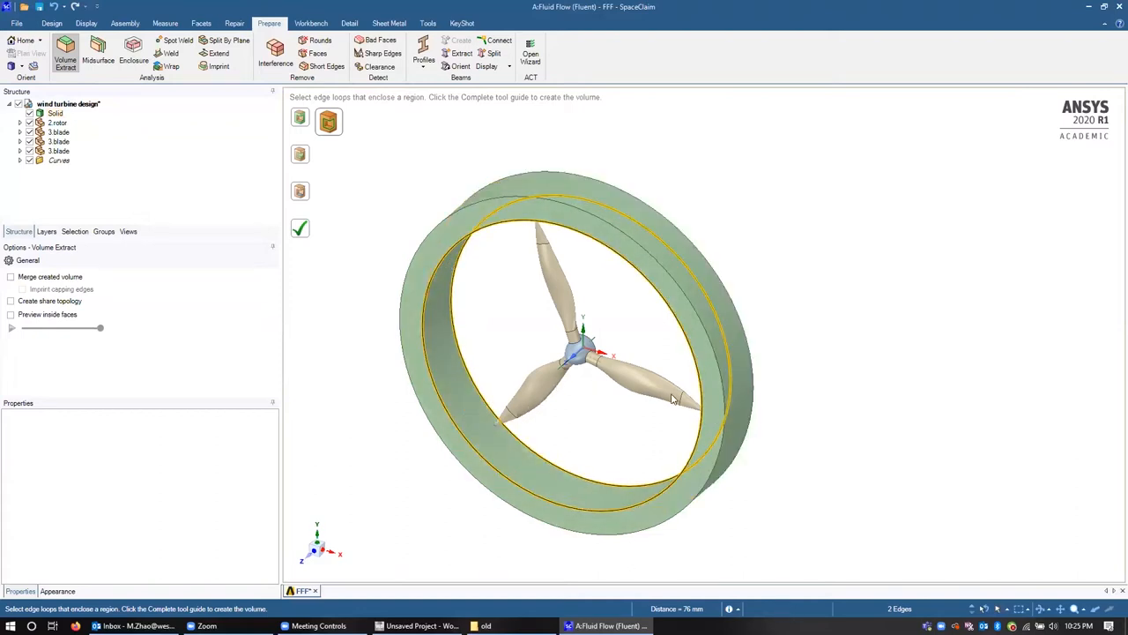
{"action": "left_click", "coordinate": [302, 231]}
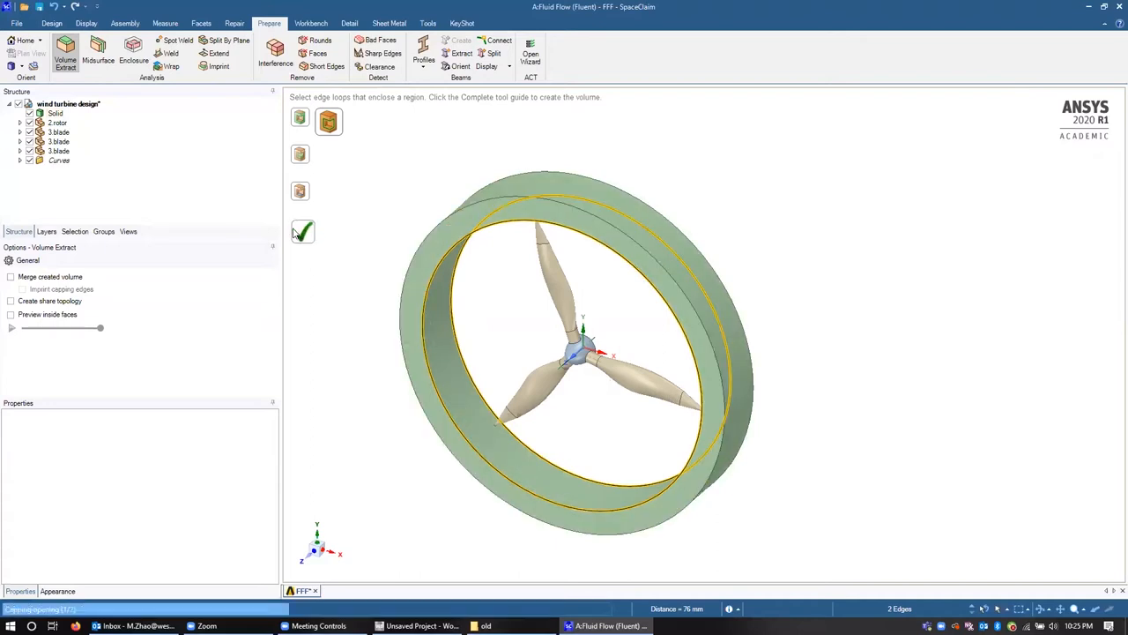
{"action": "left_click", "coordinate": [303, 231]}
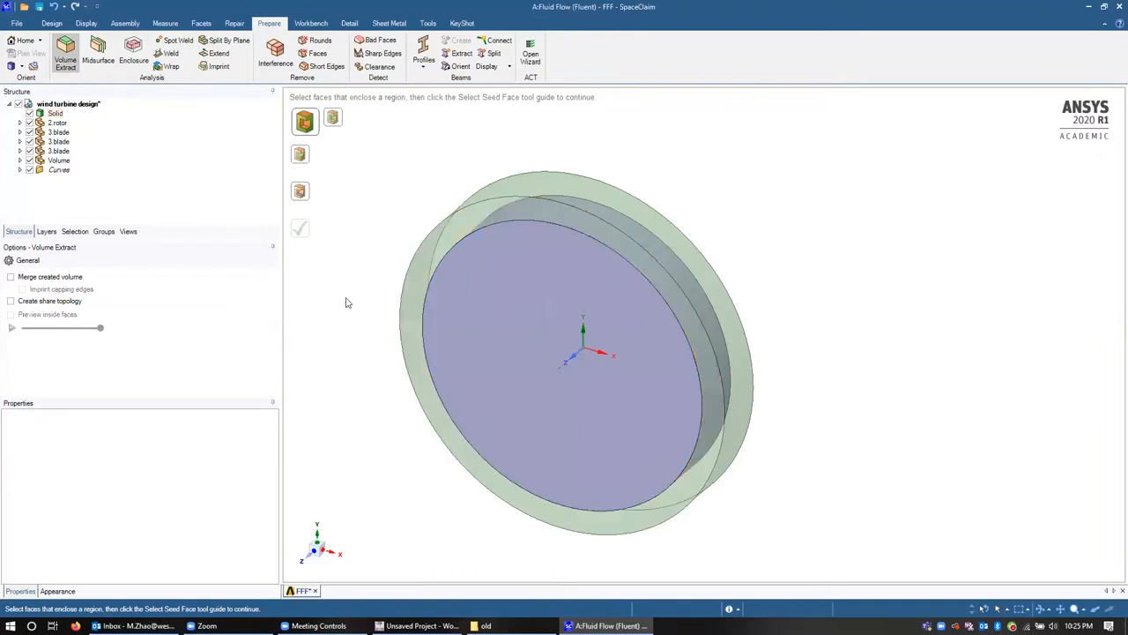
{"action": "left_click", "coordinate": [480, 279]}
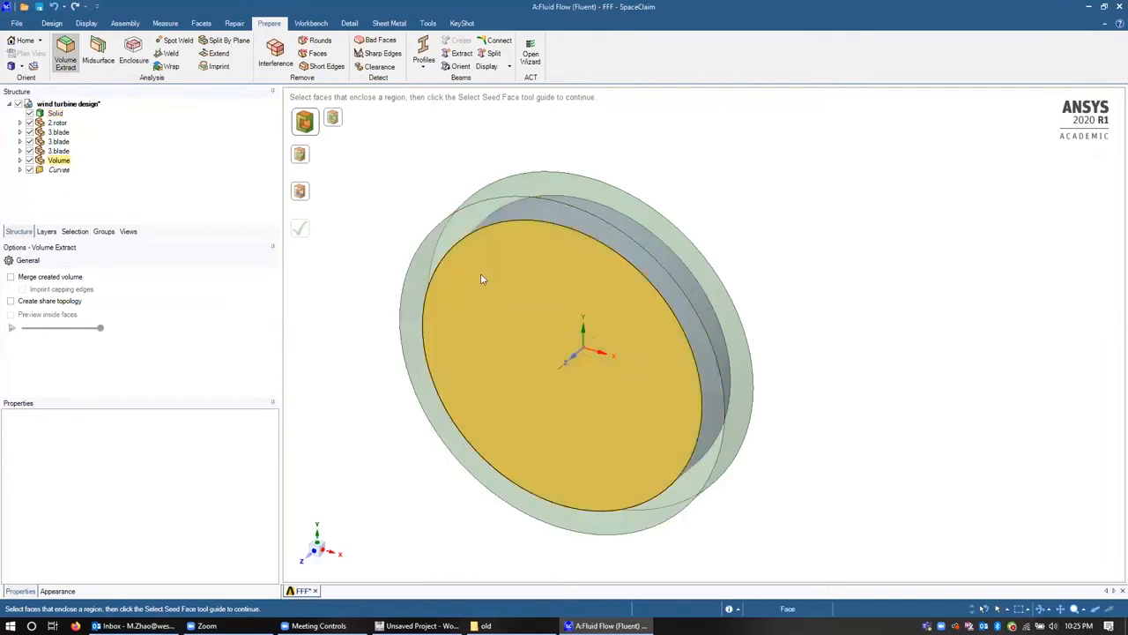
{"action": "mouse_move", "coordinate": [479, 391]}
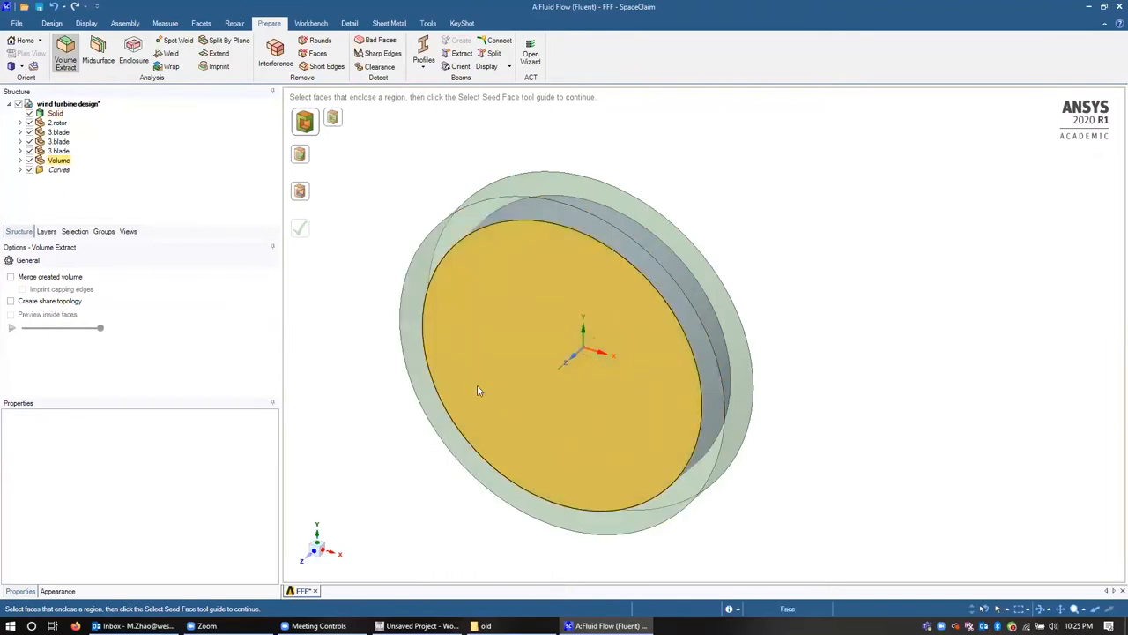
{"action": "mouse_move", "coordinate": [490, 419]}
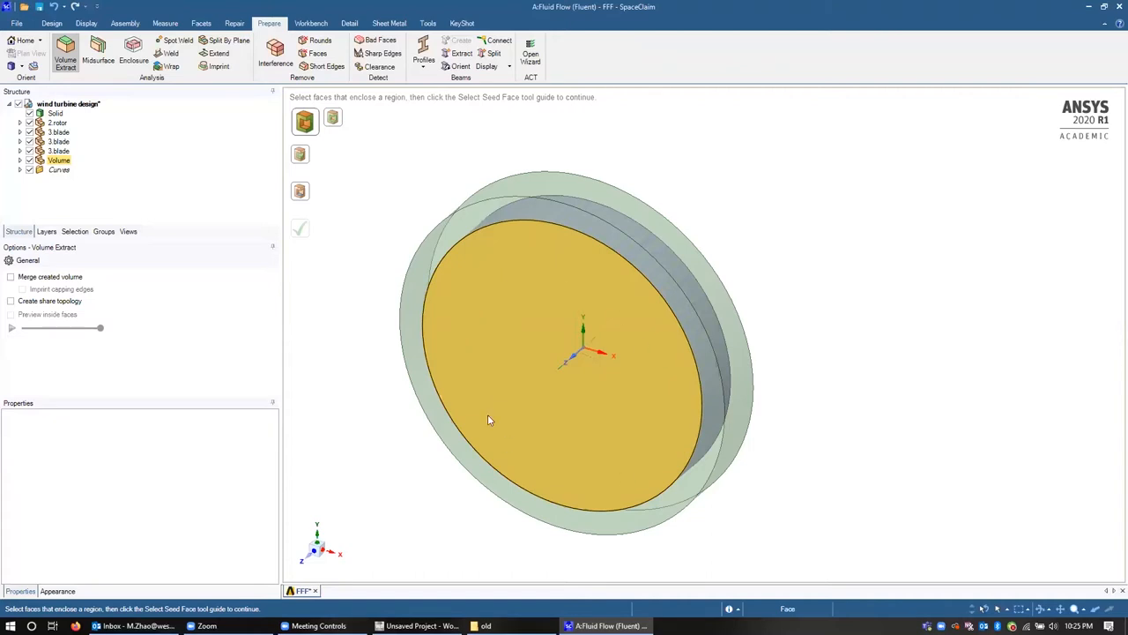
{"action": "mouse_move", "coordinate": [499, 322]}
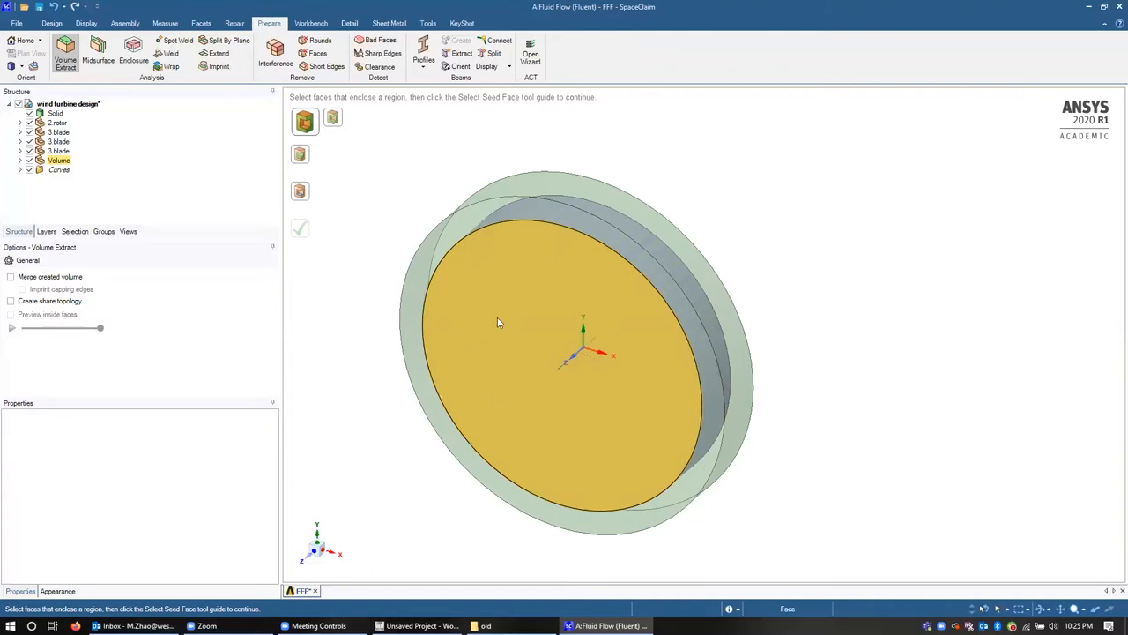
{"action": "mouse_move", "coordinate": [501, 324]}
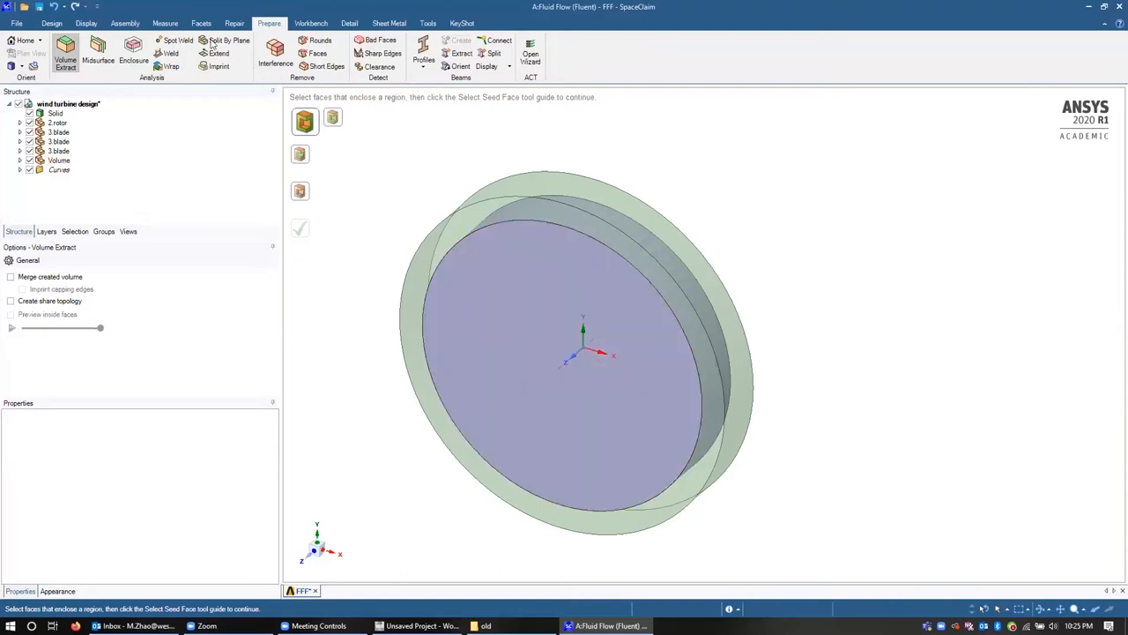
- Delete the solid ring, blade bodies and sketch curves, leaving only the fluid volume disc
{"action": "left_click", "coordinate": [51, 23]}
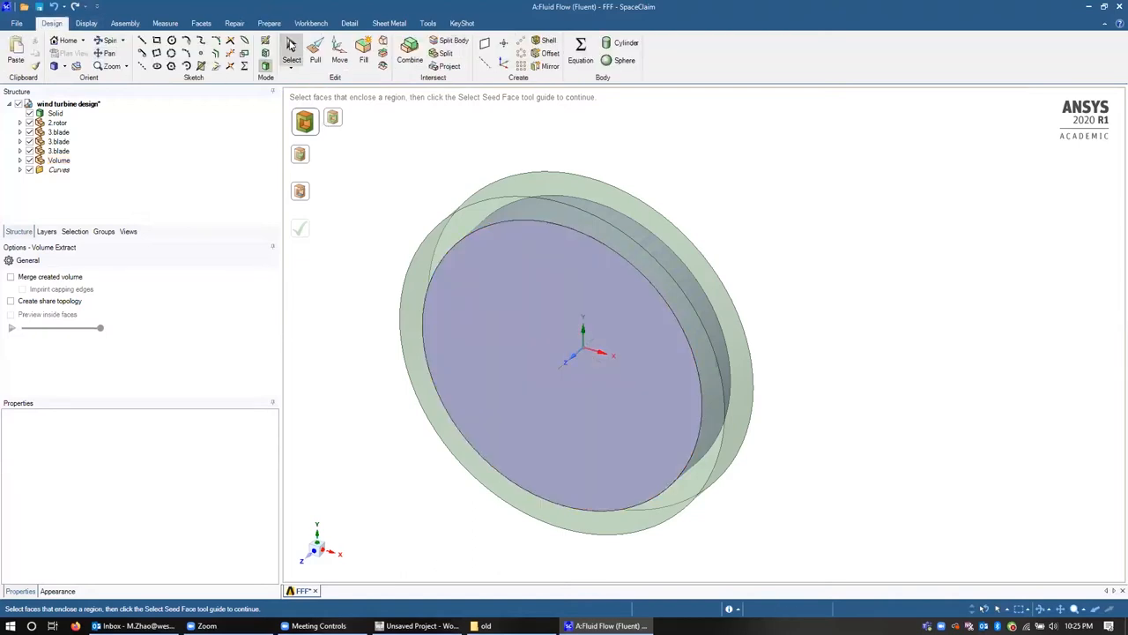
{"action": "left_click", "coordinate": [291, 51]}
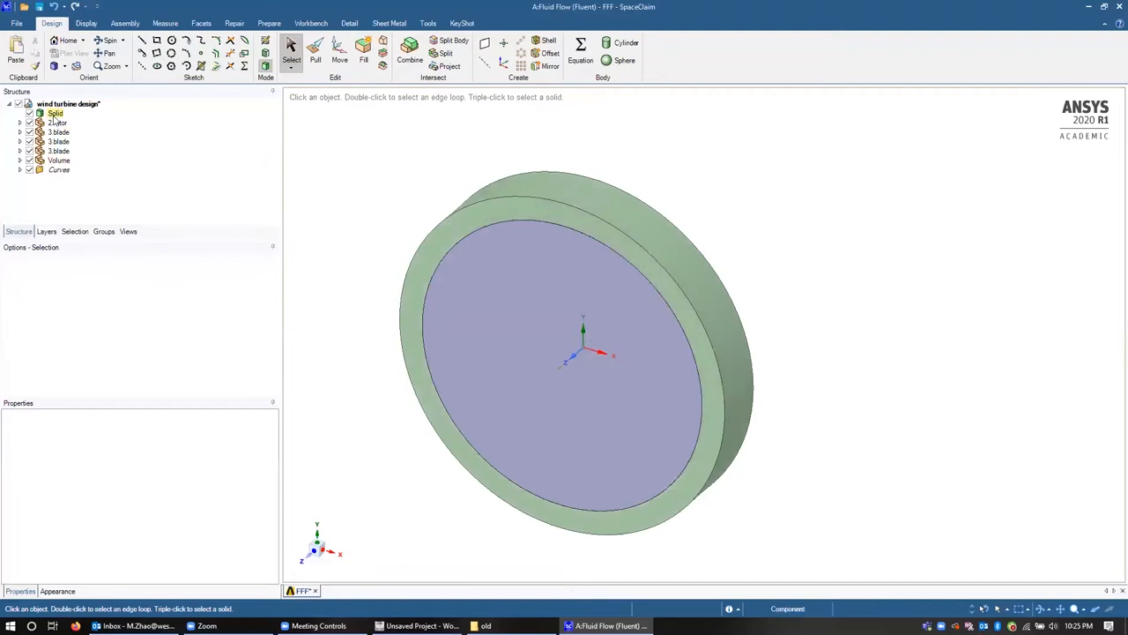
{"action": "left_click", "coordinate": [60, 161]}
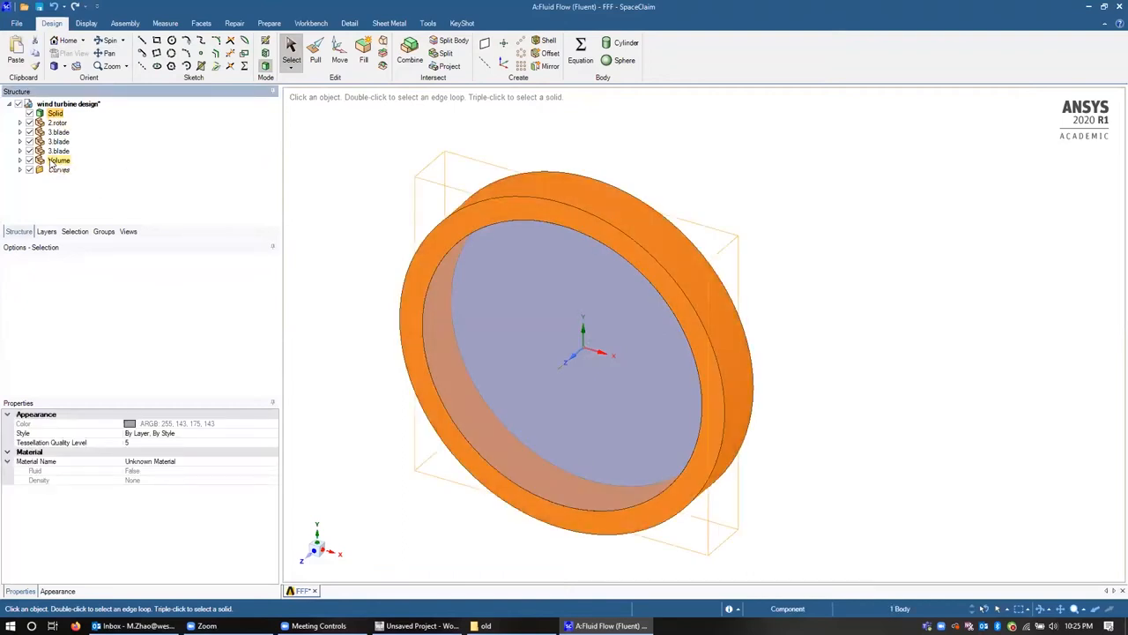
{"action": "left_click", "coordinate": [69, 169]}
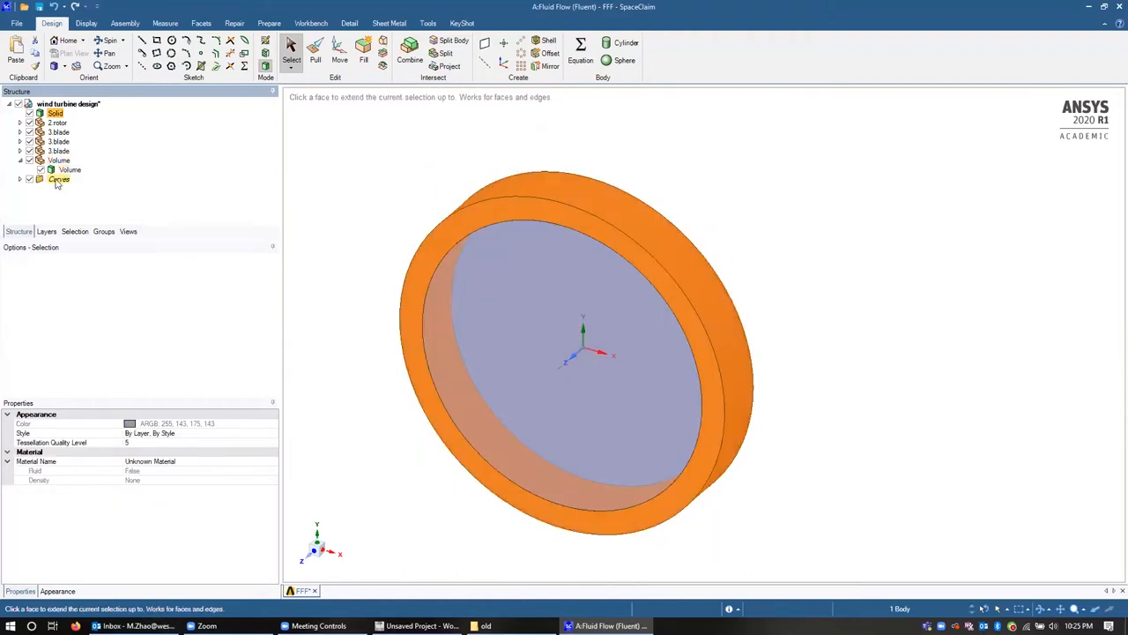
{"action": "left_click", "coordinate": [58, 160]}
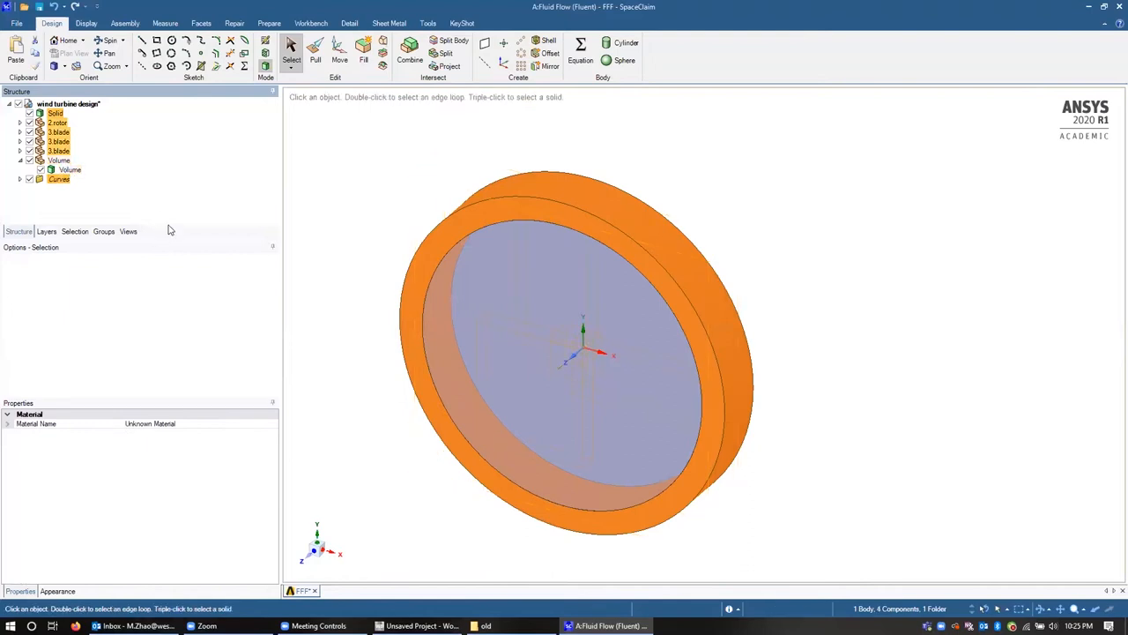
{"action": "mouse_move", "coordinate": [148, 190]}
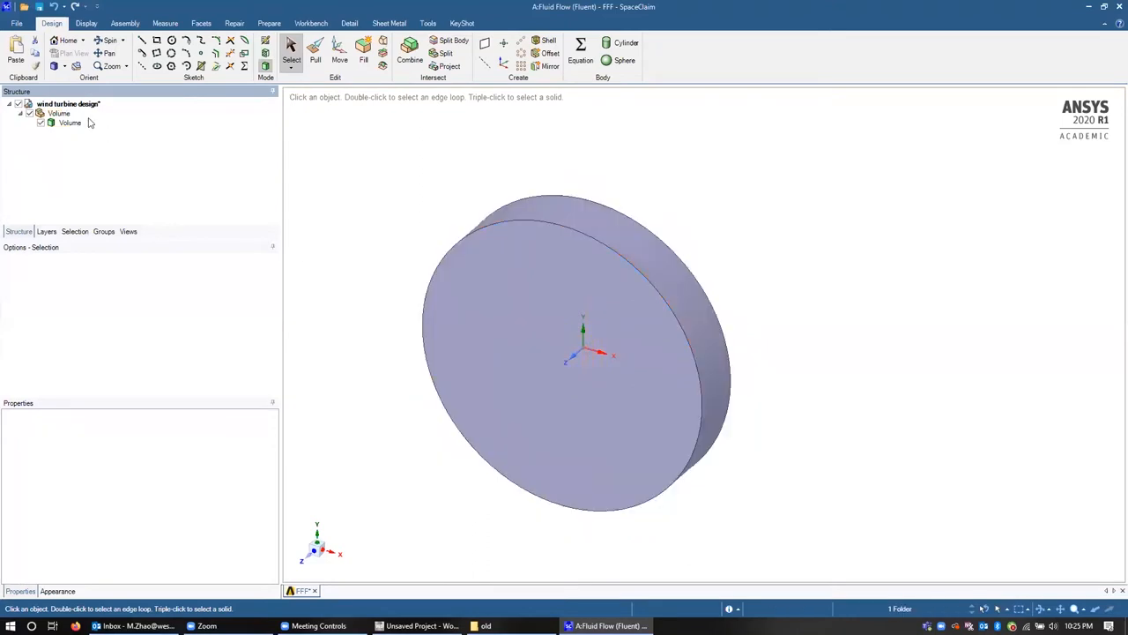
{"action": "left_click", "coordinate": [70, 123]}
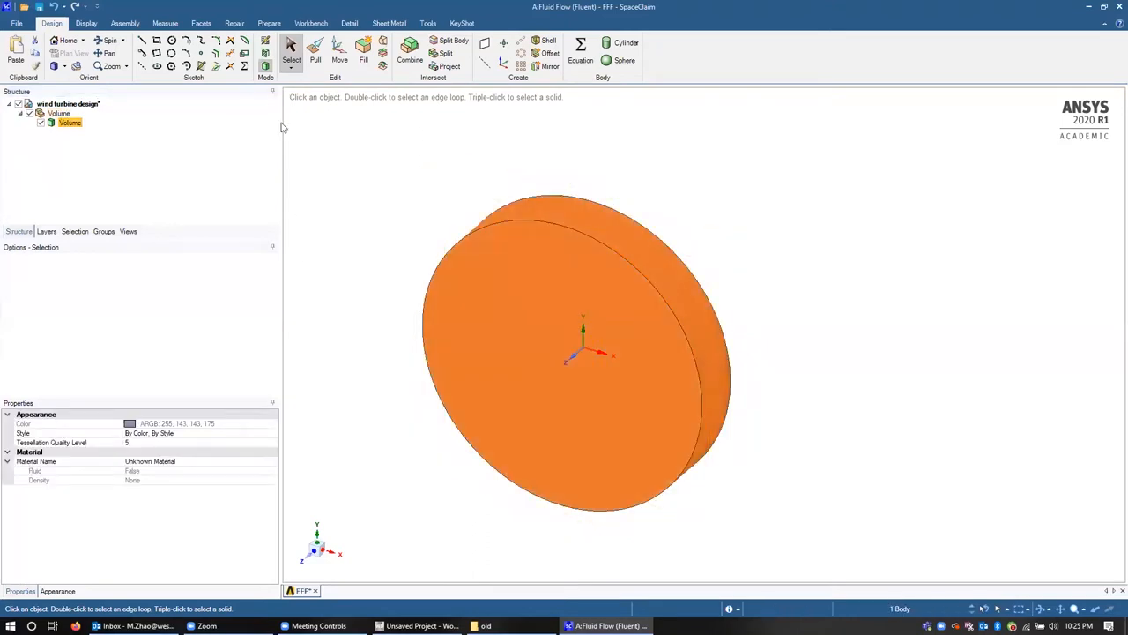
{"action": "left_click", "coordinate": [585, 353]}
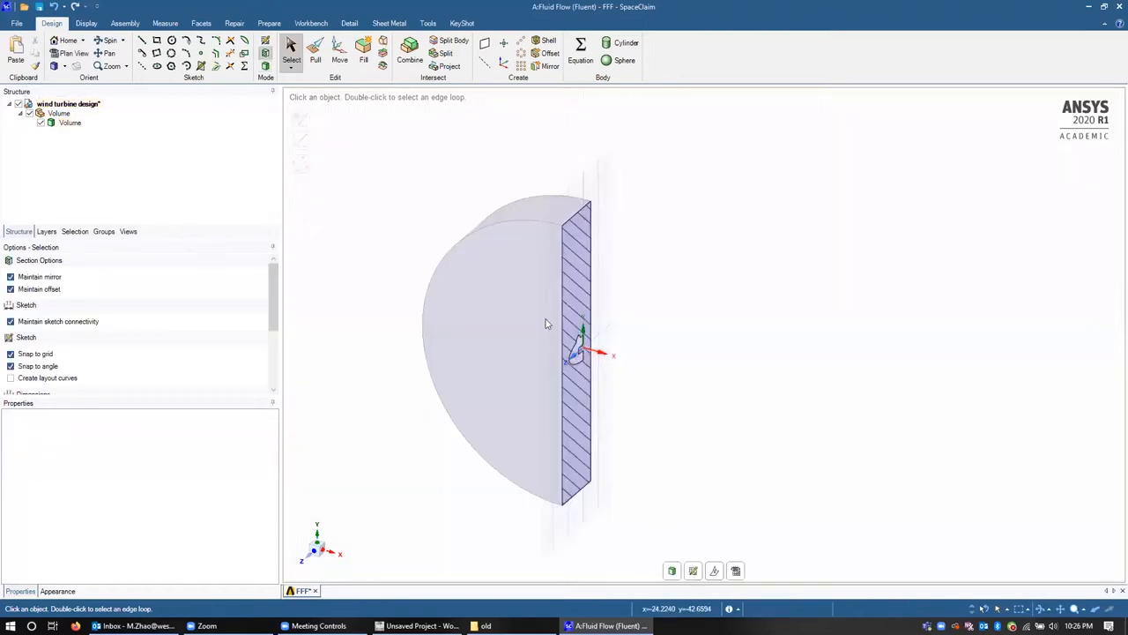
{"action": "left_click", "coordinate": [338, 53]}
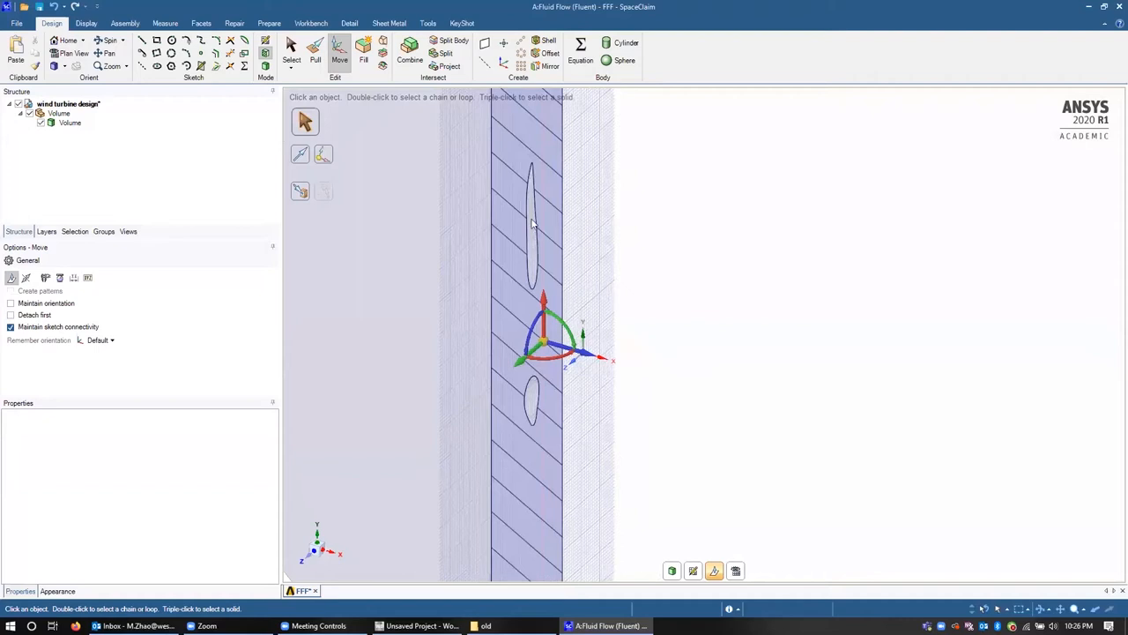
{"action": "mouse_move", "coordinate": [532, 240]}
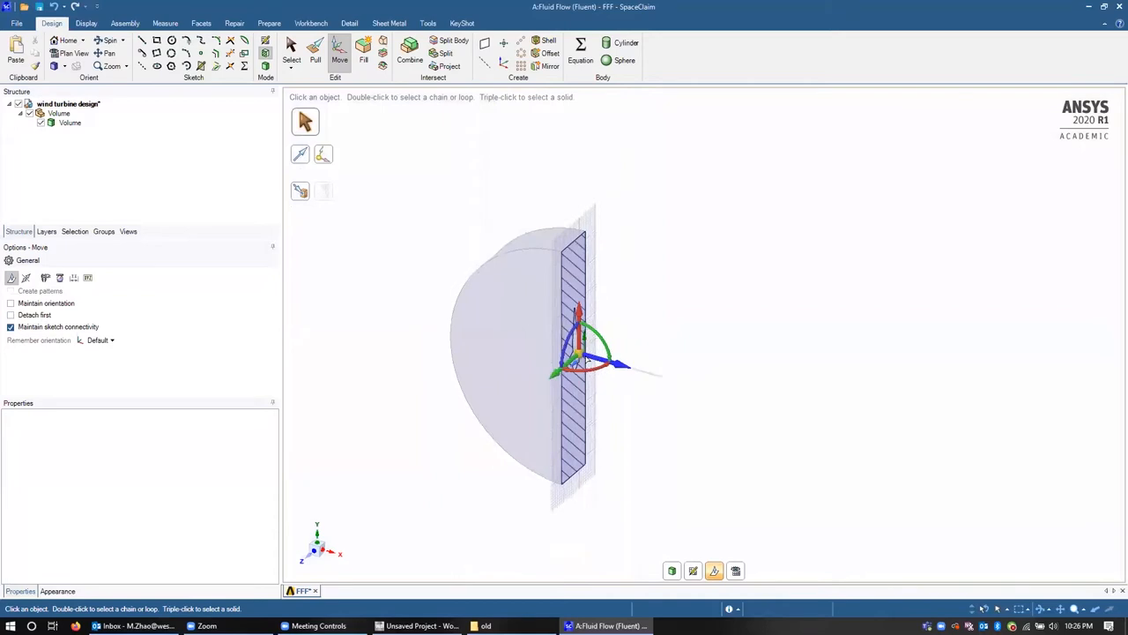
{"action": "left_click", "coordinate": [293, 49]}
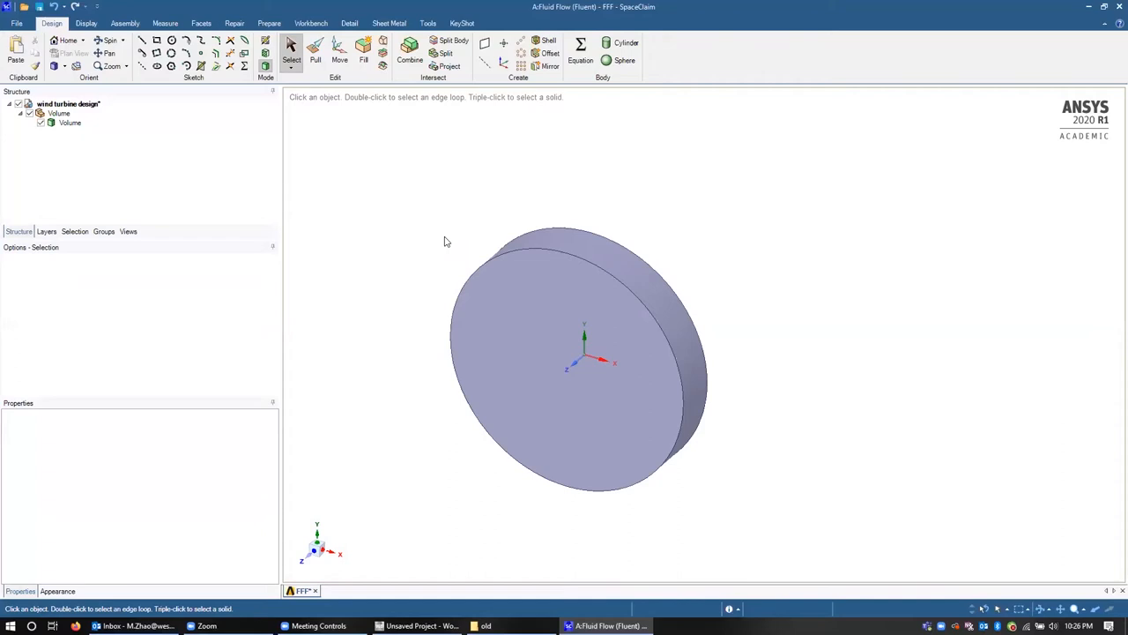
{"action": "mouse_move", "coordinate": [448, 241]}
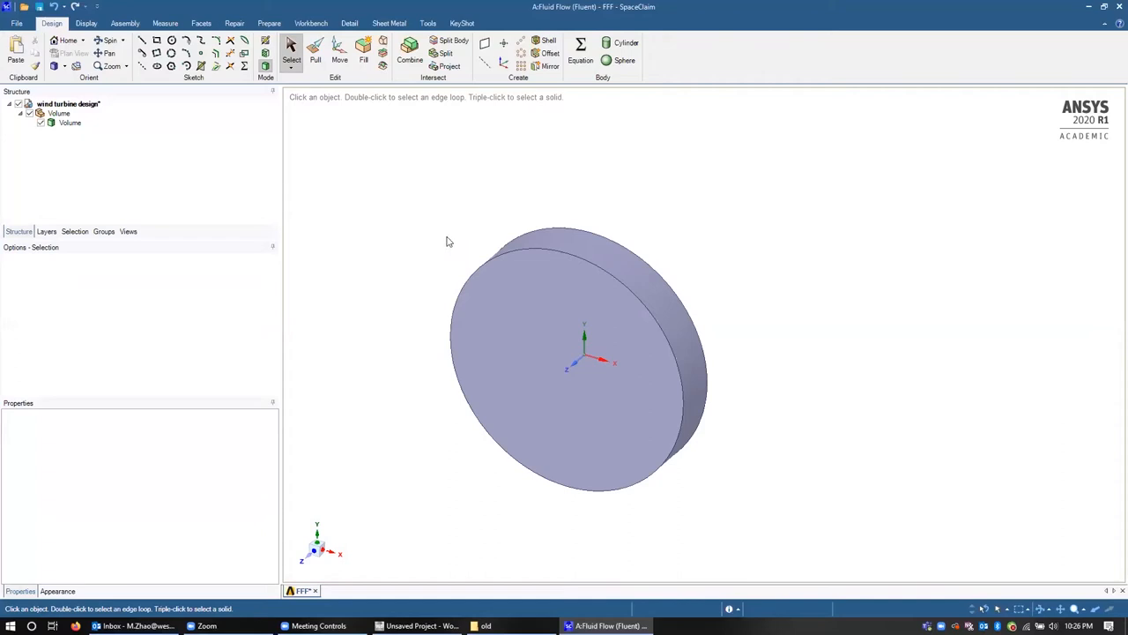
{"action": "mouse_move", "coordinate": [444, 240]}
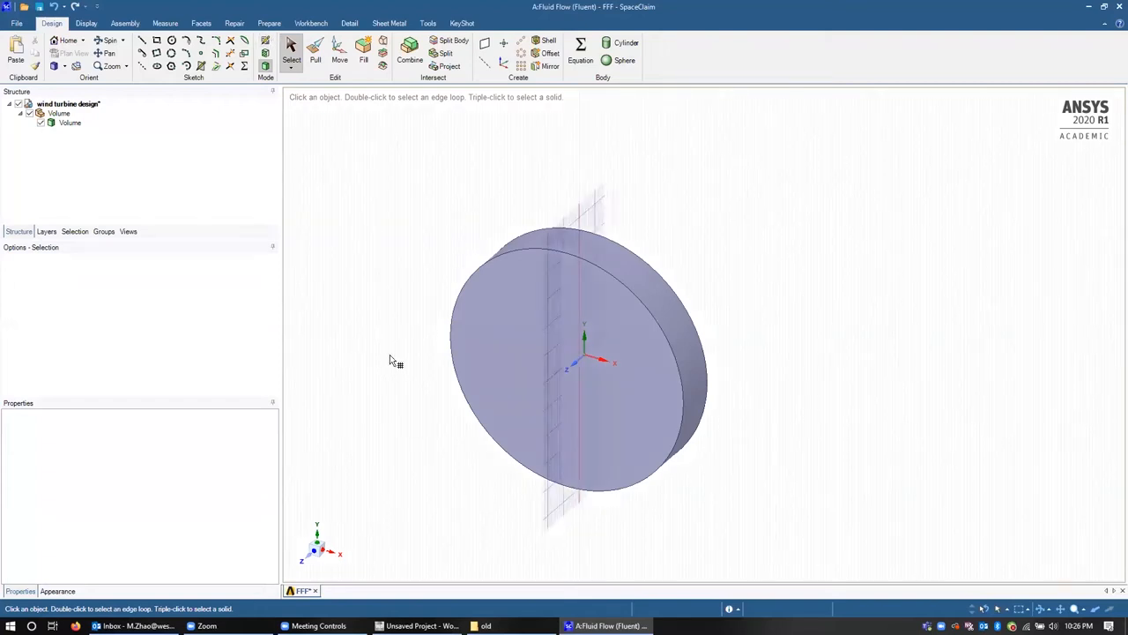
{"action": "mouse_move", "coordinate": [602, 364]}
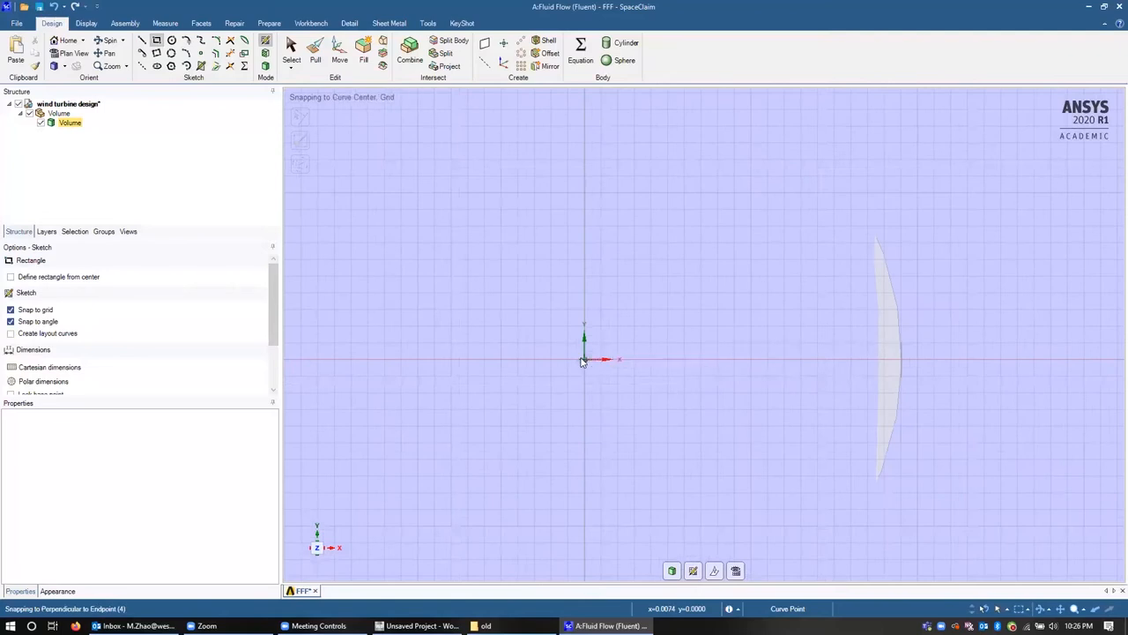
- Draw a rectangle outward from the disc centre and set its width dimension to 1200 mm
{"action": "left_click_drag", "start_coordinate": [586, 360], "coordinate": [696, 278]}
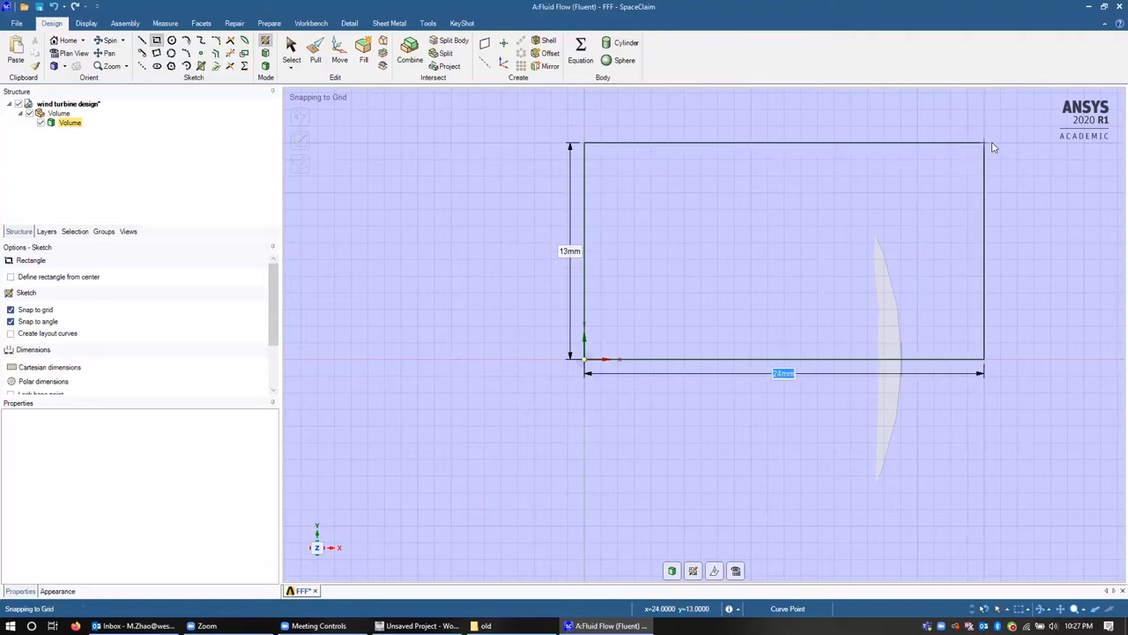
{"action": "left_click", "coordinate": [994, 146]}
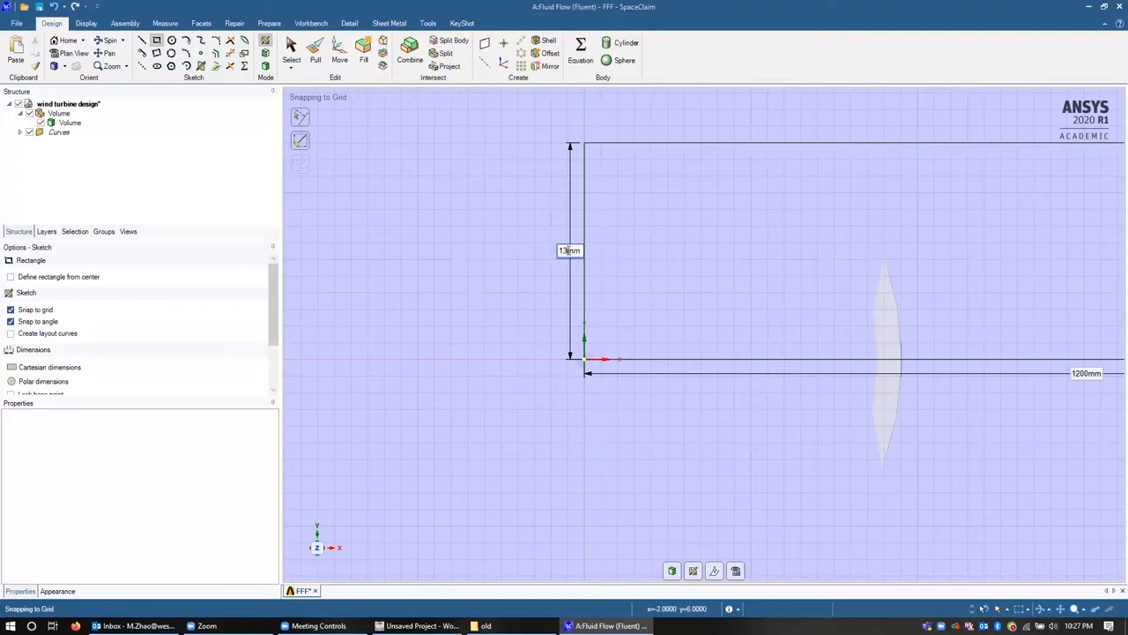
{"action": "type", "text": "1200"}
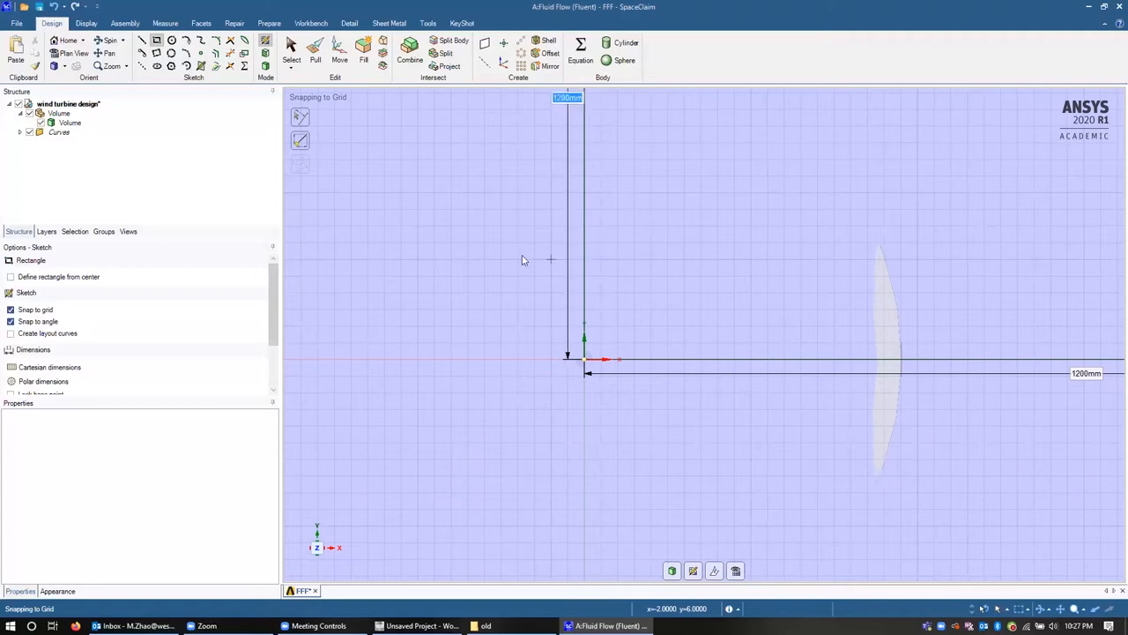
{"action": "mouse_move", "coordinate": [722, 286]}
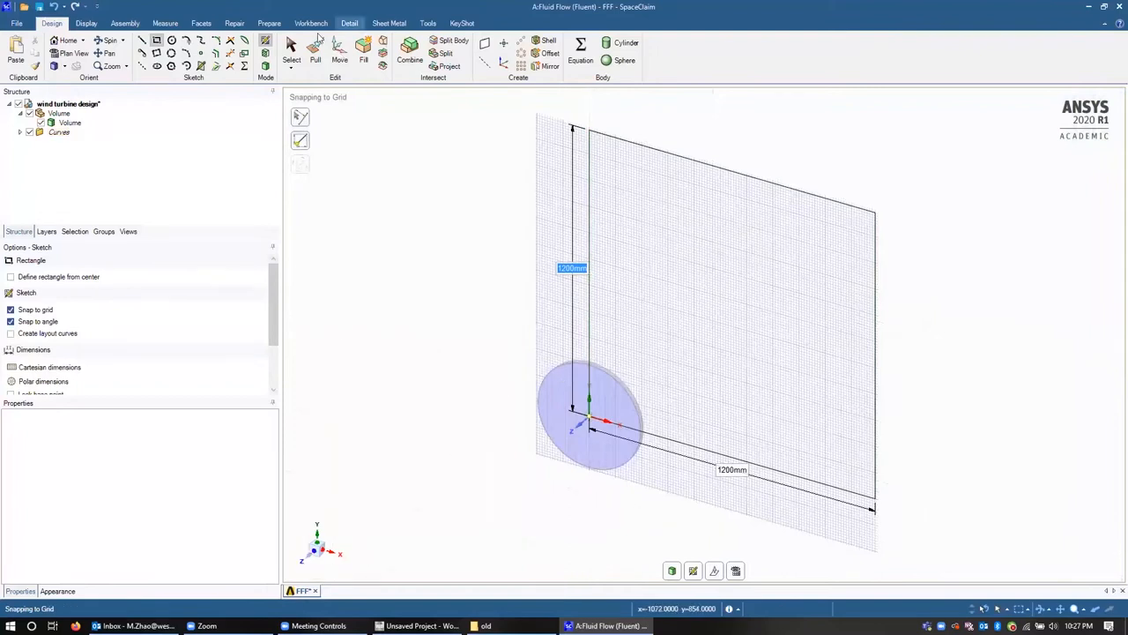
{"action": "mouse_move", "coordinate": [293, 49]}
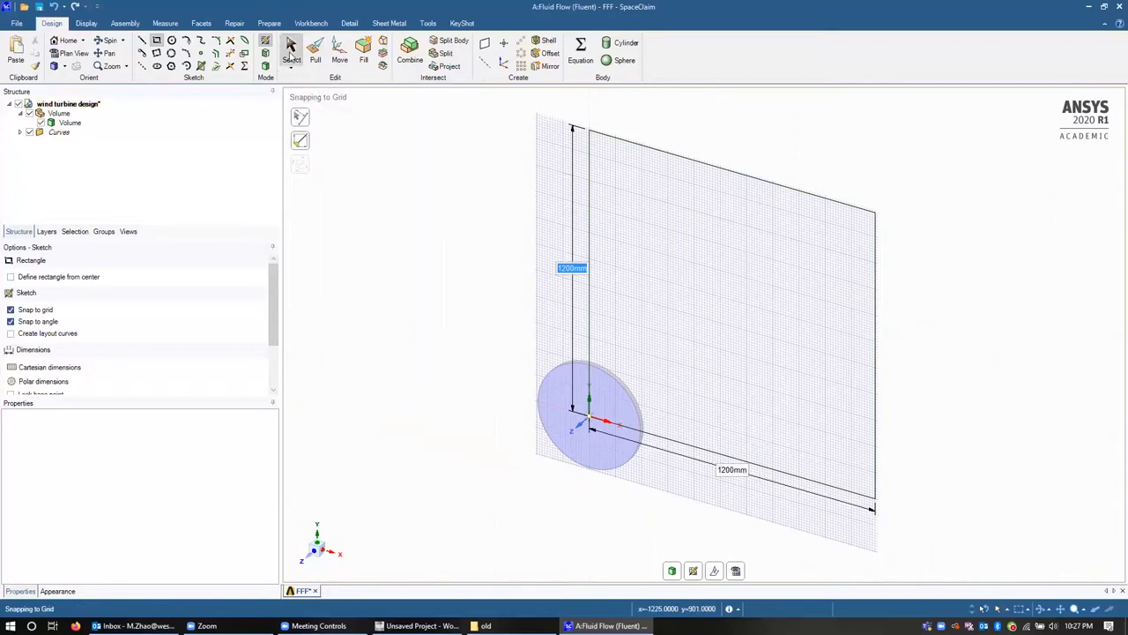
- Create a surface from the rectangle and move it so the fluid disc sits at its centre
{"action": "left_click", "coordinate": [313, 53]}
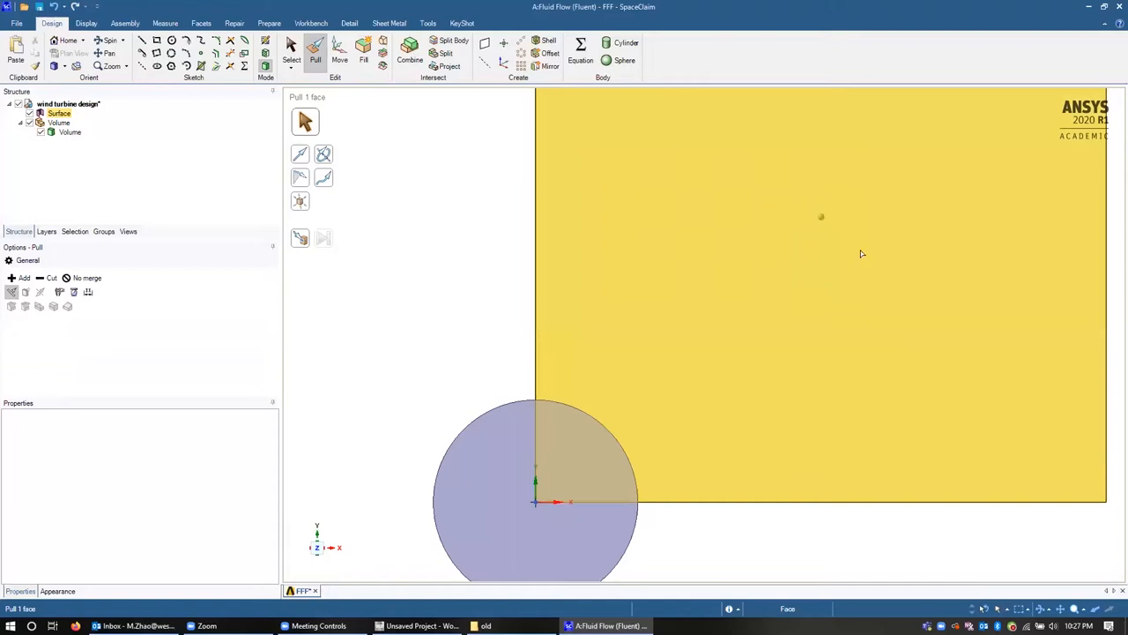
{"action": "mouse_move", "coordinate": [712, 282]}
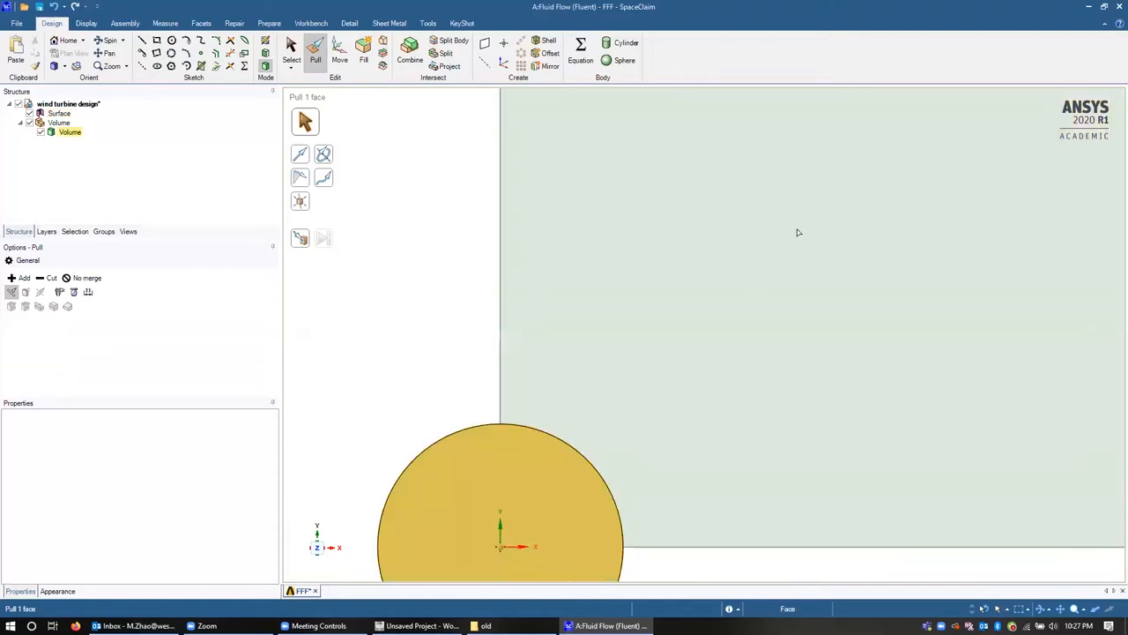
{"action": "left_click", "coordinate": [338, 49]}
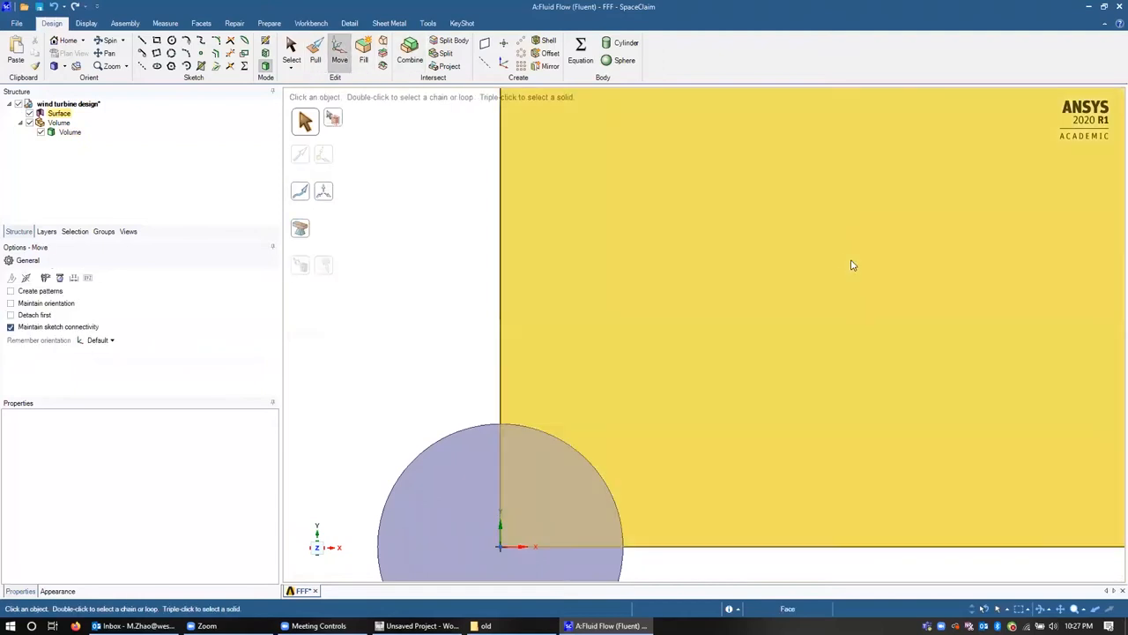
{"action": "left_click", "coordinate": [793, 265]}
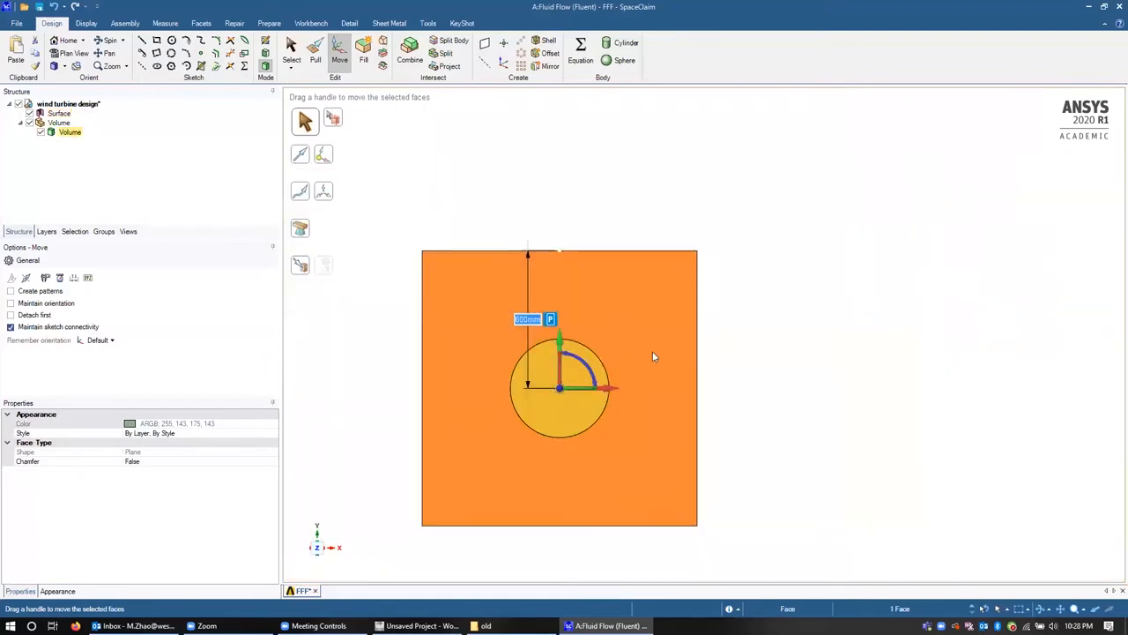
{"action": "left_click", "coordinate": [293, 49]}
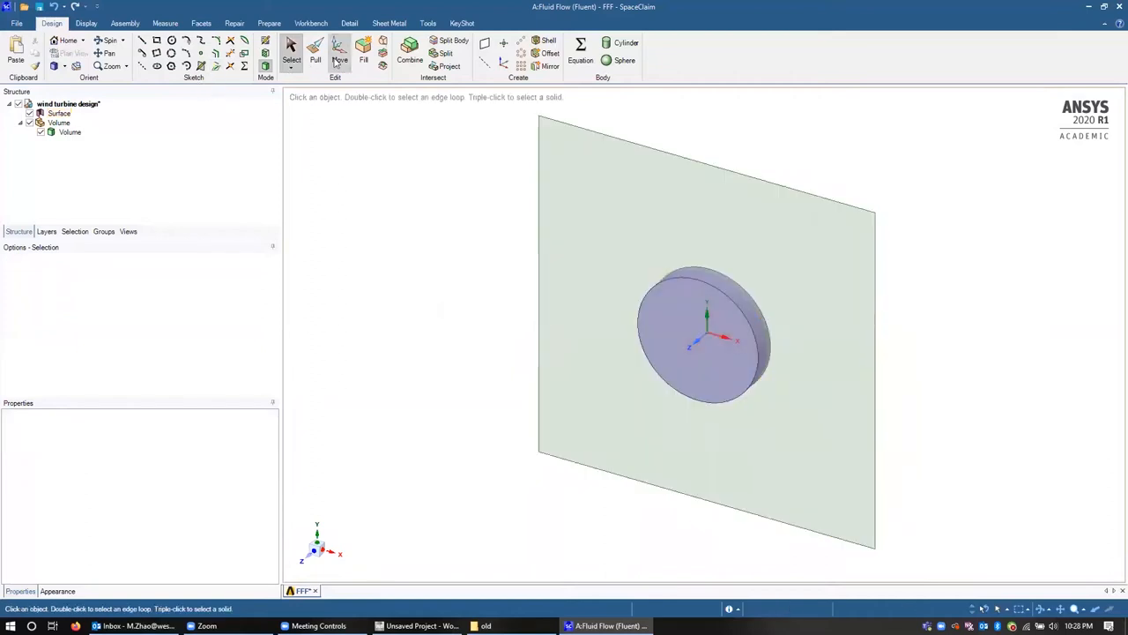
- Pull the rectangular surface in both directions into a box-shaped solid around the fluid disc
{"action": "left_click", "coordinate": [314, 53]}
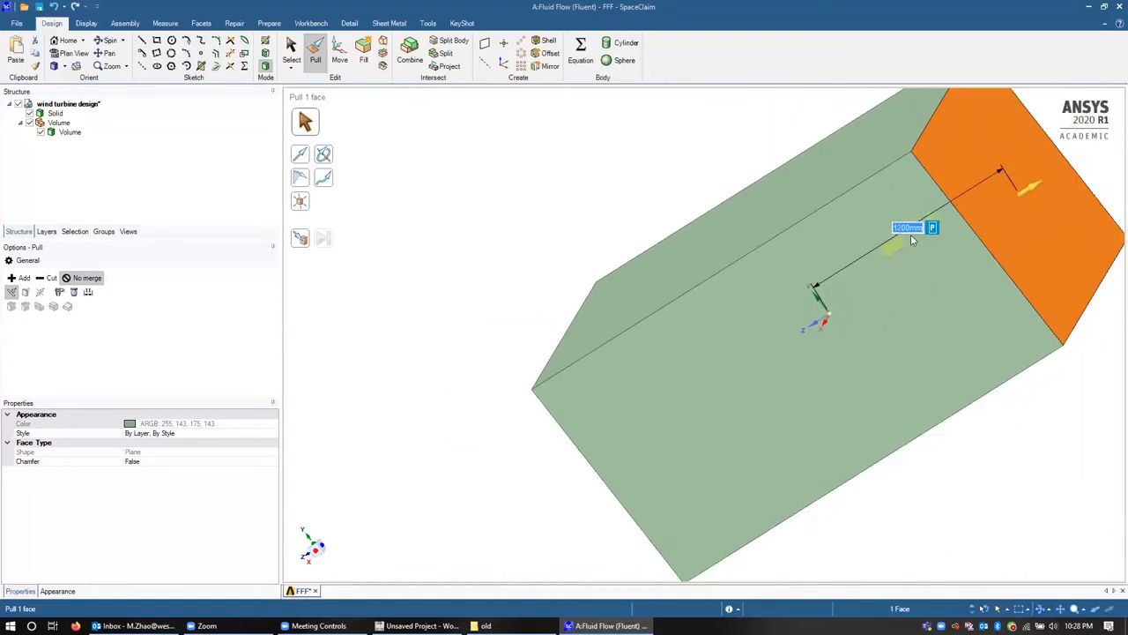
{"action": "left_click", "coordinate": [71, 130]}
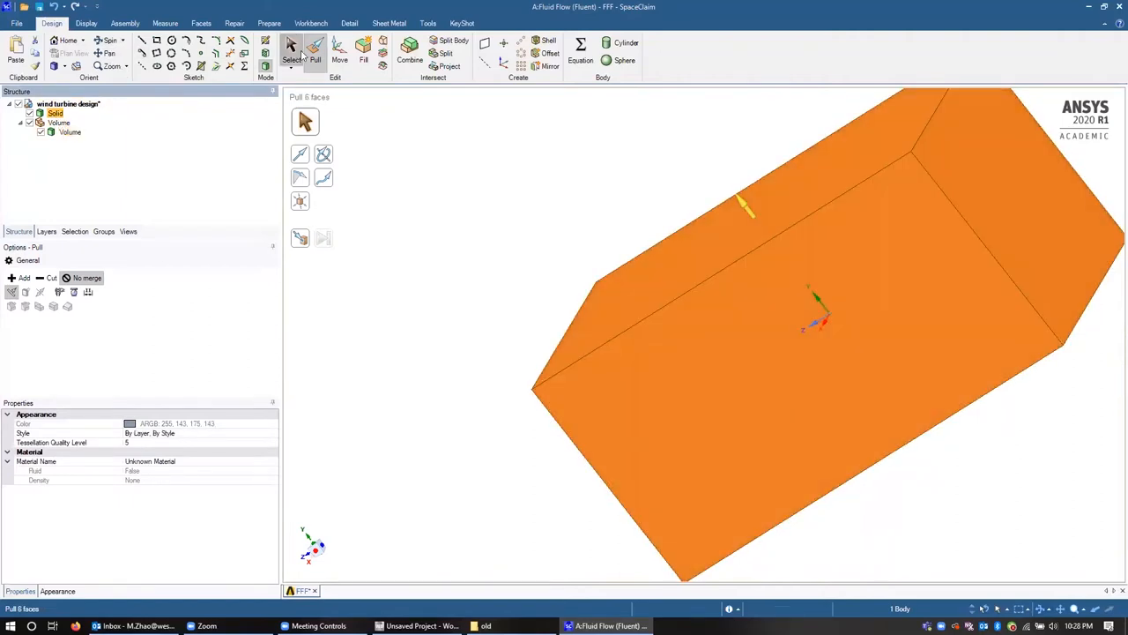
{"action": "left_click", "coordinate": [291, 49]}
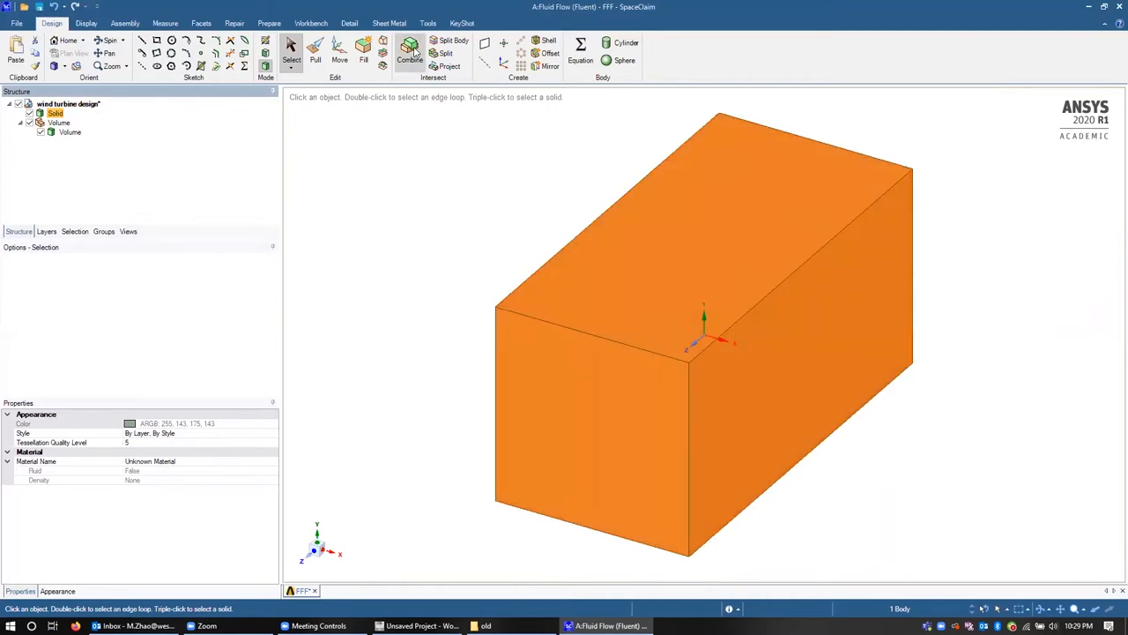
- Cut the enclosure with the turbine volume using Combine and delete the leftover inner solid piece
{"action": "left_click", "coordinate": [409, 53]}
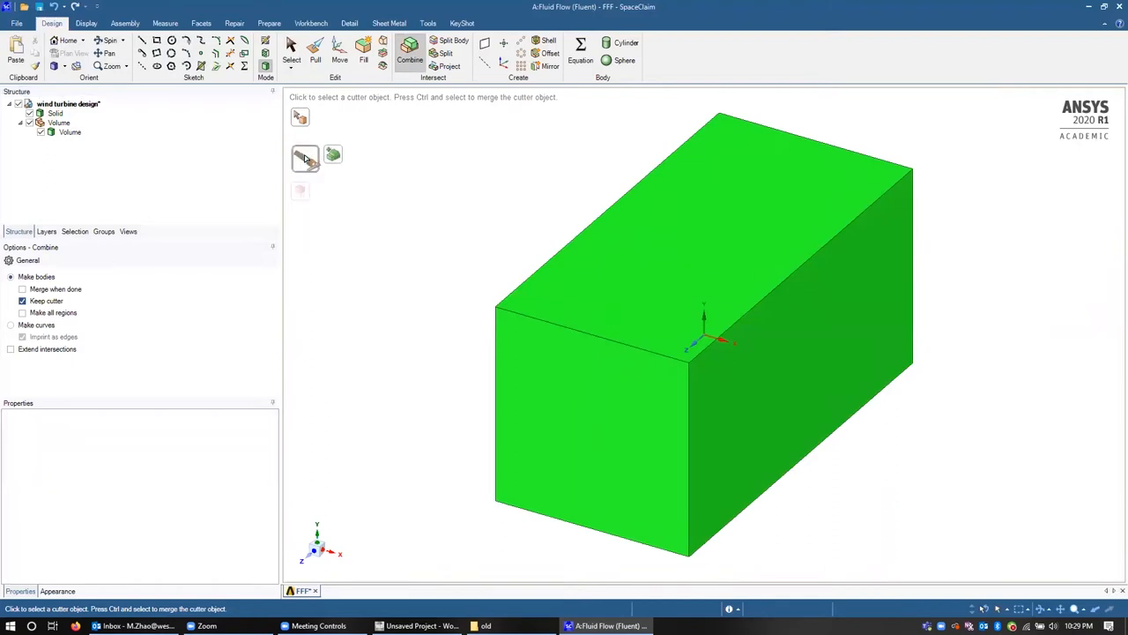
{"action": "left_click", "coordinate": [71, 132]}
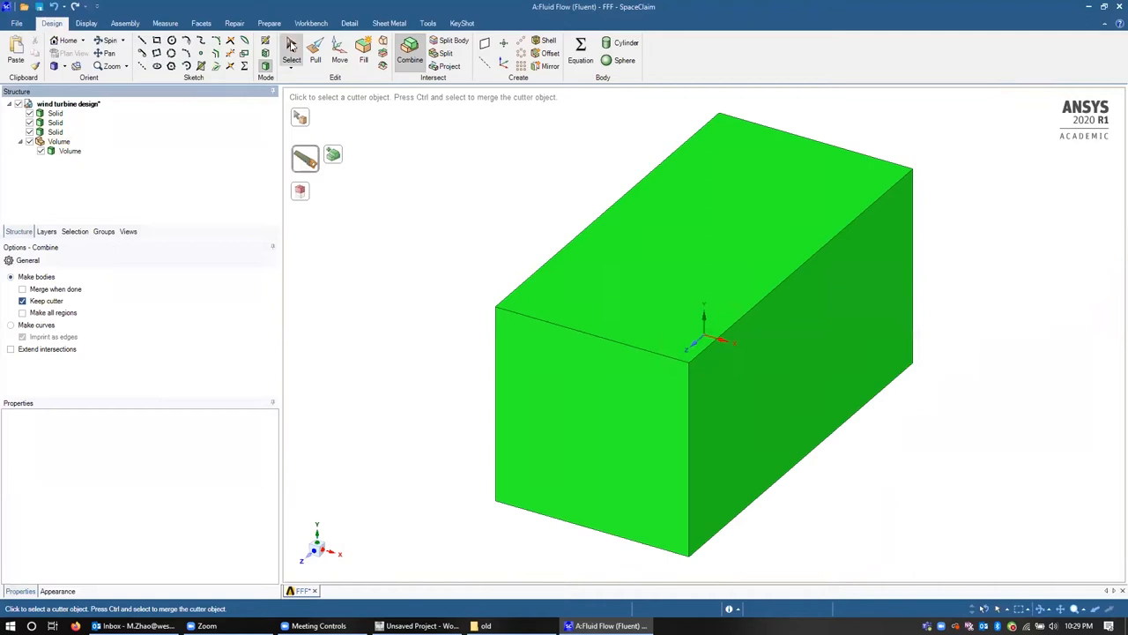
{"action": "left_click", "coordinate": [291, 49]}
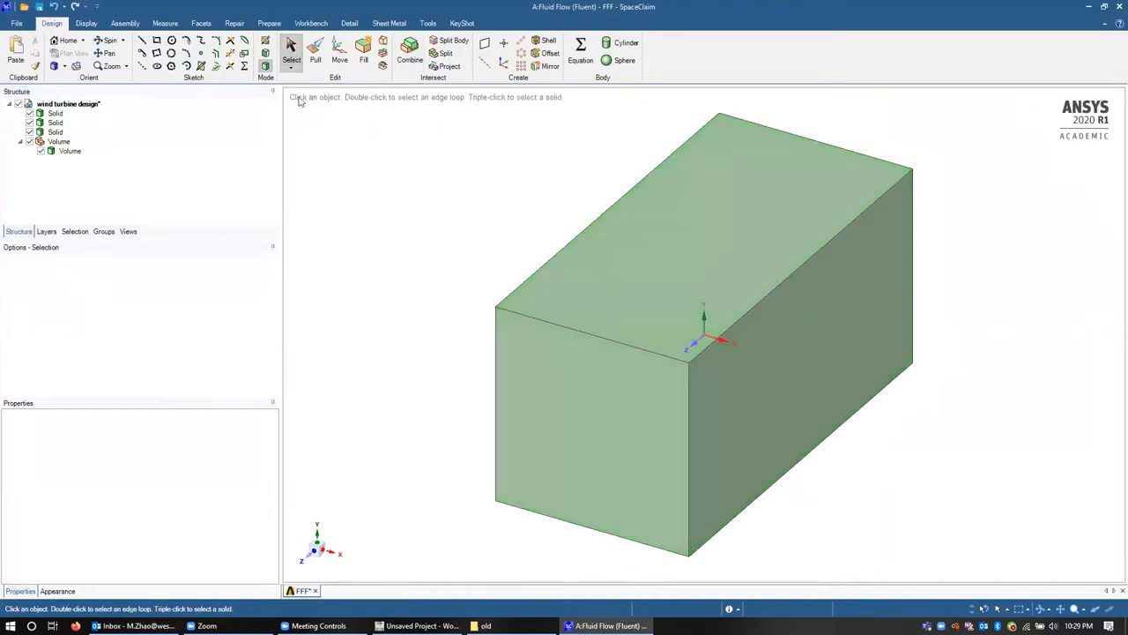
{"action": "left_click", "coordinate": [70, 151]}
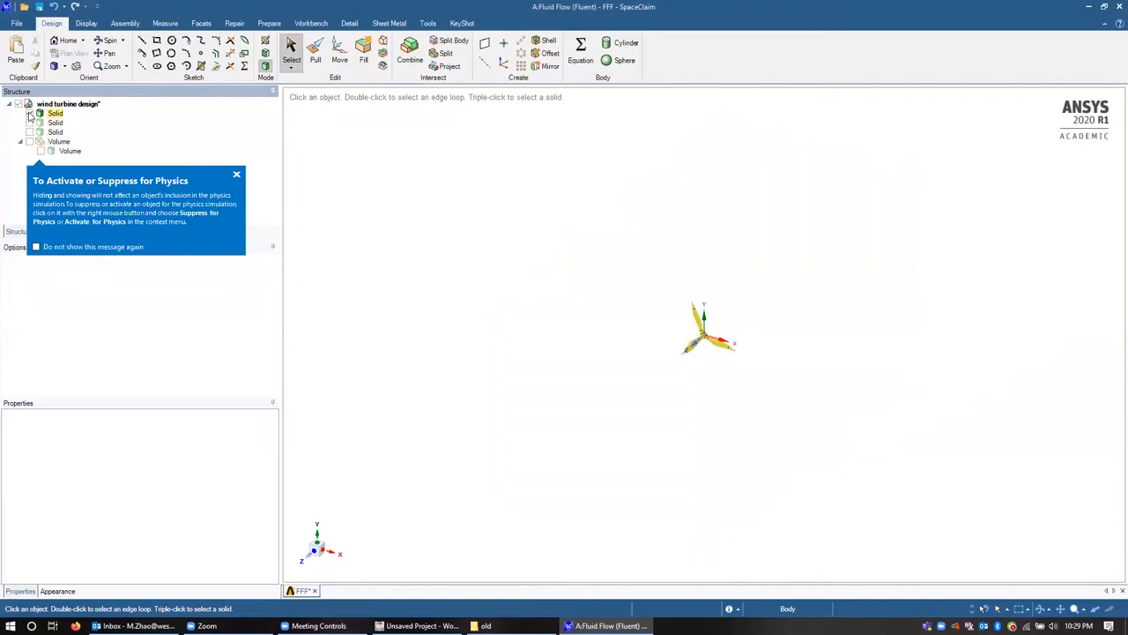
{"action": "left_click", "coordinate": [28, 124]}
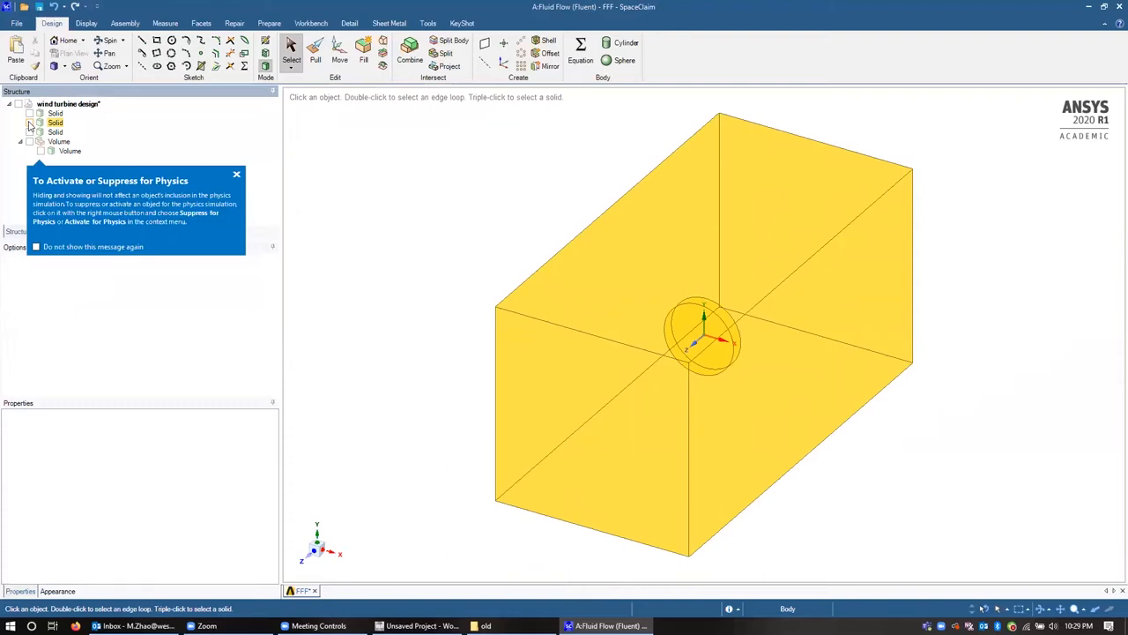
{"action": "left_click", "coordinate": [28, 113]}
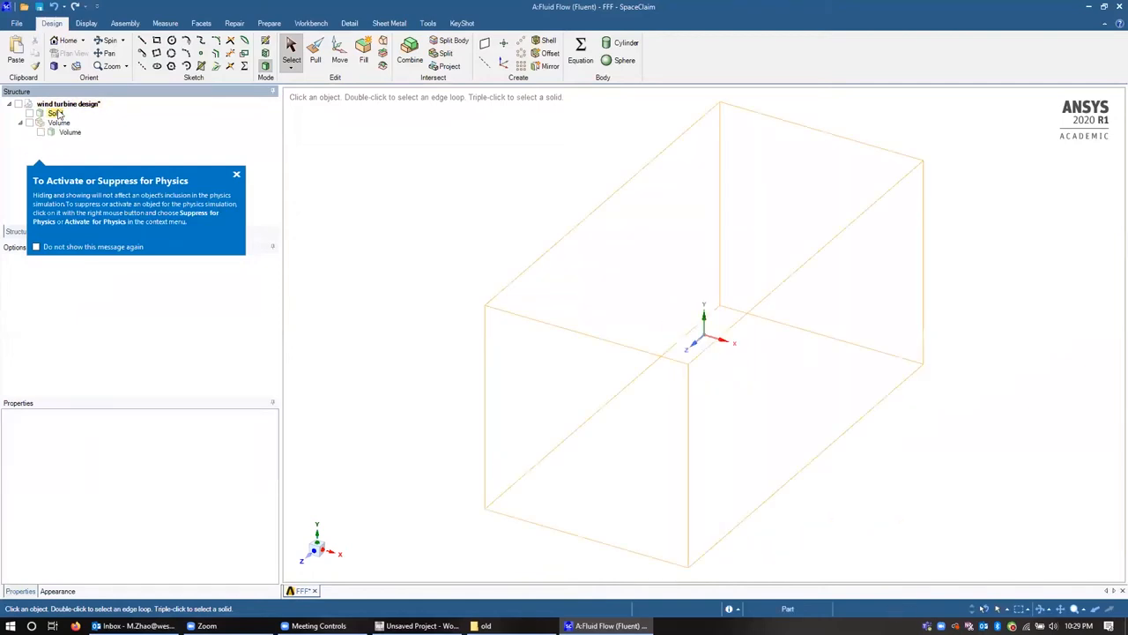
- Toggle the enclosure block's visibility in the Structure tree to inspect the disc and box separately
{"action": "left_click", "coordinate": [56, 113]}
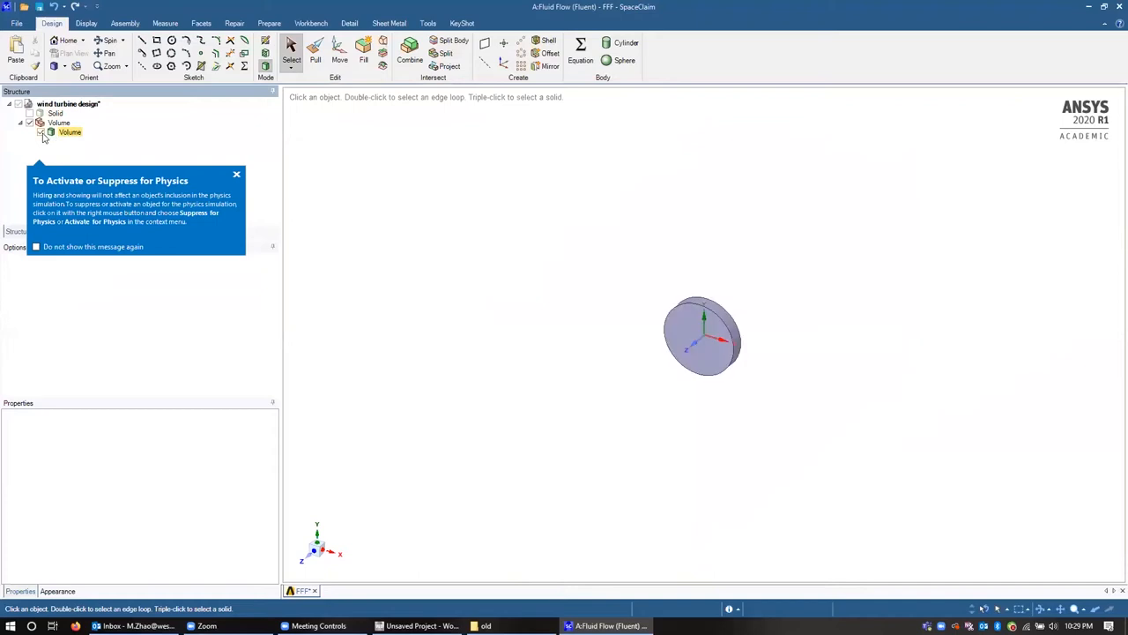
{"action": "left_click", "coordinate": [70, 130]}
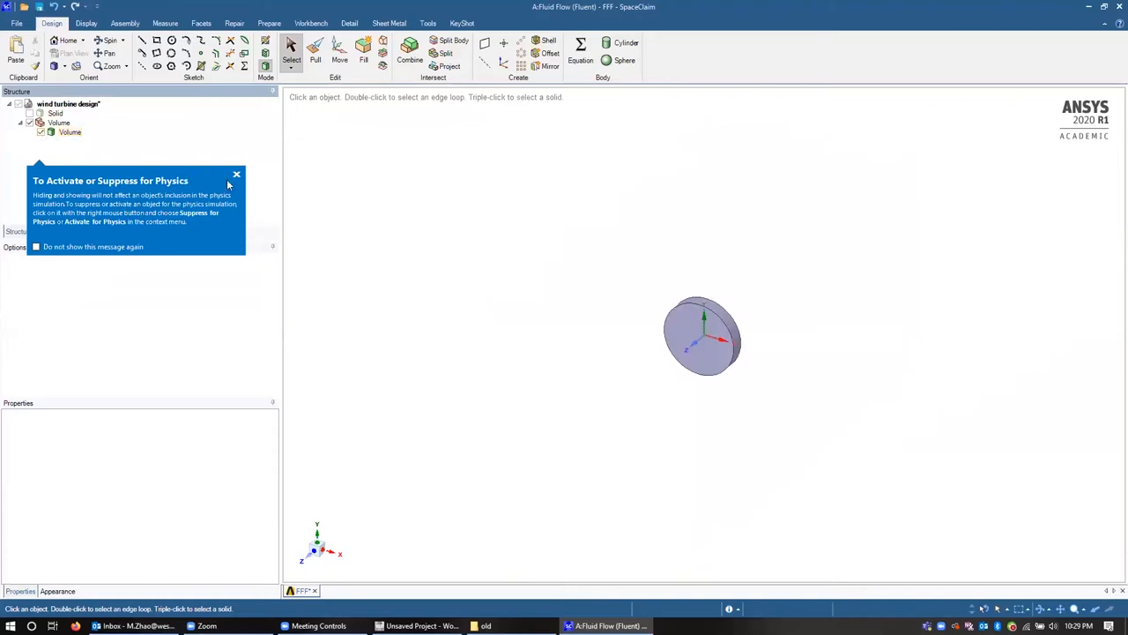
{"action": "left_click", "coordinate": [58, 123]}
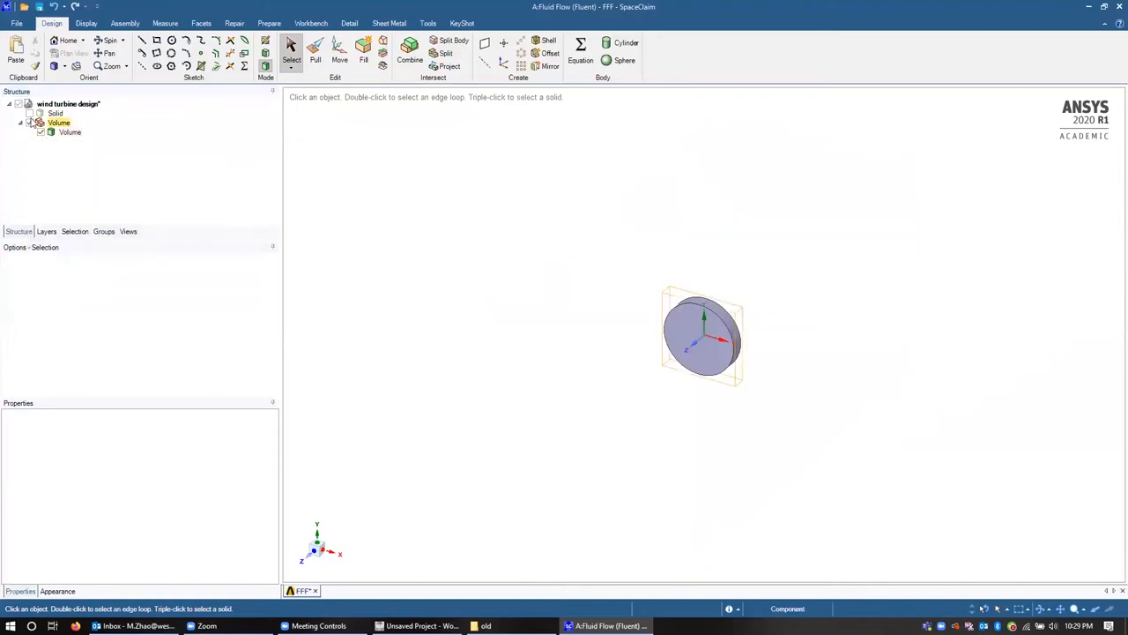
{"action": "left_click", "coordinate": [29, 113]}
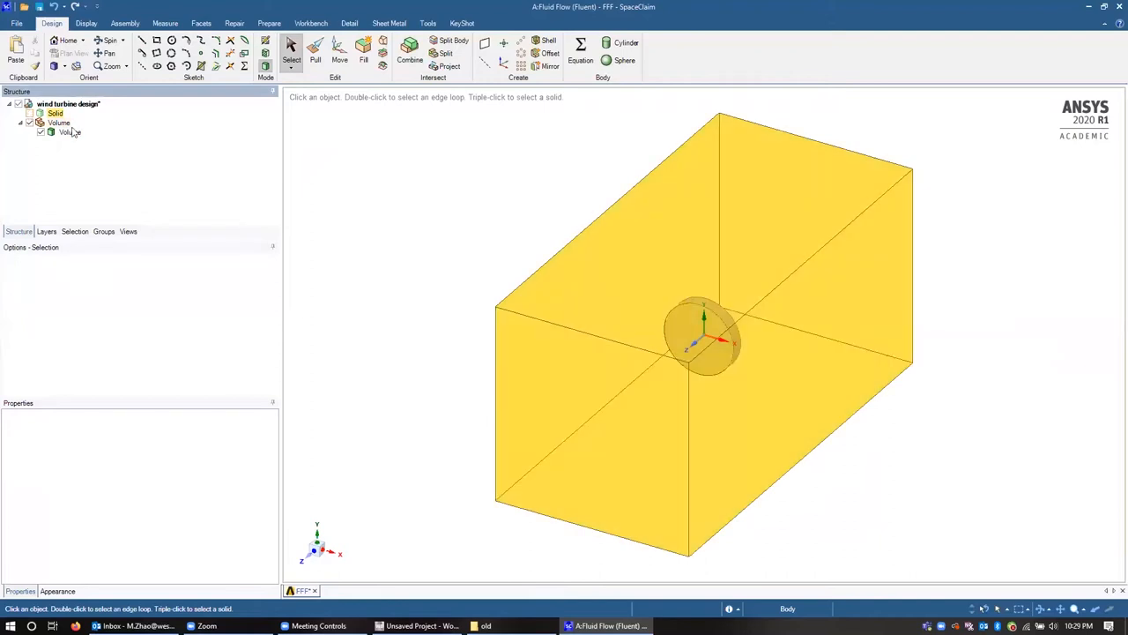
{"action": "left_click", "coordinate": [41, 124]}
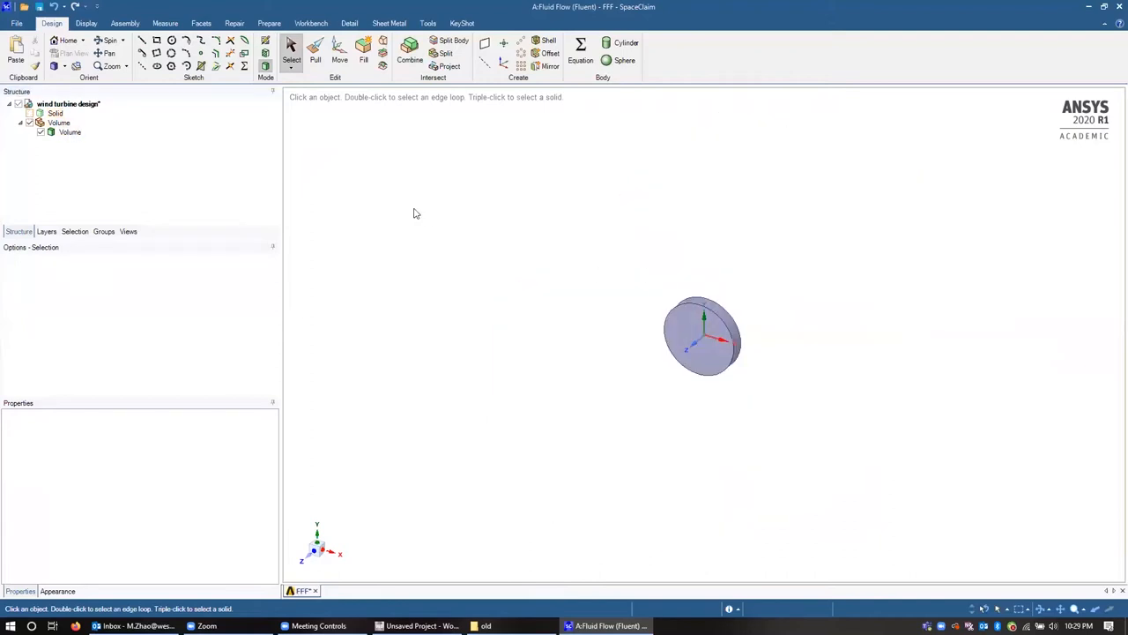
{"action": "left_click", "coordinate": [716, 363]}
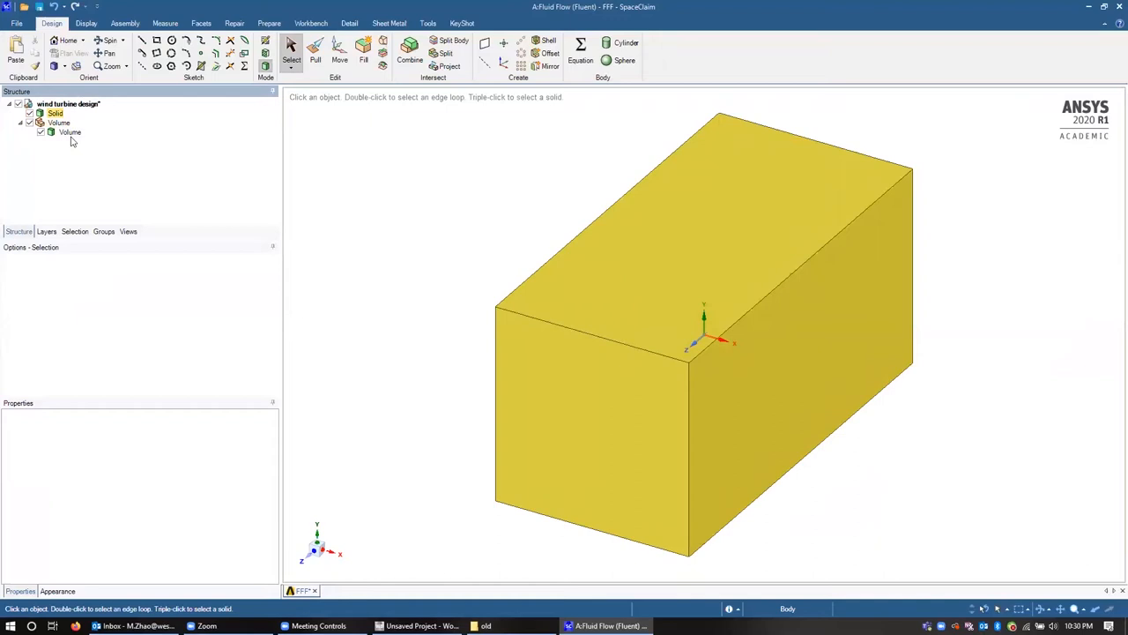
- Rename the enclosure body to 'outer' and the disc volume body to 'inner'
{"action": "left_click", "coordinate": [54, 113]}
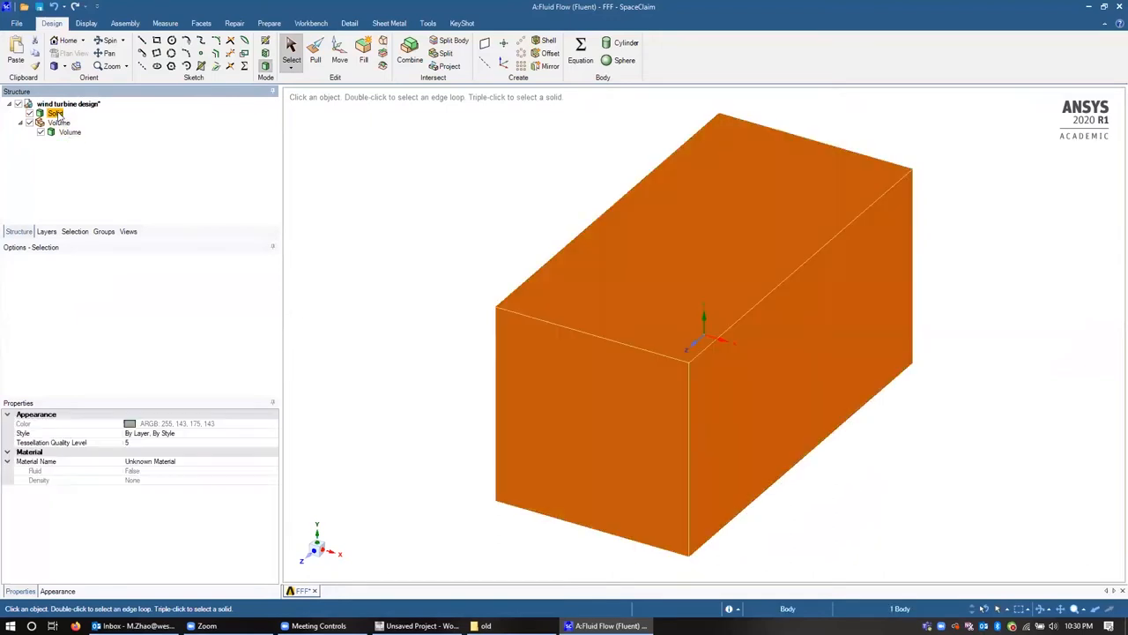
{"action": "right_click", "coordinate": [57, 113]}
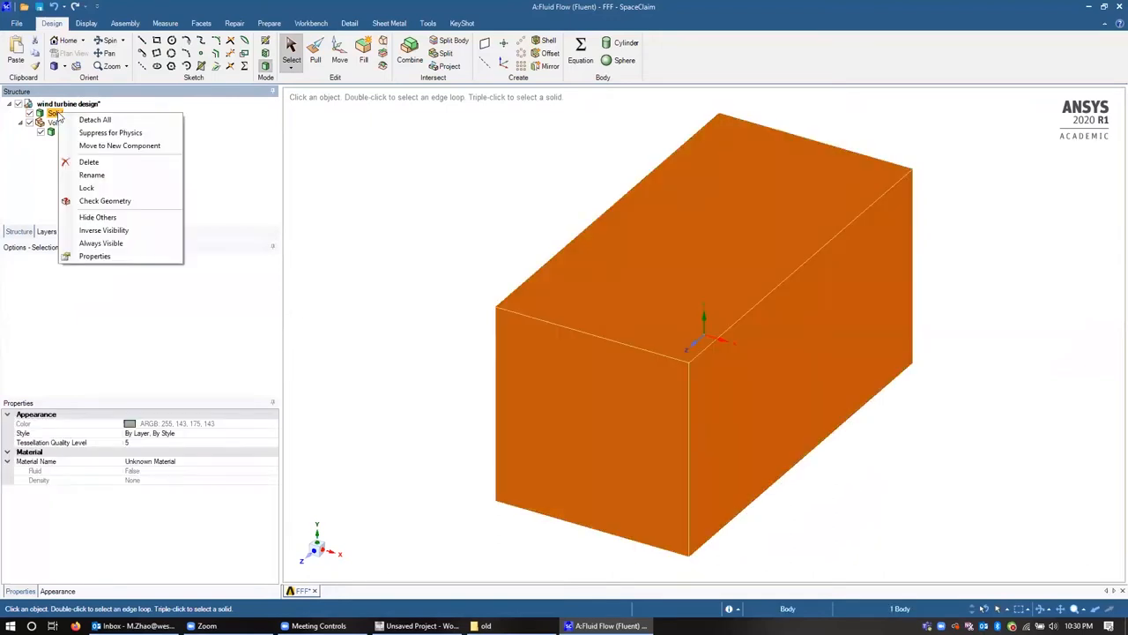
{"action": "left_click", "coordinate": [92, 175]}
{"action": "type", "text": "outer"}
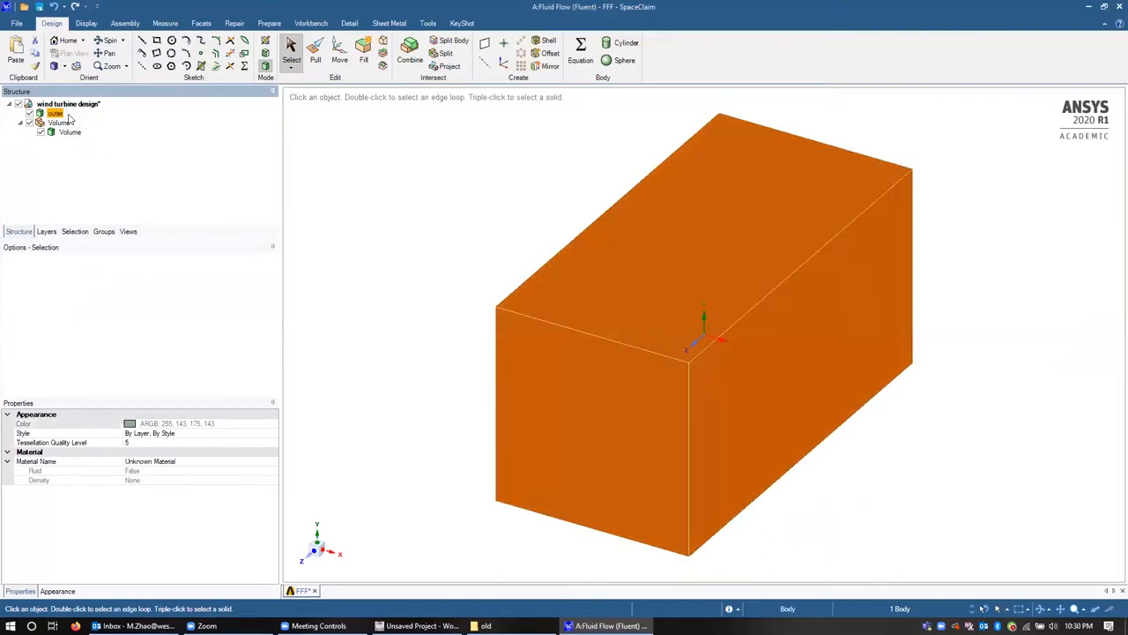
{"action": "right_click", "coordinate": [70, 132]}
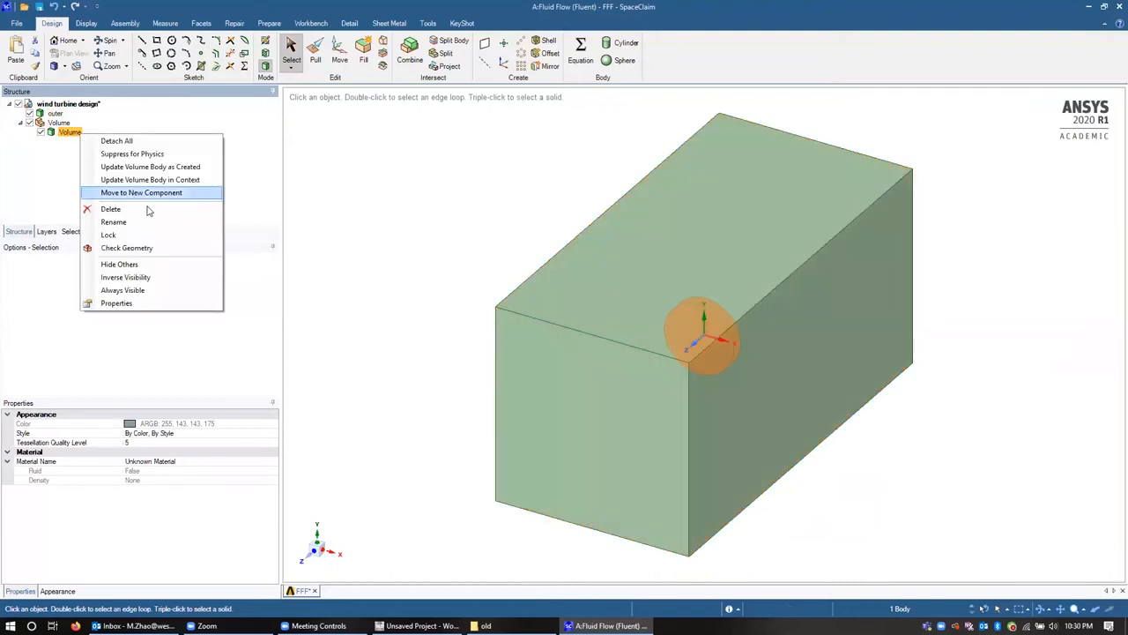
{"action": "left_click", "coordinate": [113, 222]}
{"action": "type", "text": "inner"}
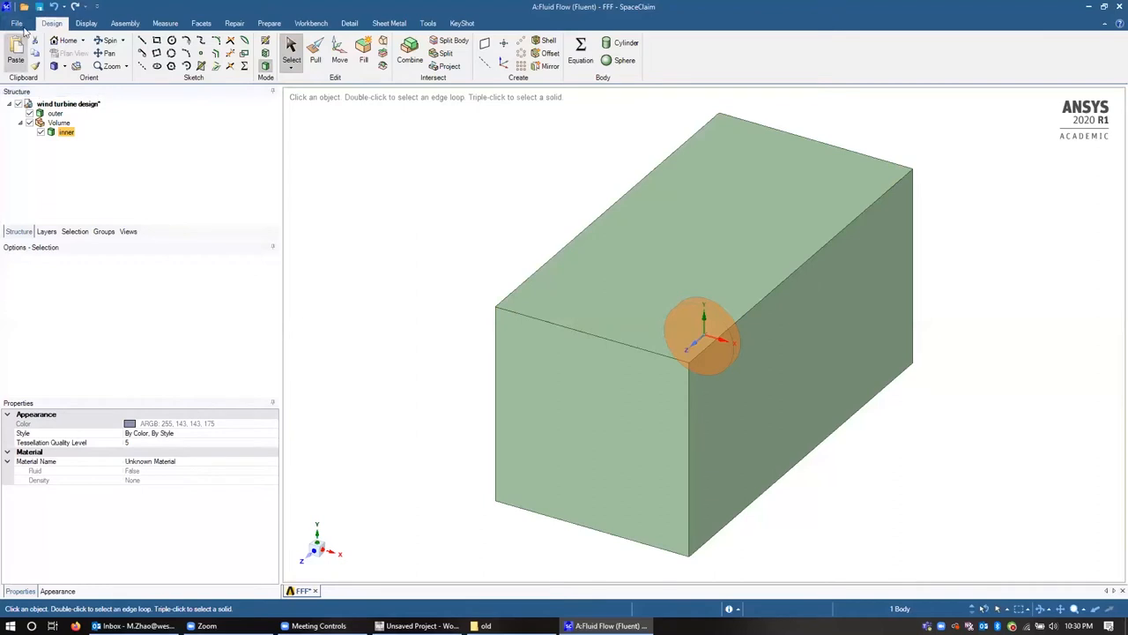
- Save the Workbench project as 'turbine_simulation' in the Practice folder
{"action": "left_click", "coordinate": [15, 23]}
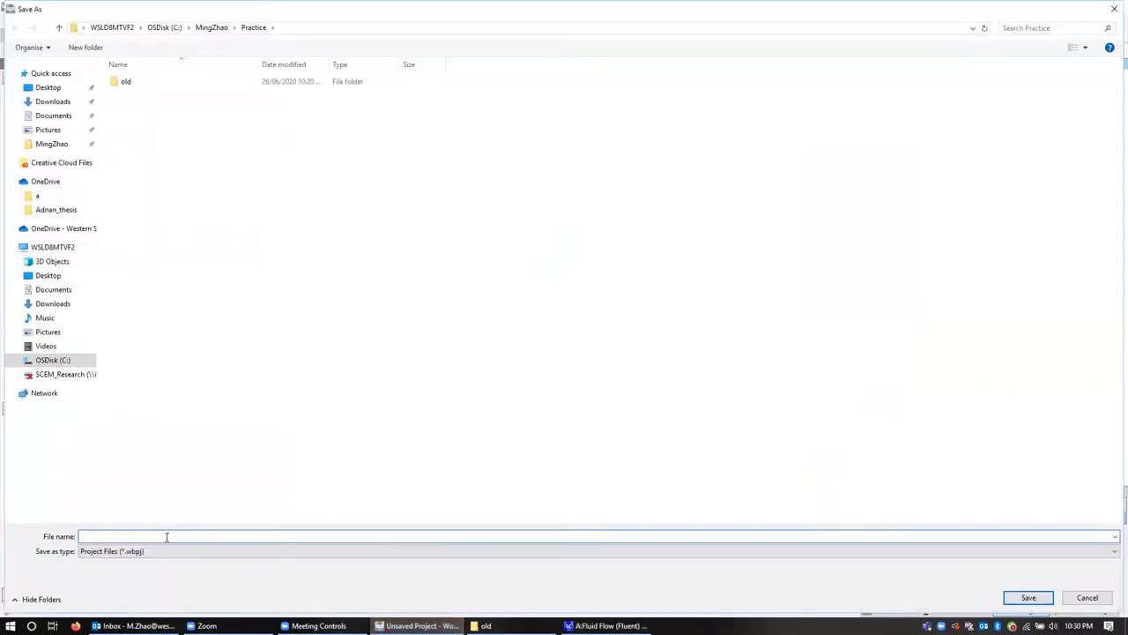
{"action": "type", "text": "turbine_simulation"}
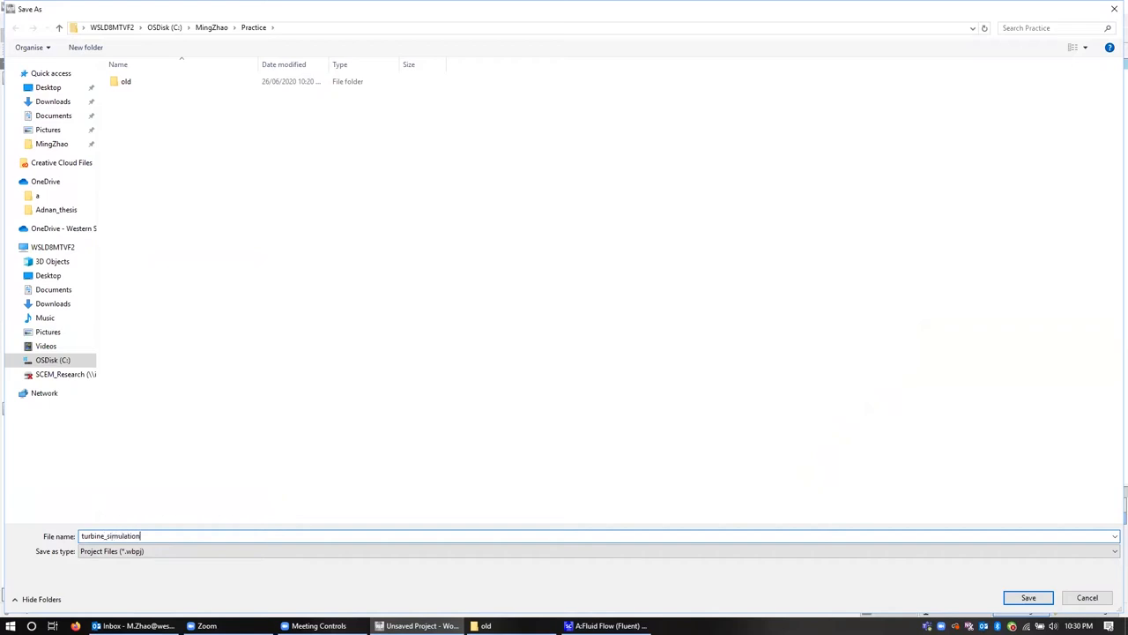
{"action": "left_click", "coordinate": [1027, 597]}
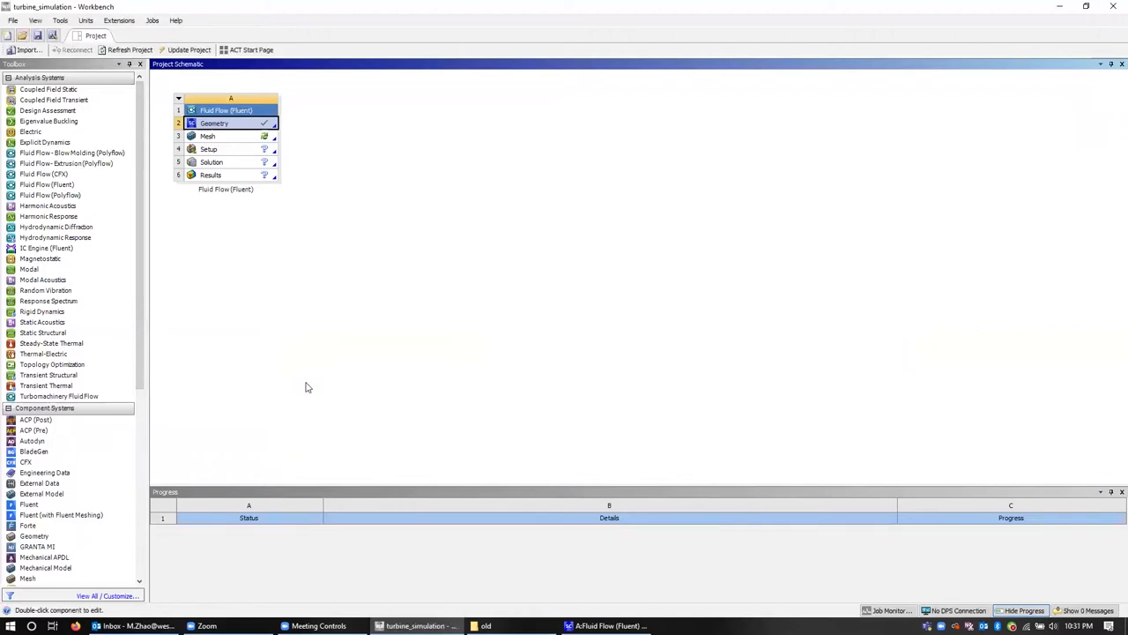
{"action": "mouse_move", "coordinate": [229, 145]}
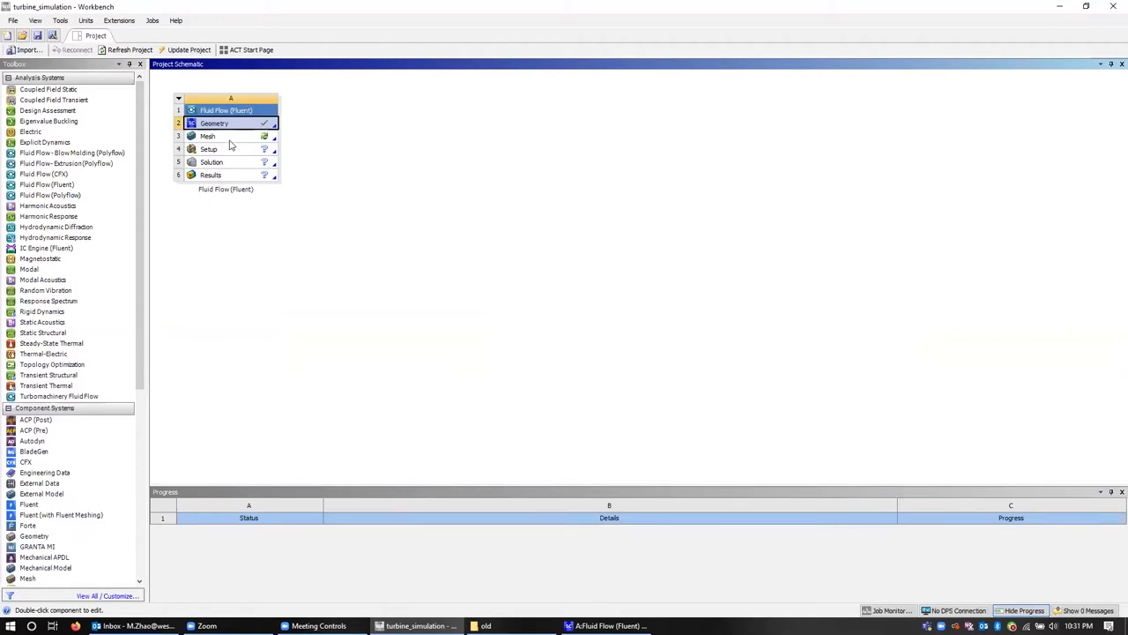
{"action": "mouse_move", "coordinate": [229, 145]}
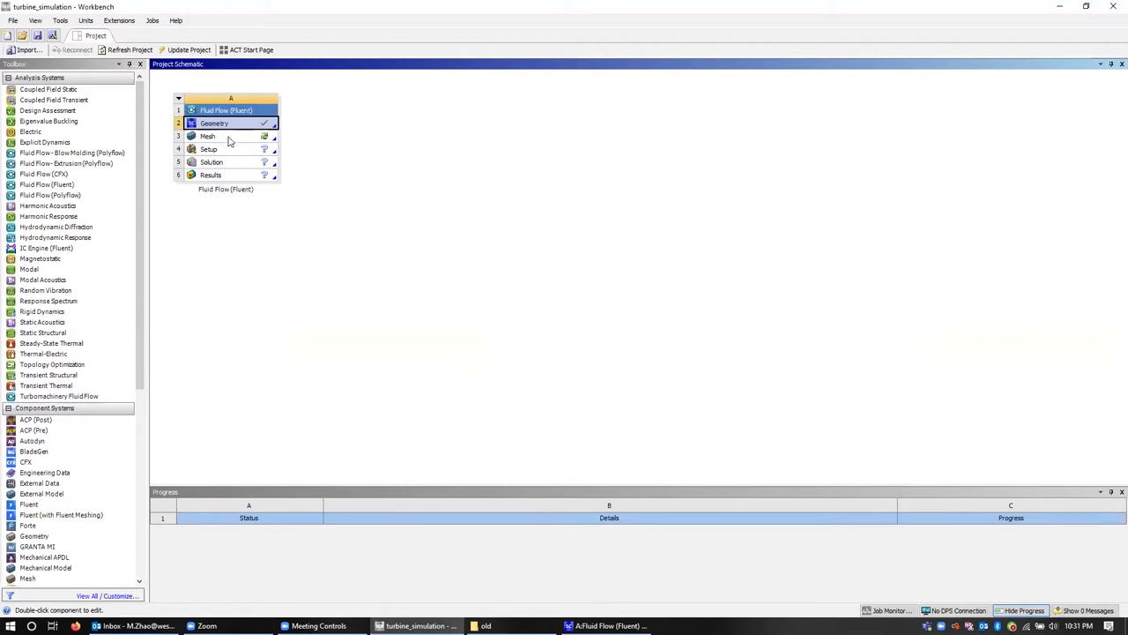
- Launch Meshing from the Mesh cell and expand Geometry to list the inner and outer bodies
{"action": "double_click", "coordinate": [208, 136]}
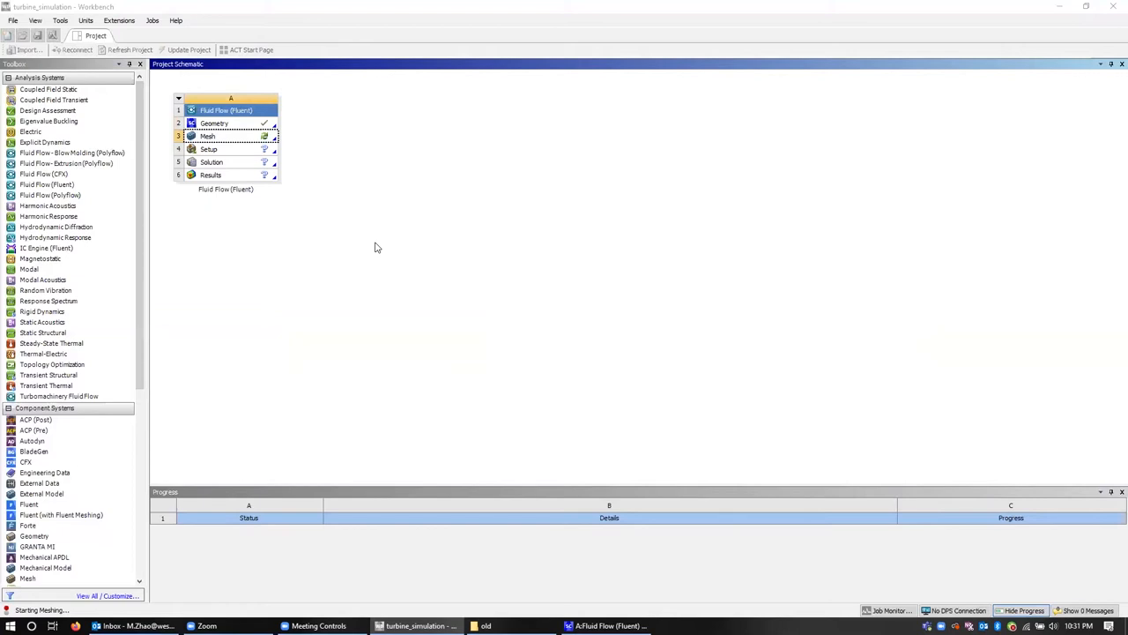
{"action": "double_click", "coordinate": [208, 136]}
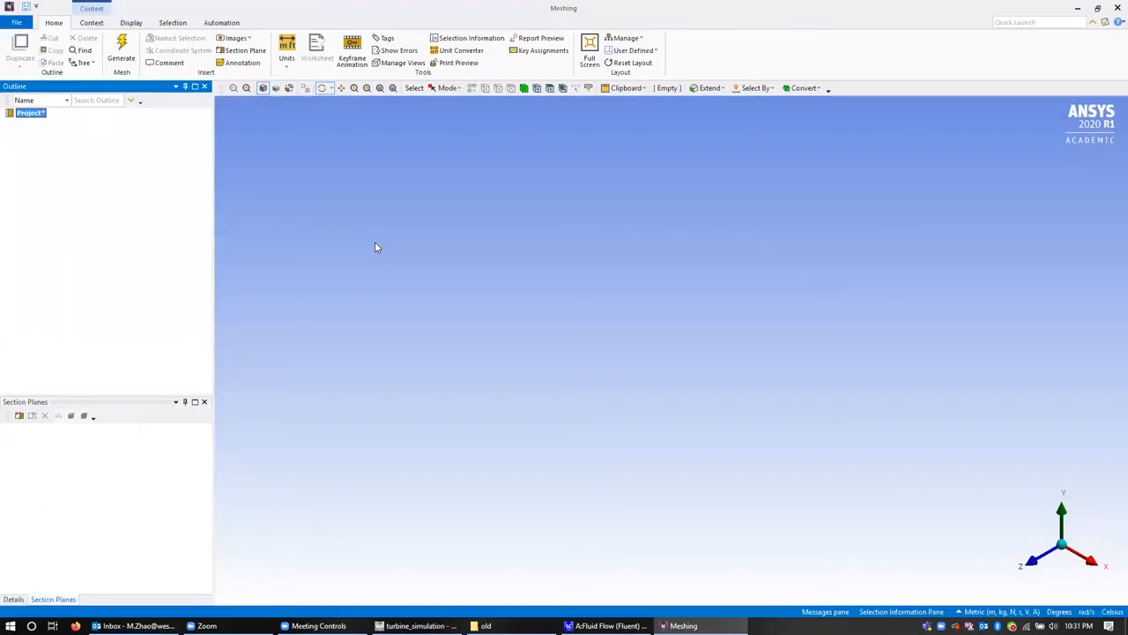
{"action": "left_click", "coordinate": [120, 50]}
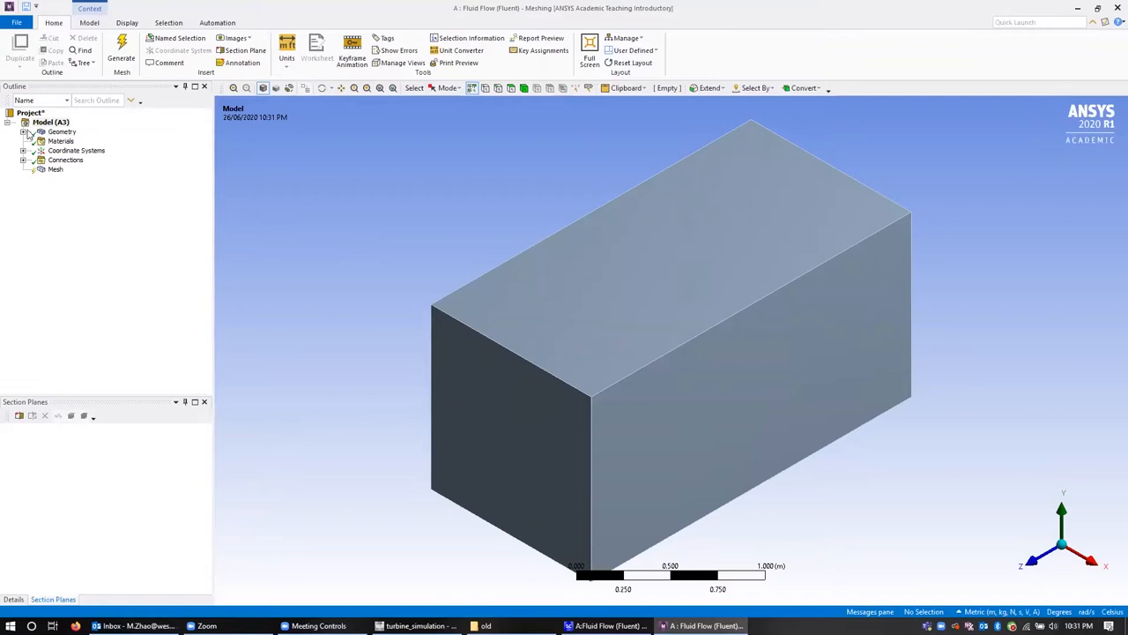
{"action": "left_click", "coordinate": [32, 130]}
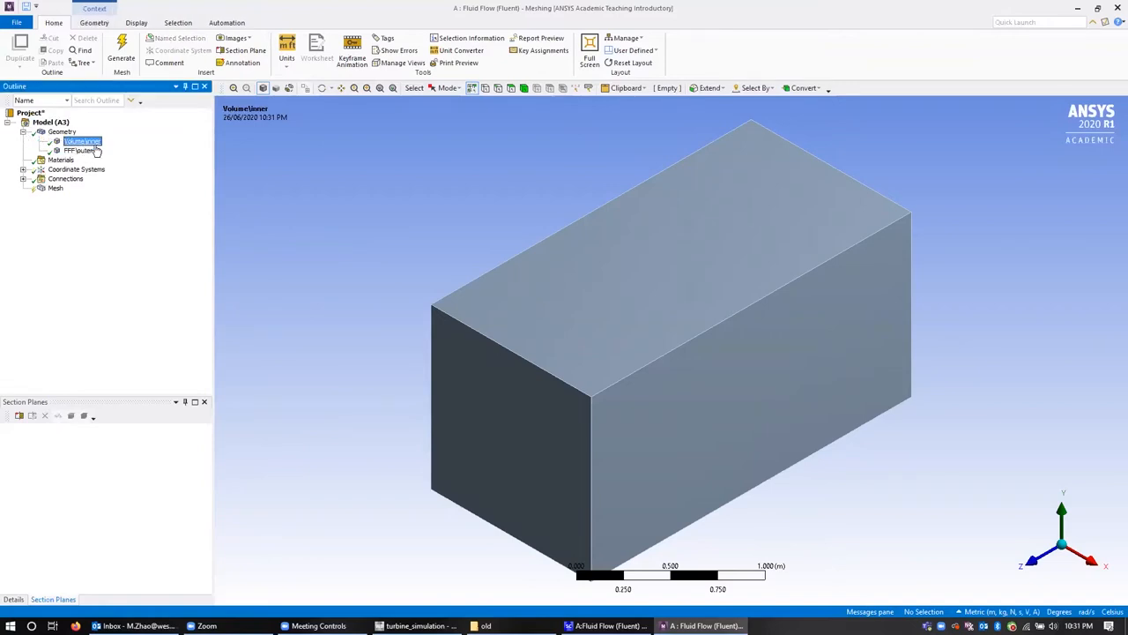
{"action": "left_click", "coordinate": [78, 150]}
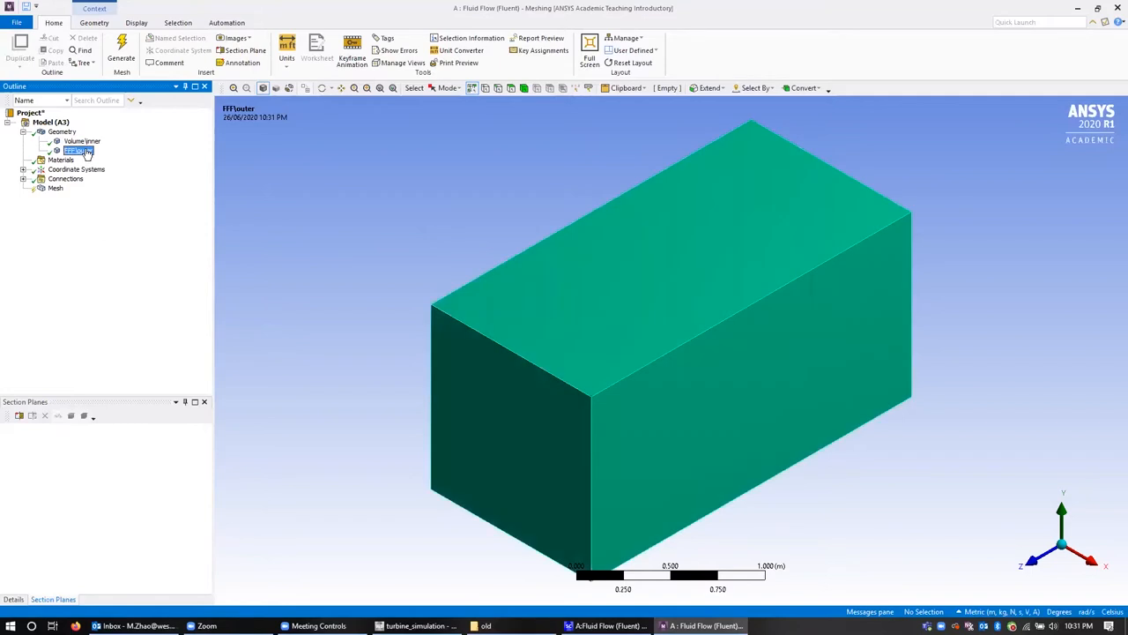
{"action": "right_click", "coordinate": [77, 150]}
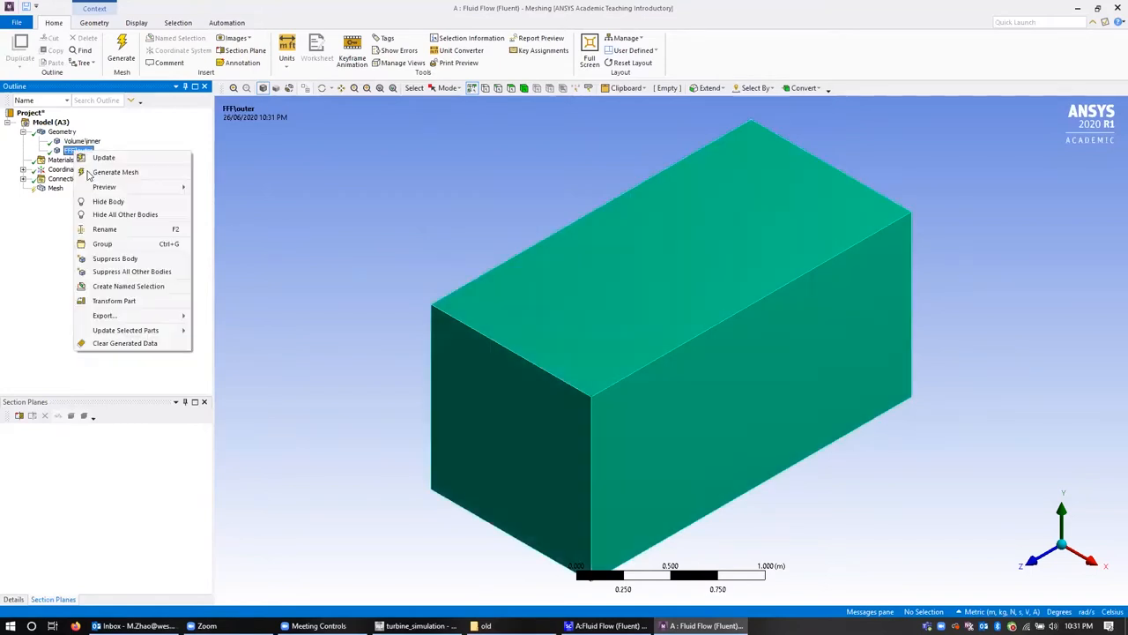
- Hide the outer body to view the inner disc alone, then select the outer body
{"action": "left_click", "coordinate": [125, 215]}
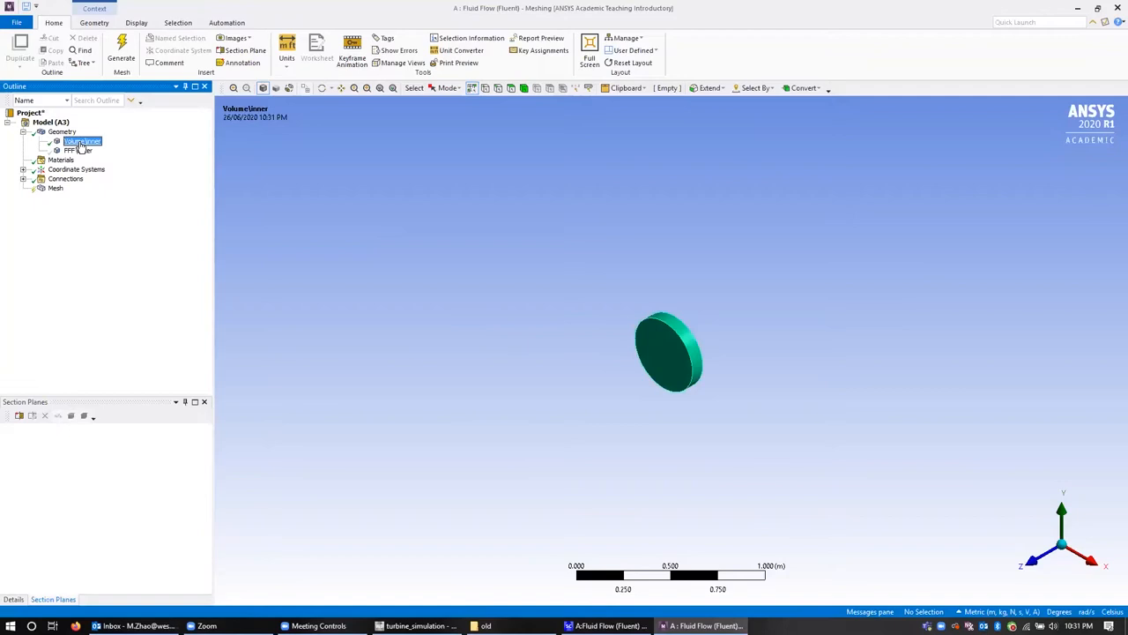
{"action": "right_click", "coordinate": [81, 141]}
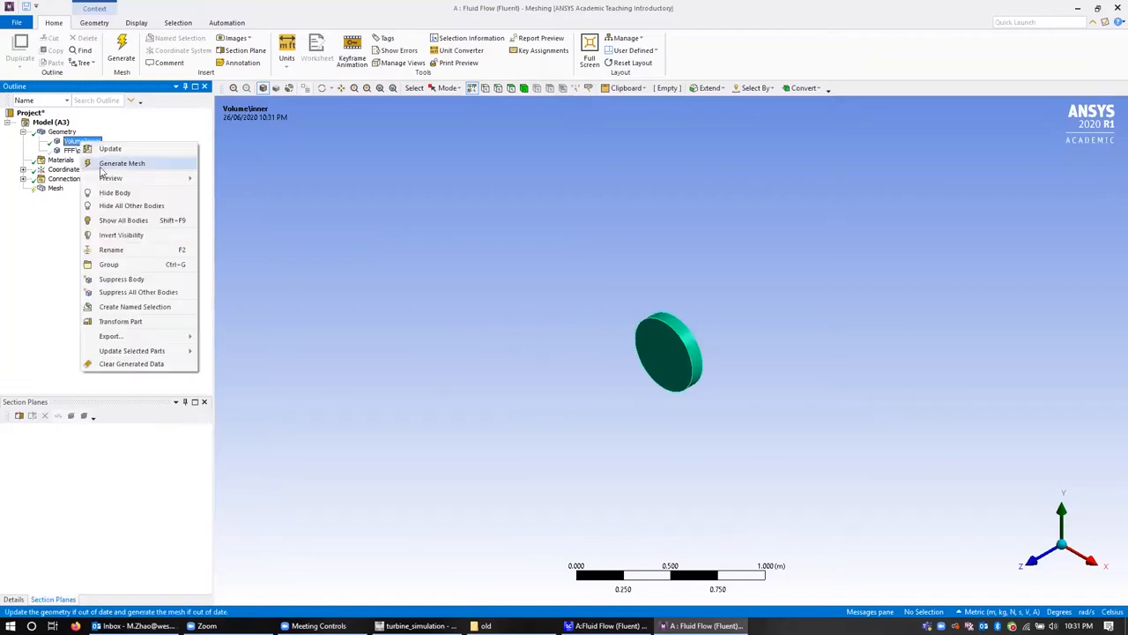
{"action": "left_click", "coordinate": [111, 250]}
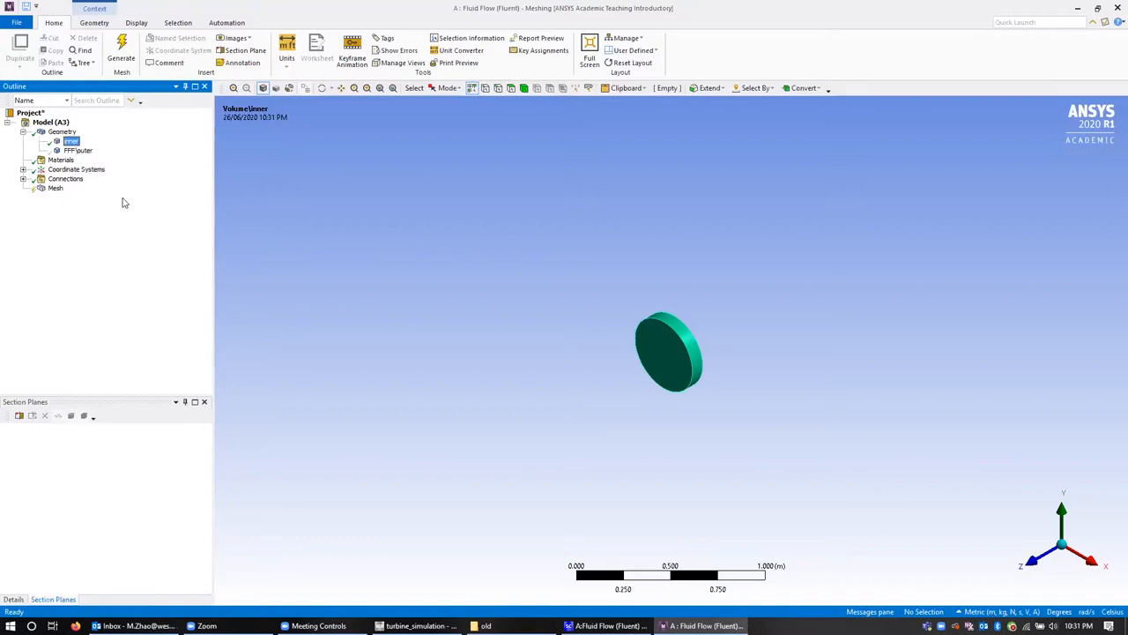
{"action": "left_click", "coordinate": [77, 149]}
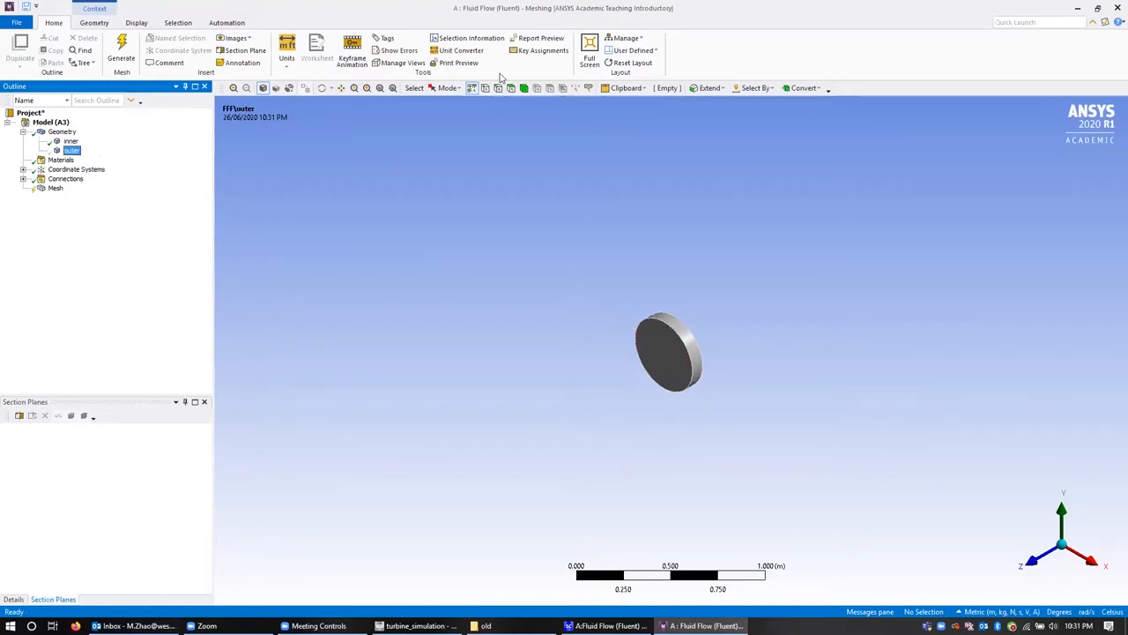
- Hide the disc's front face to reveal the turbine blade cavity inside
{"action": "left_click", "coordinate": [668, 361]}
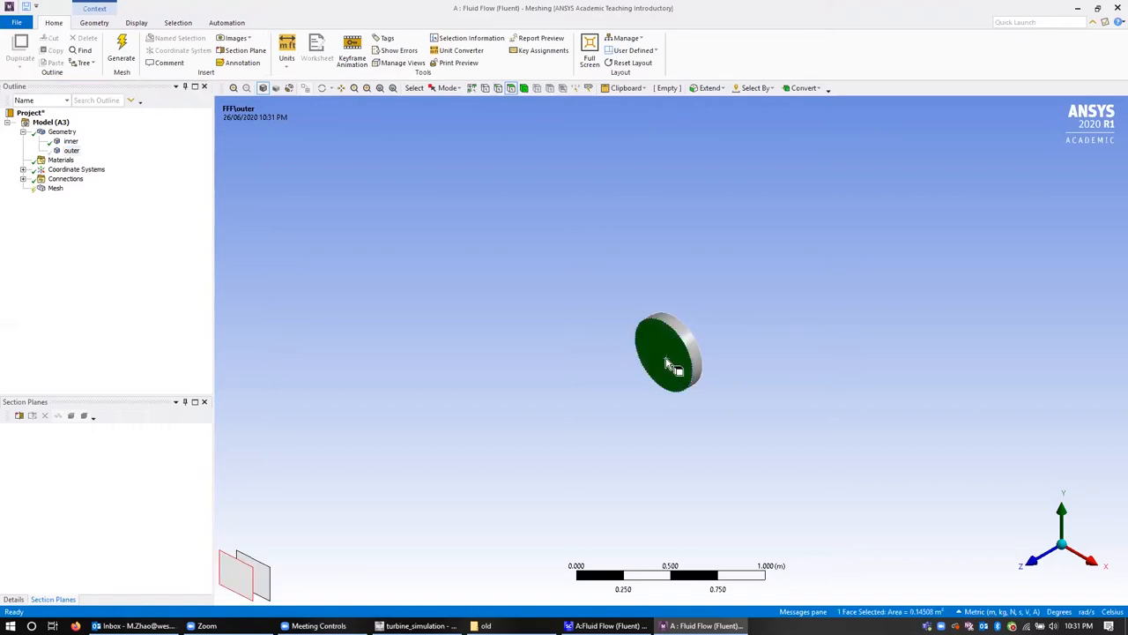
{"action": "right_click", "coordinate": [670, 364]}
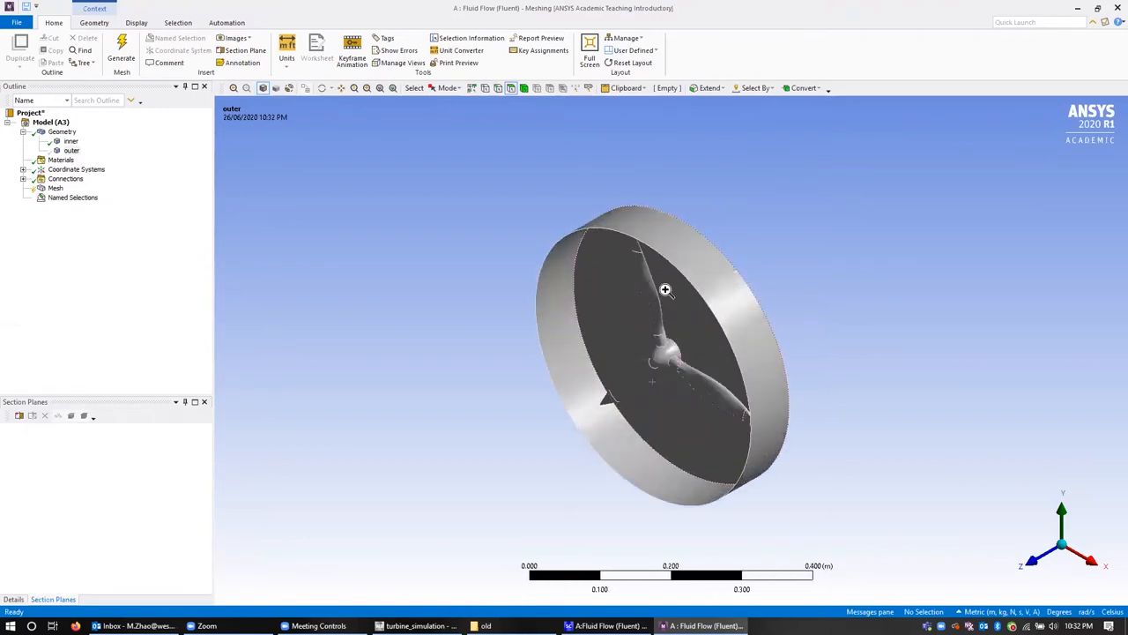
{"action": "right_click", "coordinate": [667, 289]}
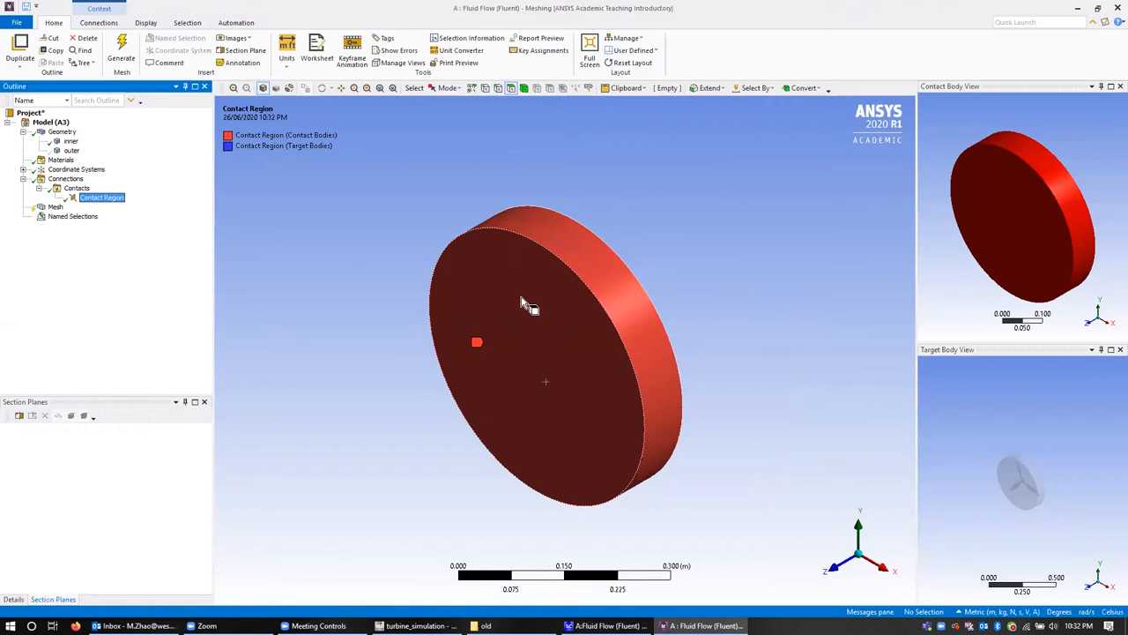
{"action": "mouse_move", "coordinate": [441, 256]}
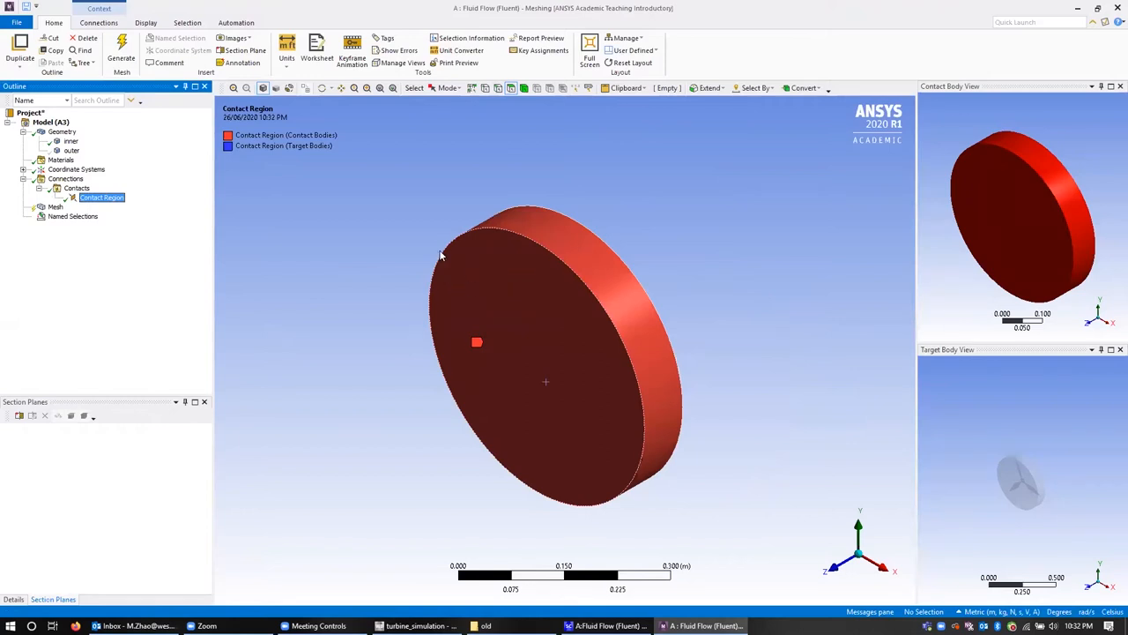
{"action": "mouse_move", "coordinate": [525, 315]}
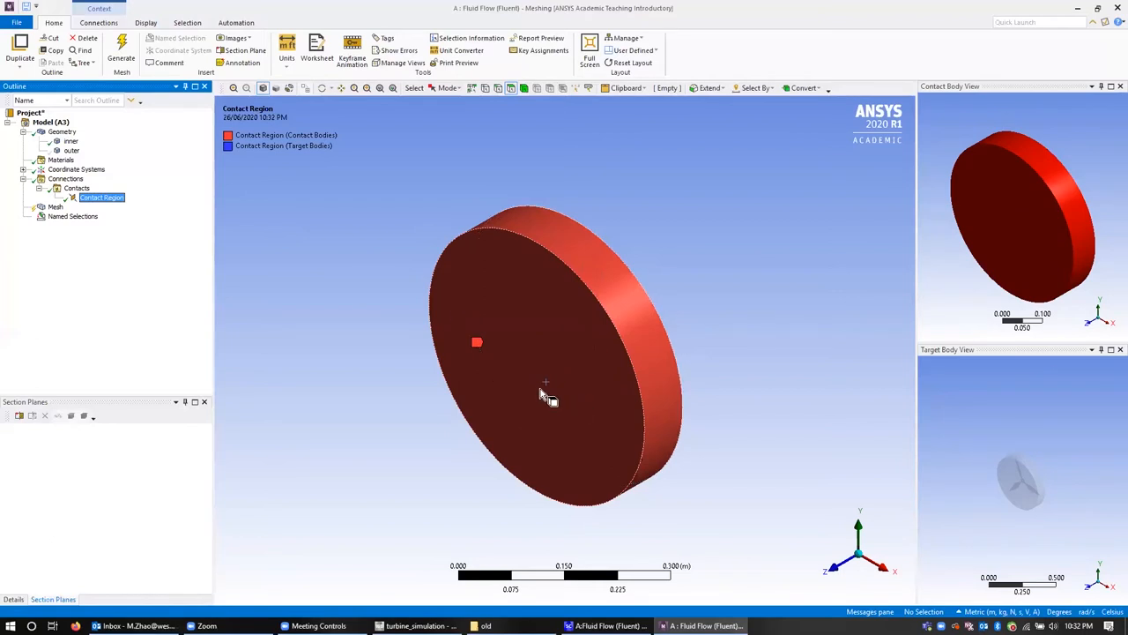
{"action": "mouse_move", "coordinate": [543, 345]}
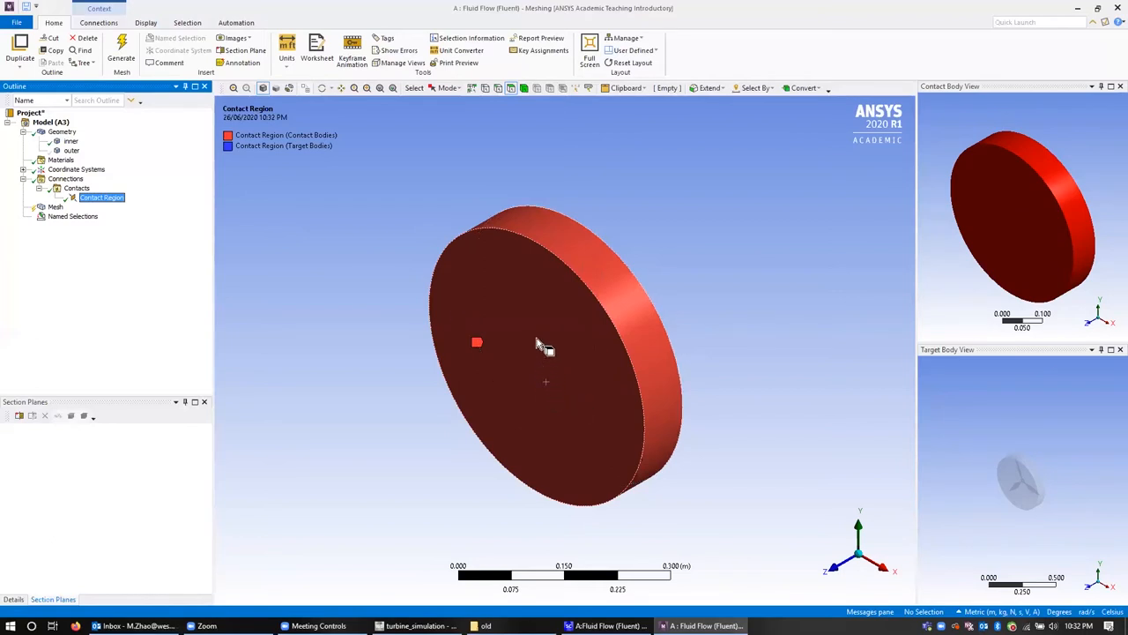
{"action": "mouse_move", "coordinate": [562, 320]}
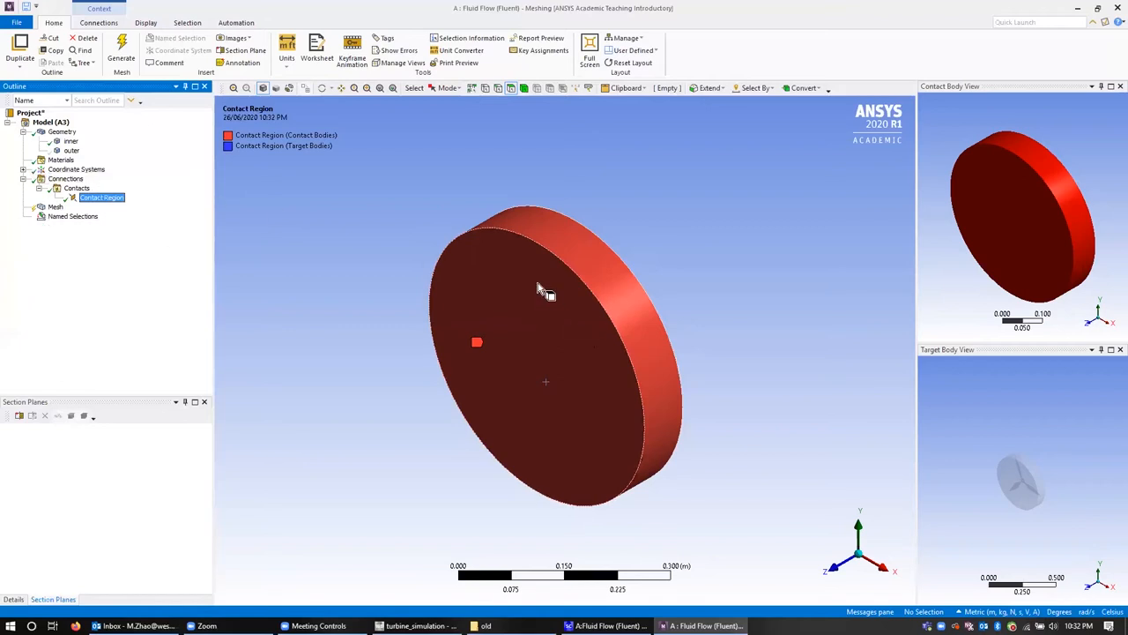
- Select the outer body after reviewing the contact region's contact and target bodies
{"action": "left_click", "coordinate": [70, 150]}
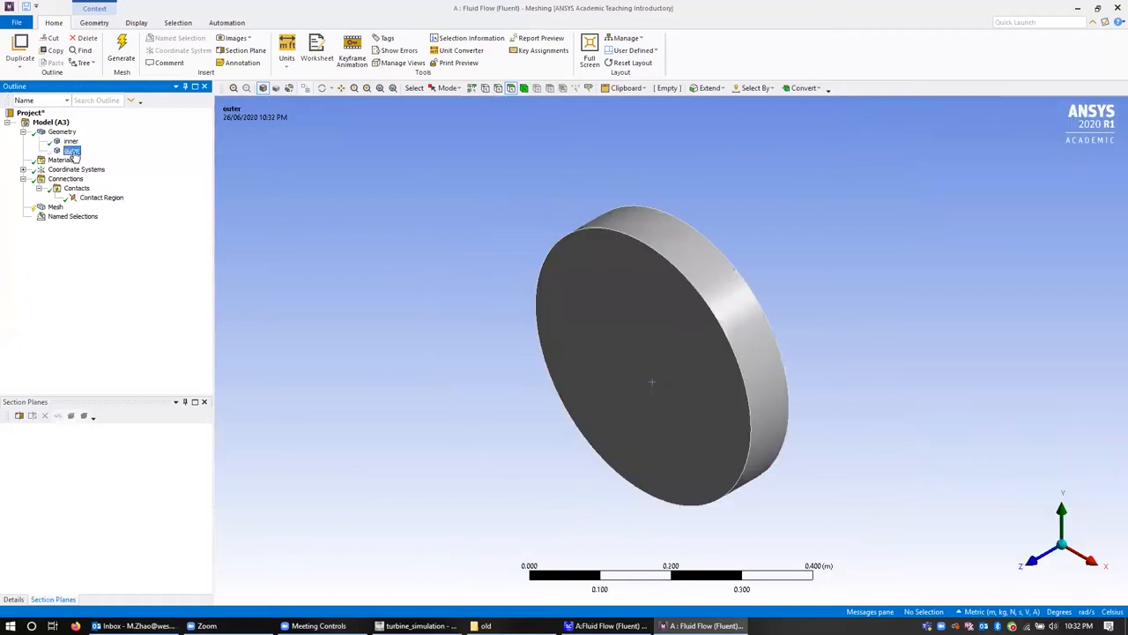
- Bring the full rectangular outer flow domain into view from the outer body's options
{"action": "right_click", "coordinate": [70, 150]}
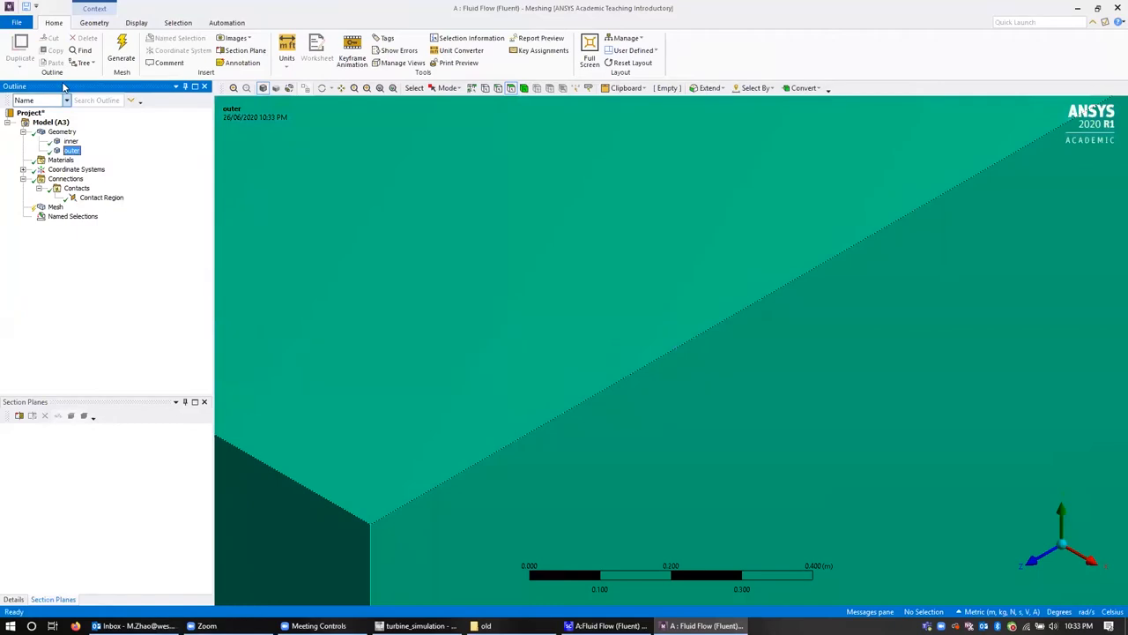
{"action": "mouse_move", "coordinate": [322, 88]}
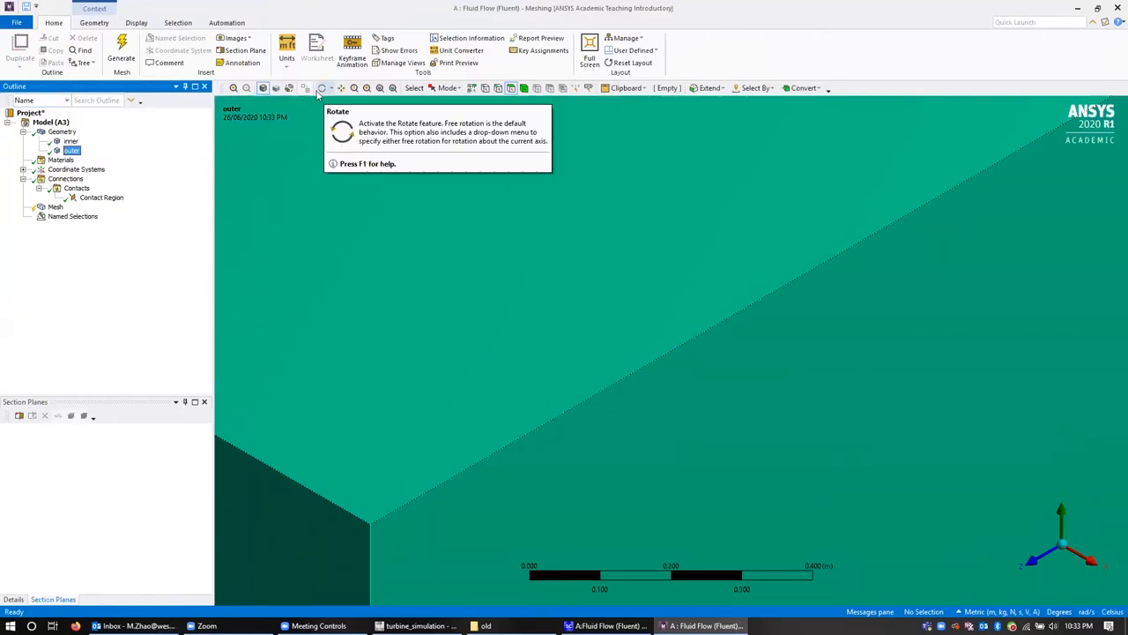
{"action": "mouse_move", "coordinate": [392, 89]}
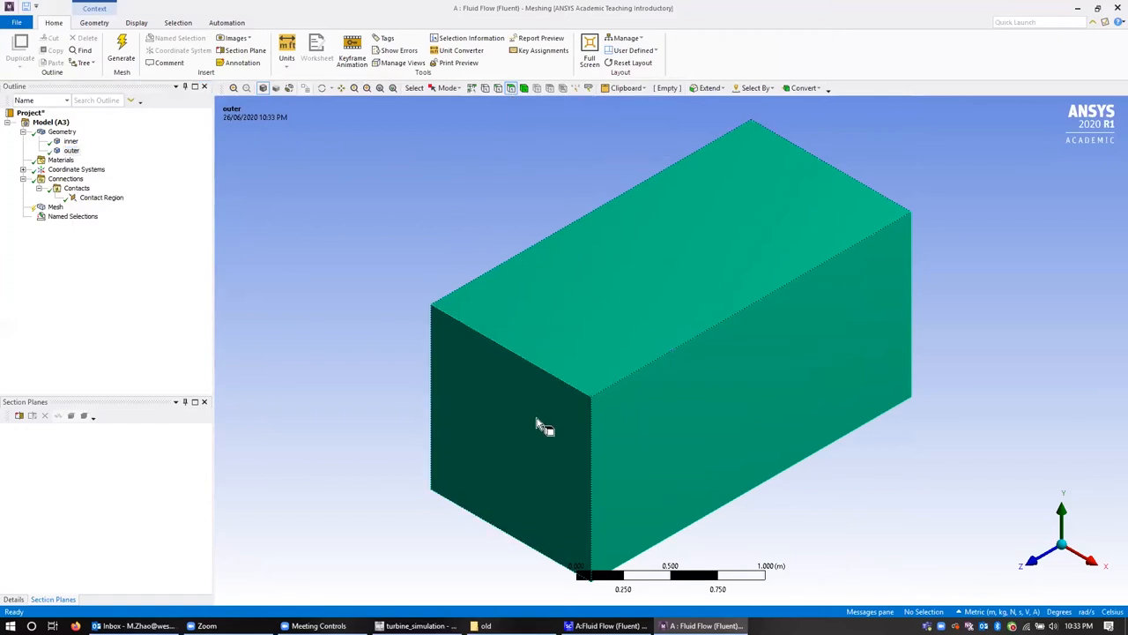
- Create named selections 'inlet' on the box's front face and 'outlet' on the opposite end face
{"action": "right_click", "coordinate": [542, 425]}
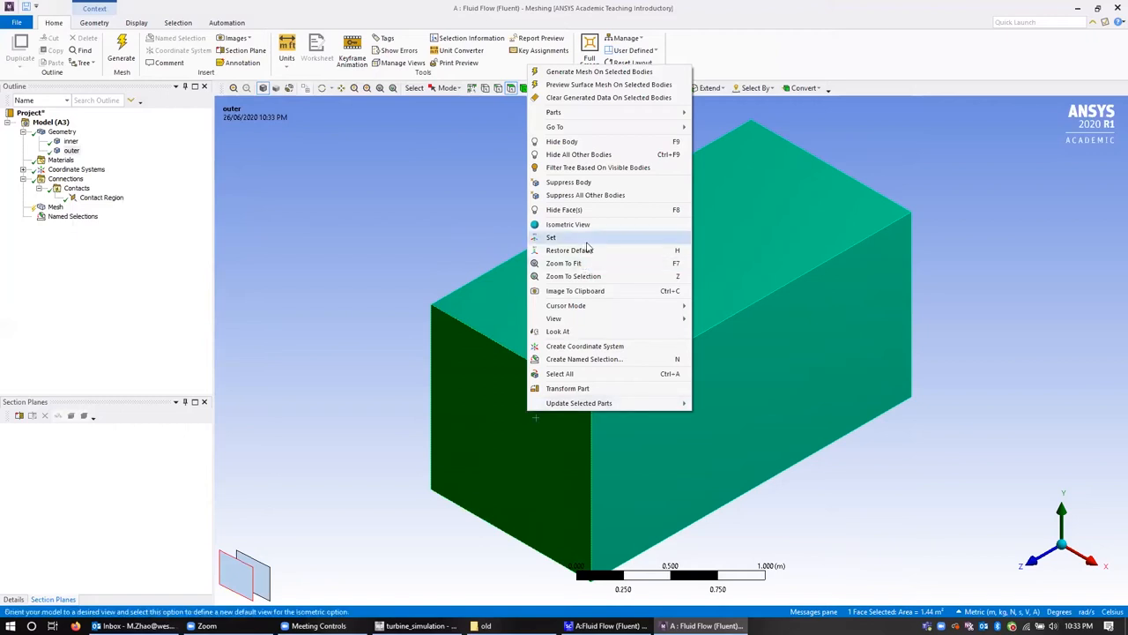
{"action": "left_click", "coordinate": [583, 359]}
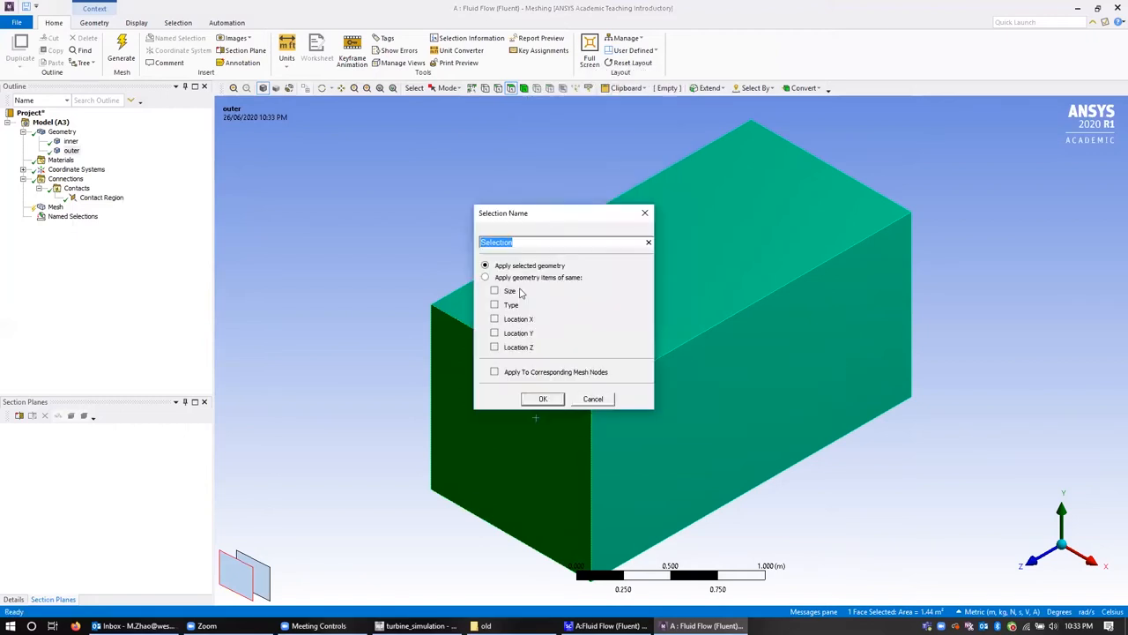
{"action": "type", "text": "inlet"}
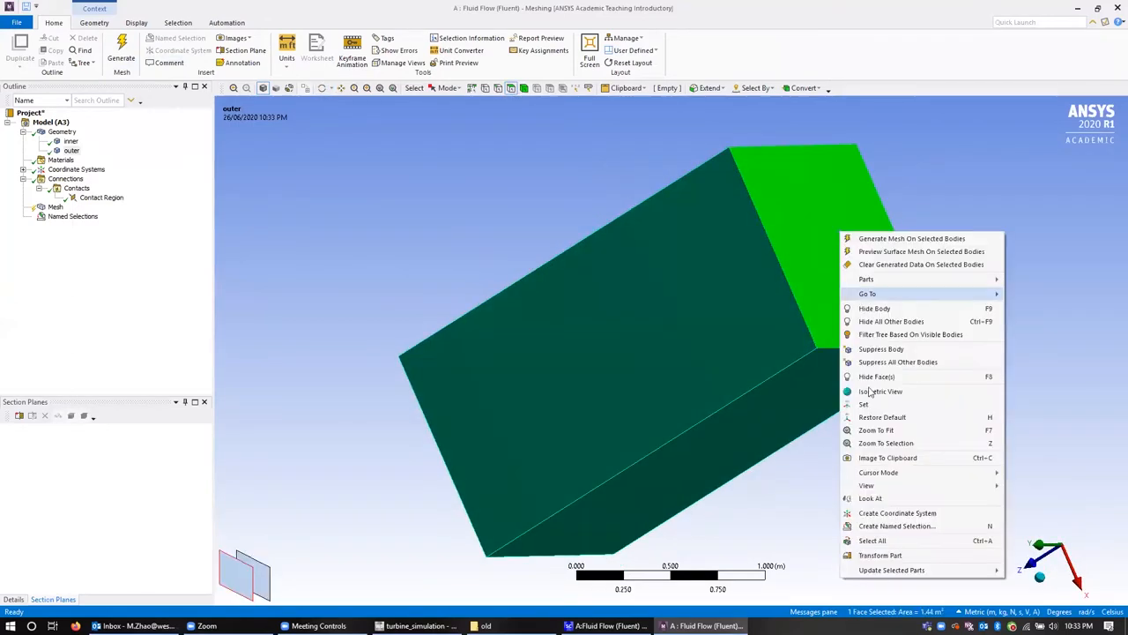
{"action": "left_click", "coordinate": [895, 525]}
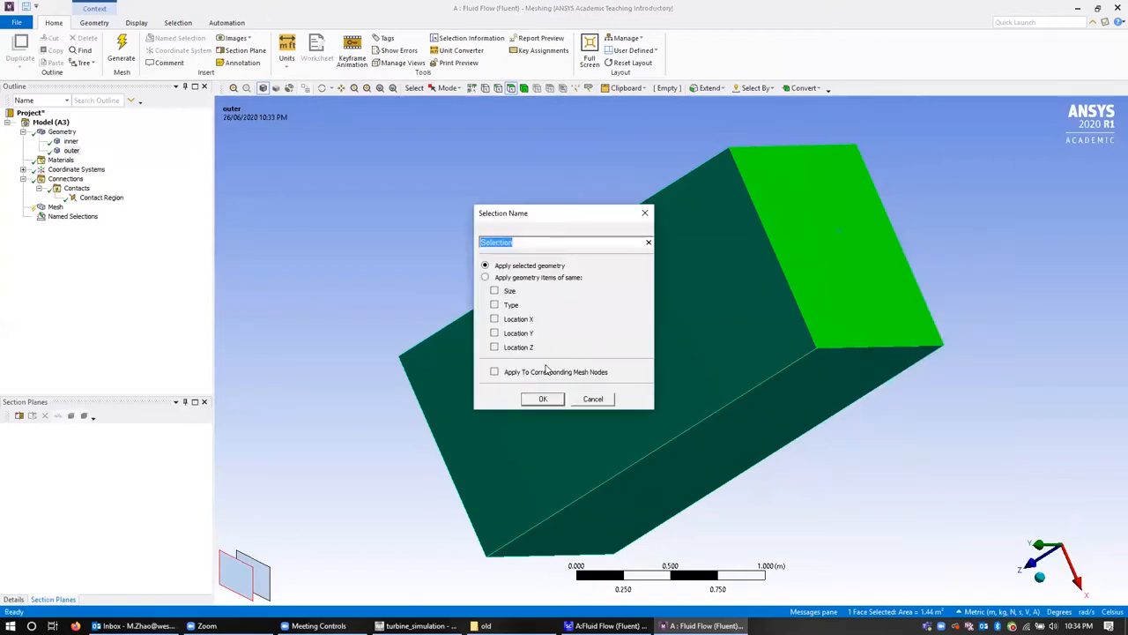
{"action": "left_click", "coordinate": [592, 399]}
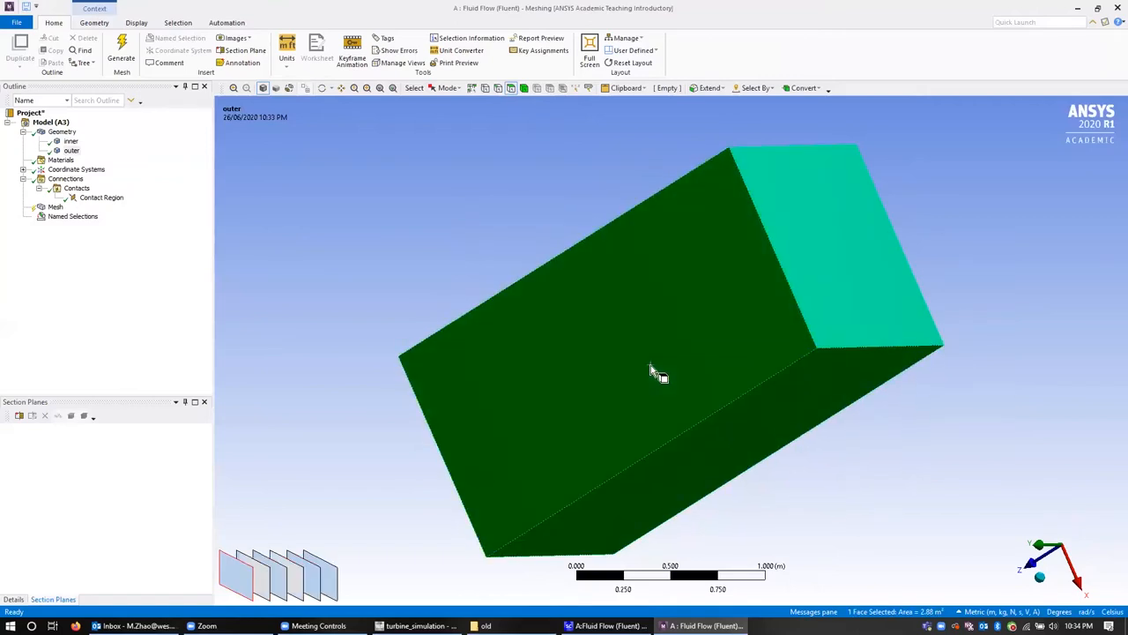
- Group the four side faces of the box into a named selection 'side_boundaries'
{"action": "left_click", "coordinate": [651, 369]}
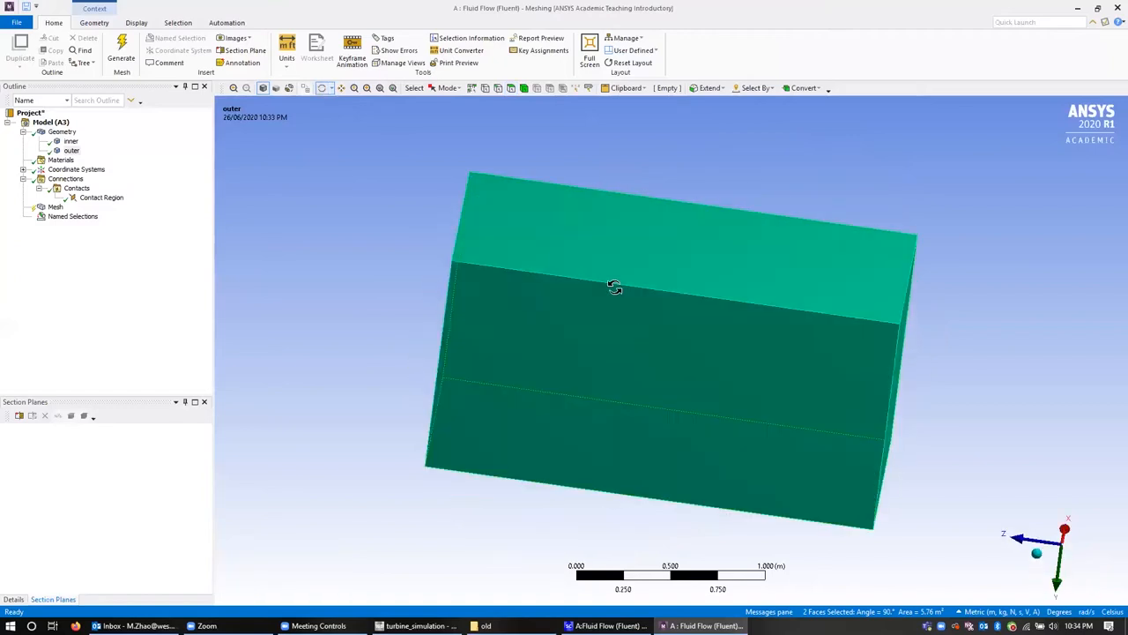
{"action": "left_click", "coordinate": [669, 251]}
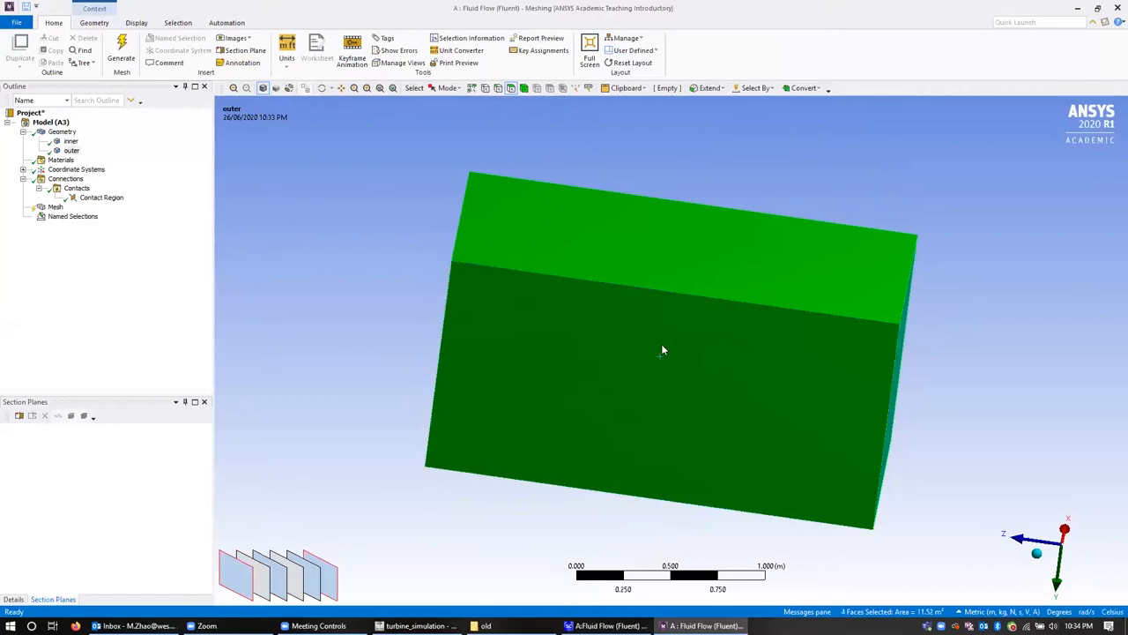
{"action": "right_click", "coordinate": [660, 356]}
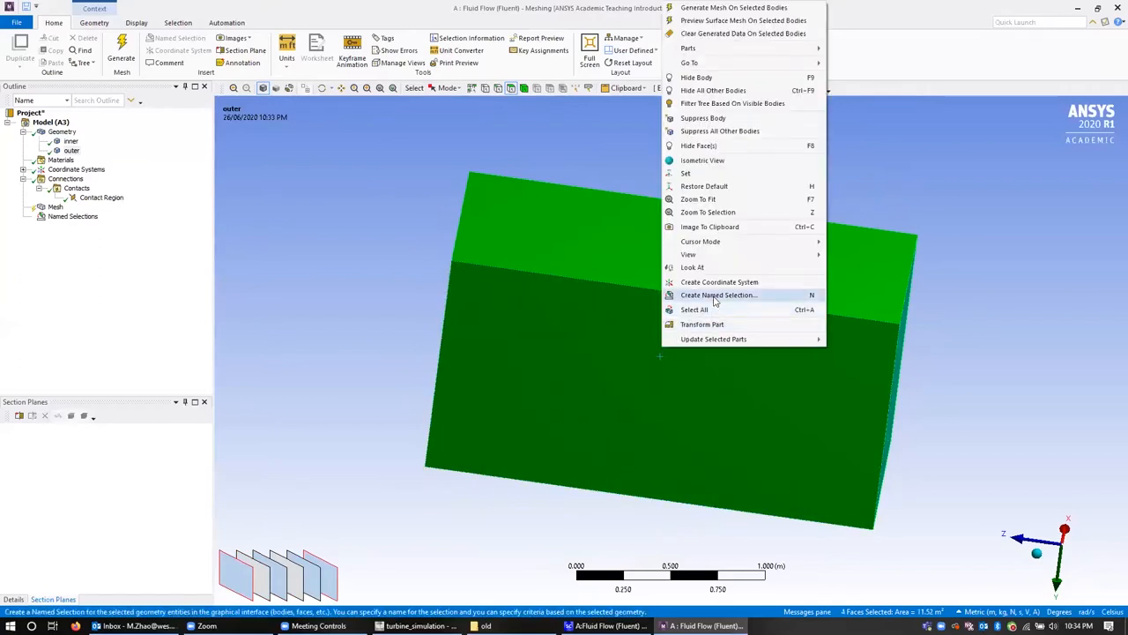
{"action": "left_click", "coordinate": [717, 294]}
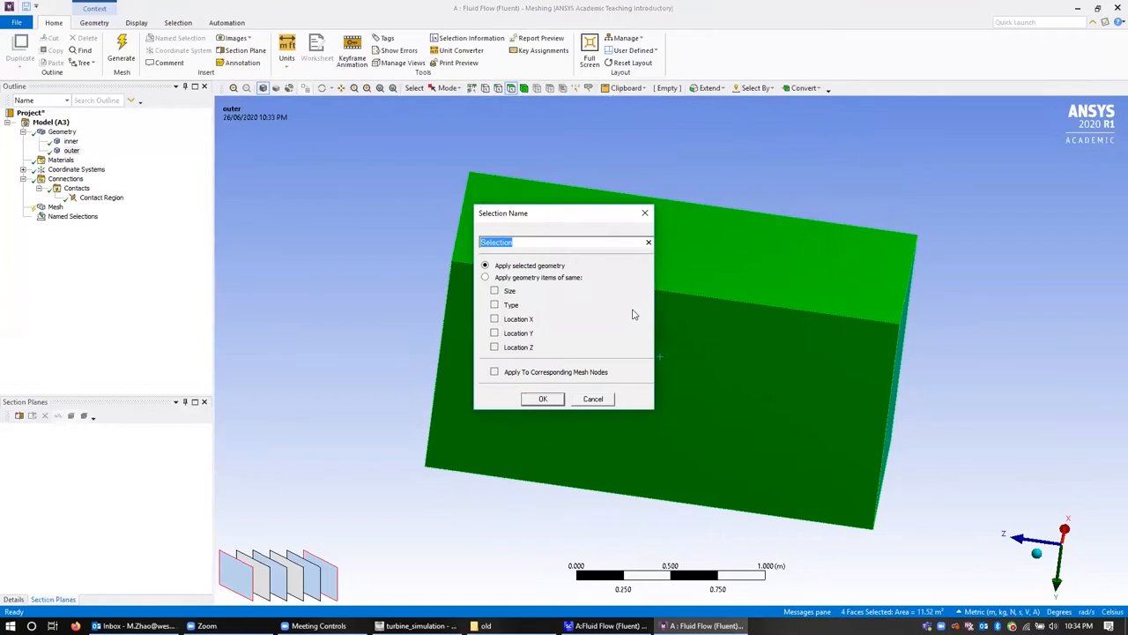
{"action": "type", "text": "side_"}
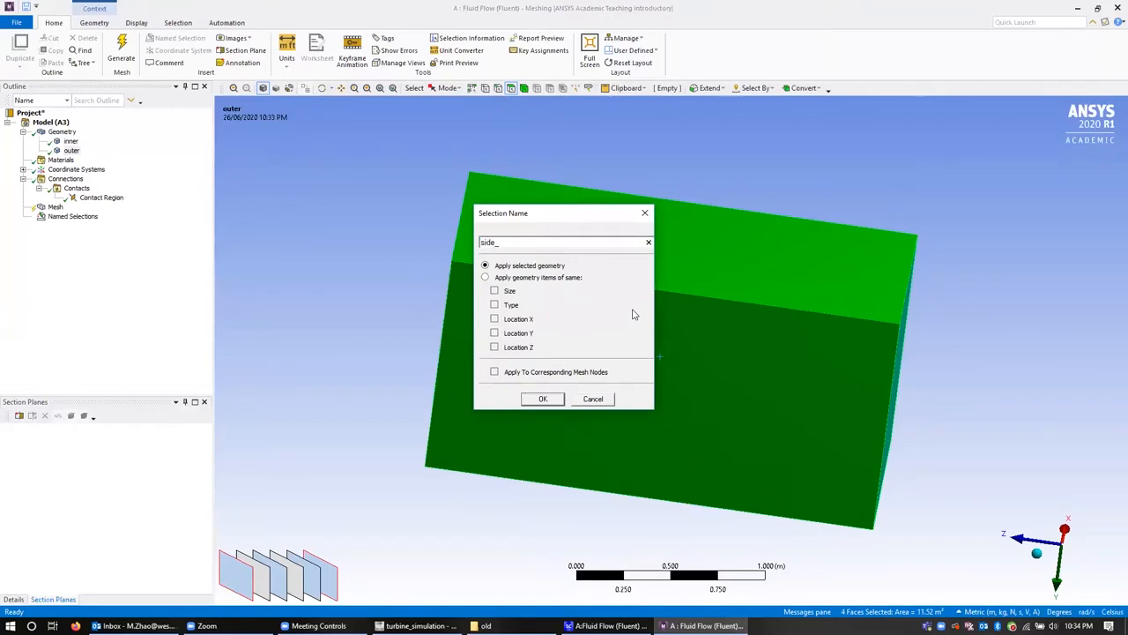
{"action": "type", "text": "boundaries"}
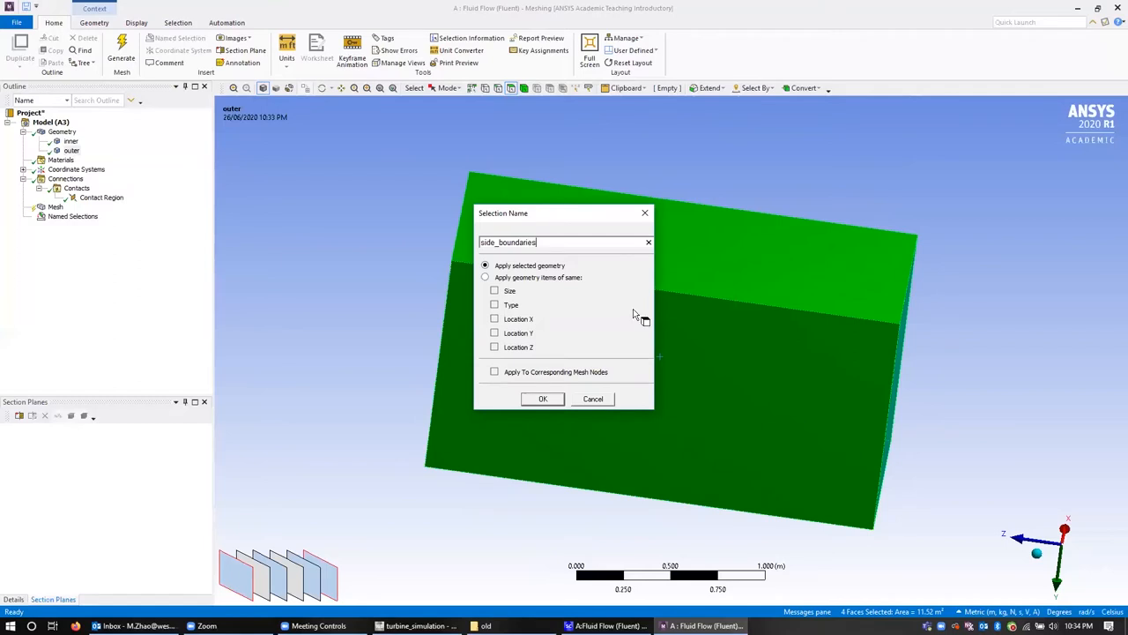
{"action": "left_click", "coordinate": [543, 399]}
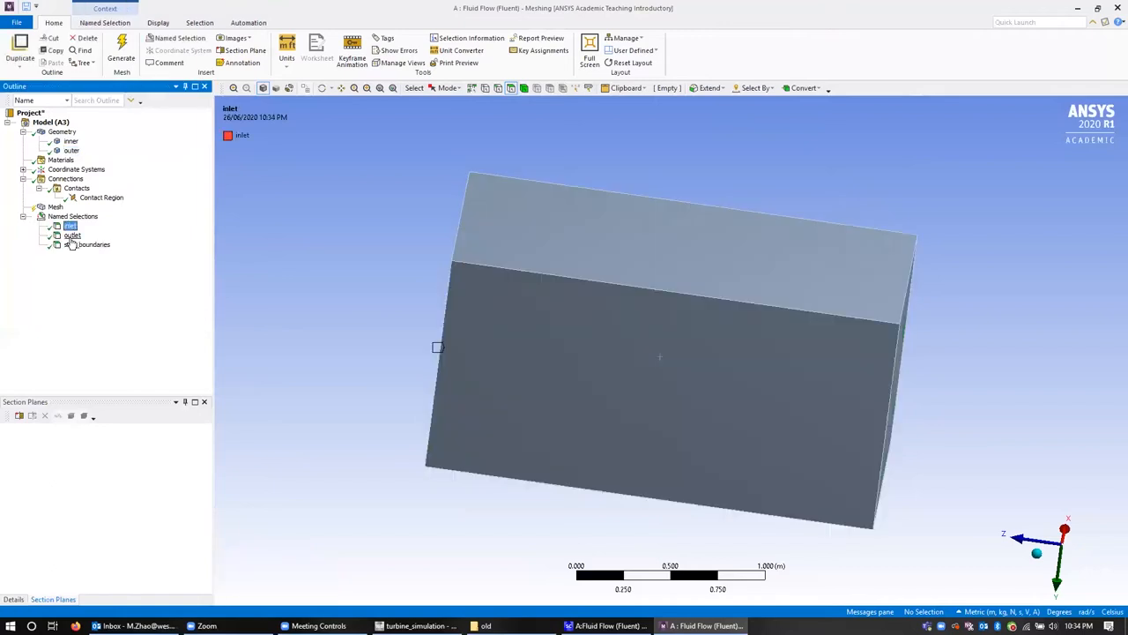
- Highlight the side_boundaries faces and review the contact region between the inner and outer bodies
{"action": "left_click", "coordinate": [93, 244]}
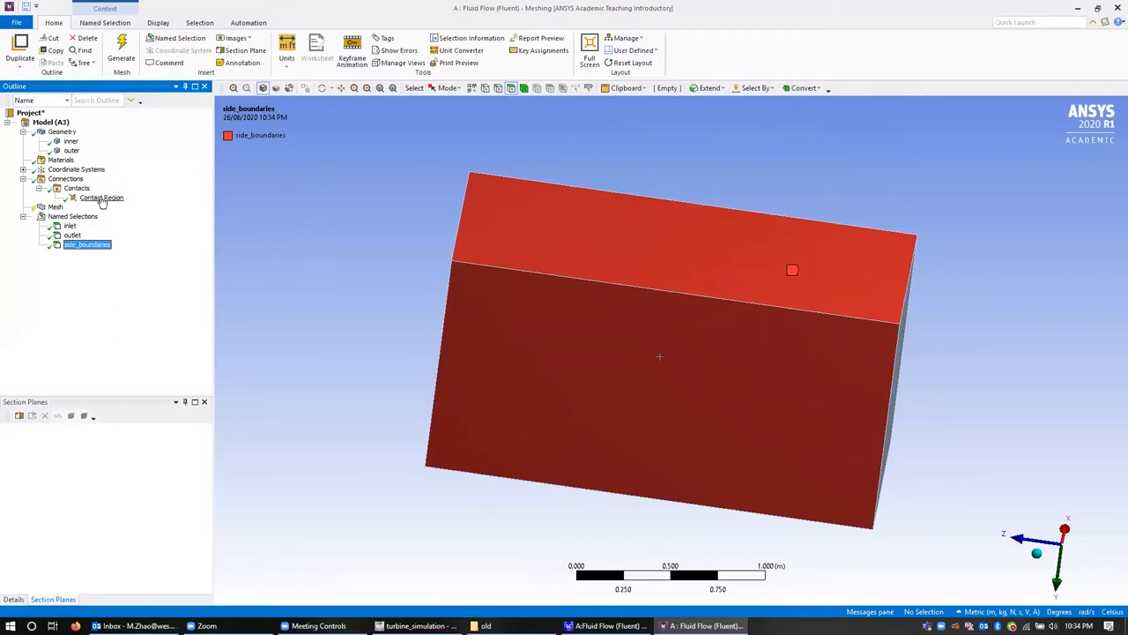
{"action": "left_click", "coordinate": [100, 197]}
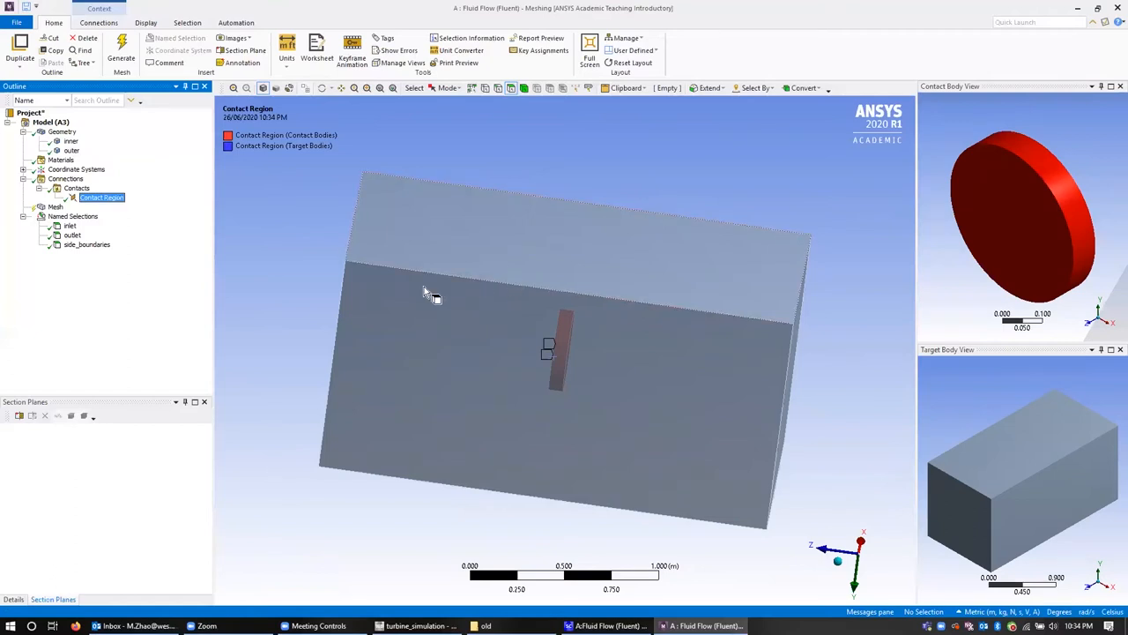
- Hide the outer enclosure block so only the inner disc body stays displayed
{"action": "right_click", "coordinate": [71, 150]}
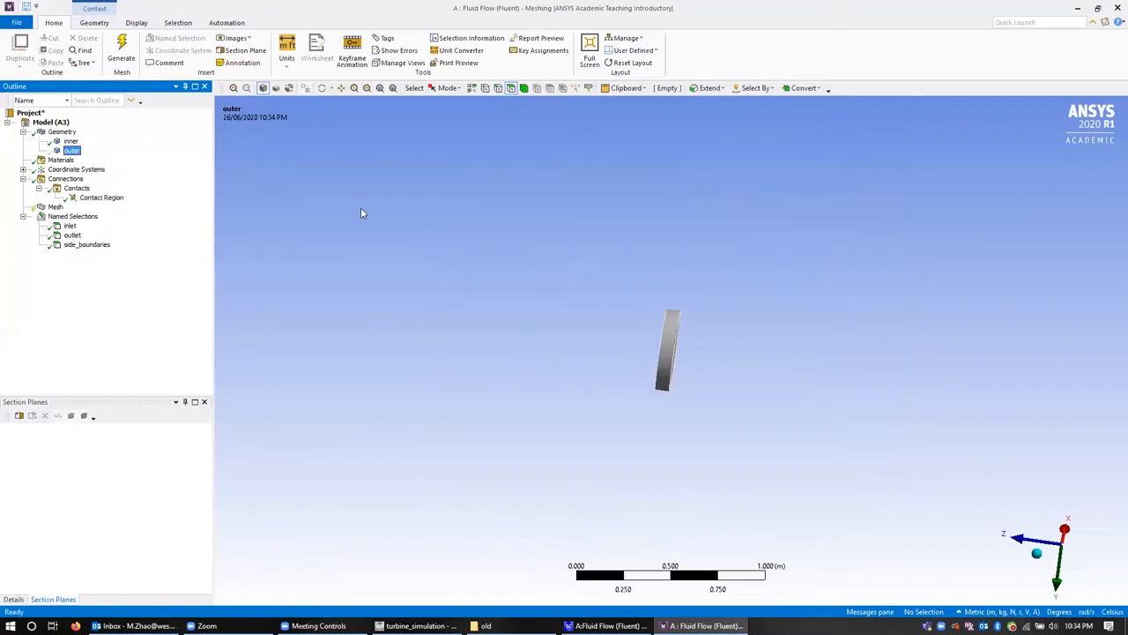
{"action": "mouse_move", "coordinate": [374, 133]}
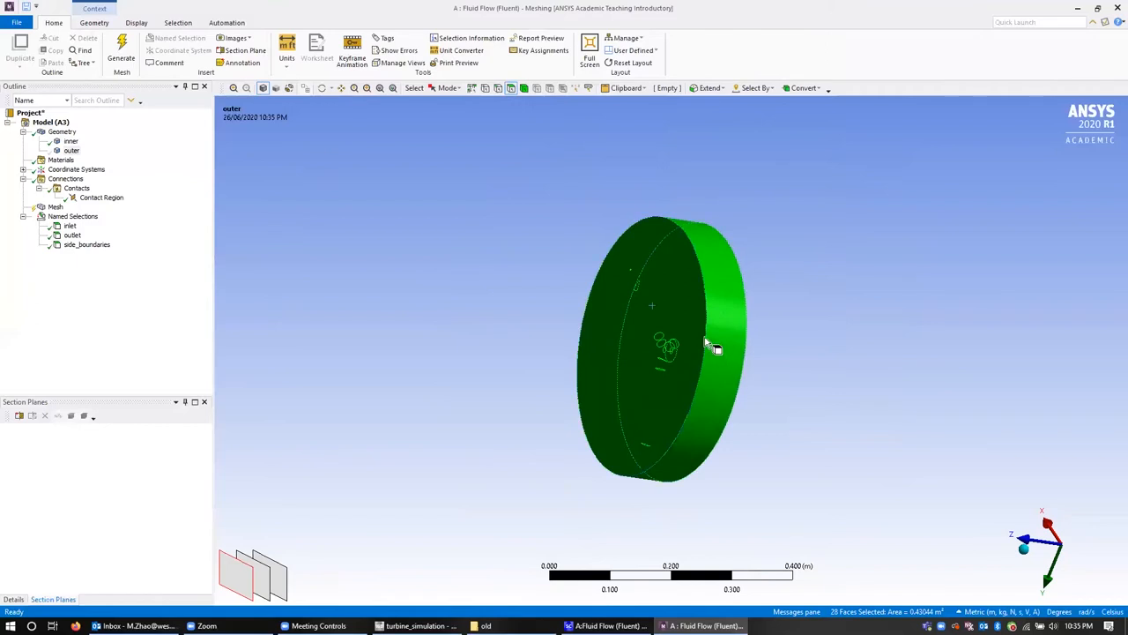
{"action": "mouse_move", "coordinate": [691, 264]}
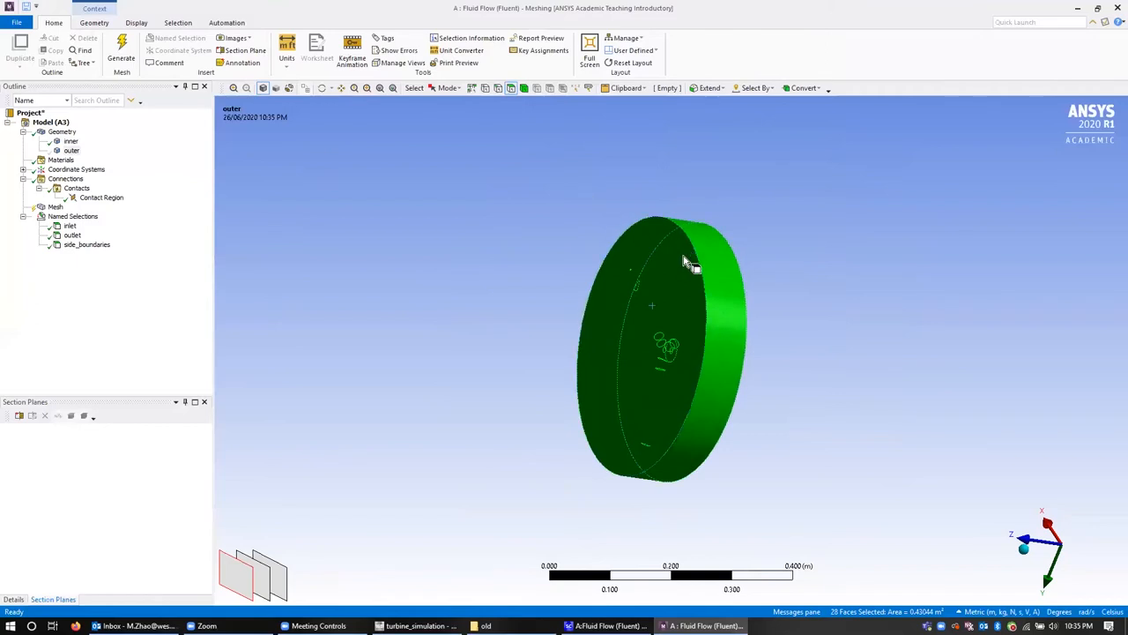
{"action": "mouse_move", "coordinate": [691, 273]}
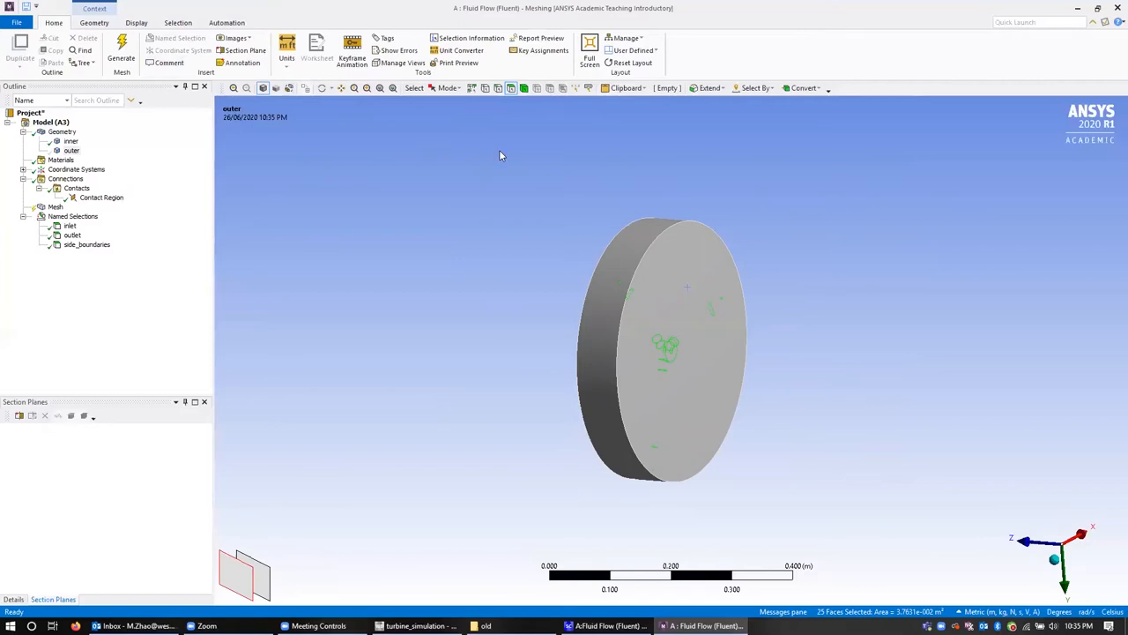
{"action": "mouse_move", "coordinate": [323, 88]}
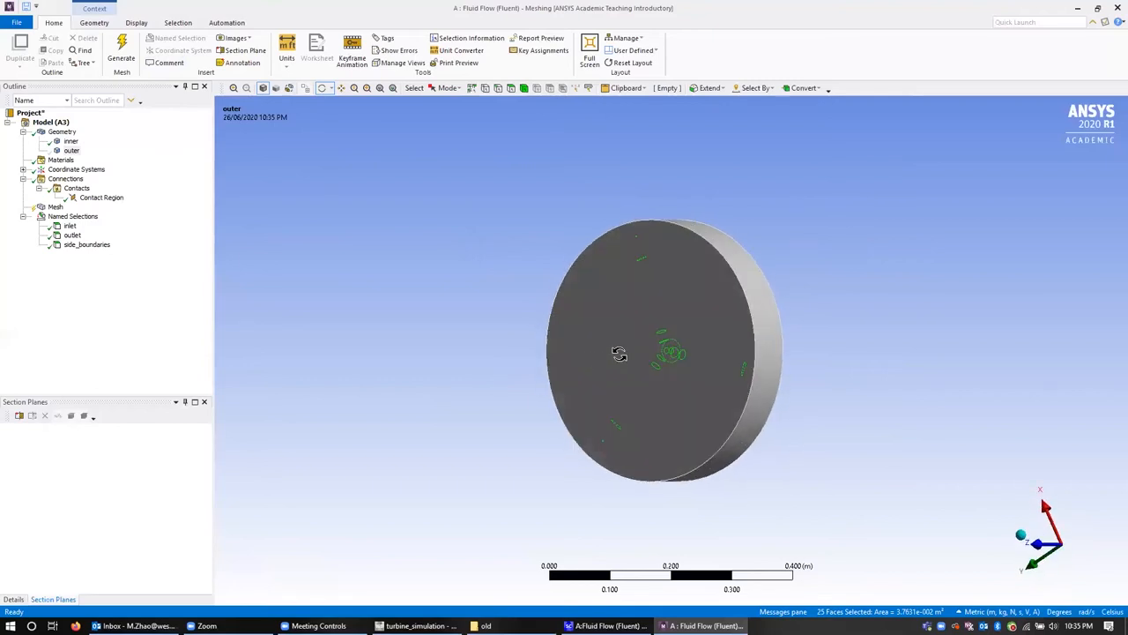
- Create a named selection 'turbine_wall' from the picked turbine faces and check it in the tree
{"action": "right_click", "coordinate": [621, 353]}
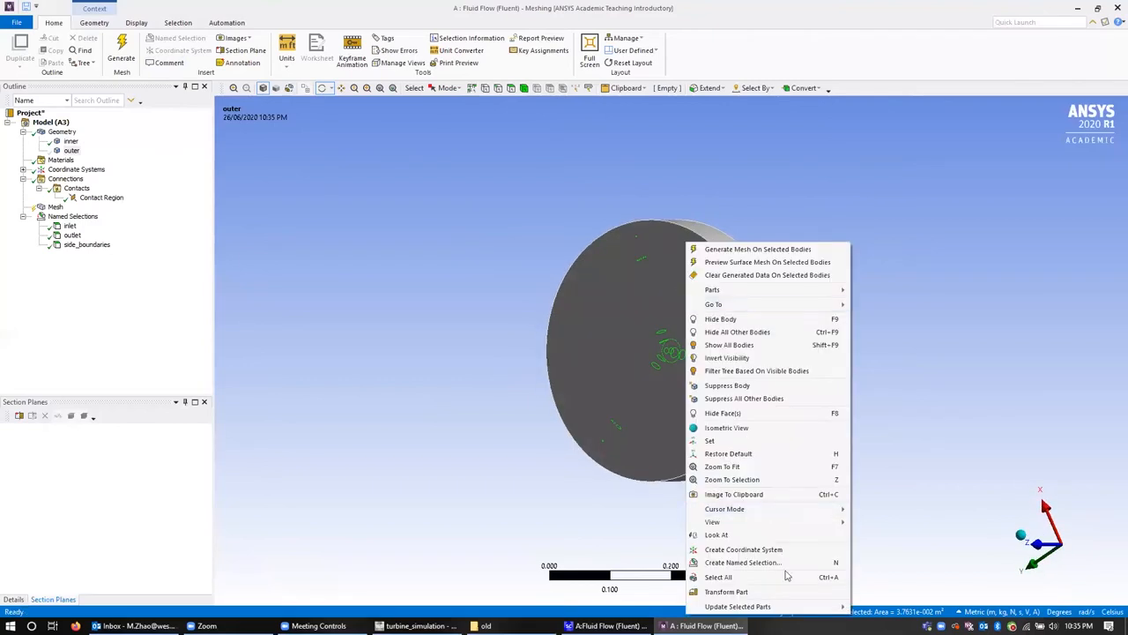
{"action": "left_click", "coordinate": [744, 563]}
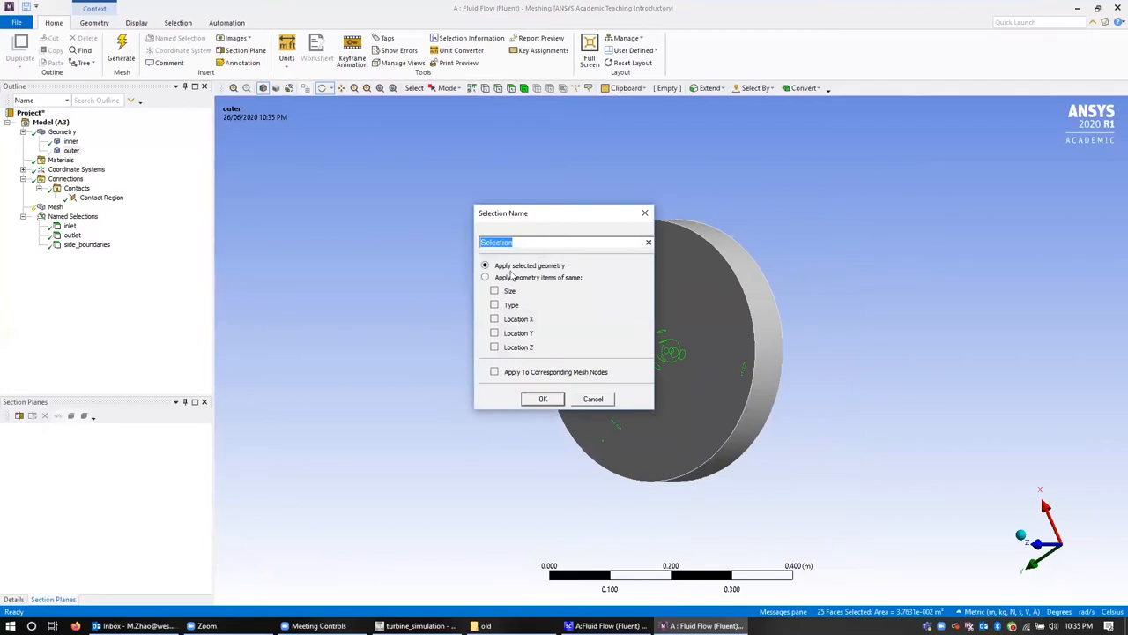
{"action": "type", "text": "t"}
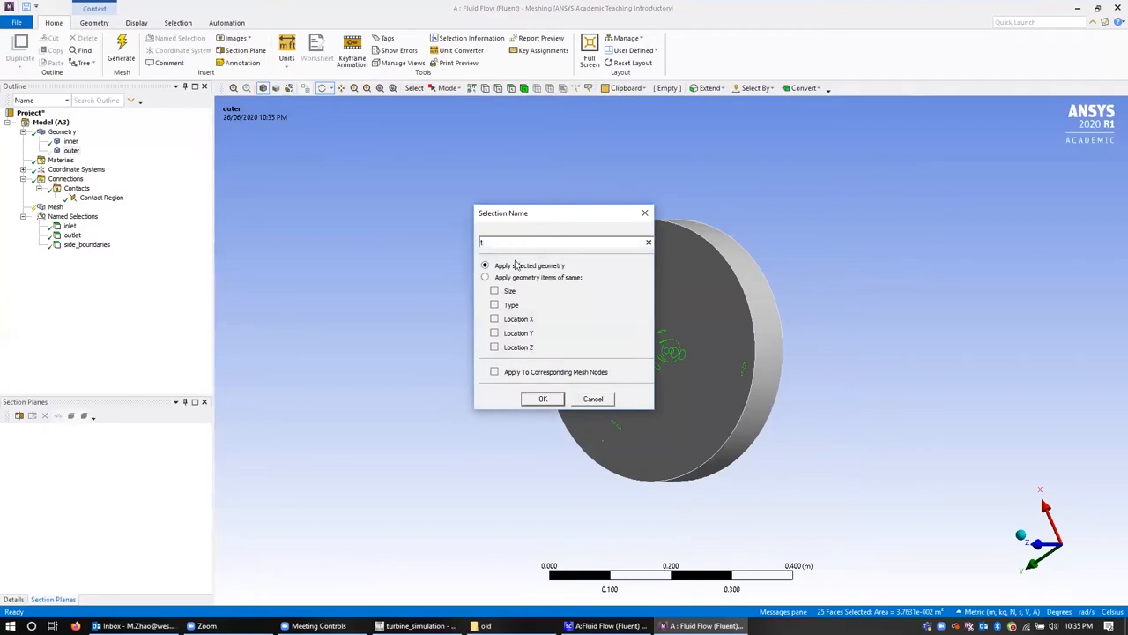
{"action": "type", "text": "turbine_wall"}
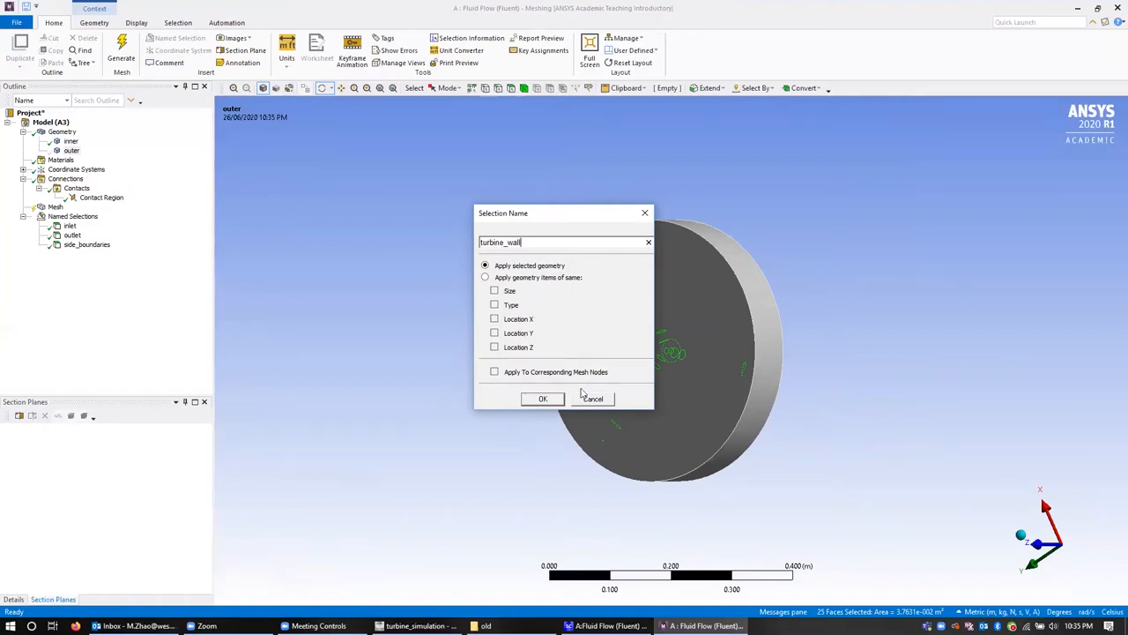
{"action": "left_click", "coordinate": [543, 398]}
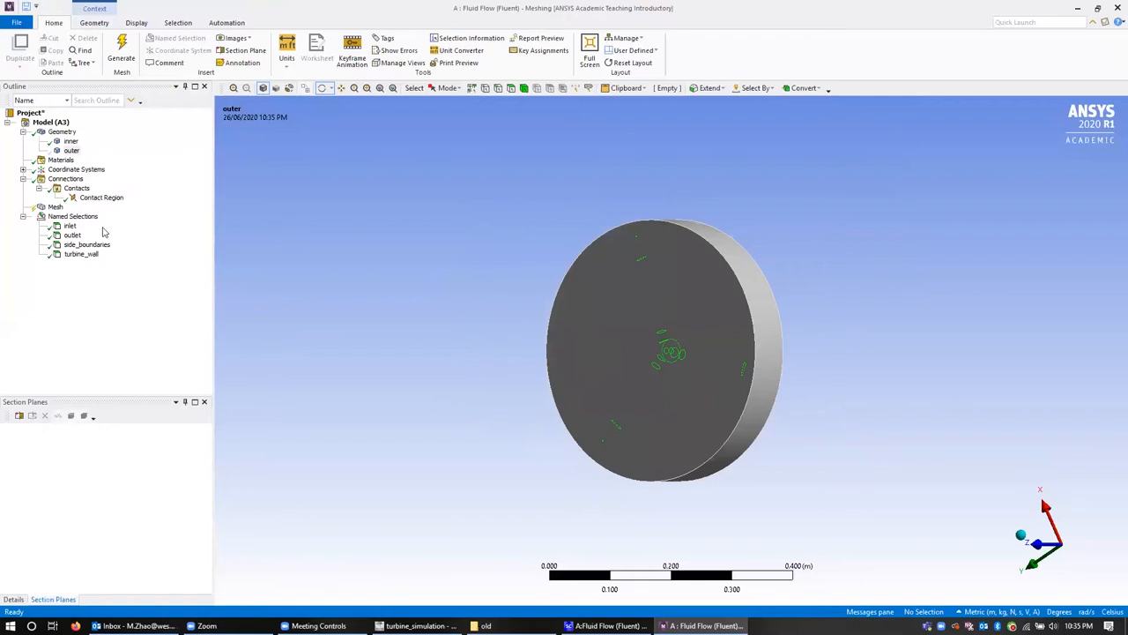
{"action": "left_click", "coordinate": [81, 254]}
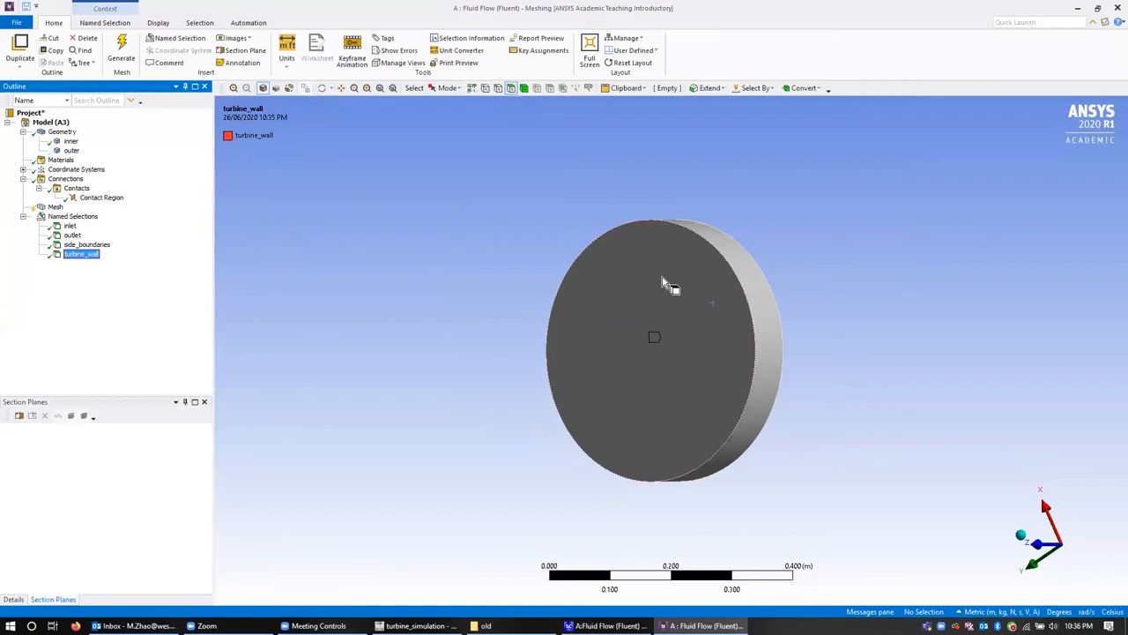
- Hide the disc front face and highlight turbine_wall to confirm it covers the three-bladed turbine
{"action": "left_click", "coordinate": [663, 338]}
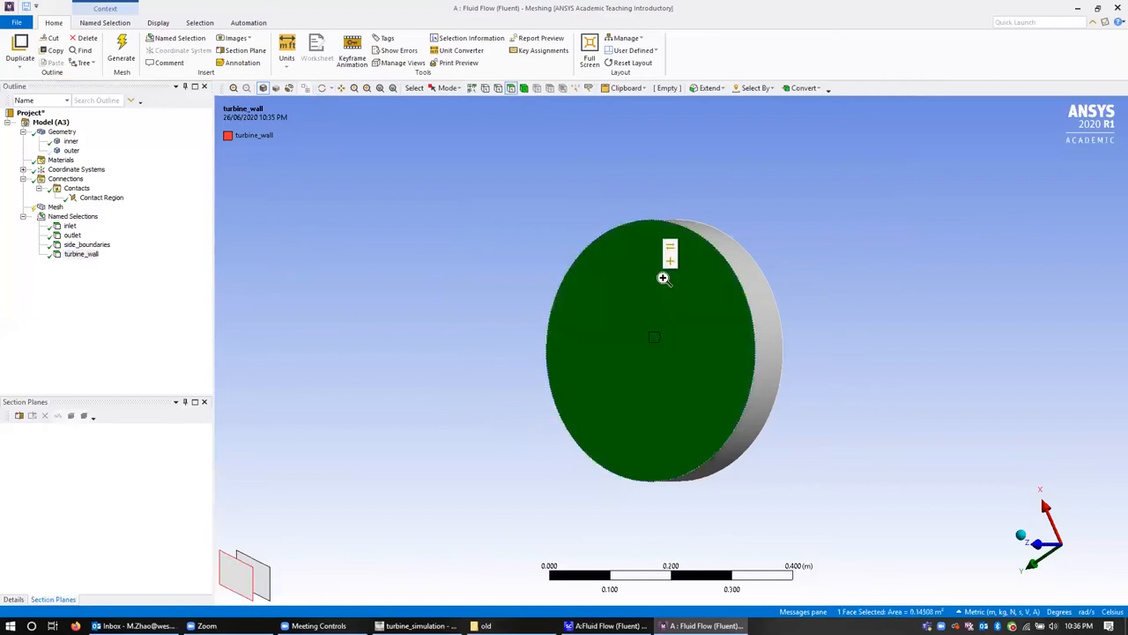
{"action": "right_click", "coordinate": [662, 279]}
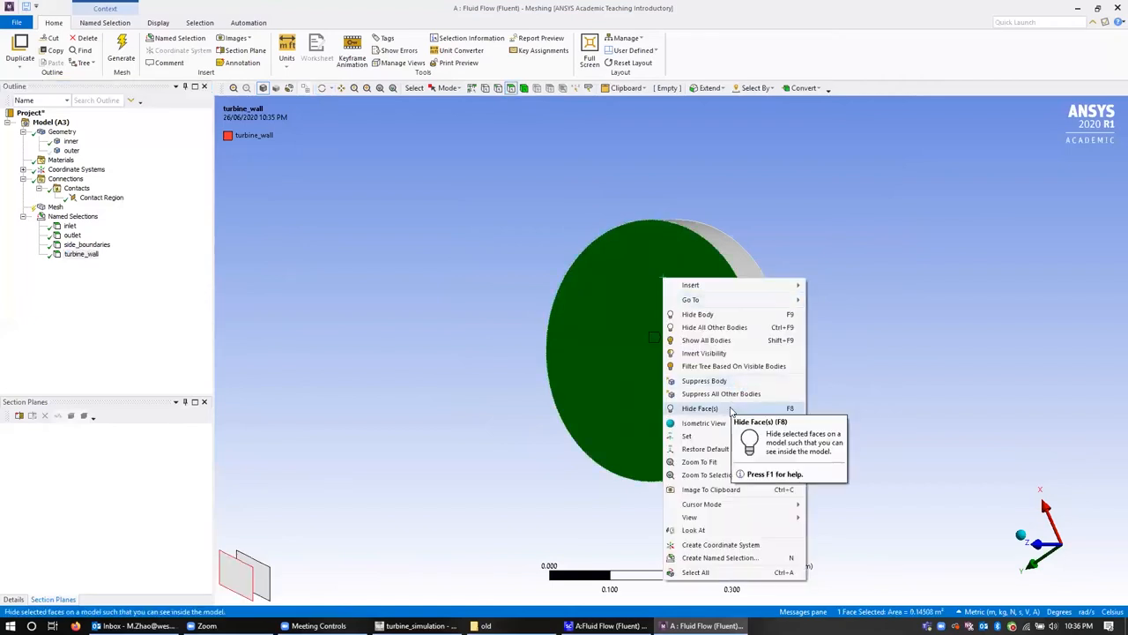
{"action": "left_click", "coordinate": [700, 409]}
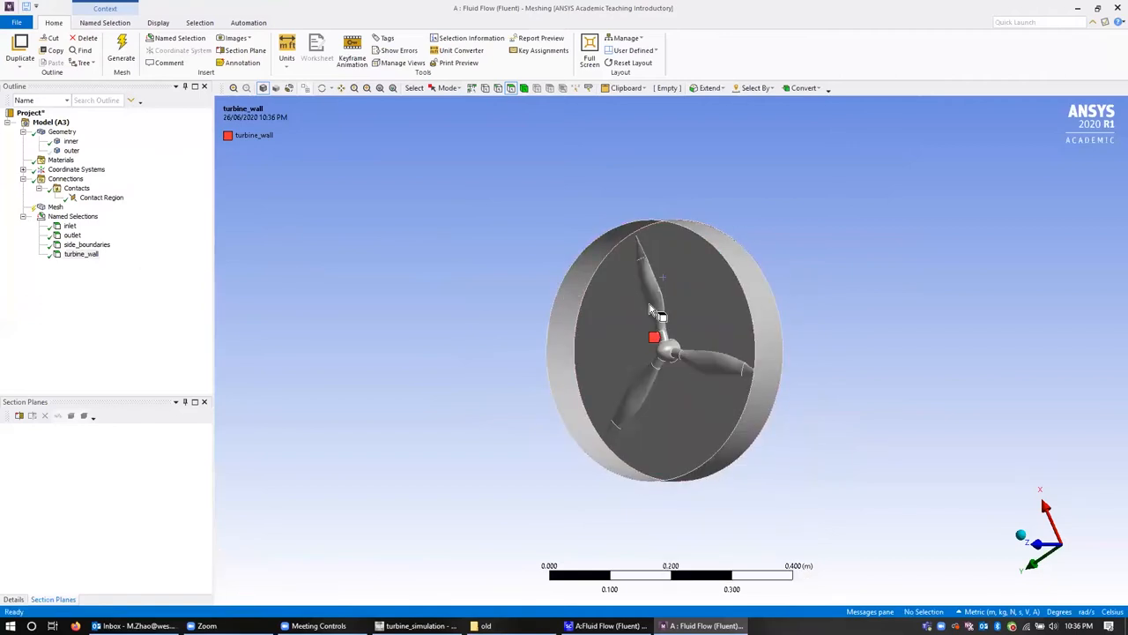
{"action": "left_click", "coordinate": [81, 254]}
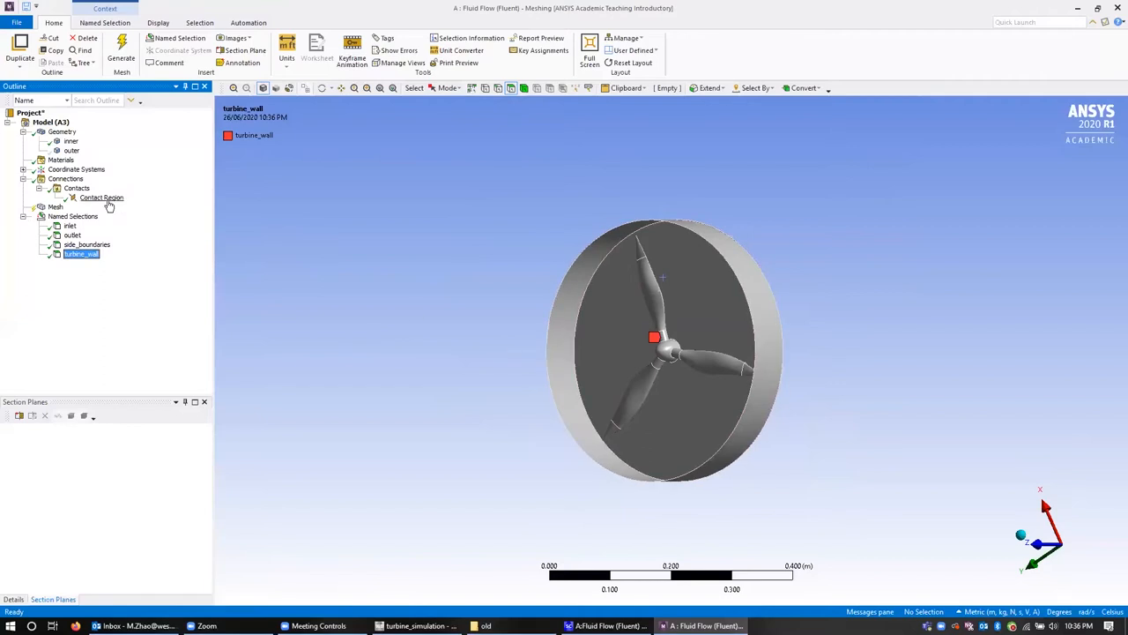
- Review the contact region between the bodies and generate the mesh
{"action": "left_click", "coordinate": [101, 197]}
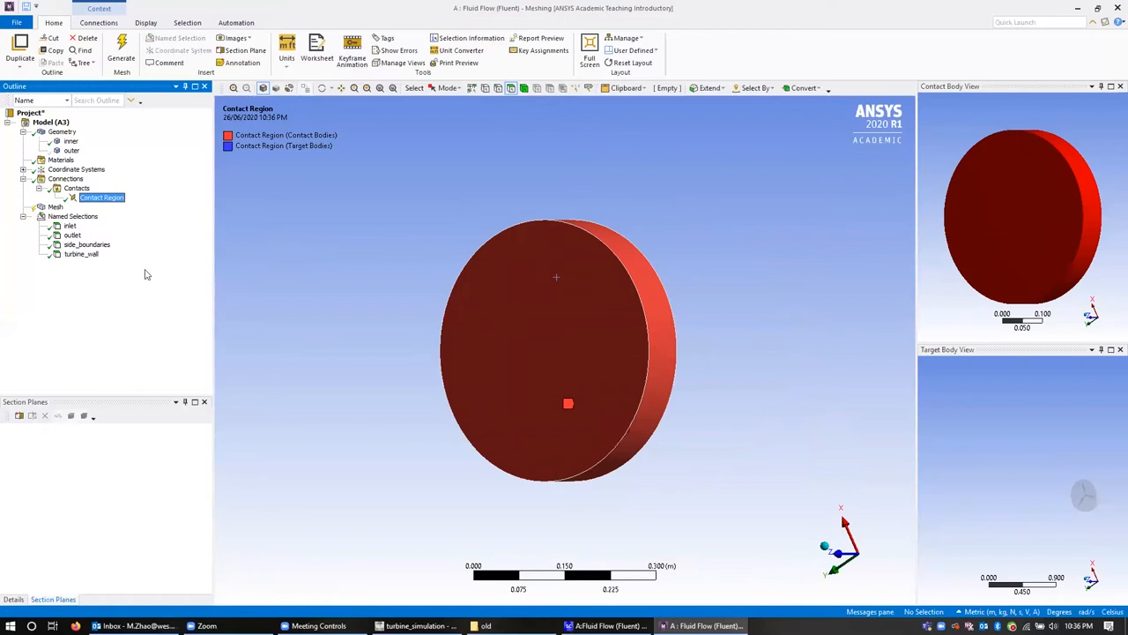
{"action": "left_click", "coordinate": [120, 52]}
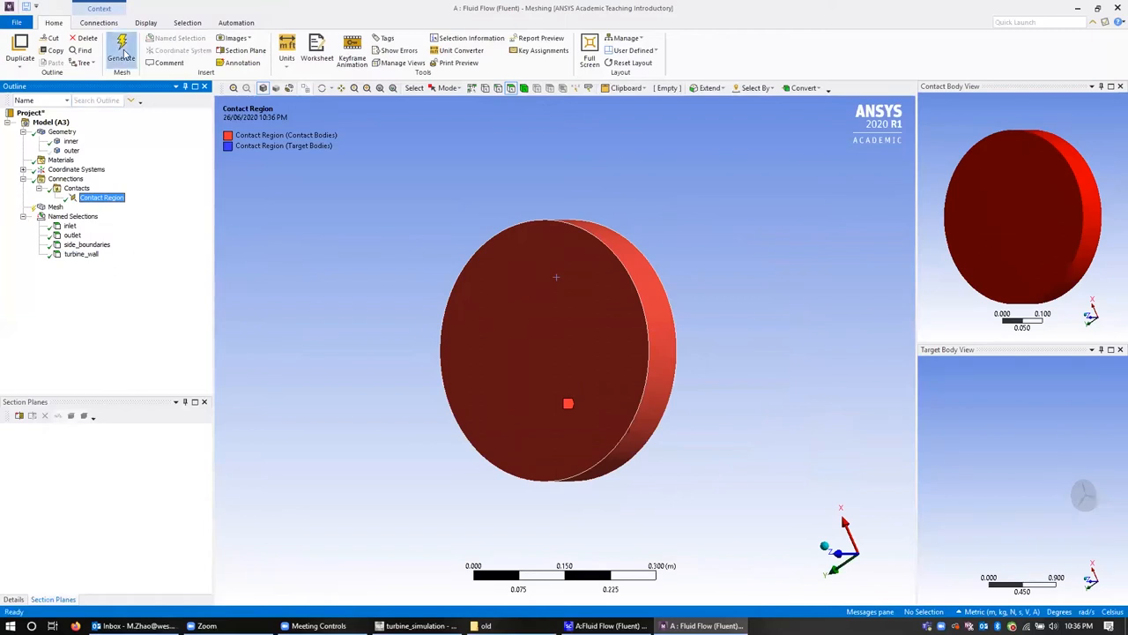
{"action": "left_click", "coordinate": [119, 49]}
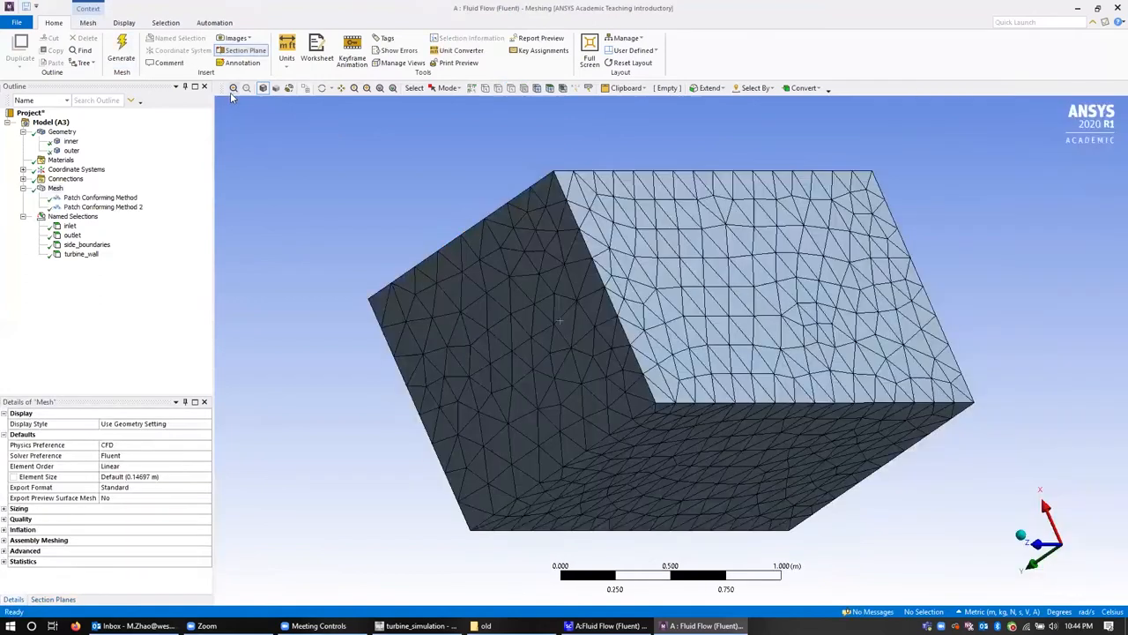
{"action": "mouse_move", "coordinate": [275, 88]}
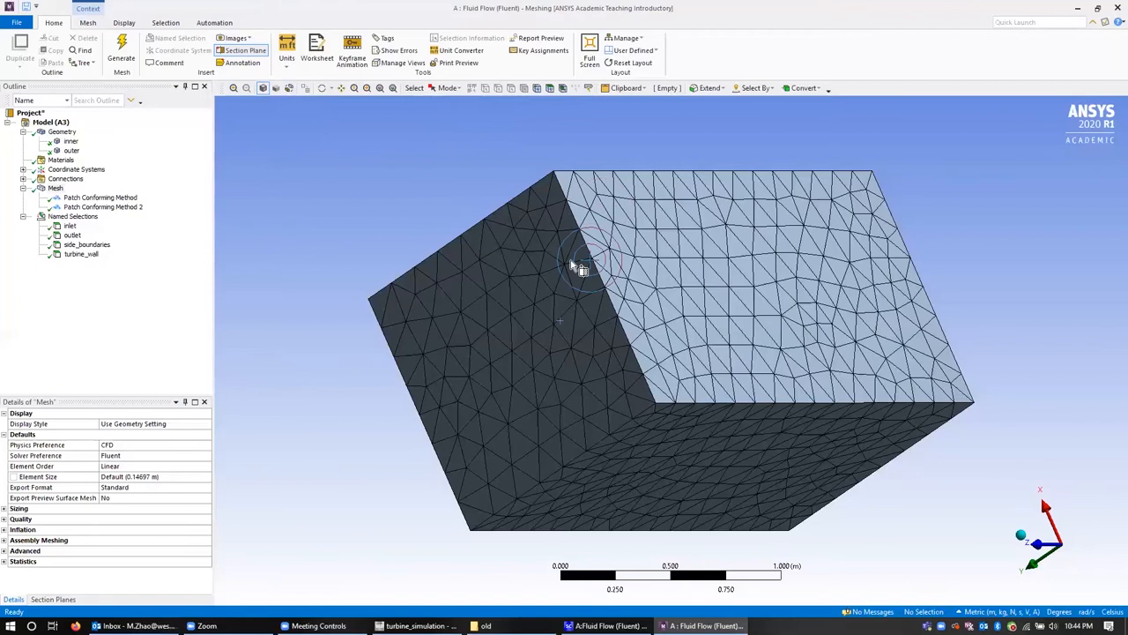
{"action": "mouse_move", "coordinate": [245, 49]}
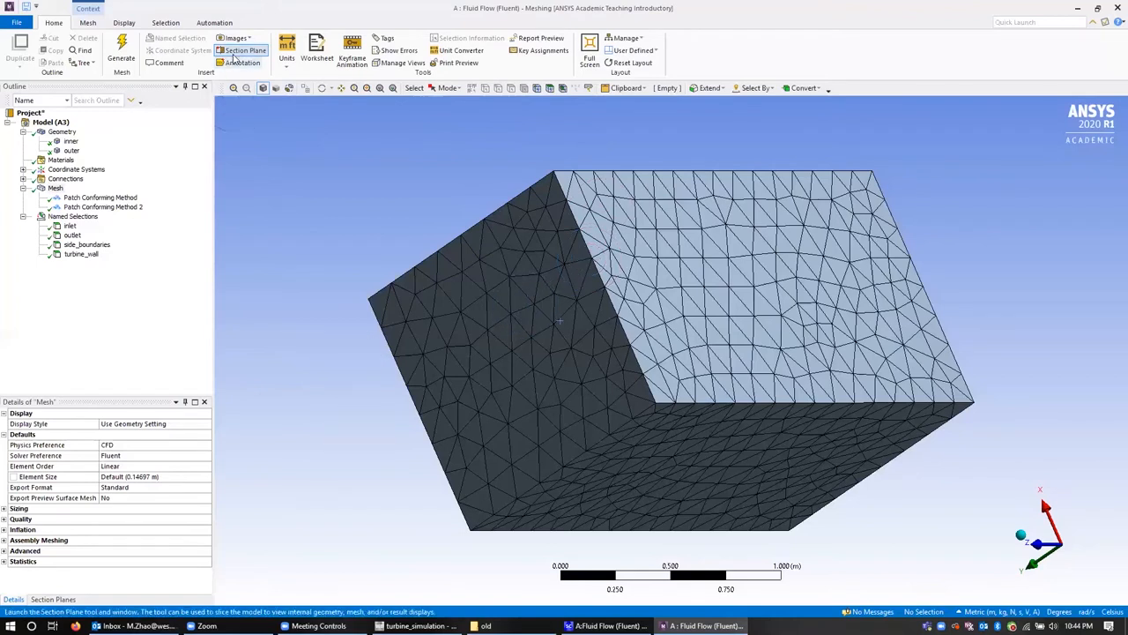
- Cut a section plane through the mesh to expose the refined elements around the turbine
{"action": "left_click", "coordinate": [245, 49]}
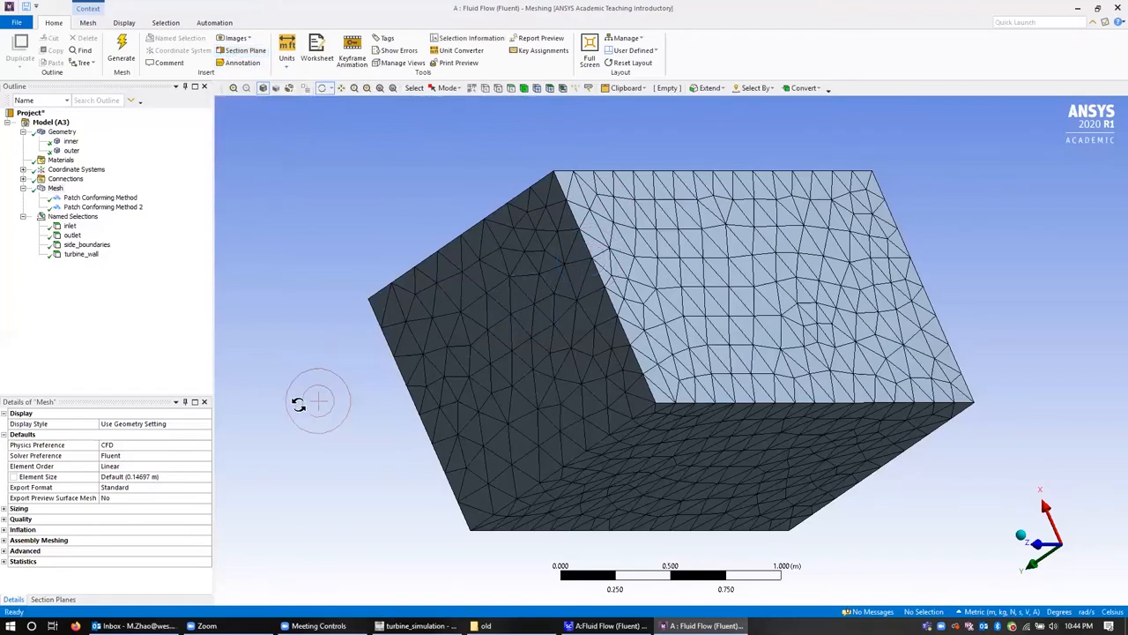
{"action": "left_click_drag", "start_coordinate": [317, 402], "coordinate": [432, 353]}
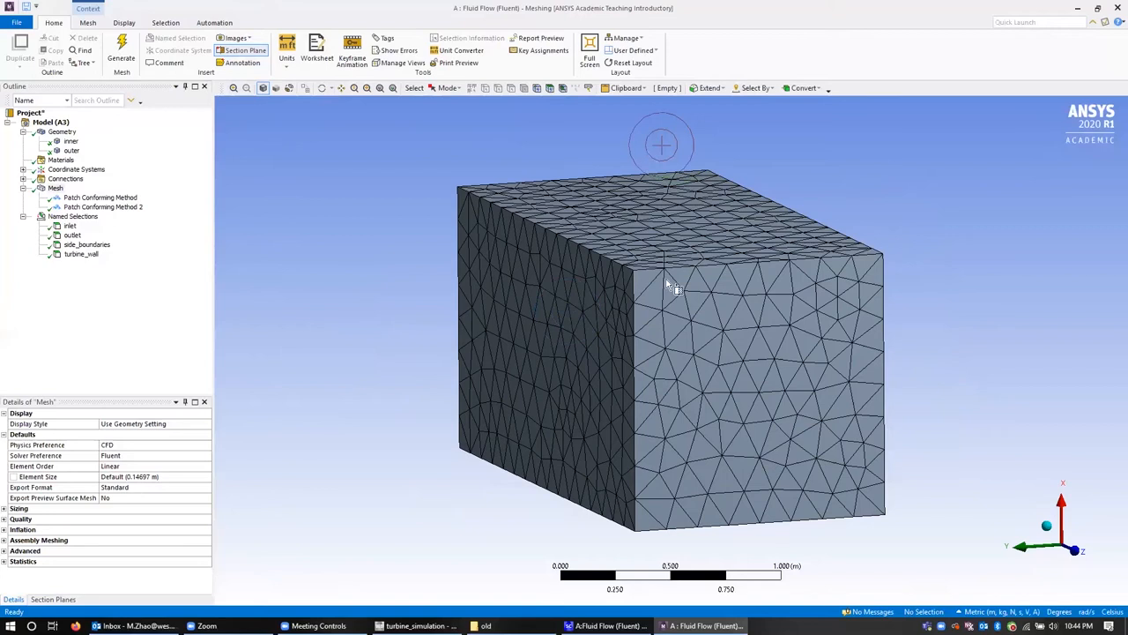
{"action": "left_click_drag", "start_coordinate": [661, 145], "coordinate": [737, 519]}
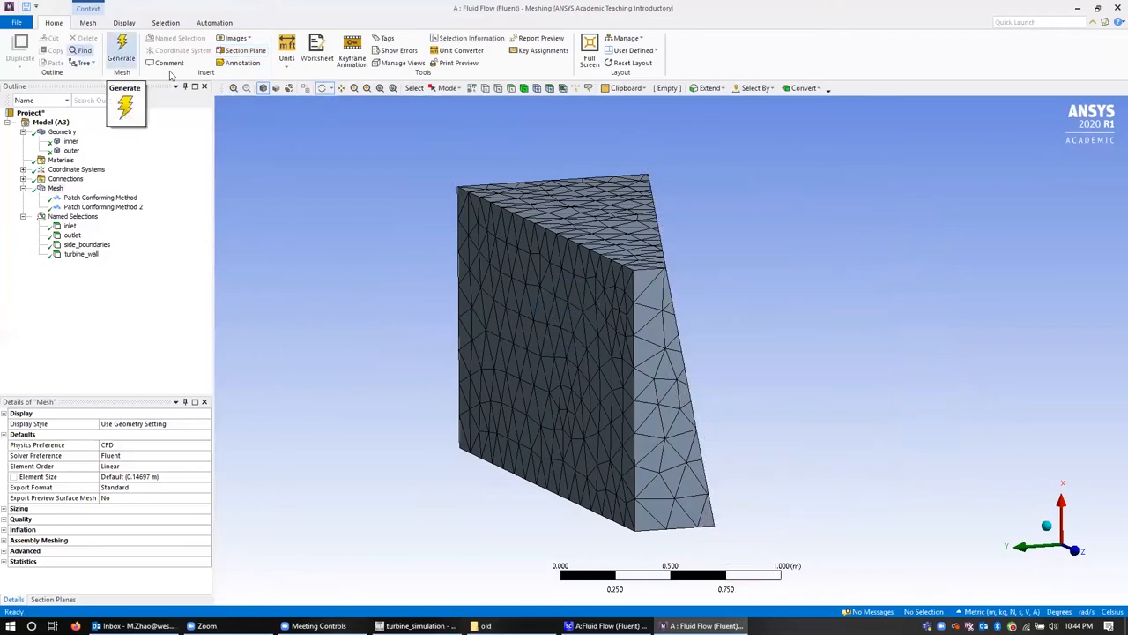
{"action": "mouse_move", "coordinate": [322, 88]}
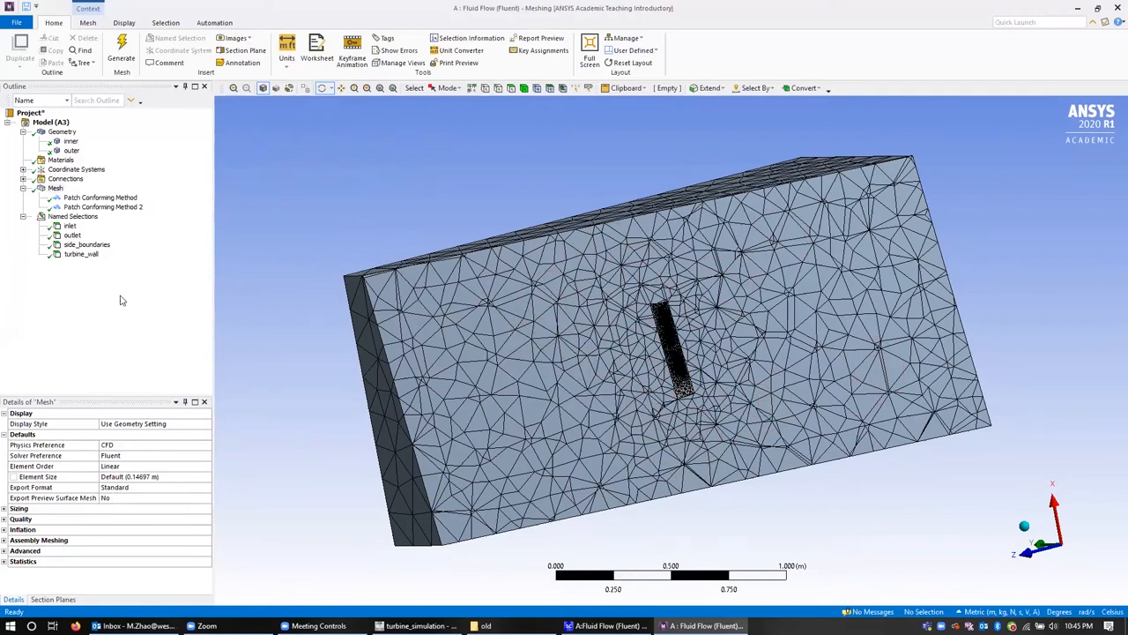
{"action": "mouse_move", "coordinate": [110, 78]}
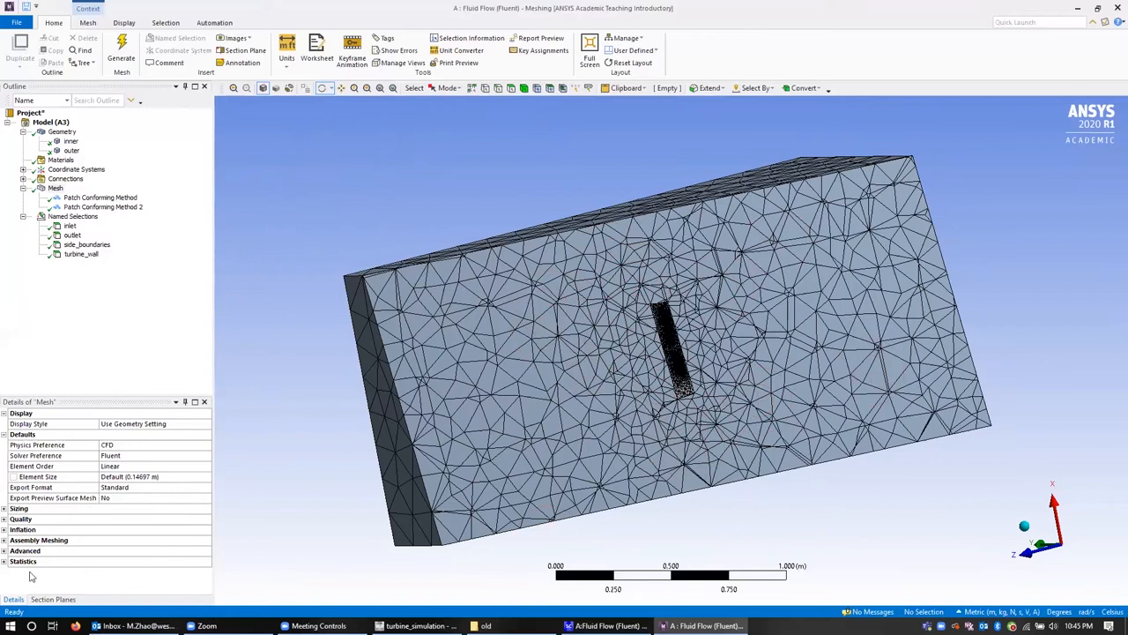
{"action": "mouse_move", "coordinate": [74, 541]}
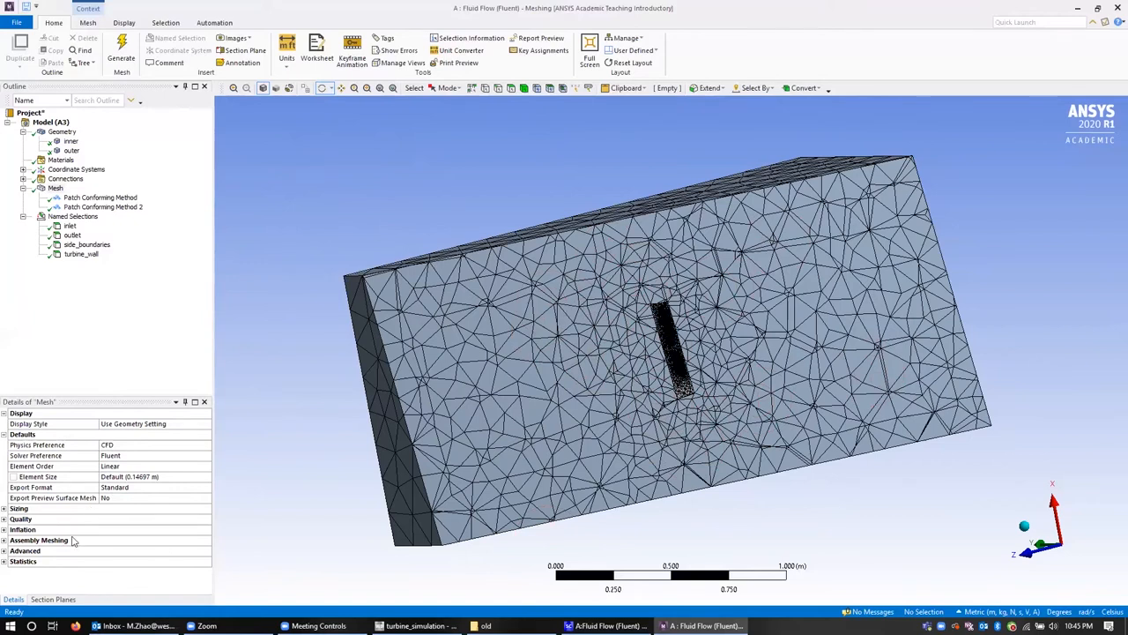
{"action": "mouse_move", "coordinate": [245, 49]}
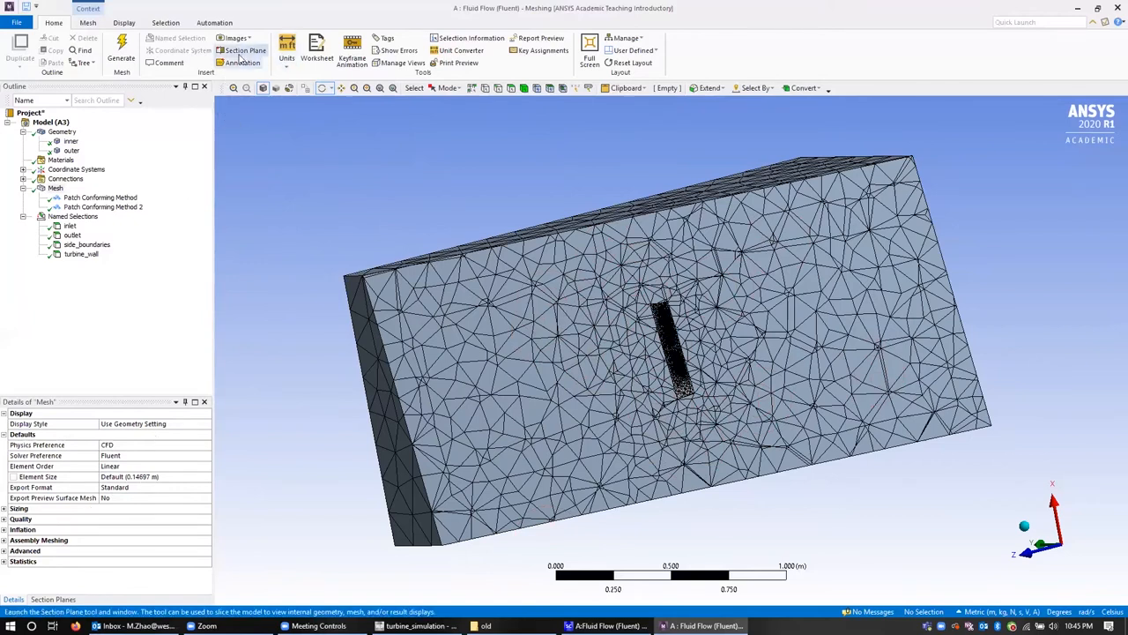
- Toggle the Section Plane tool off before leaving ANSYS Meshing
{"action": "left_click", "coordinate": [245, 49]}
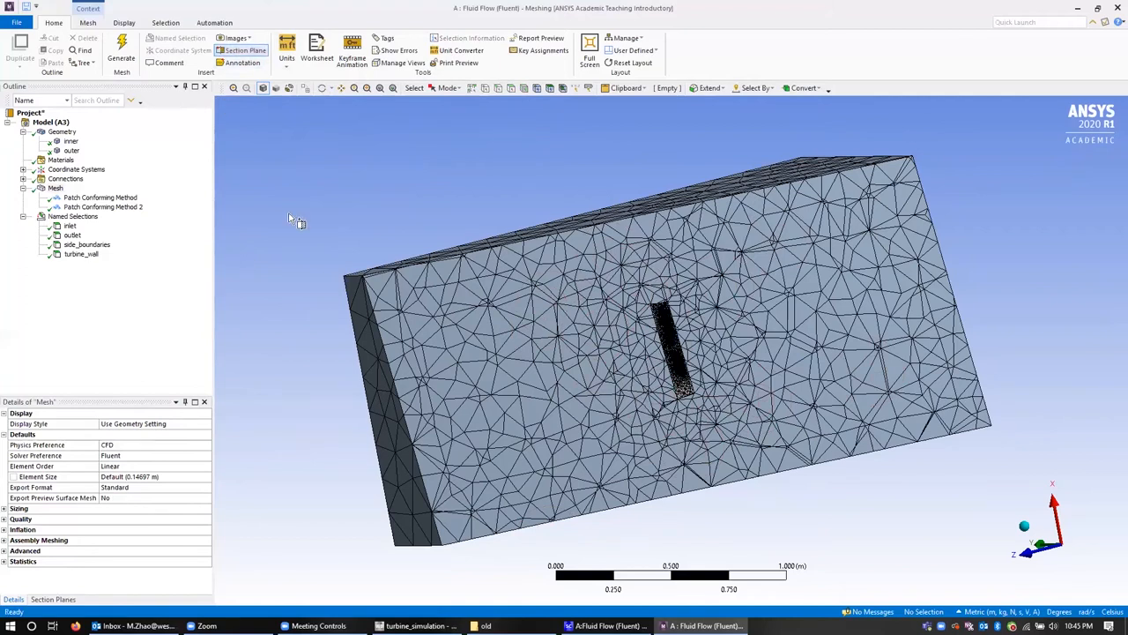
{"action": "mouse_move", "coordinate": [28, 9]}
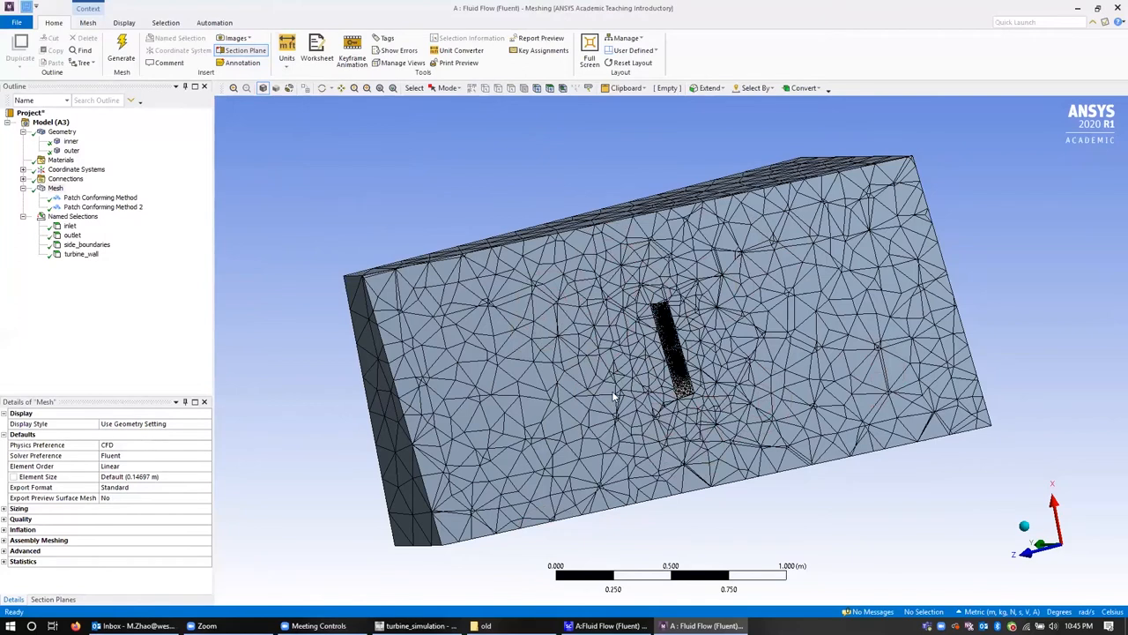
{"action": "mouse_move", "coordinate": [578, 460]}
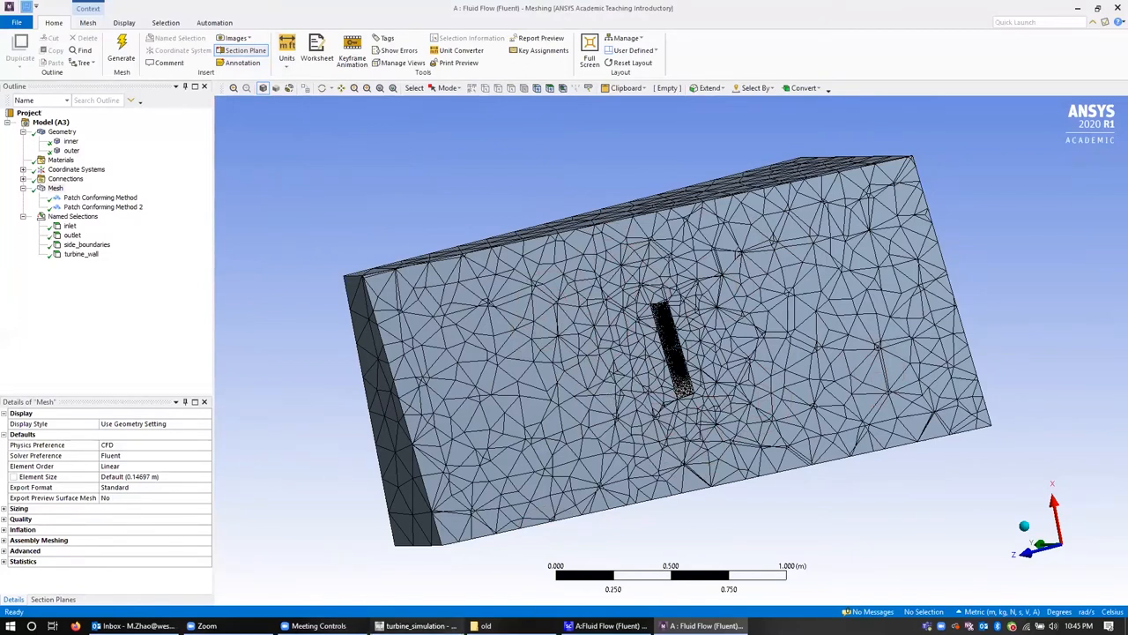
{"action": "mouse_move", "coordinate": [414, 624]}
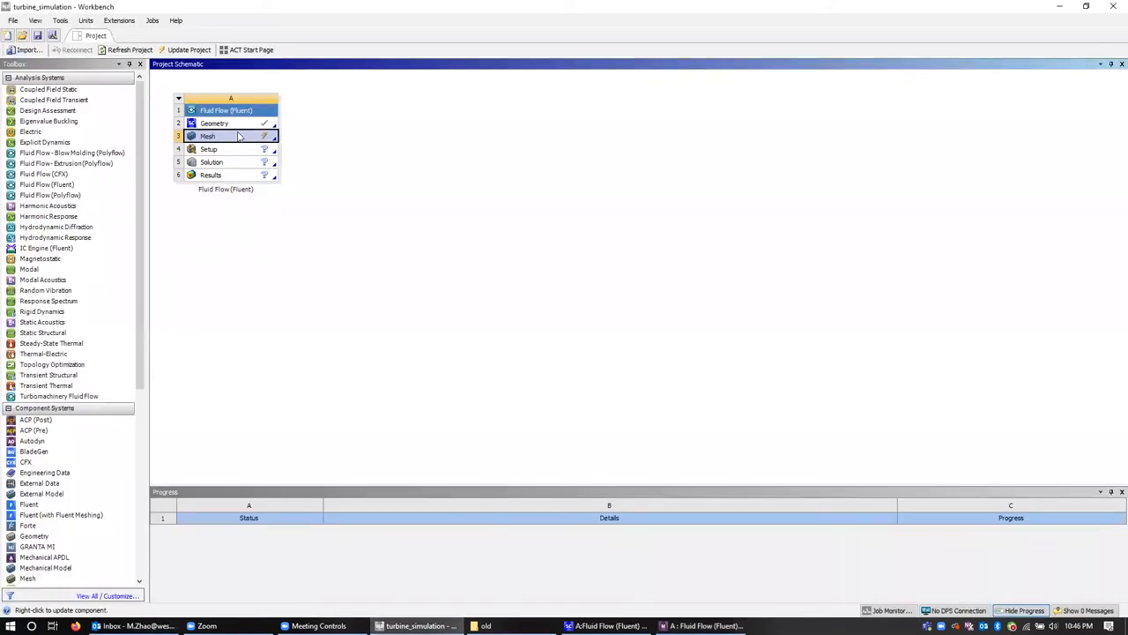
- Update the Mesh cell and launch the Setup cell of the Fluid Flow (Fluent) system
{"action": "right_click", "coordinate": [208, 136]}
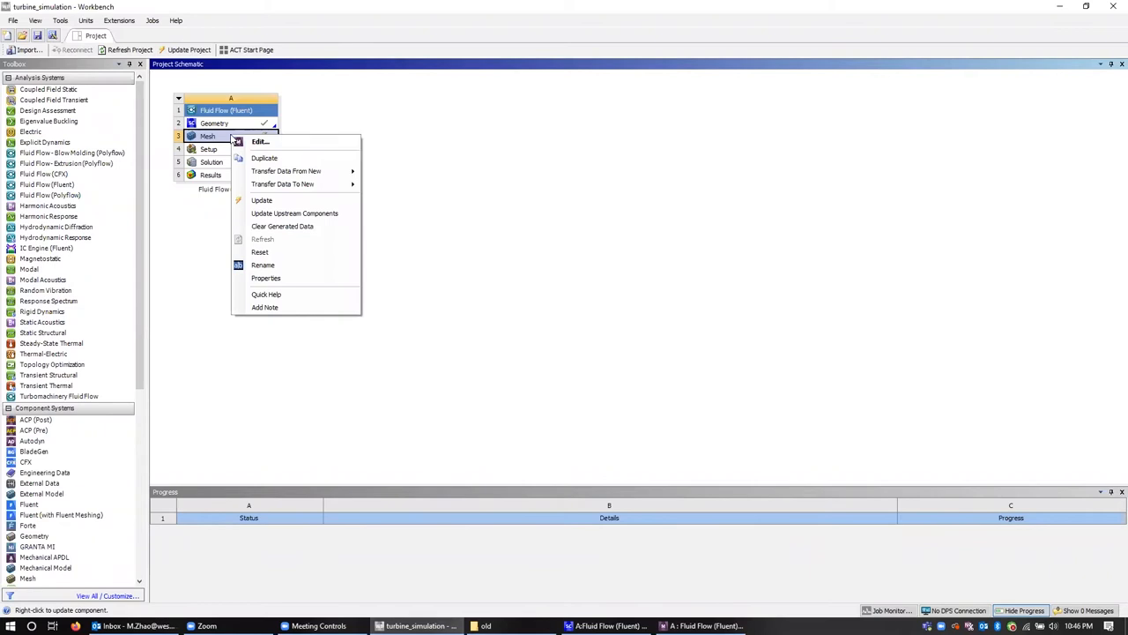
{"action": "left_click", "coordinate": [261, 201]}
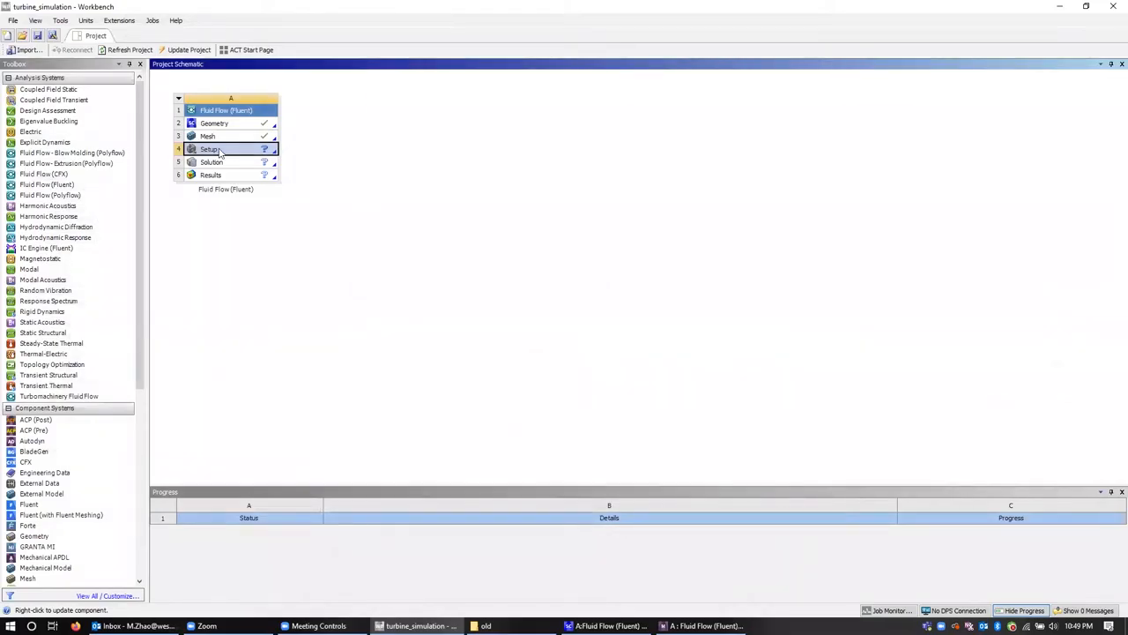
{"action": "double_click", "coordinate": [208, 149]}
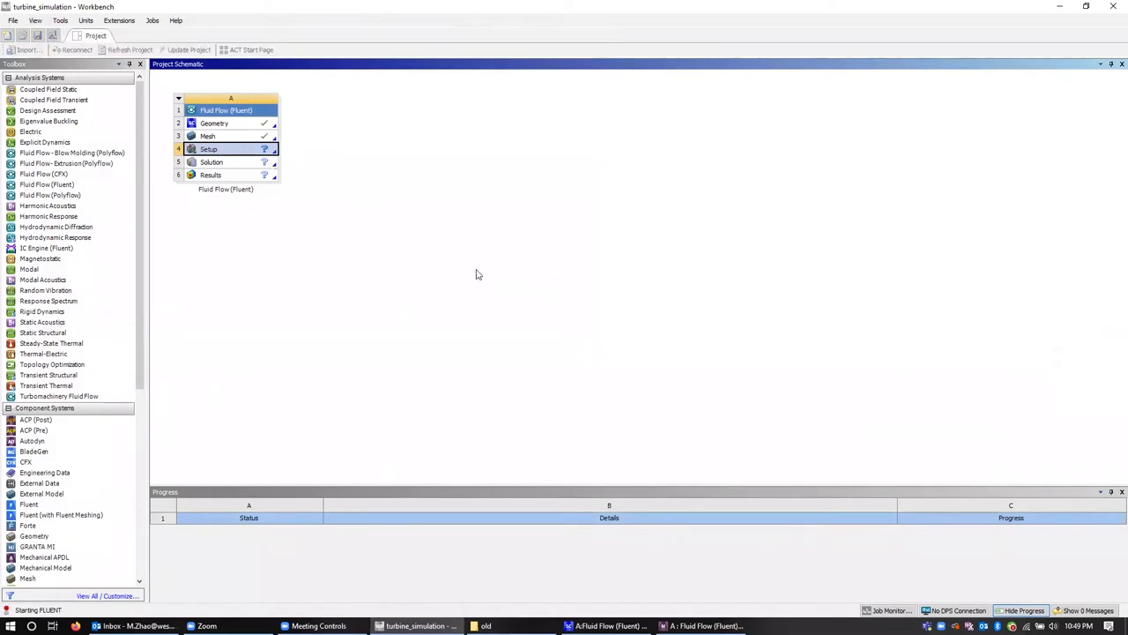
- Start Fluent from the launcher with Display Mesh After Reading enabled
{"action": "double_click", "coordinate": [208, 148]}
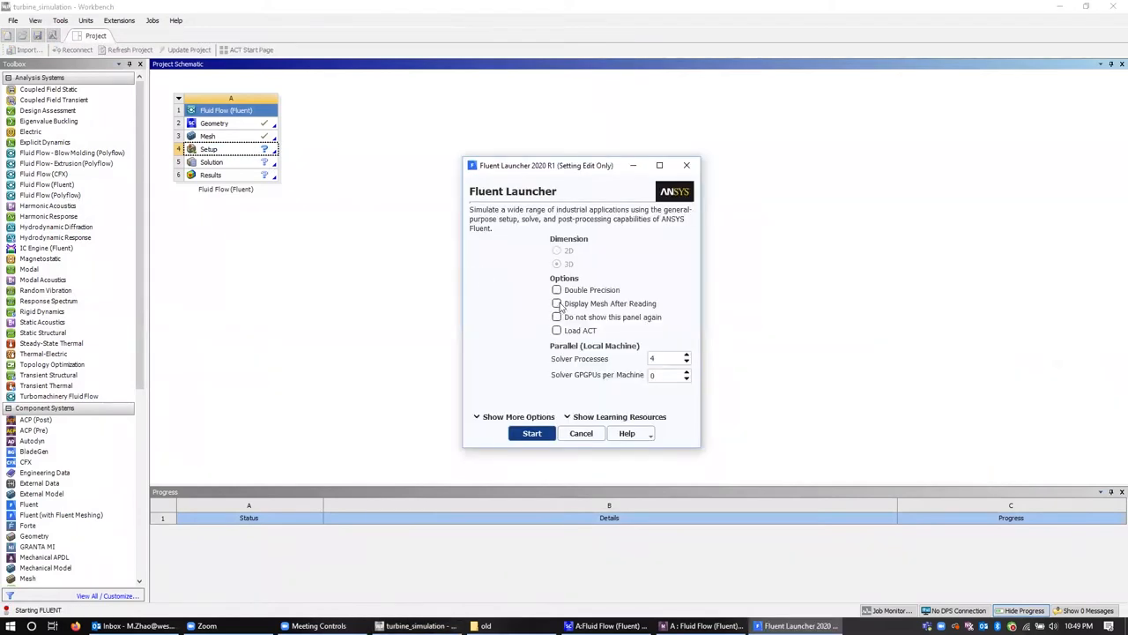
{"action": "left_click", "coordinate": [557, 304]}
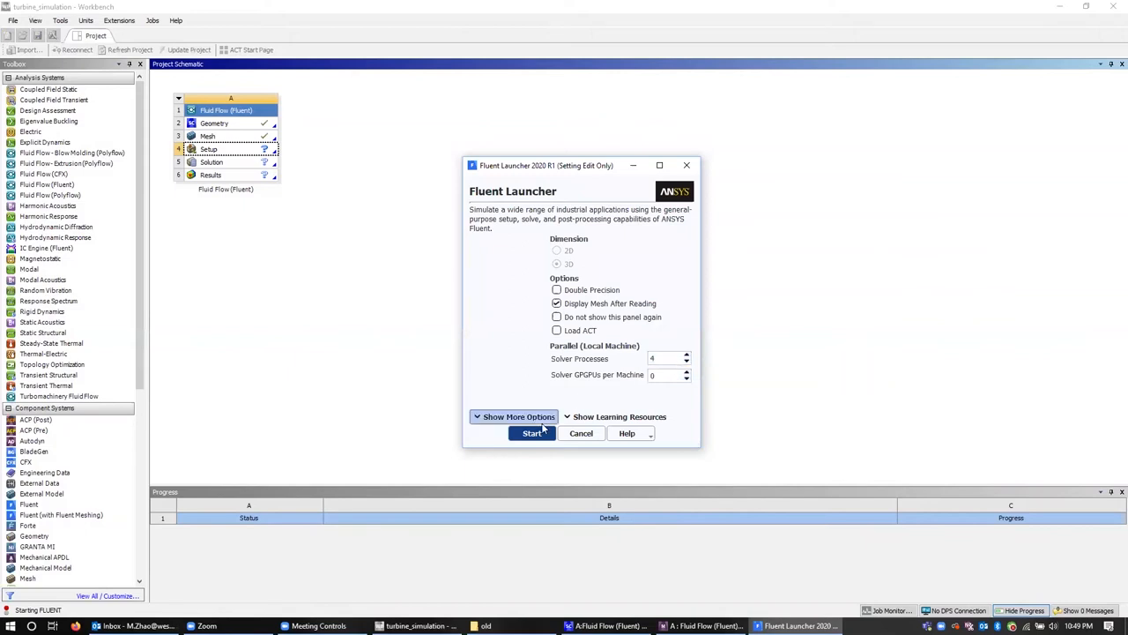
{"action": "left_click", "coordinate": [532, 434]}
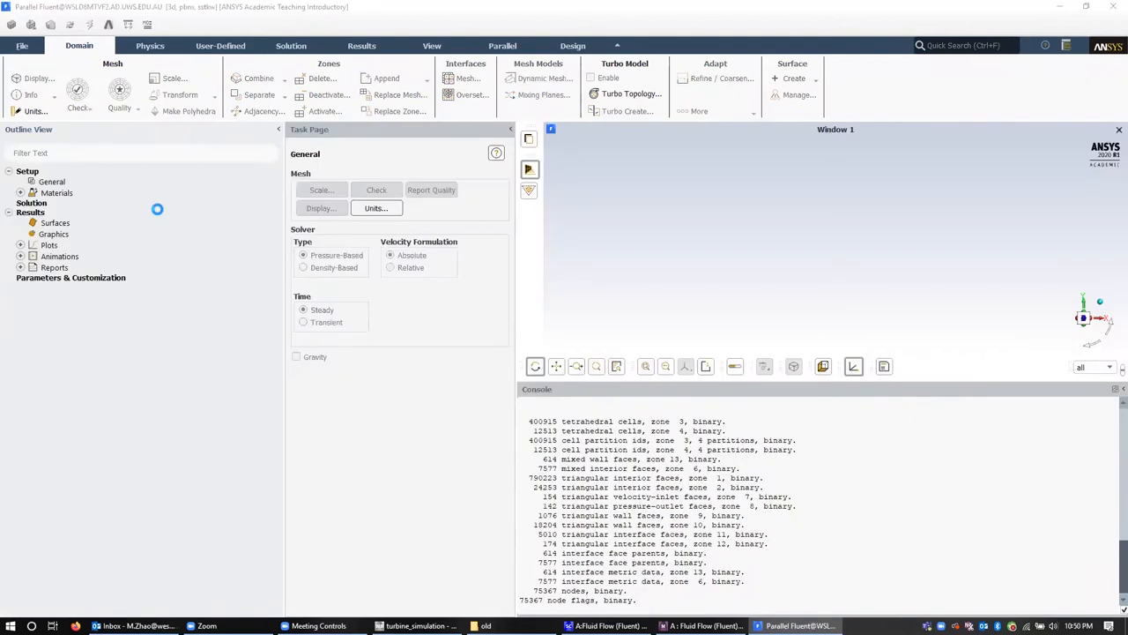
{"action": "mouse_move", "coordinate": [178, 271]}
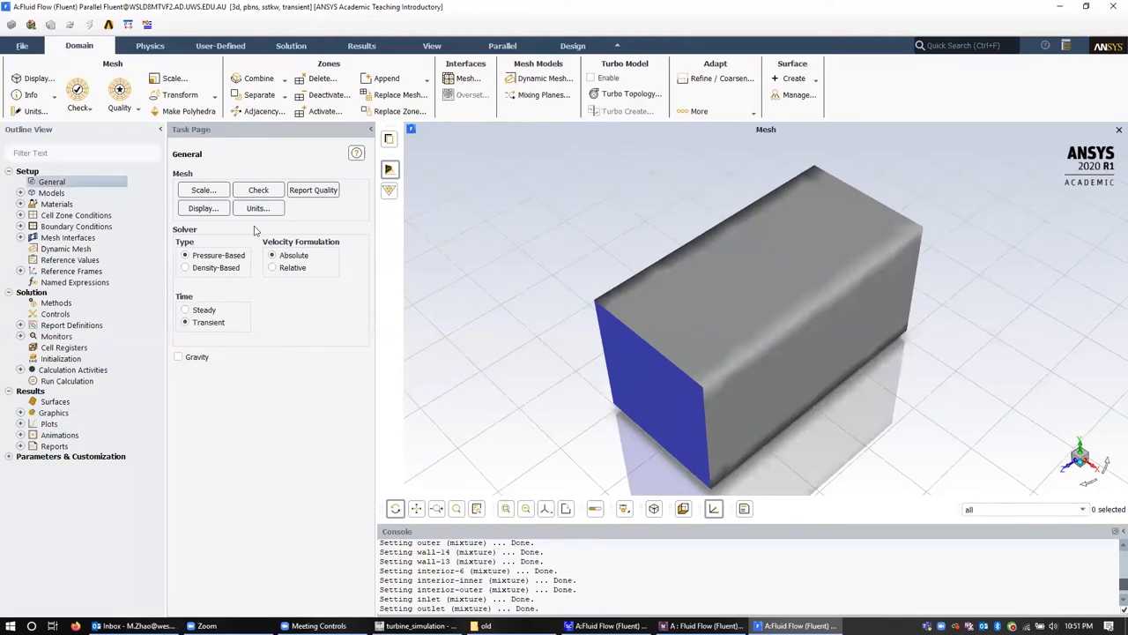
{"action": "mouse_move", "coordinate": [212, 313]}
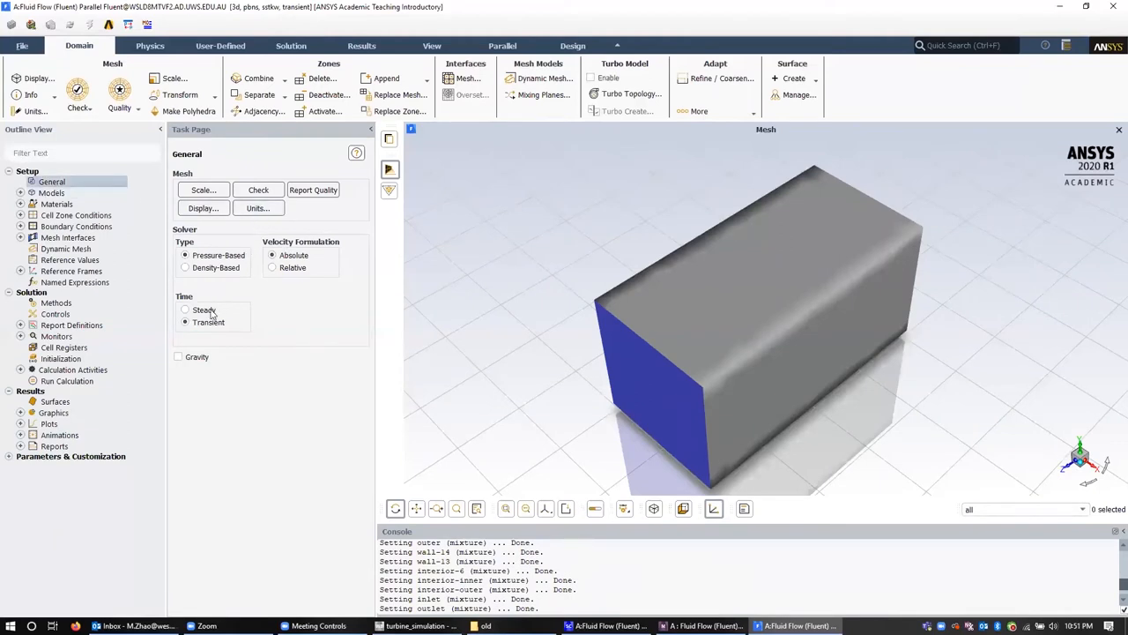
- Set the solver time formulation to Transient in the General task page
{"action": "left_click", "coordinate": [185, 321]}
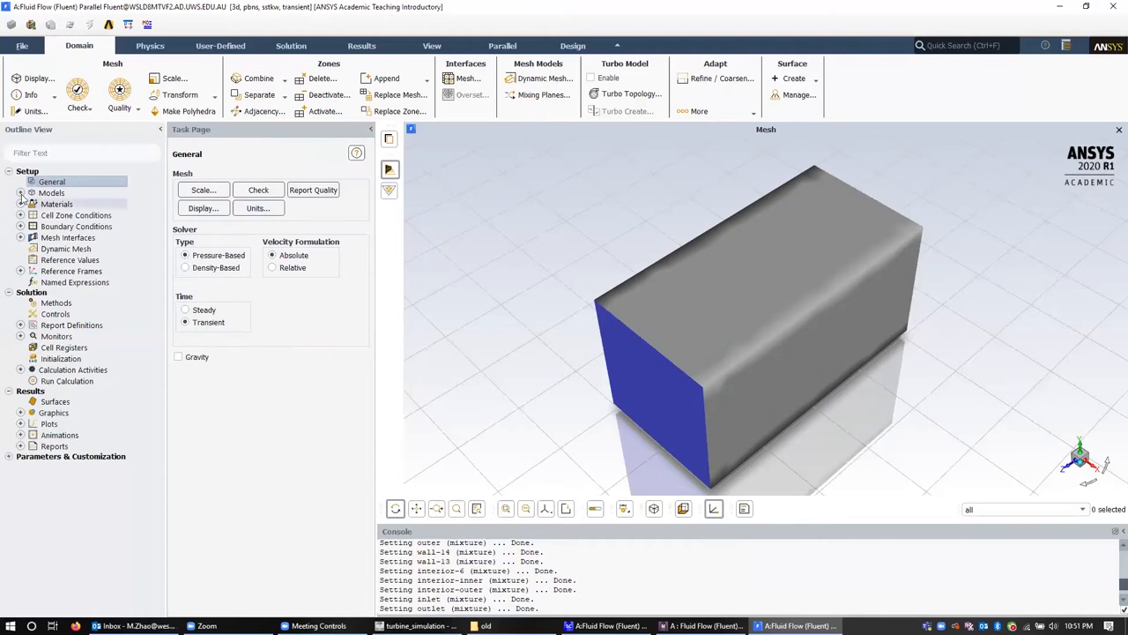
- Expand Models, Materials and the fluid Cell Zone Conditions to list the inner and outer zones
{"action": "left_click", "coordinate": [21, 192]}
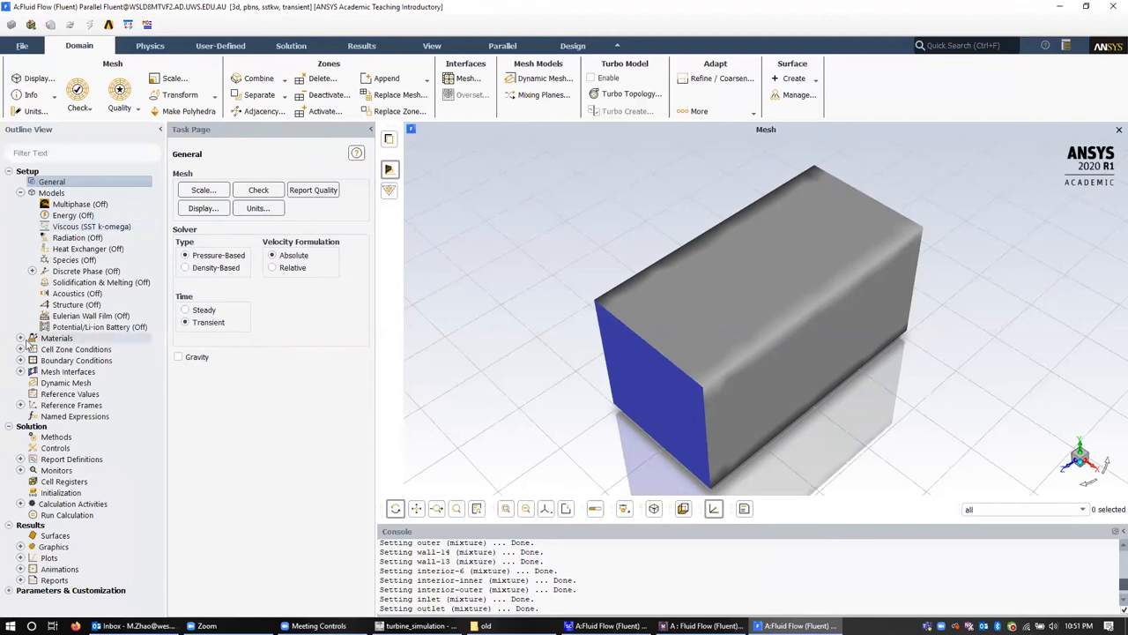
{"action": "left_click", "coordinate": [22, 338]}
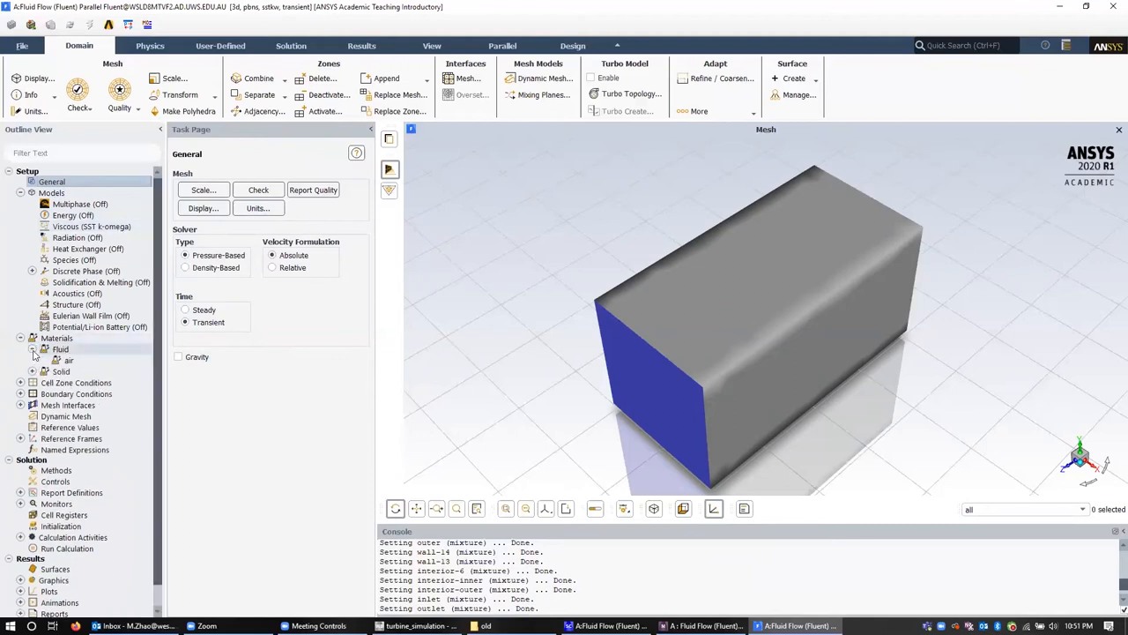
{"action": "left_click", "coordinate": [67, 360]}
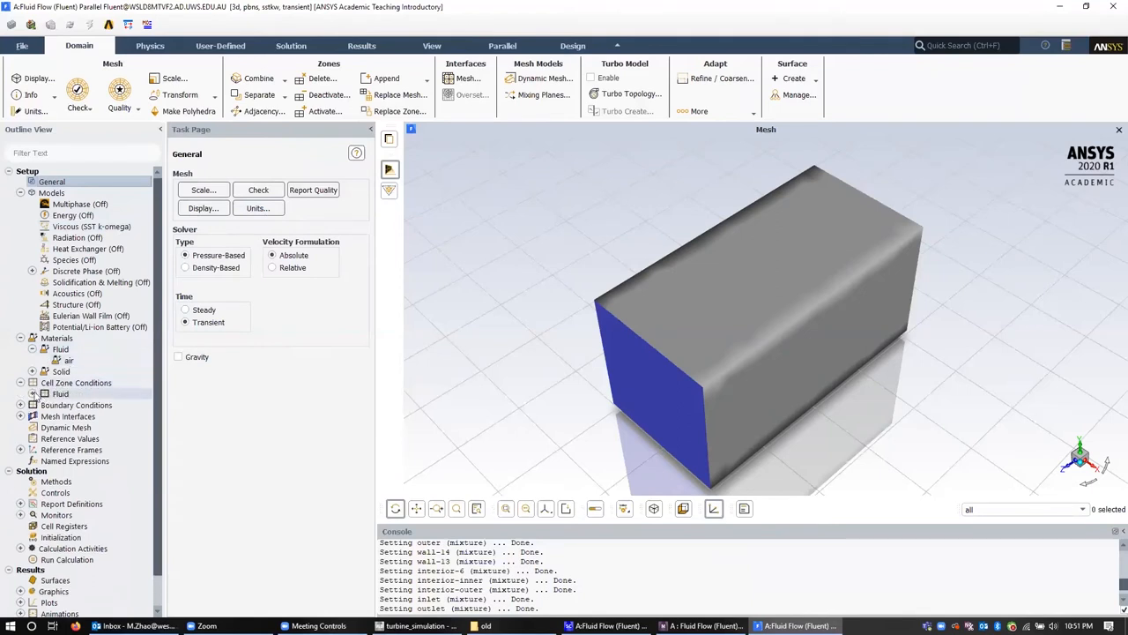
{"action": "left_click", "coordinate": [32, 395]}
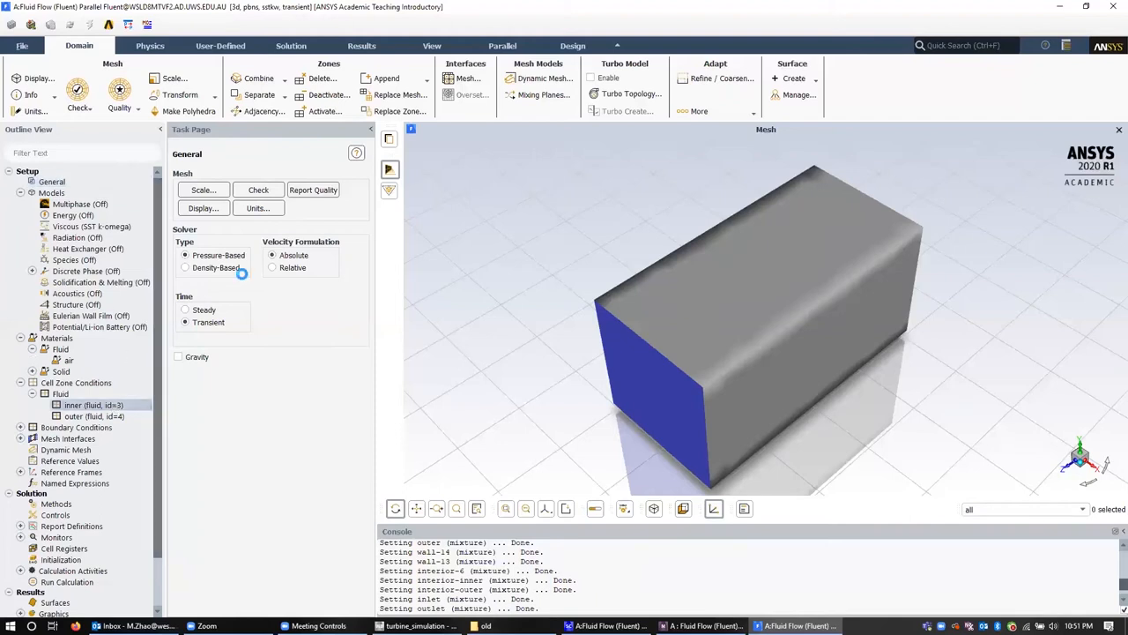
- Inspect the inner and outer fluid zone dialogs, both using air, and select the inner zone
{"action": "double_click", "coordinate": [92, 403]}
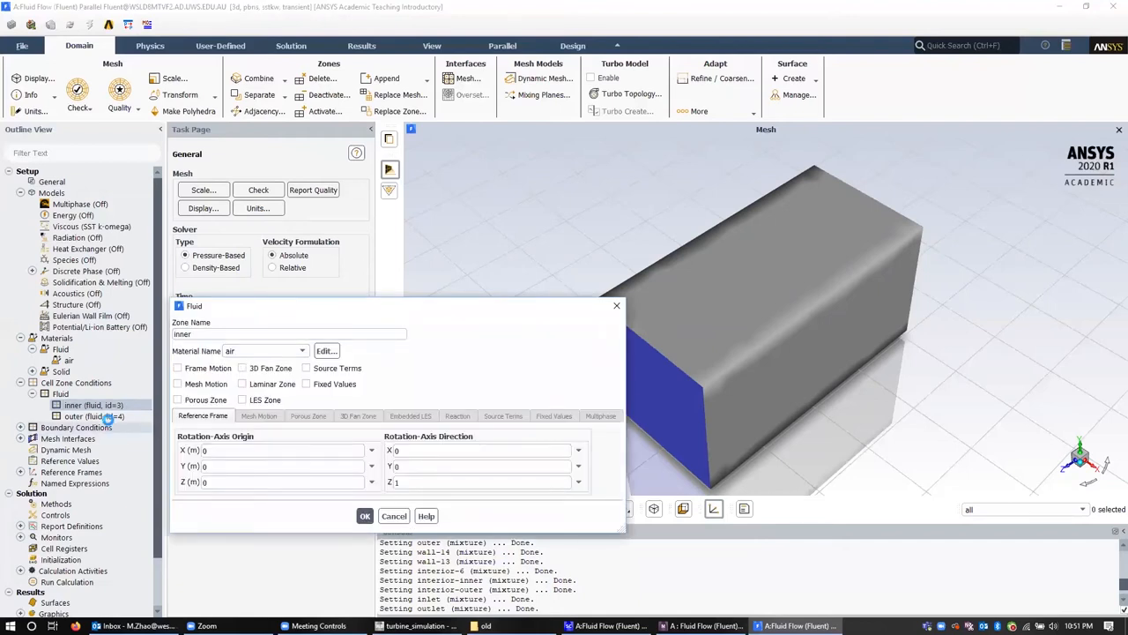
{"action": "left_click", "coordinate": [363, 515]}
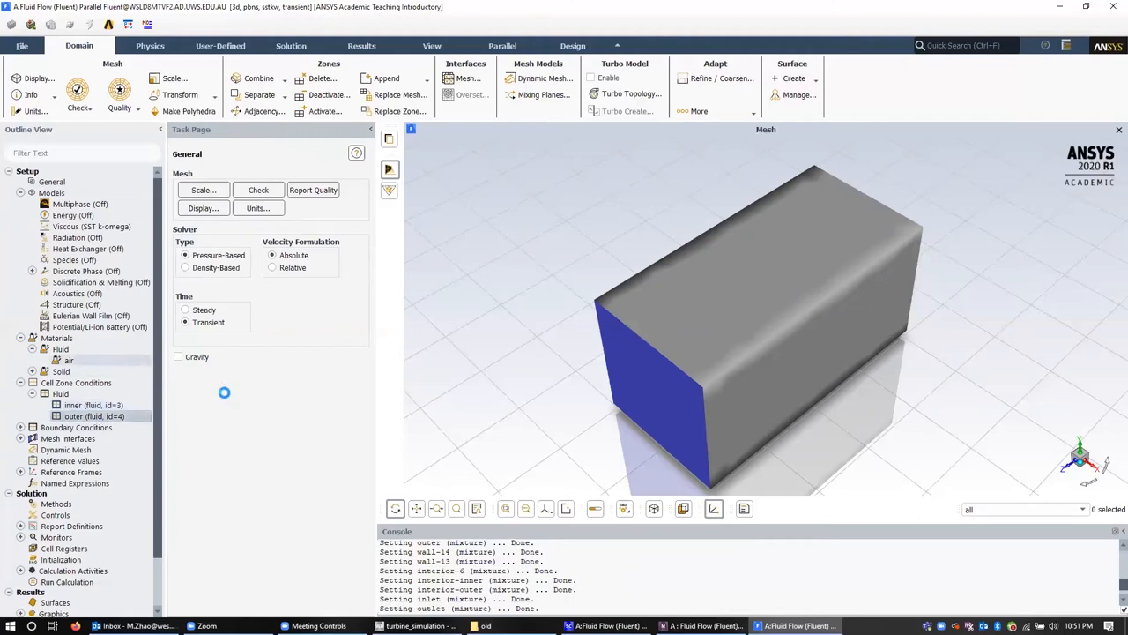
{"action": "double_click", "coordinate": [95, 416]}
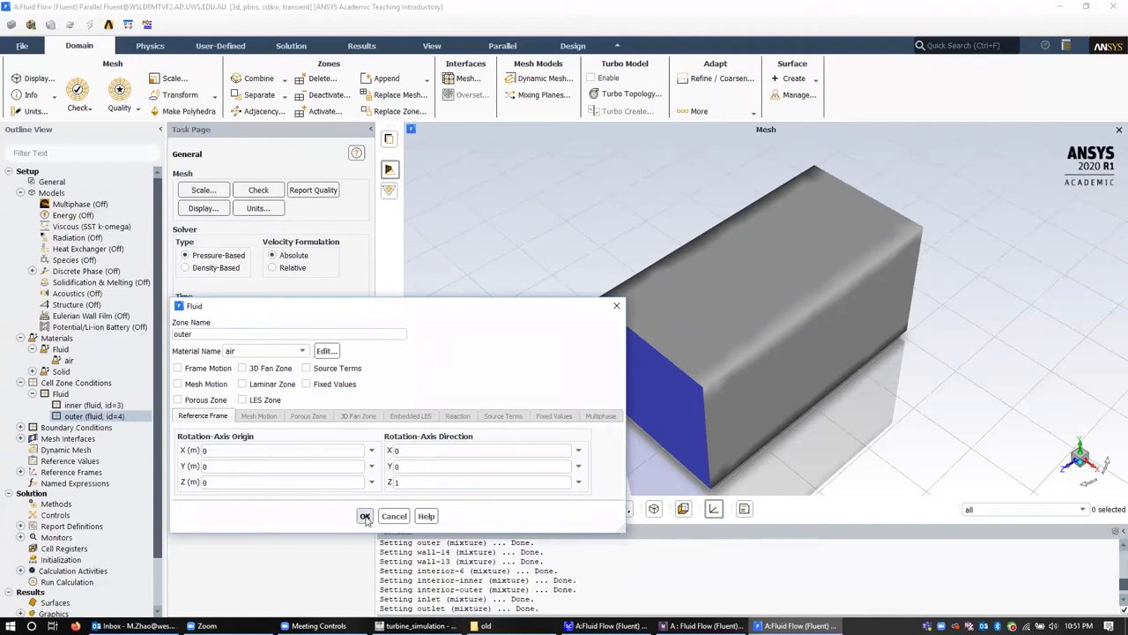
{"action": "left_click", "coordinate": [365, 515]}
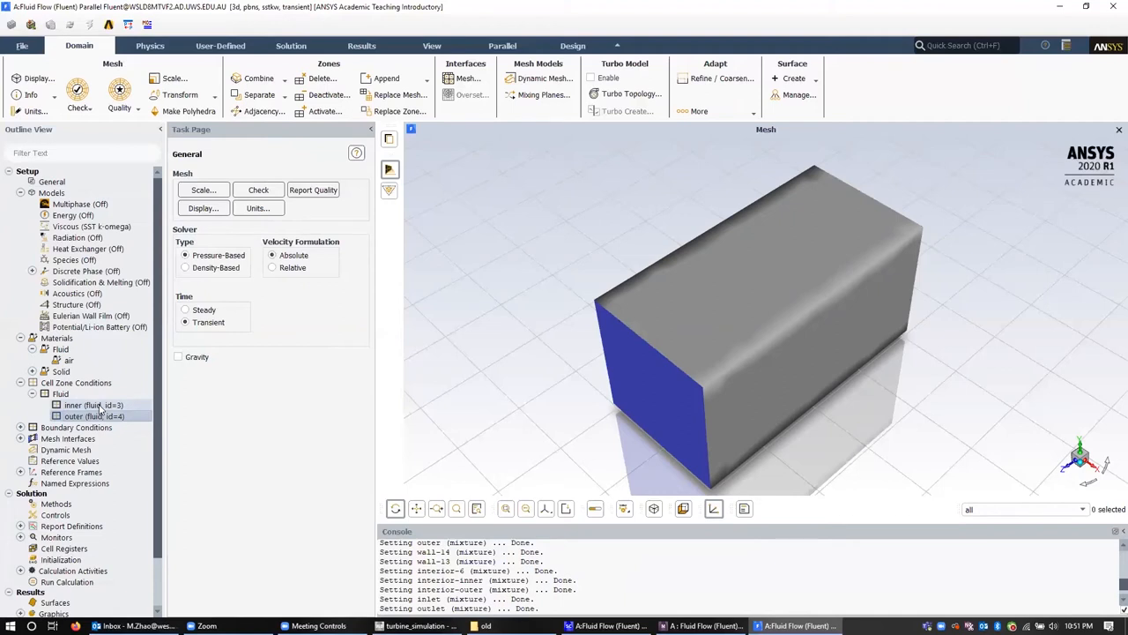
{"action": "left_click", "coordinate": [91, 404]}
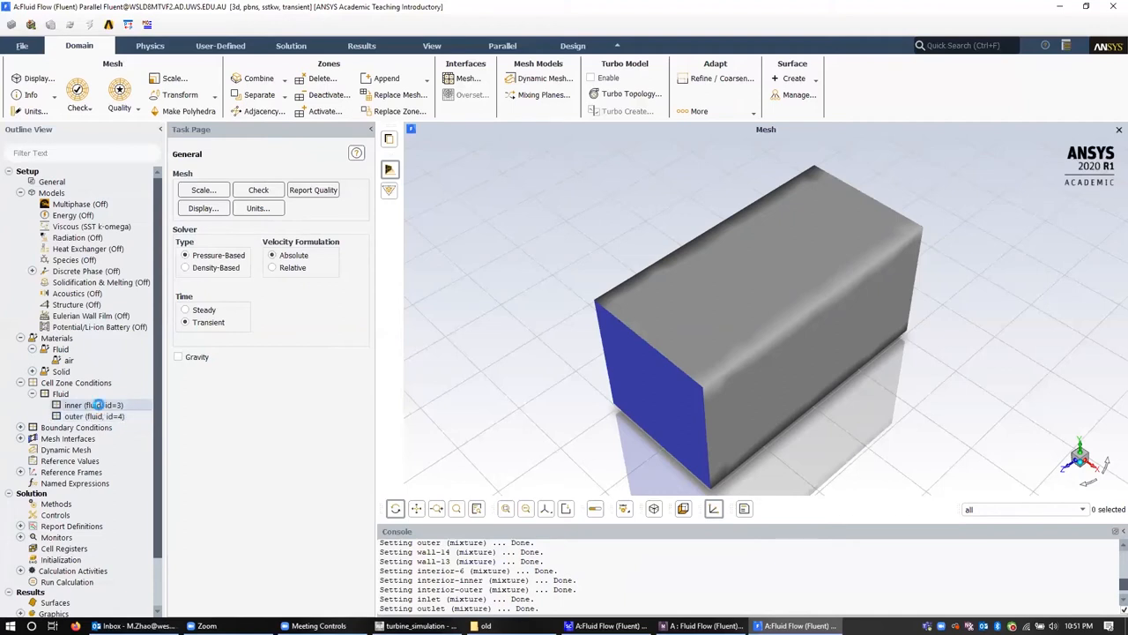
- Enable Mesh Motion for the inner fluid zone and focus its rotational speed field
{"action": "double_click", "coordinate": [92, 404]}
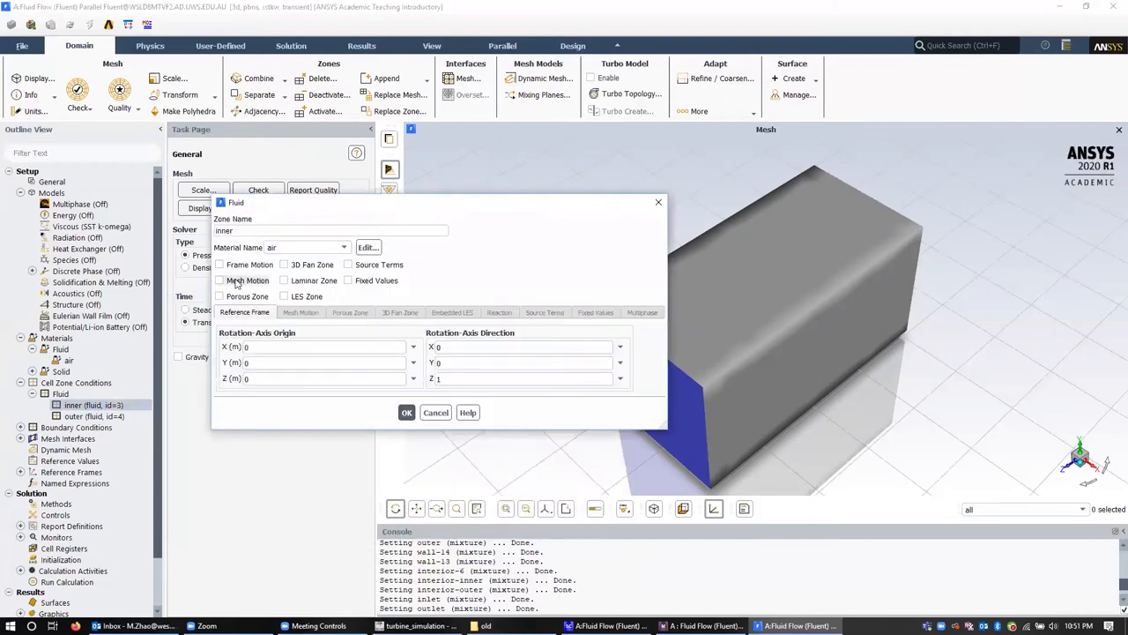
{"action": "left_click", "coordinate": [219, 280]}
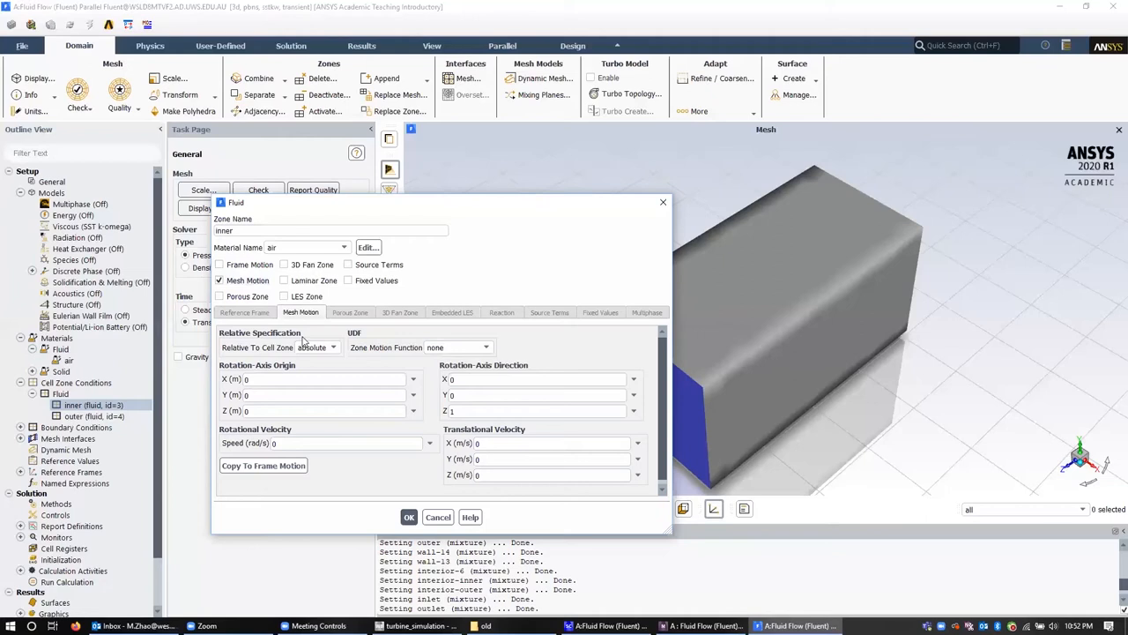
{"action": "mouse_move", "coordinate": [356, 378]}
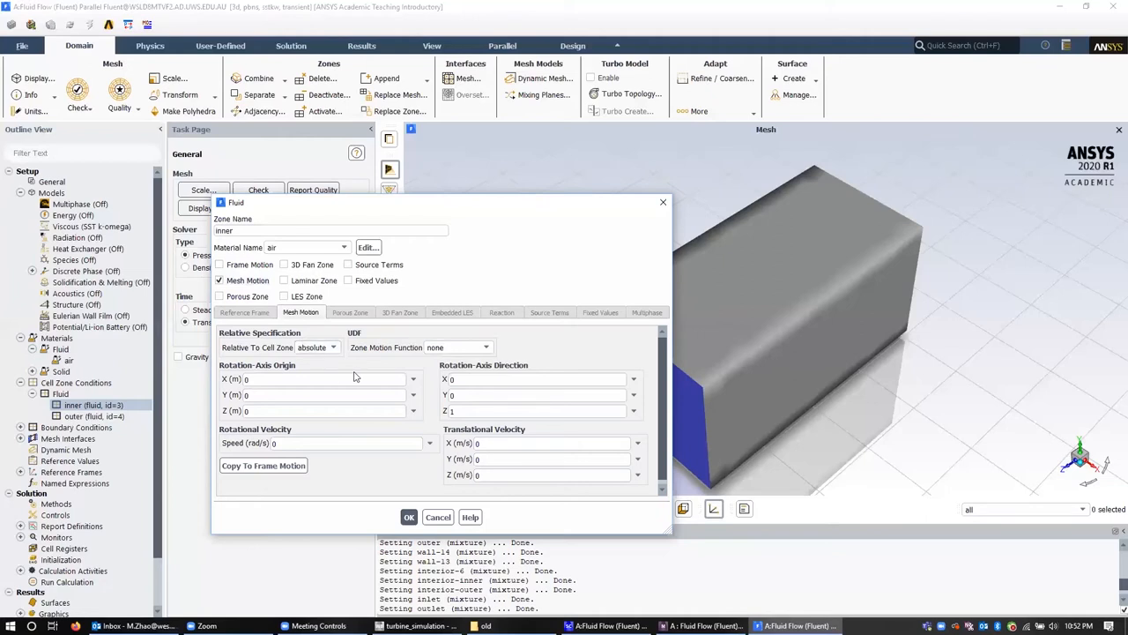
{"action": "left_click", "coordinate": [529, 379]}
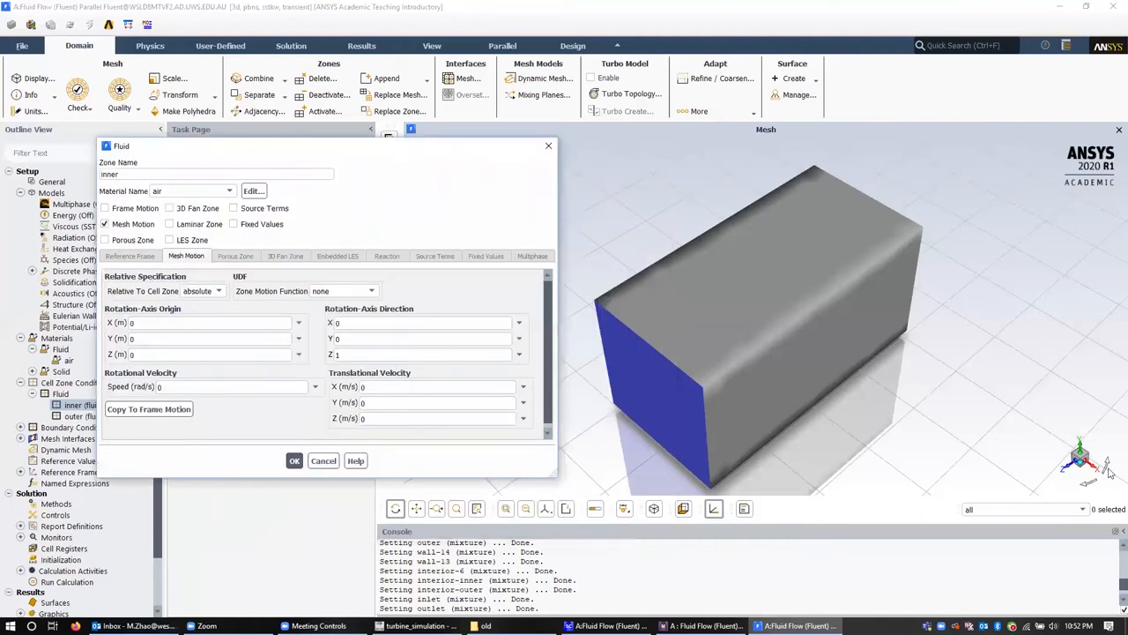
{"action": "left_click", "coordinate": [423, 355]}
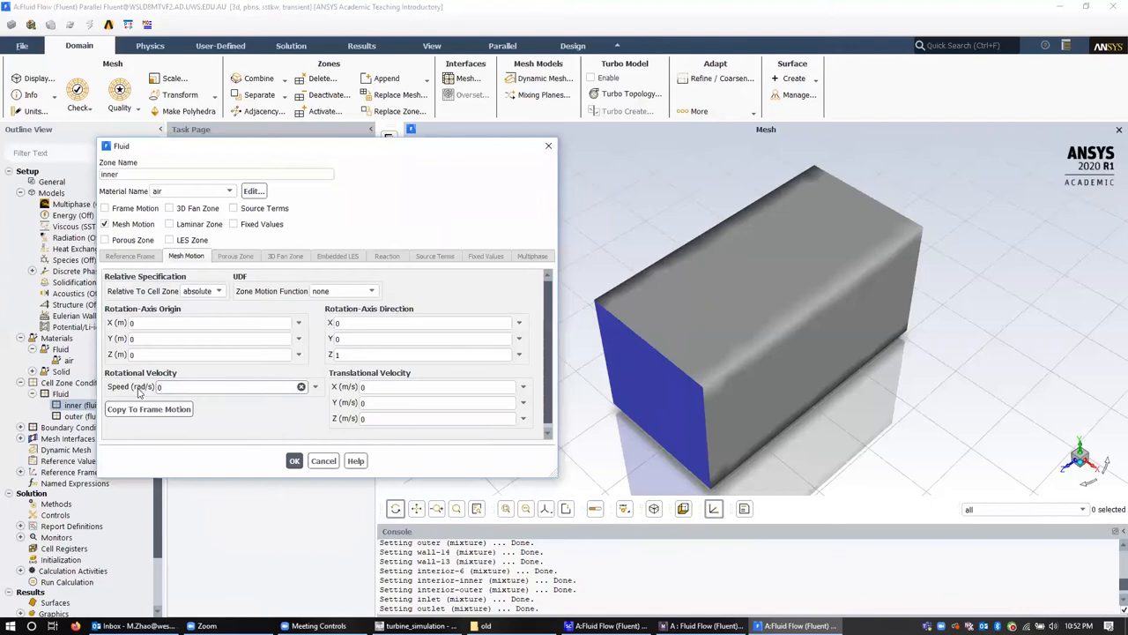
{"action": "left_click", "coordinate": [233, 386]}
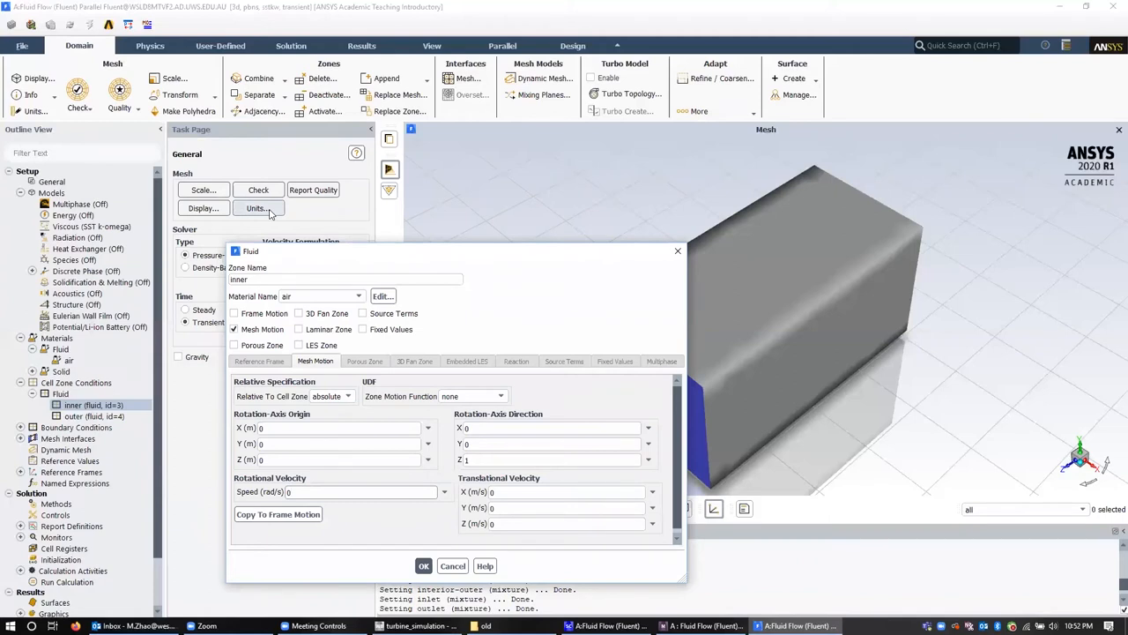
- In Units, pick rpm for angular-velocity and close the panel
{"action": "left_click", "coordinate": [258, 208]}
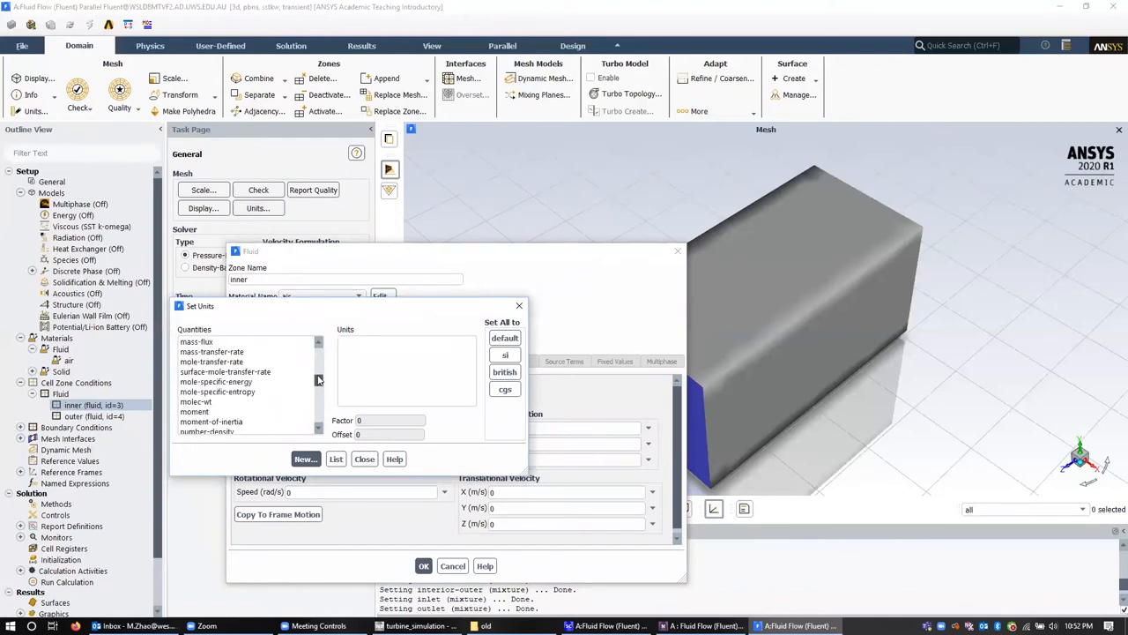
{"action": "scroll", "scroll_direction": "down", "scroll_amount": 3}
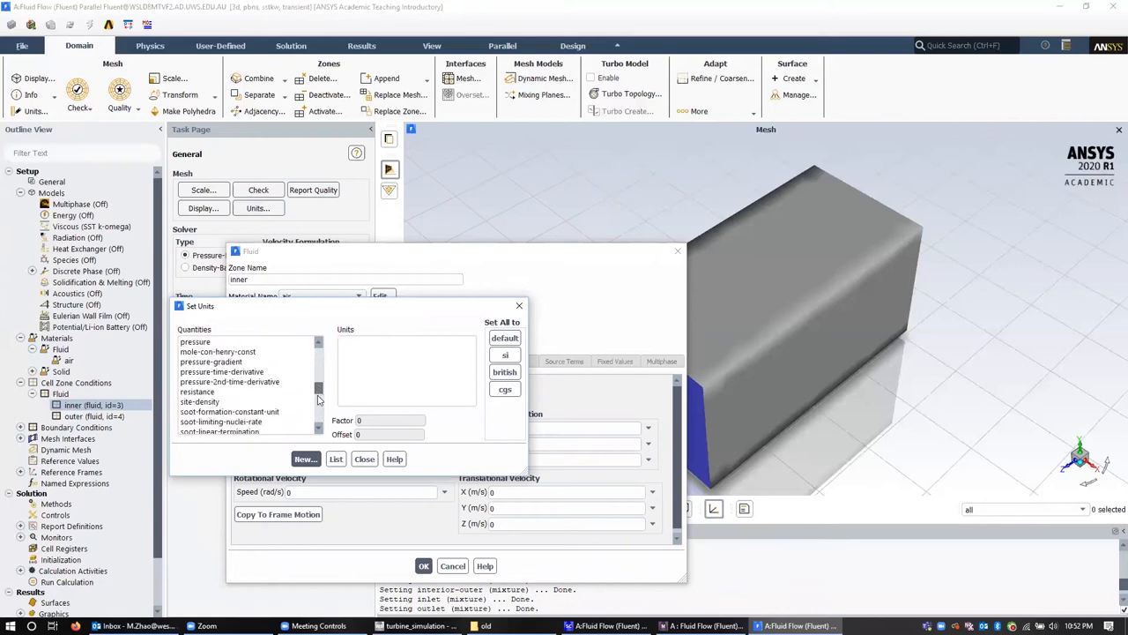
{"action": "scroll", "scroll_direction": "down", "scroll_amount": 3}
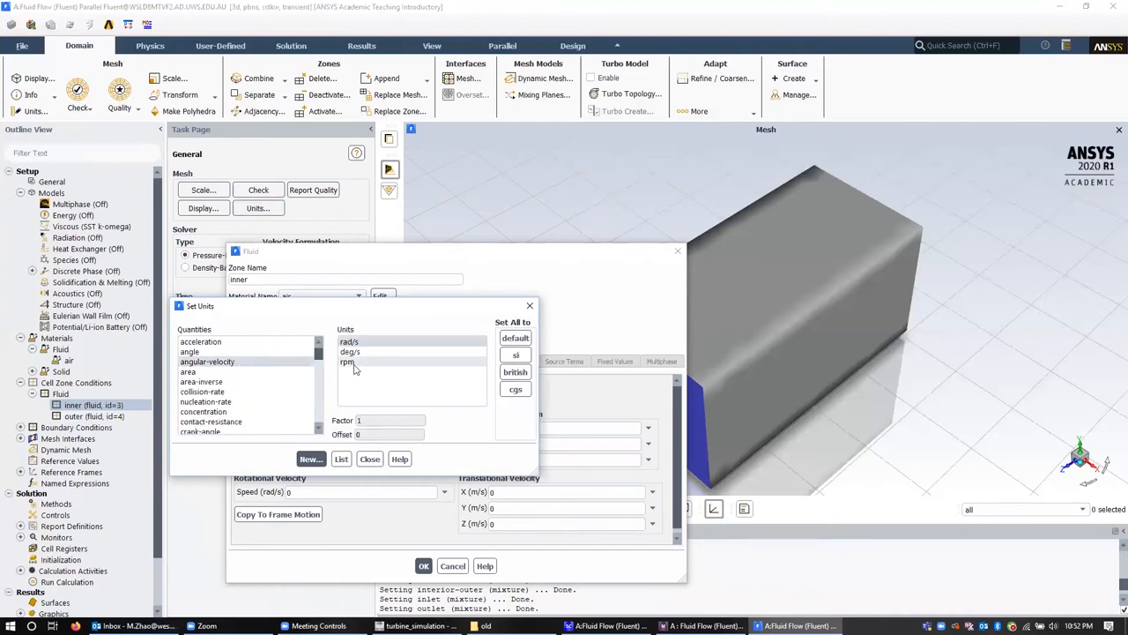
{"action": "left_click", "coordinate": [346, 362]}
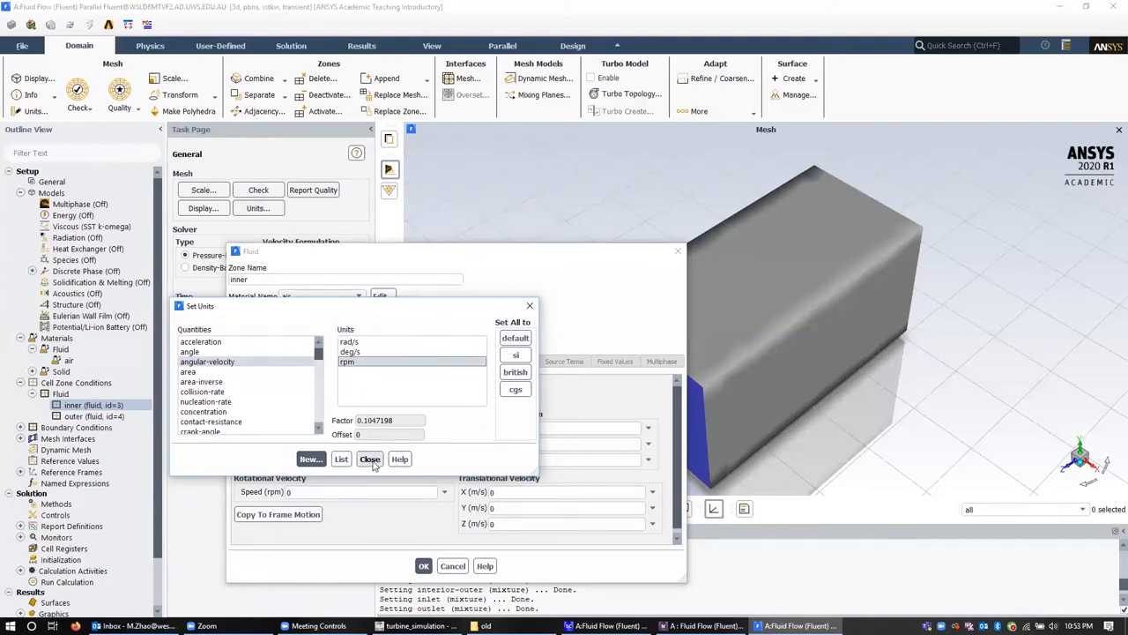
{"action": "left_click", "coordinate": [370, 458]}
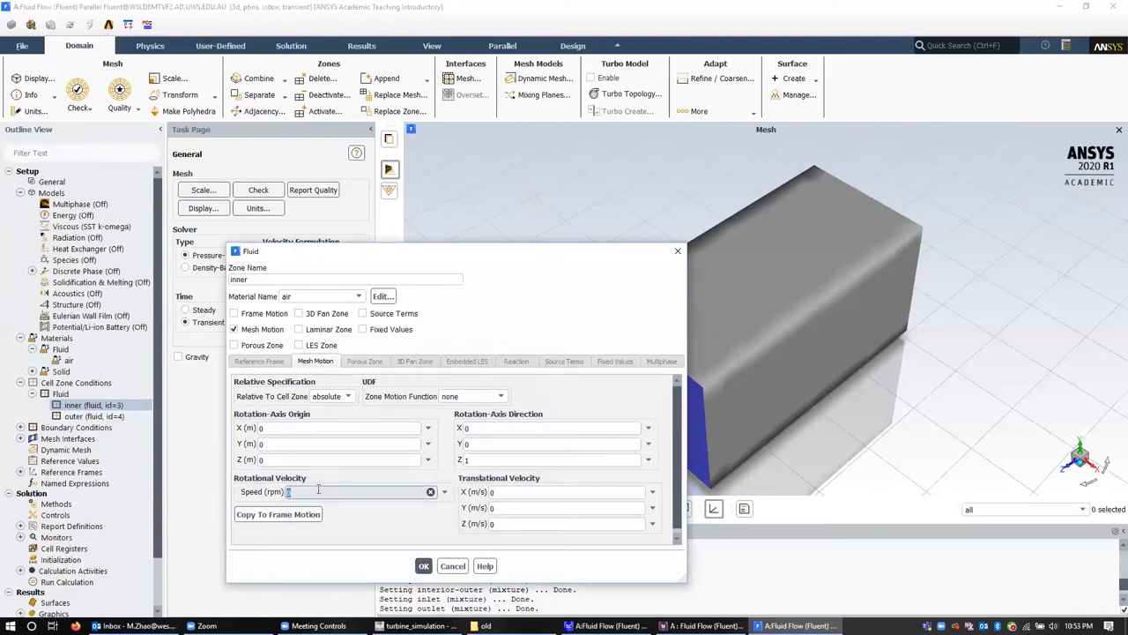
- Enter 200 rpm rotational speed for the inner zone, apply it, and list the boundary conditions
{"action": "type", "text": "10"}
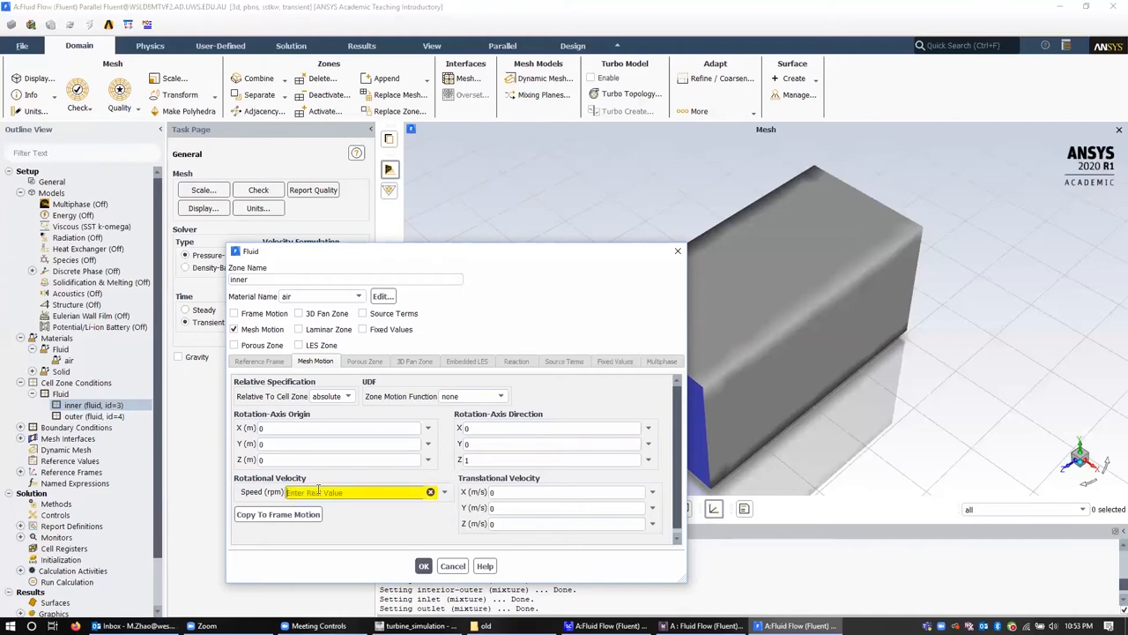
{"action": "type", "text": "200"}
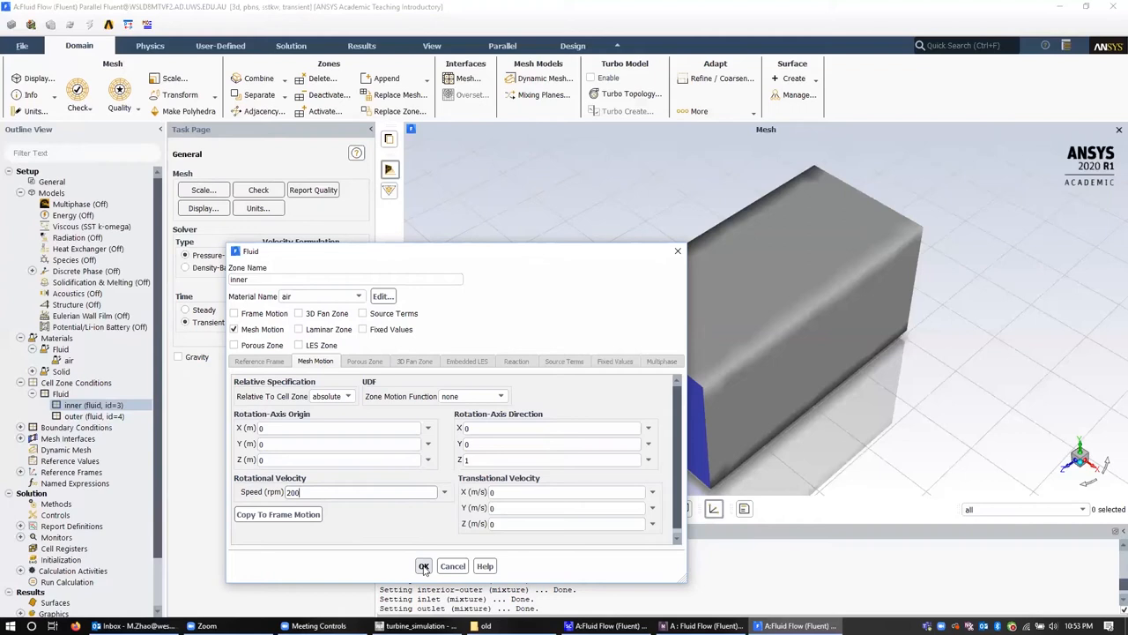
{"action": "left_click", "coordinate": [423, 566]}
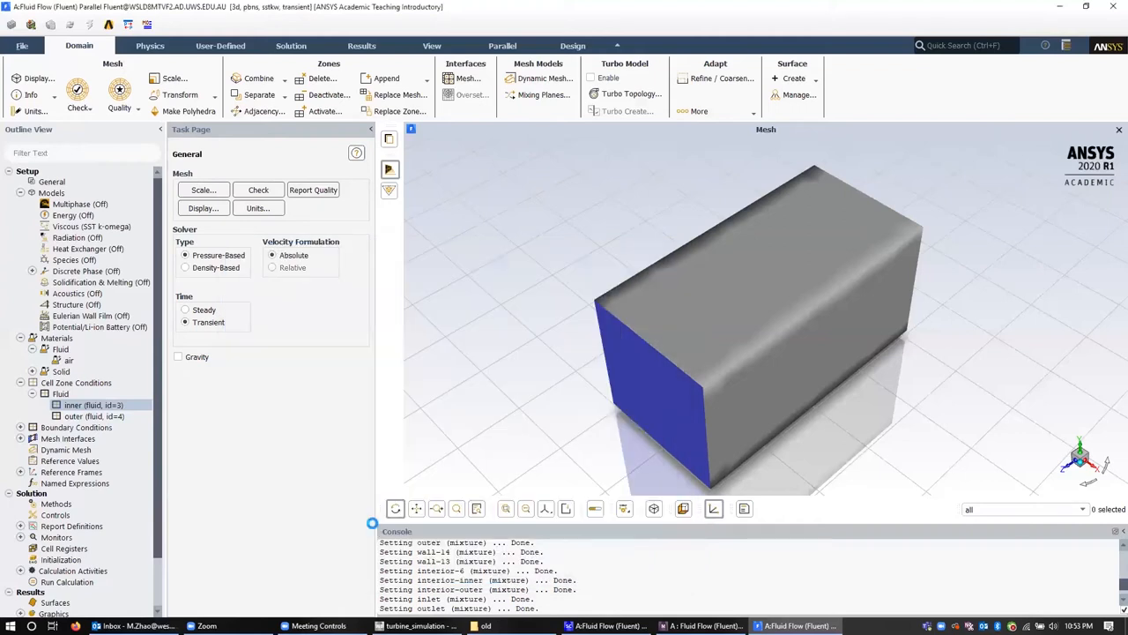
{"action": "left_click", "coordinate": [21, 428]}
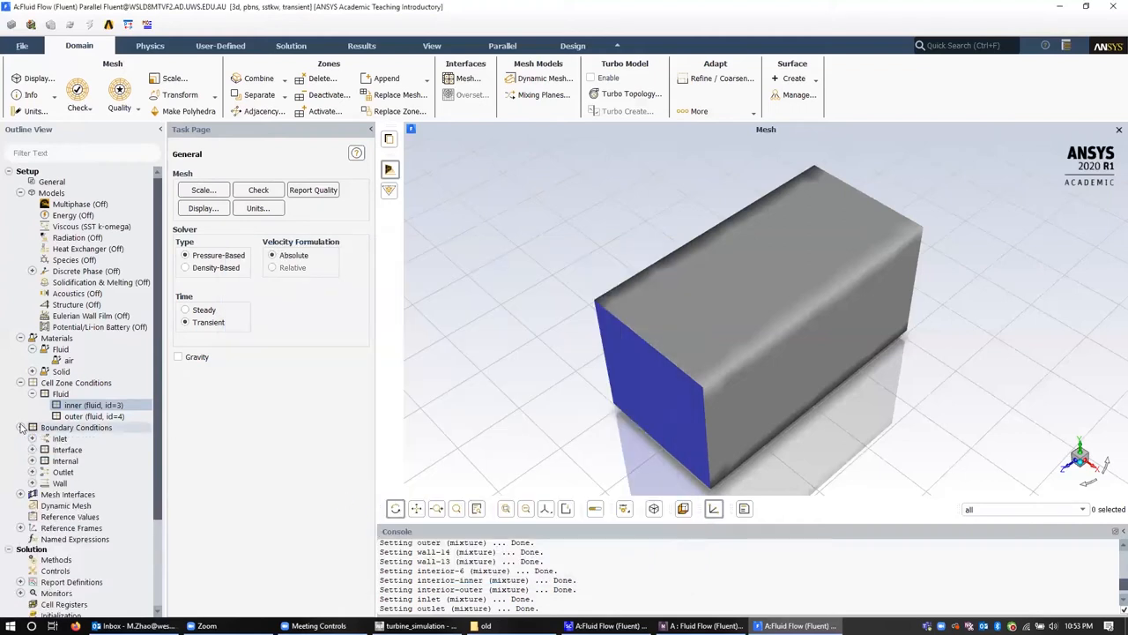
- Edit the inlet boundary as a velocity inlet with a 20 m/s magnitude and confirm
{"action": "left_click", "coordinate": [76, 428]}
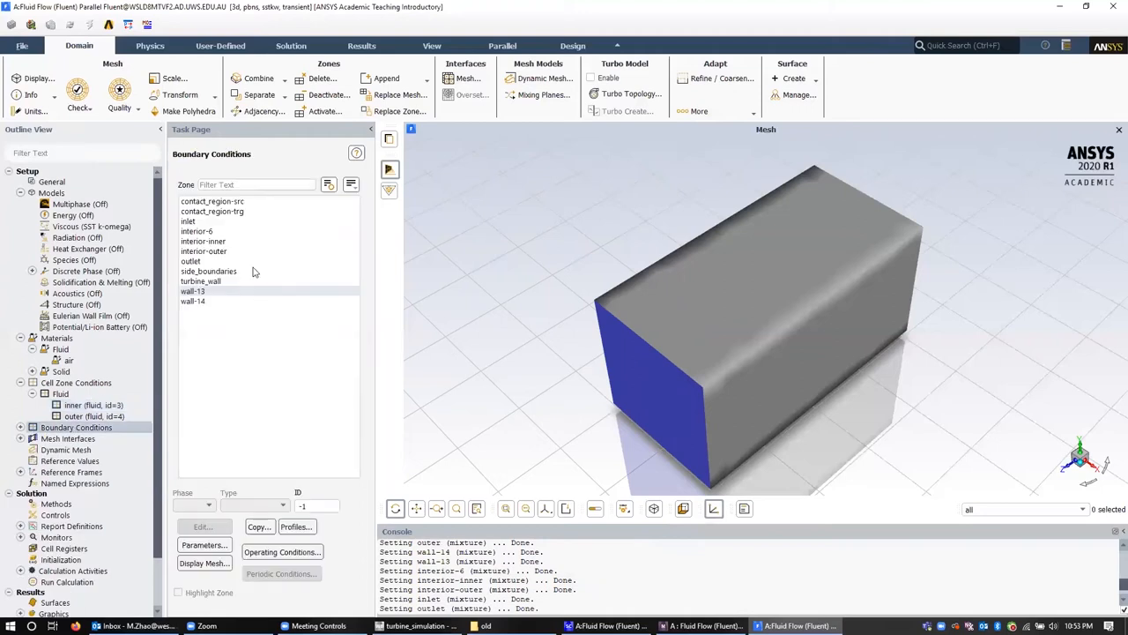
{"action": "left_click", "coordinate": [211, 212]}
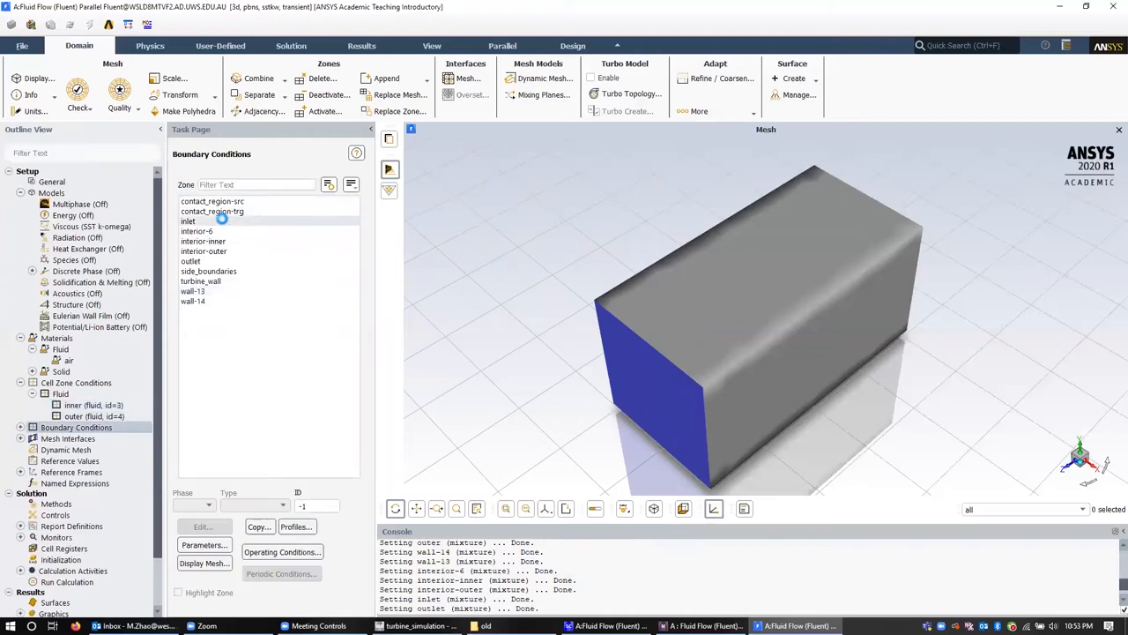
{"action": "left_click", "coordinate": [187, 222]}
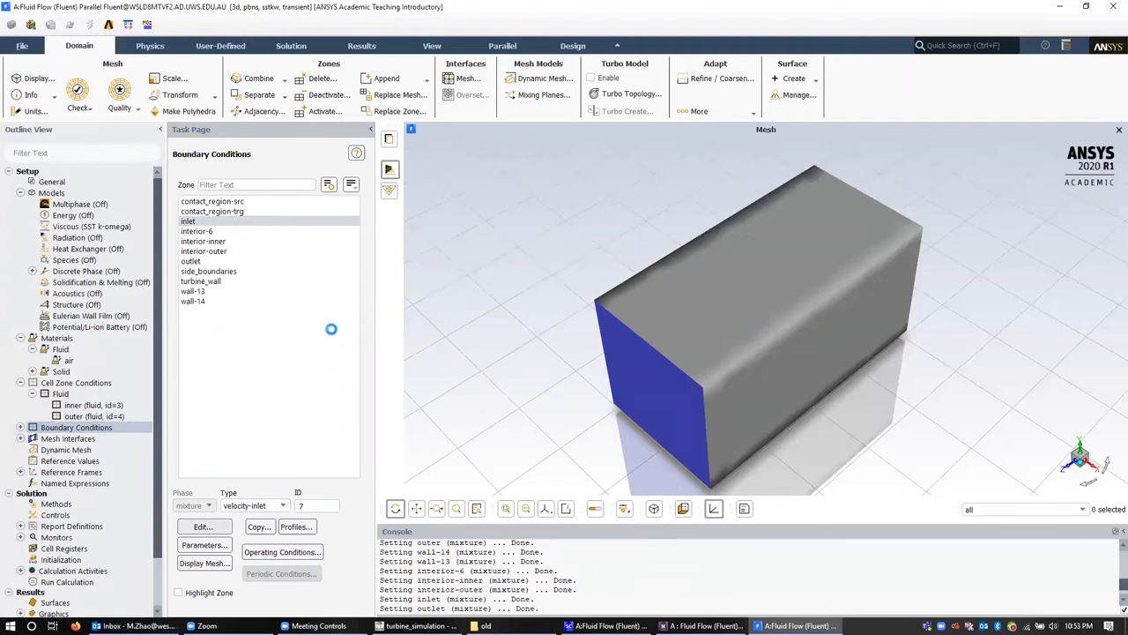
{"action": "left_click", "coordinate": [203, 526]}
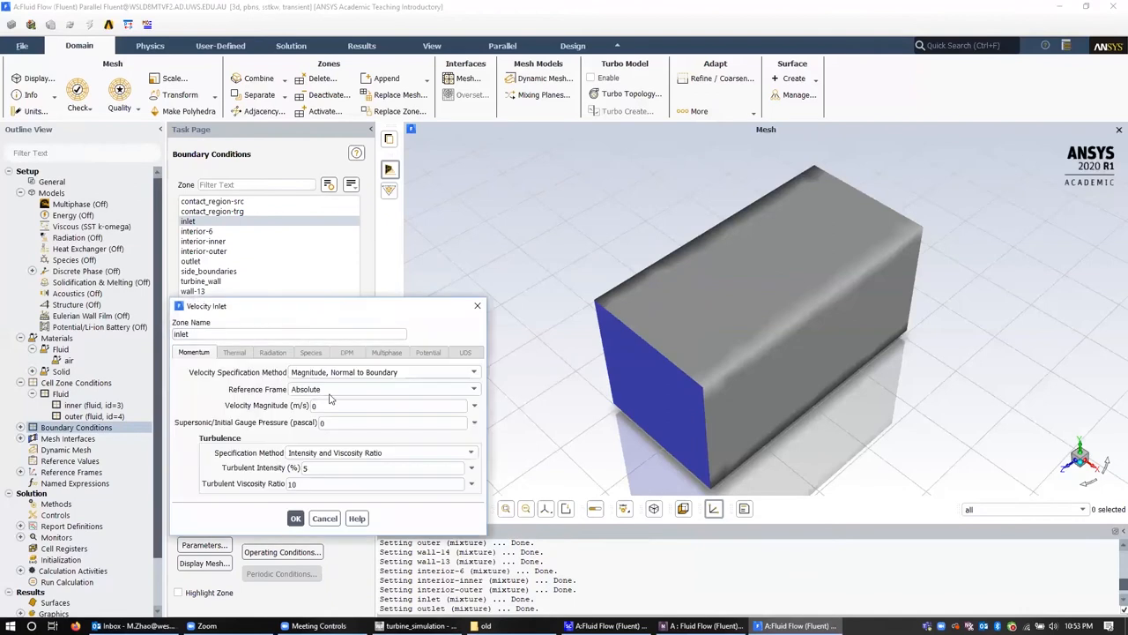
{"action": "left_click", "coordinate": [384, 403]}
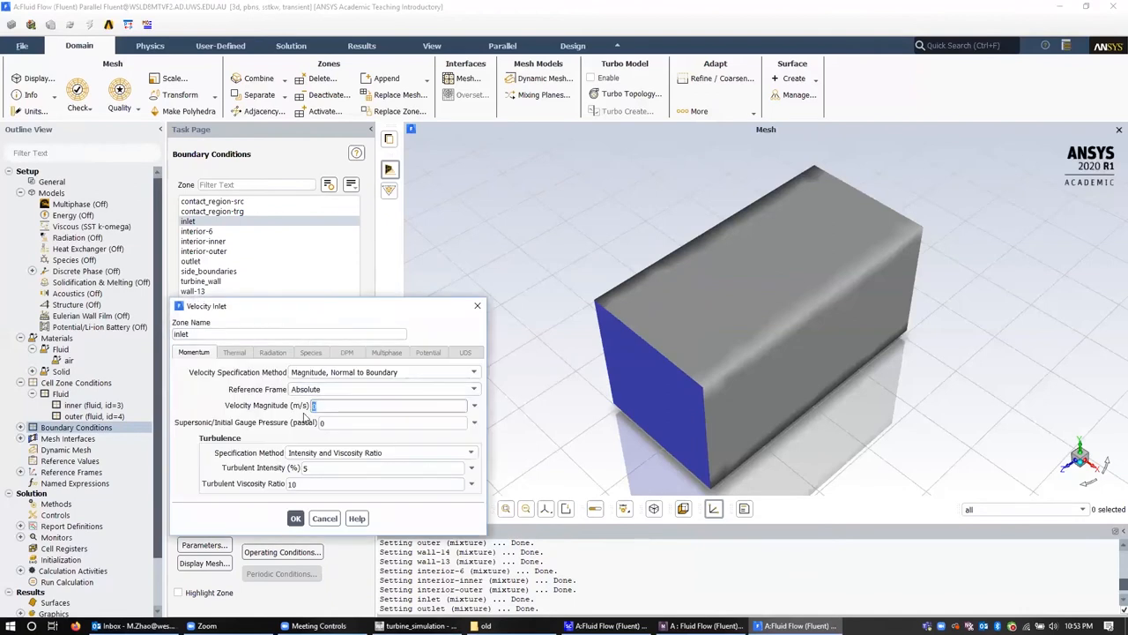
{"action": "type", "text": "20"}
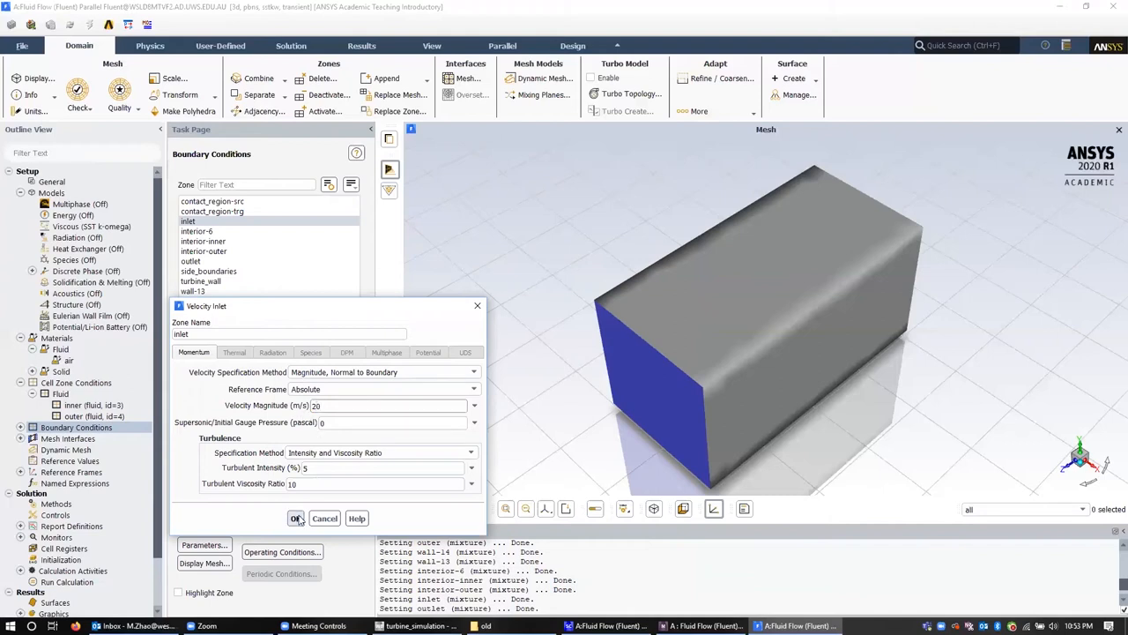
{"action": "left_click", "coordinate": [296, 518]}
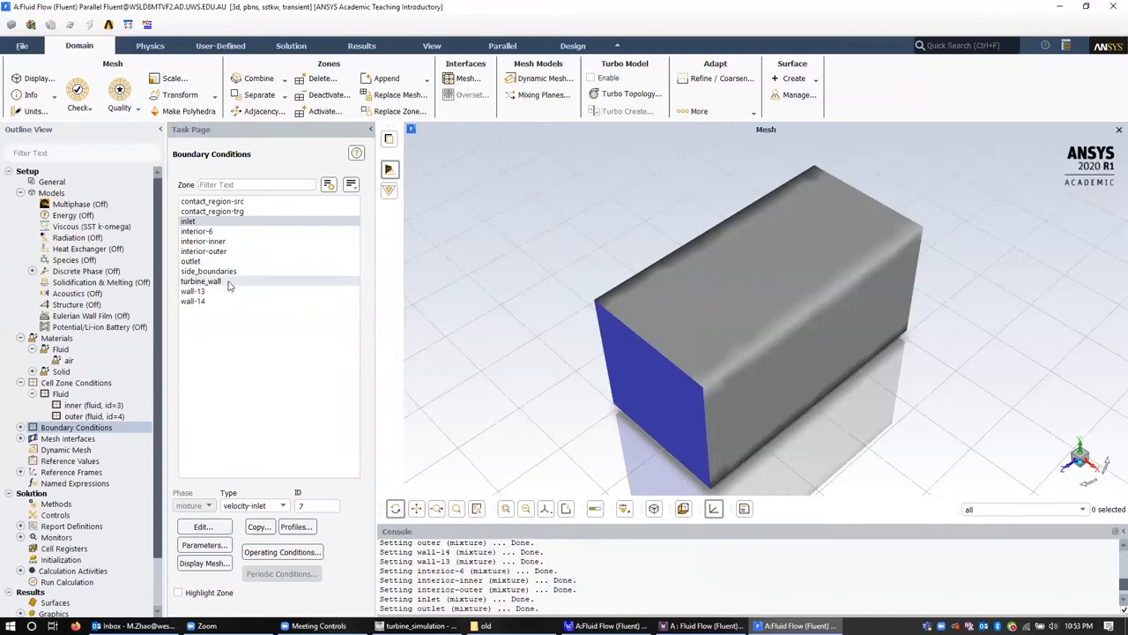
{"action": "left_click", "coordinate": [200, 280]}
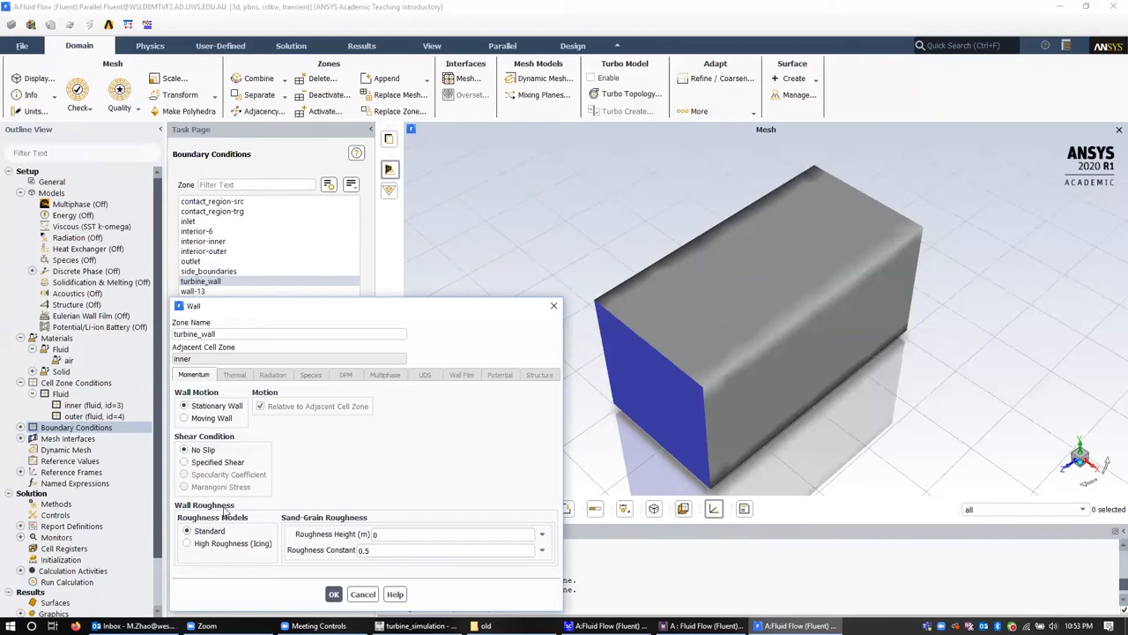
{"action": "mouse_move", "coordinate": [282, 520]}
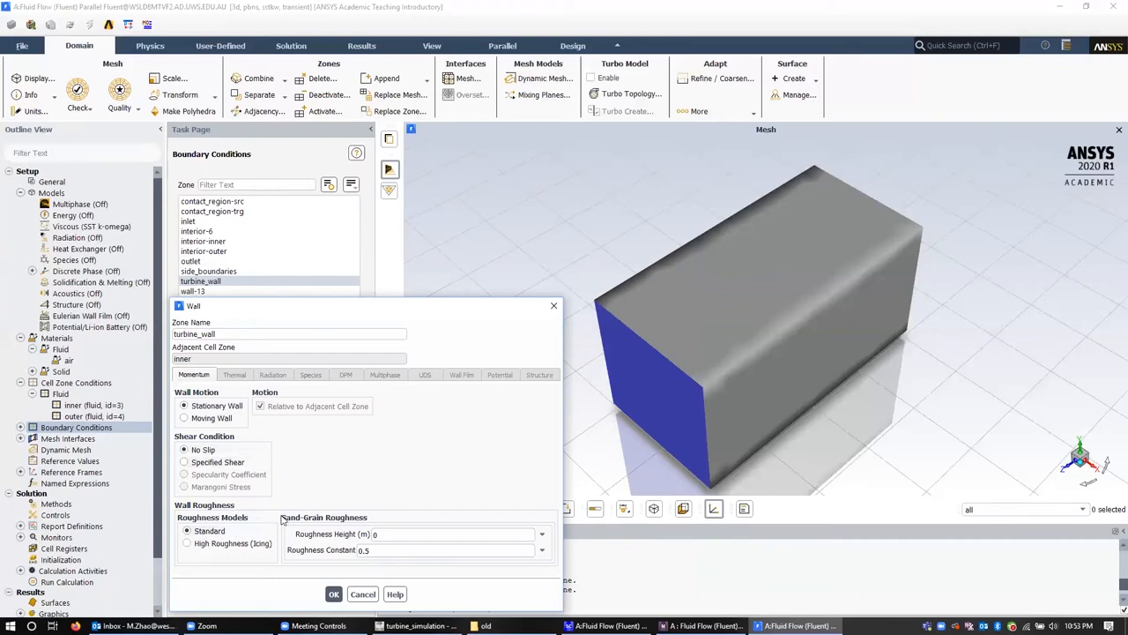
{"action": "left_click", "coordinate": [363, 592]}
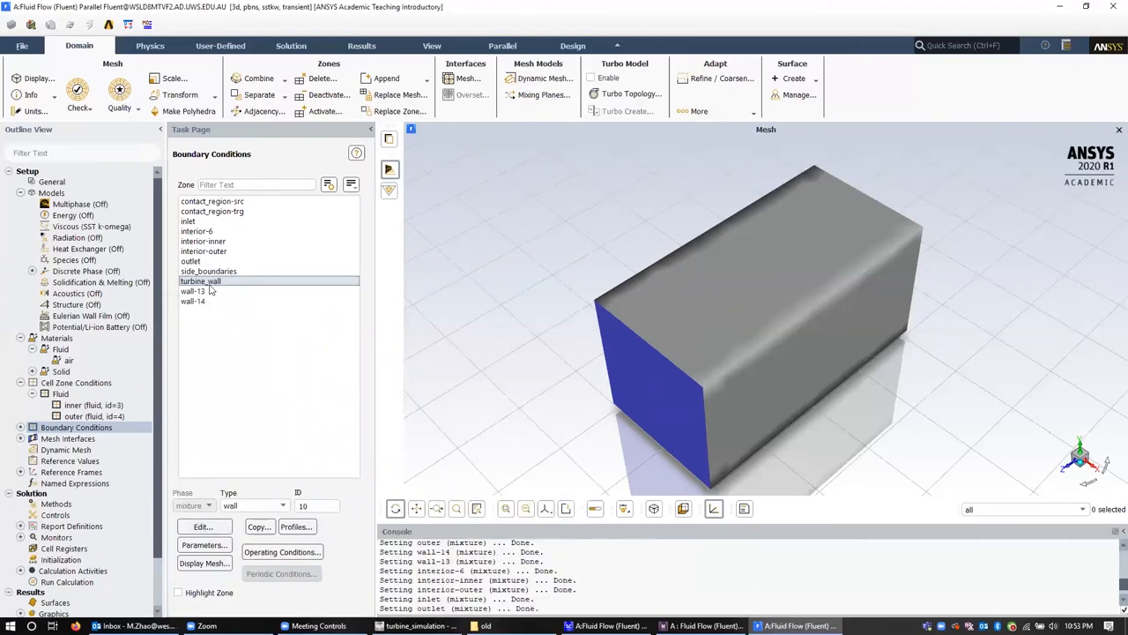
{"action": "left_click", "coordinate": [208, 272]}
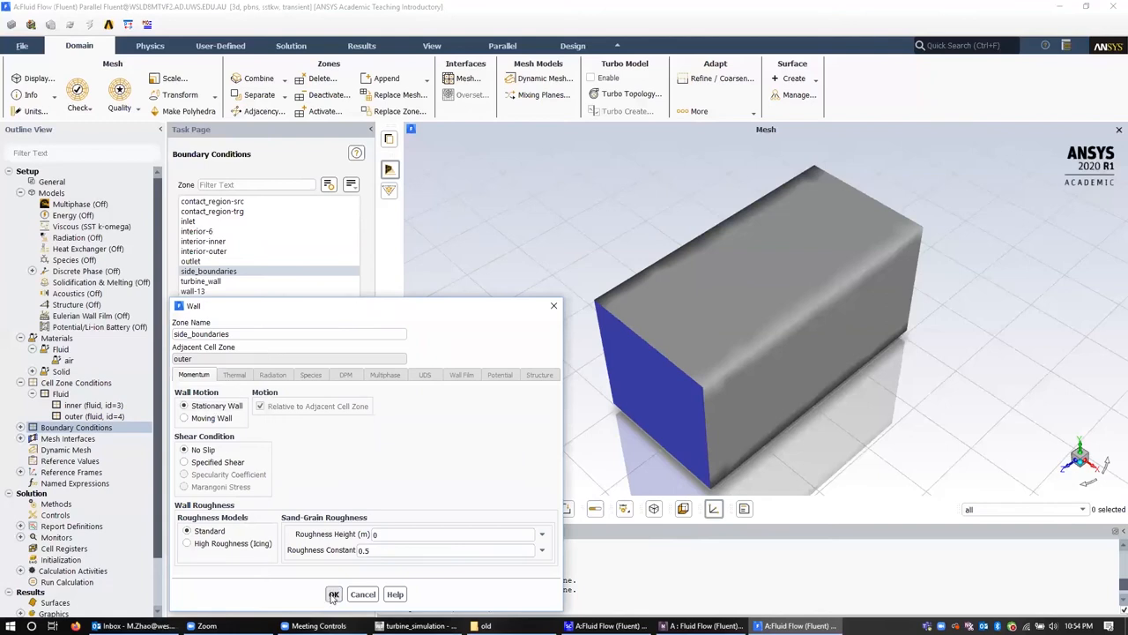
{"action": "left_click", "coordinate": [335, 593]}
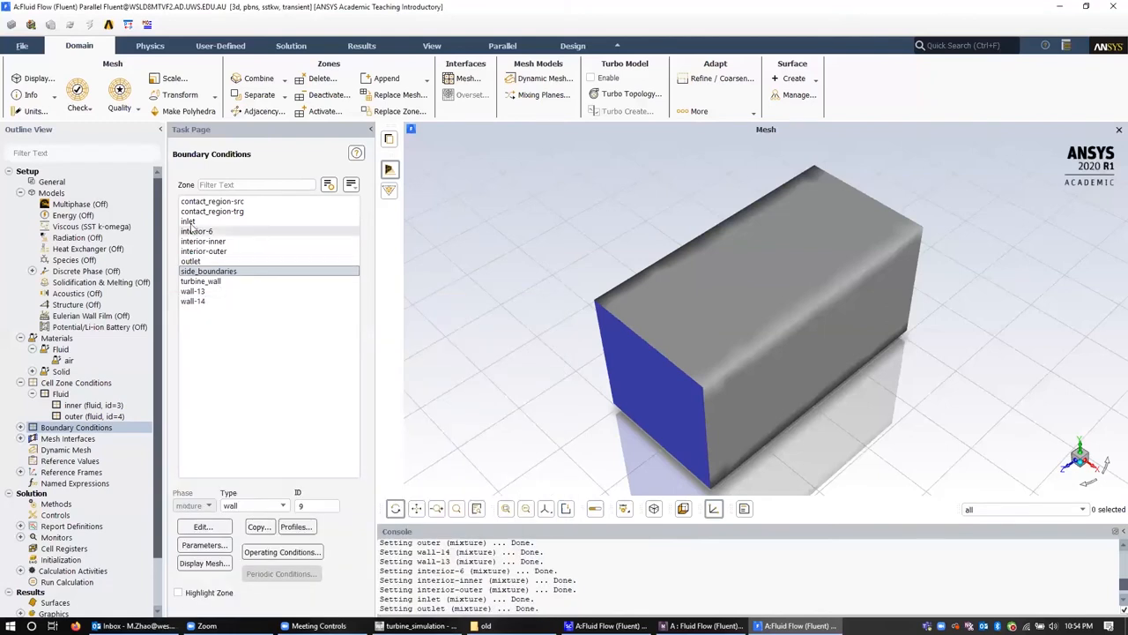
{"action": "left_click", "coordinate": [190, 261]}
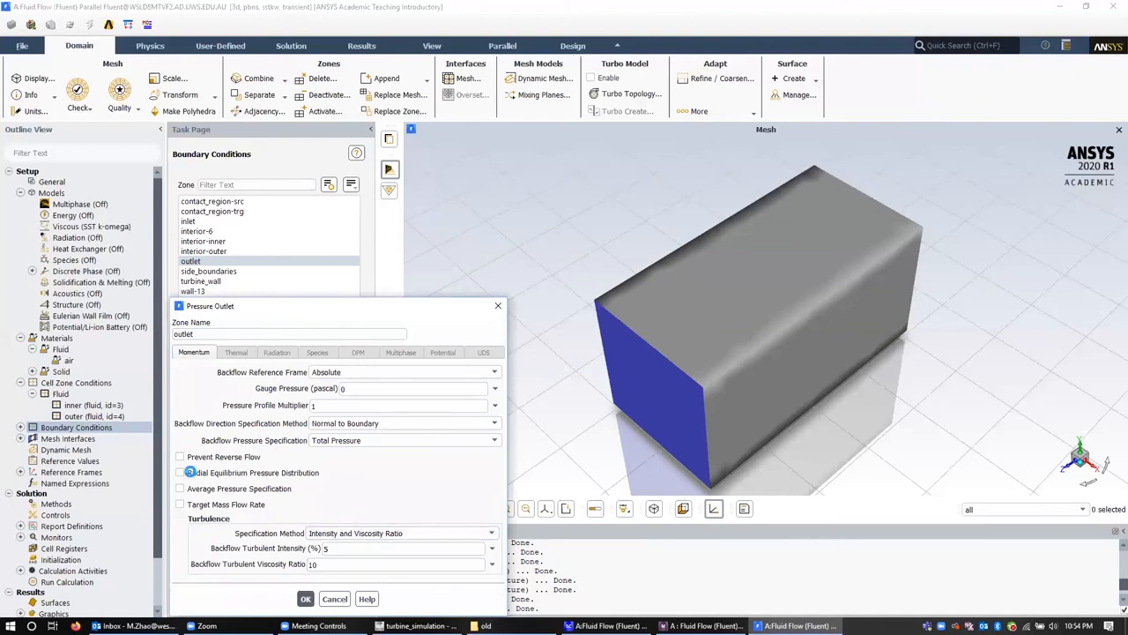
{"action": "left_click", "coordinate": [305, 599]}
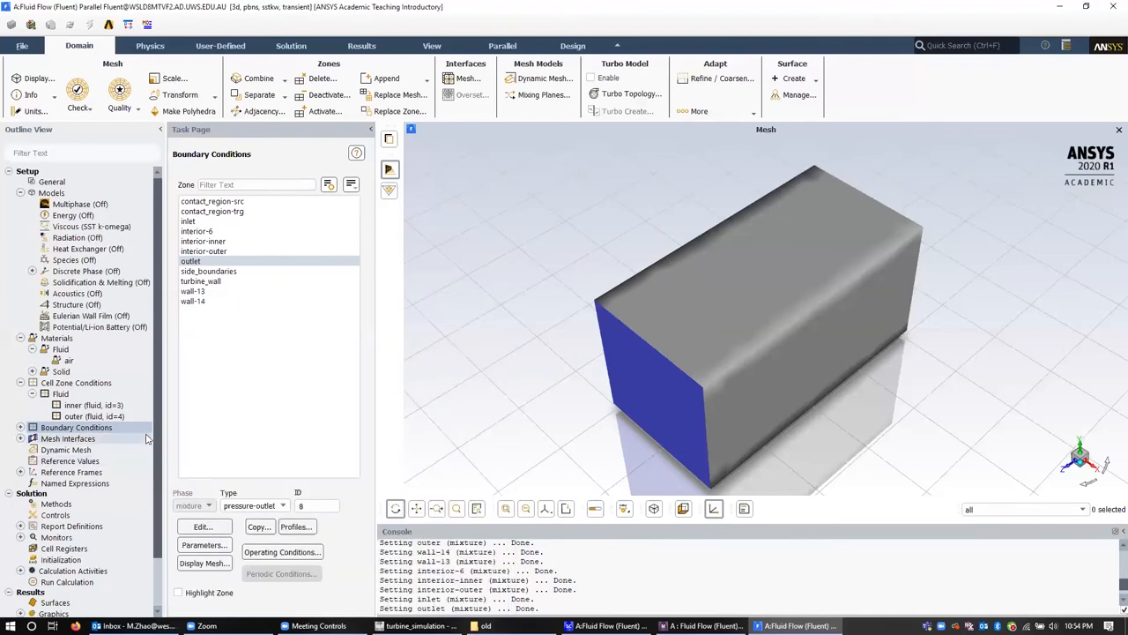
{"action": "left_click", "coordinate": [21, 437]}
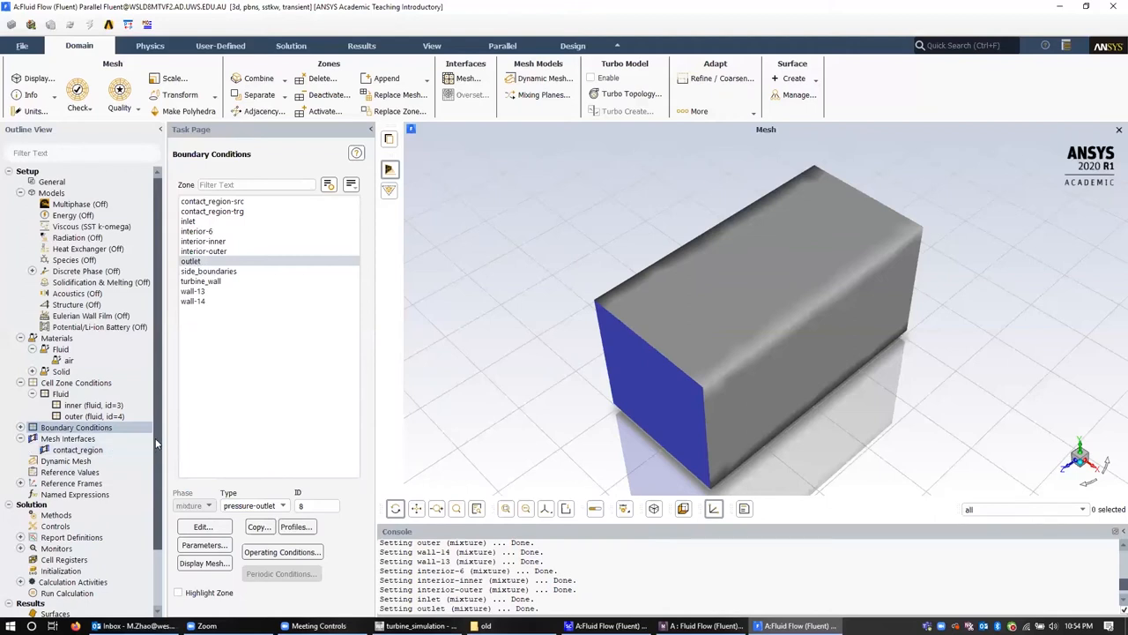
- Choose Hybrid Initialization in the Initialization task and initialize the flow field
{"action": "scroll", "scroll_direction": "down", "scroll_amount": 3}
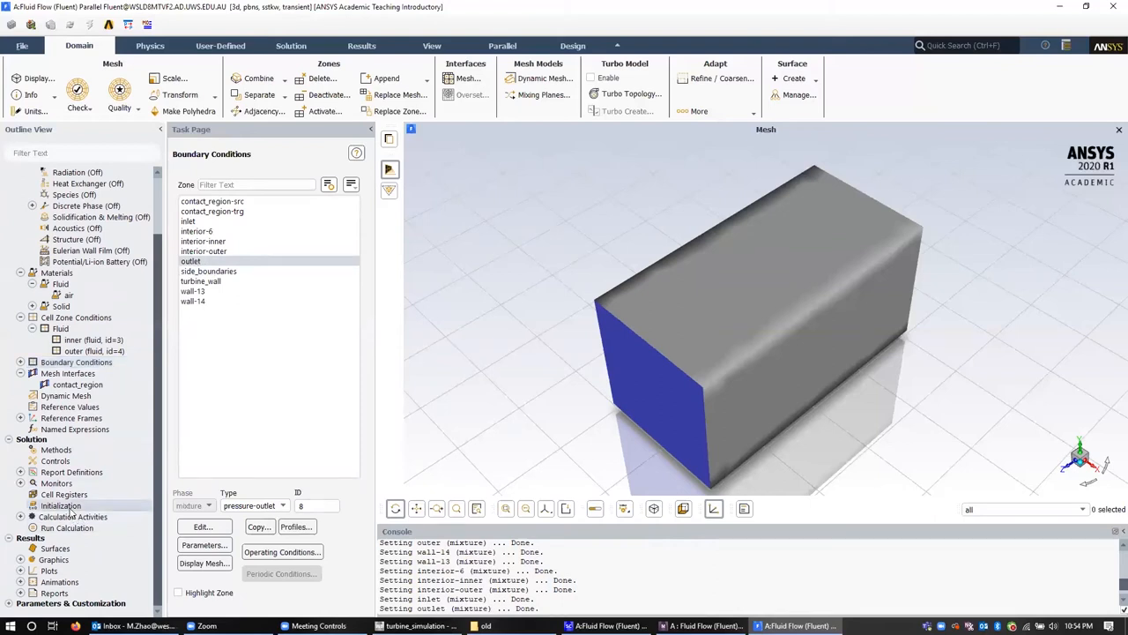
{"action": "left_click", "coordinate": [59, 504]}
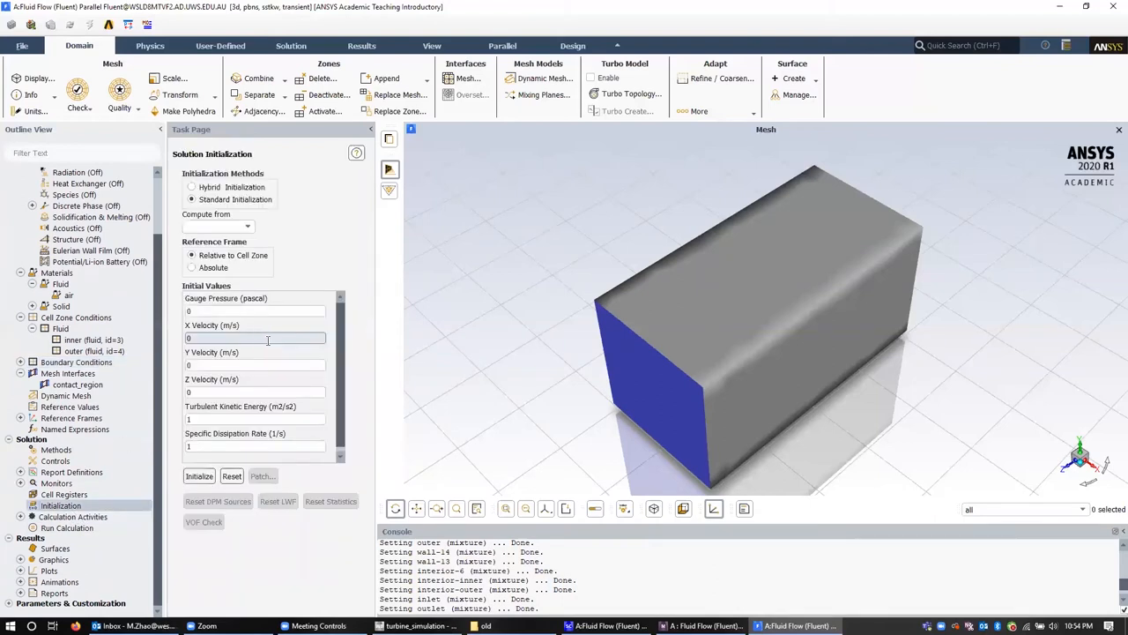
{"action": "left_click", "coordinate": [200, 476]}
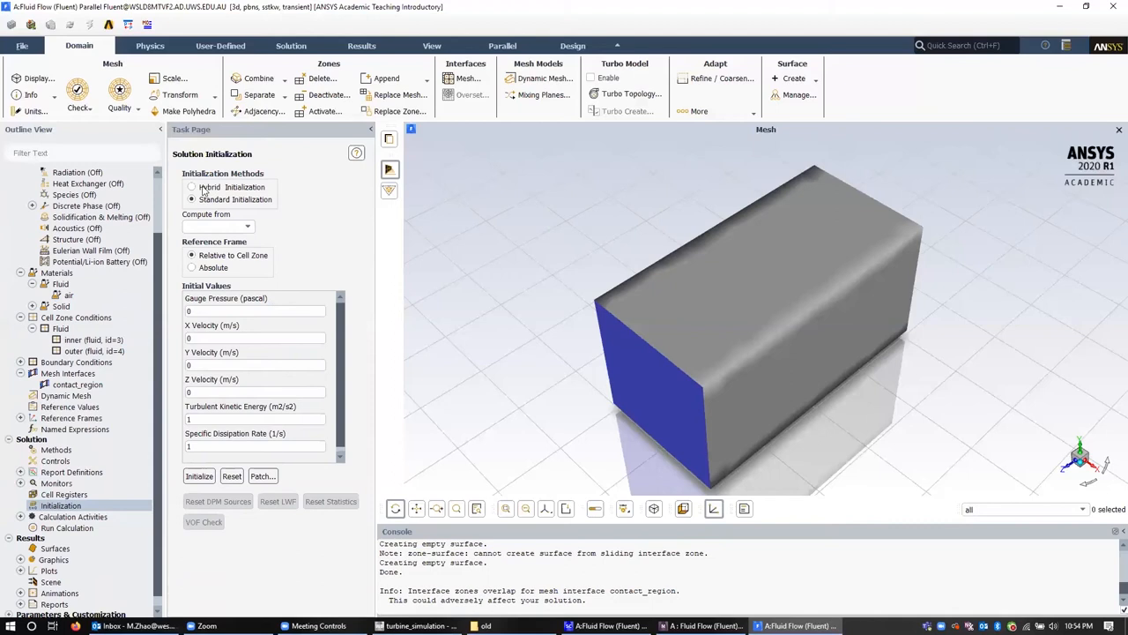
{"action": "left_click", "coordinate": [190, 187]}
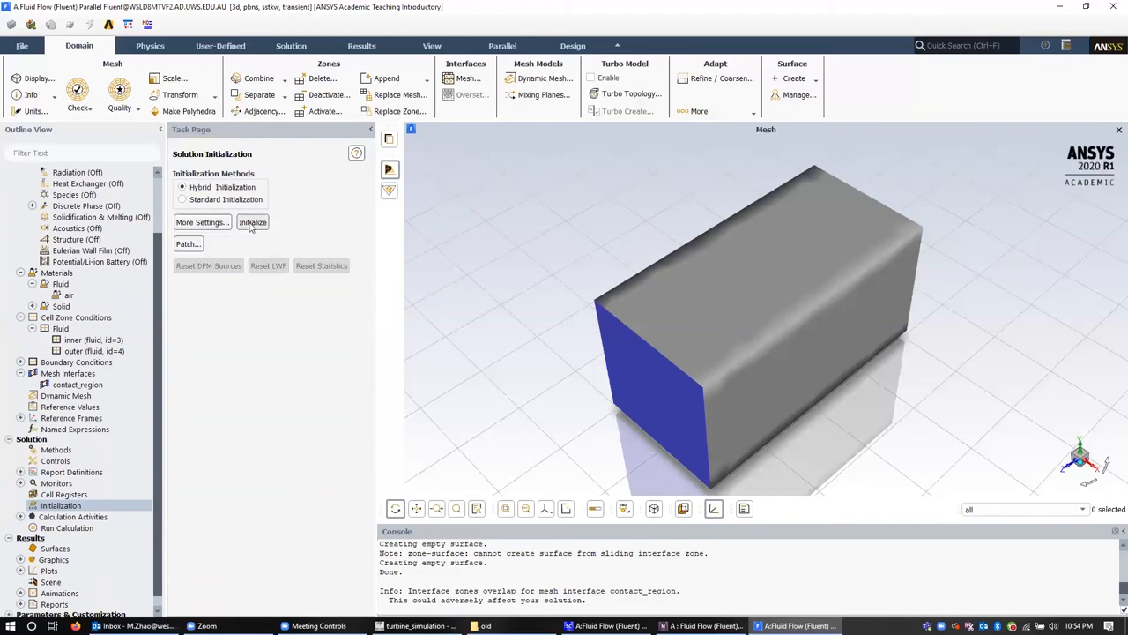
{"action": "left_click", "coordinate": [254, 222]}
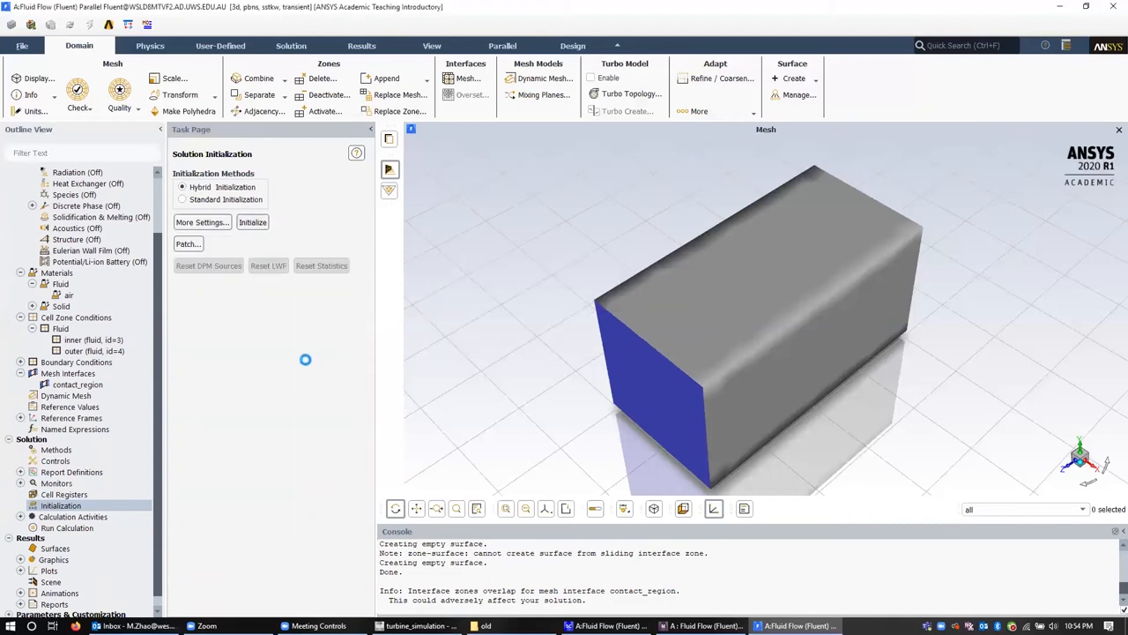
{"action": "left_click", "coordinate": [252, 222]}
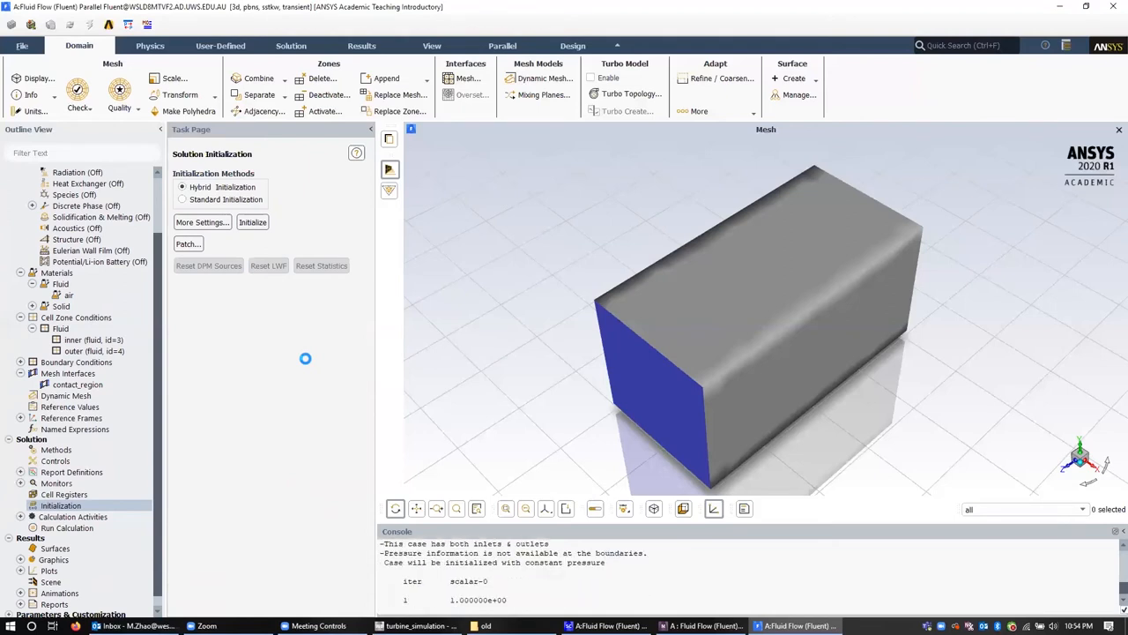
{"action": "left_click", "coordinate": [252, 222]}
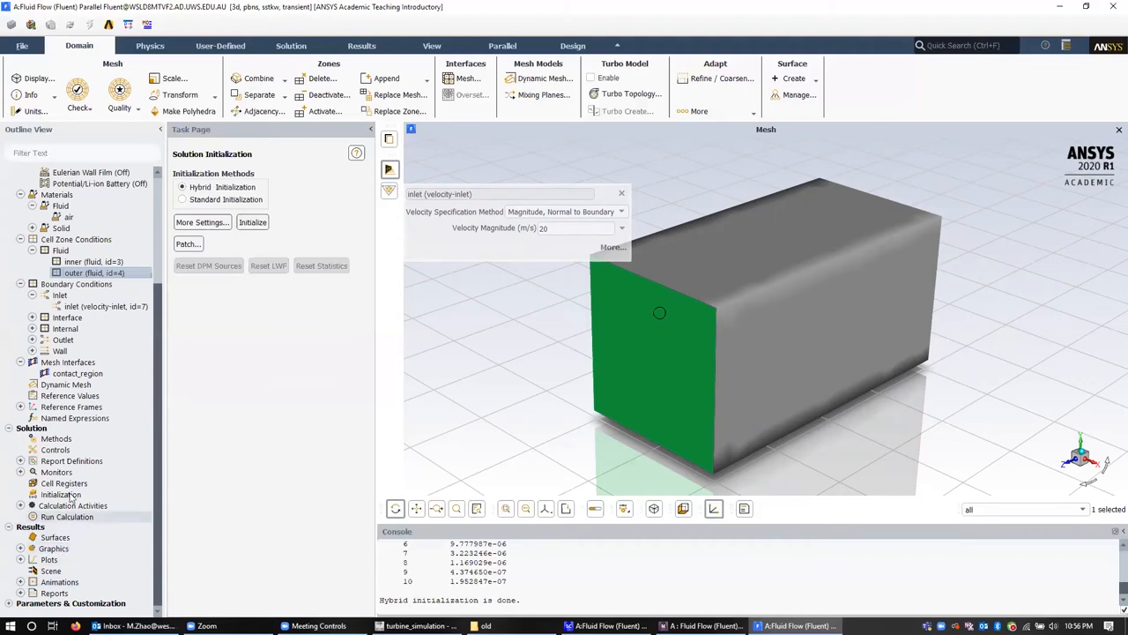
- Create a new Force Report > Moment definition reporting on turbine_wall
{"action": "left_click", "coordinate": [21, 460]}
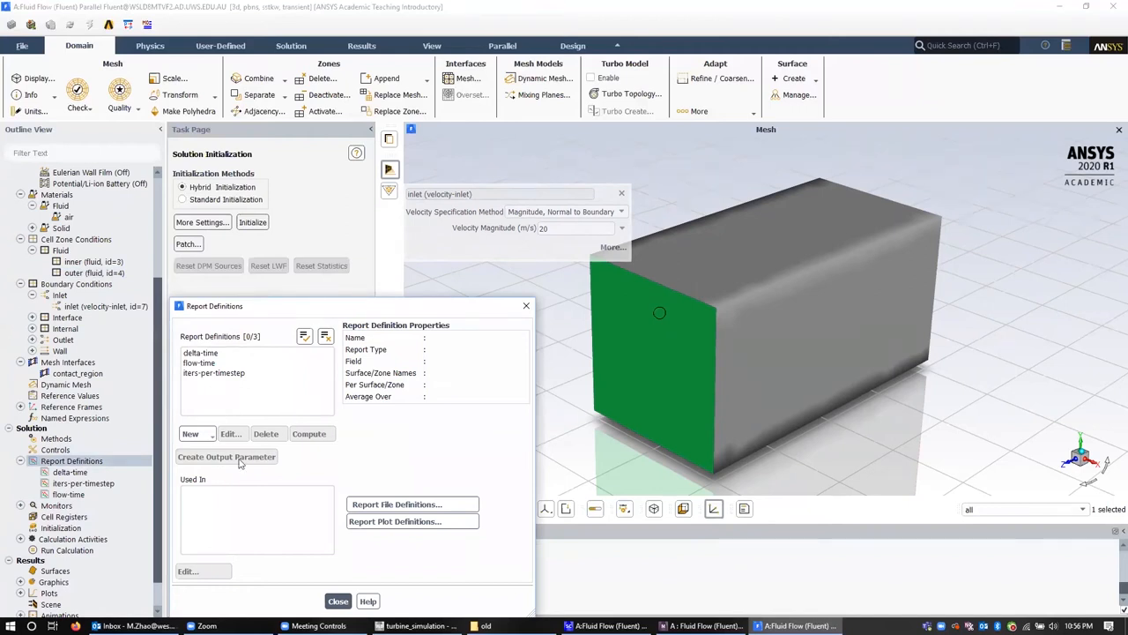
{"action": "left_click", "coordinate": [190, 433]}
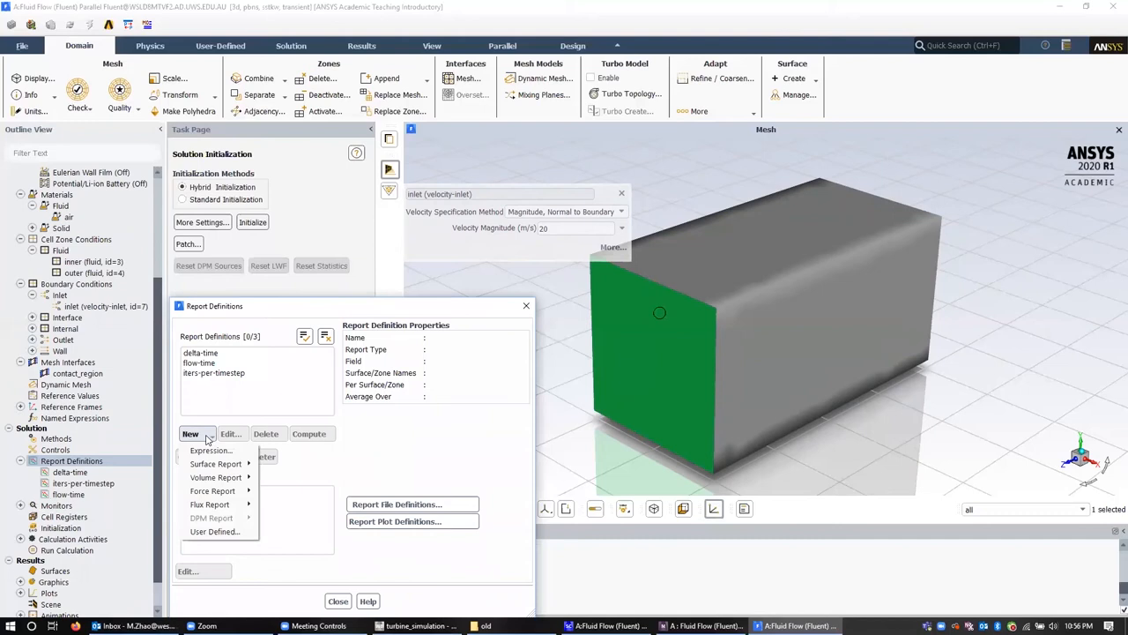
{"action": "left_click", "coordinate": [212, 490]}
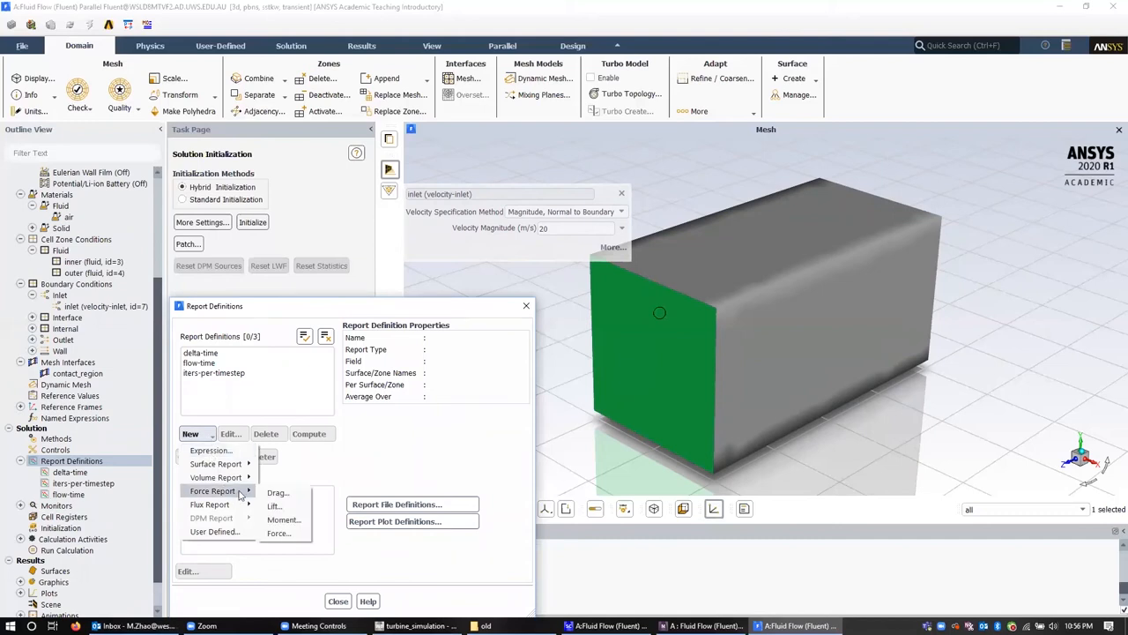
{"action": "left_click", "coordinate": [284, 518]}
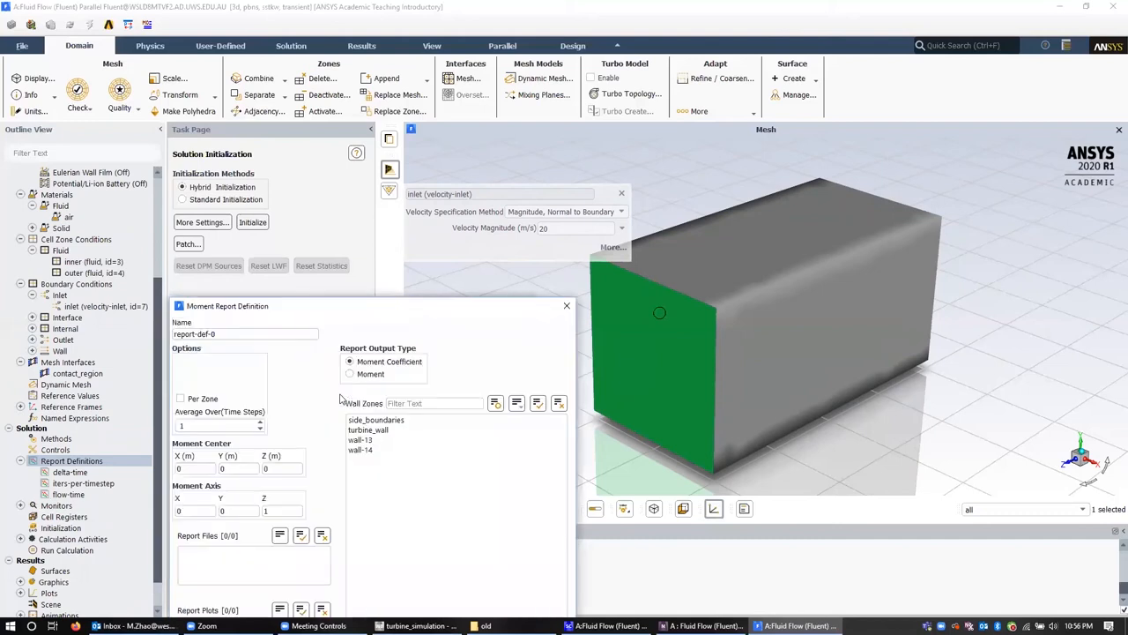
{"action": "left_click", "coordinate": [369, 430]}
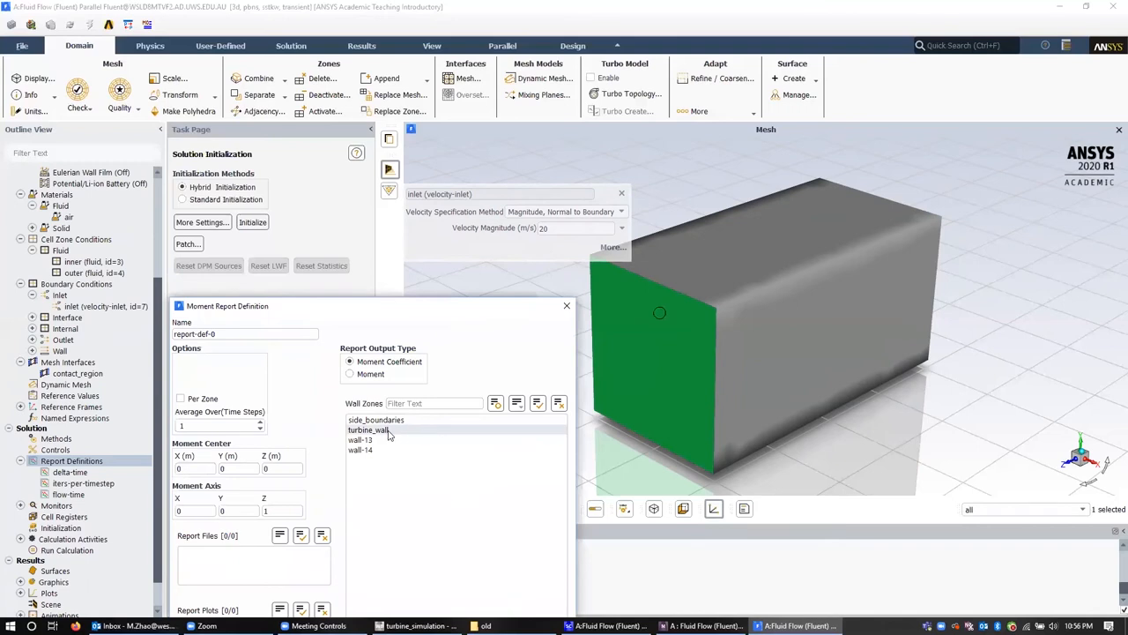
- Name the moment report moment-turbine and save it to the report definitions
{"action": "left_click", "coordinate": [366, 430]}
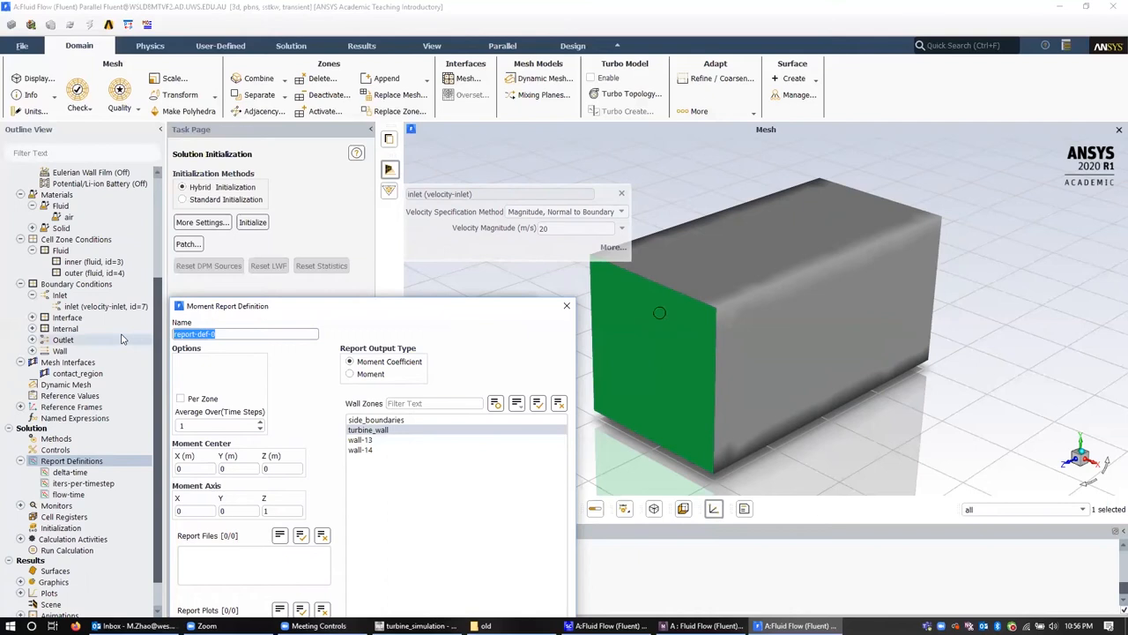
{"action": "type", "text": "moment-"}
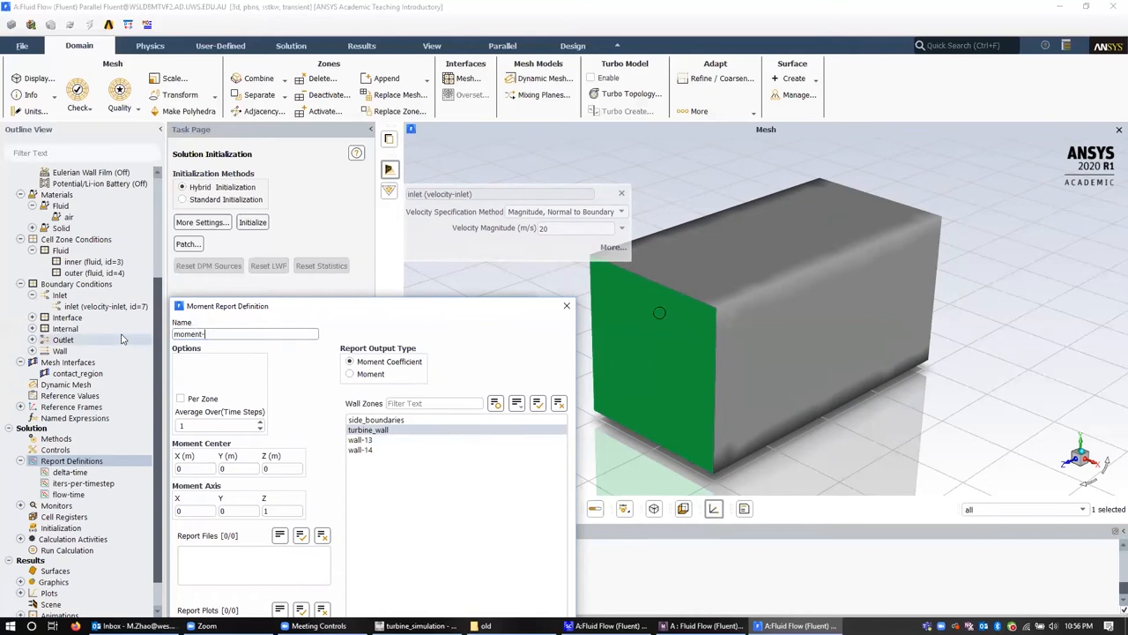
{"action": "type", "text": "turbine"}
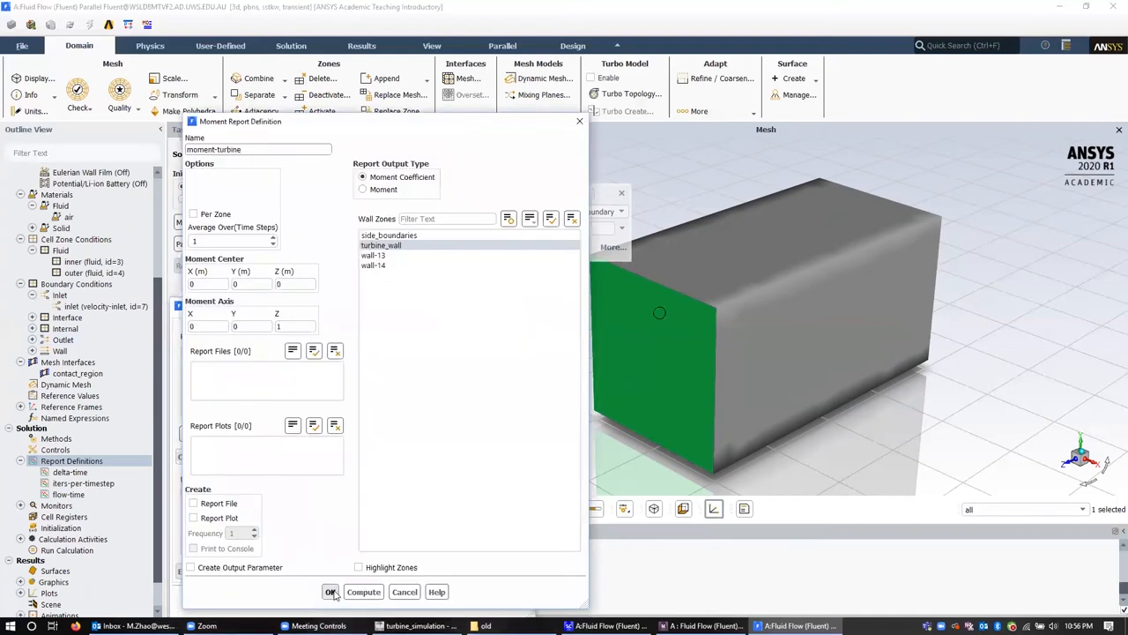
{"action": "left_click", "coordinate": [329, 592]}
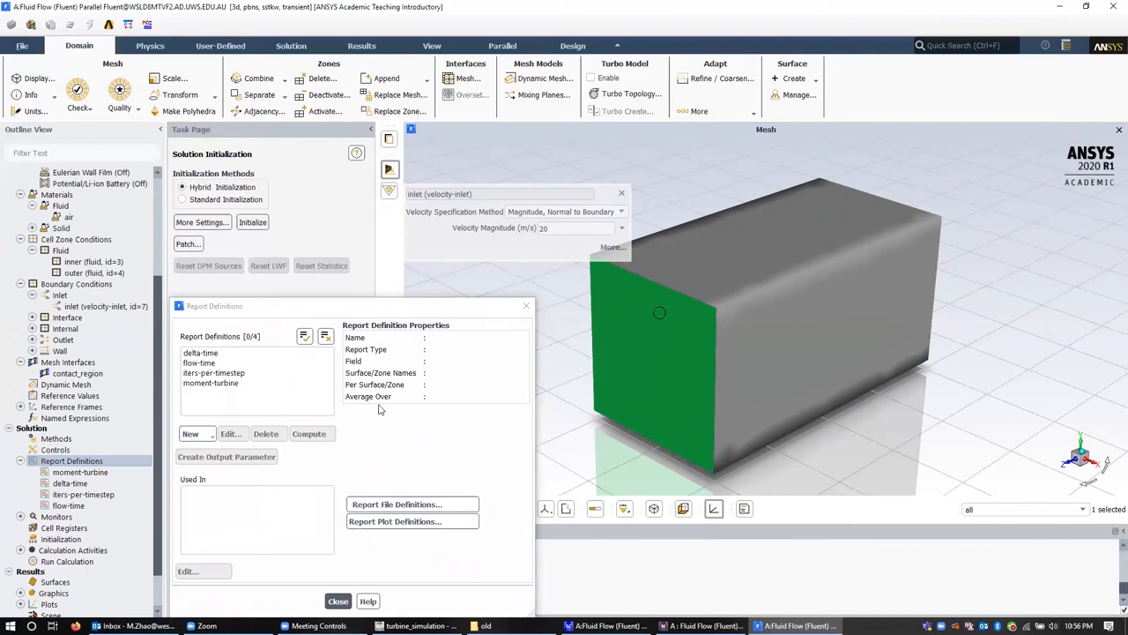
{"action": "left_click", "coordinate": [71, 462]}
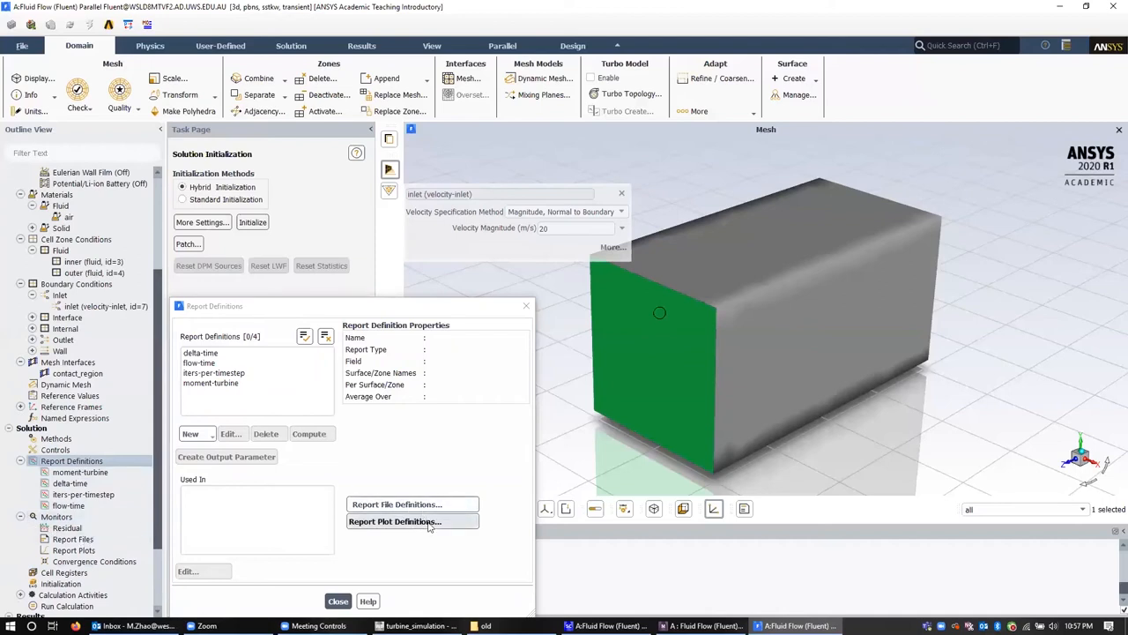
- Create a report plot of moment-turbine against flow time named turbine_torque
{"action": "left_click", "coordinate": [395, 522]}
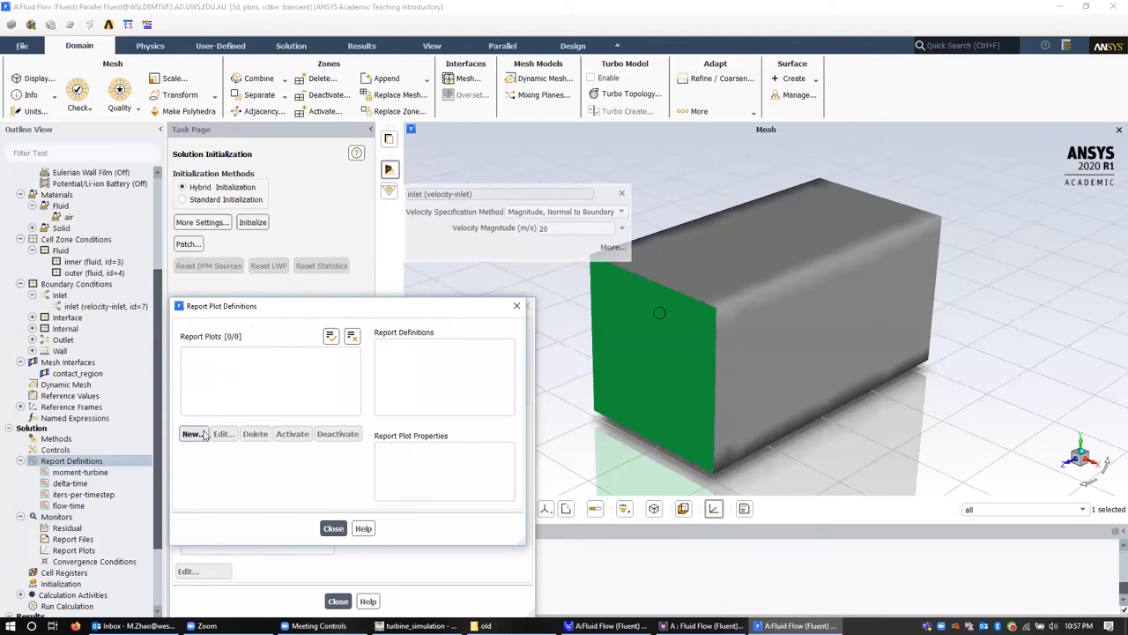
{"action": "left_click", "coordinate": [192, 434]}
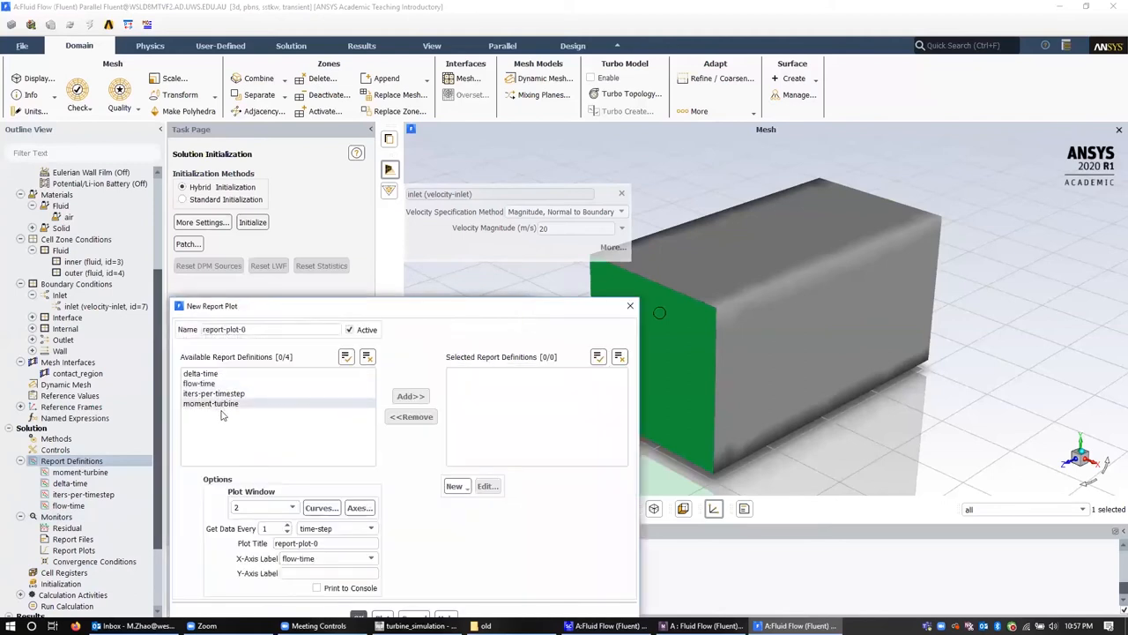
{"action": "left_click", "coordinate": [409, 395]}
{"action": "type", "text": "Cm"}
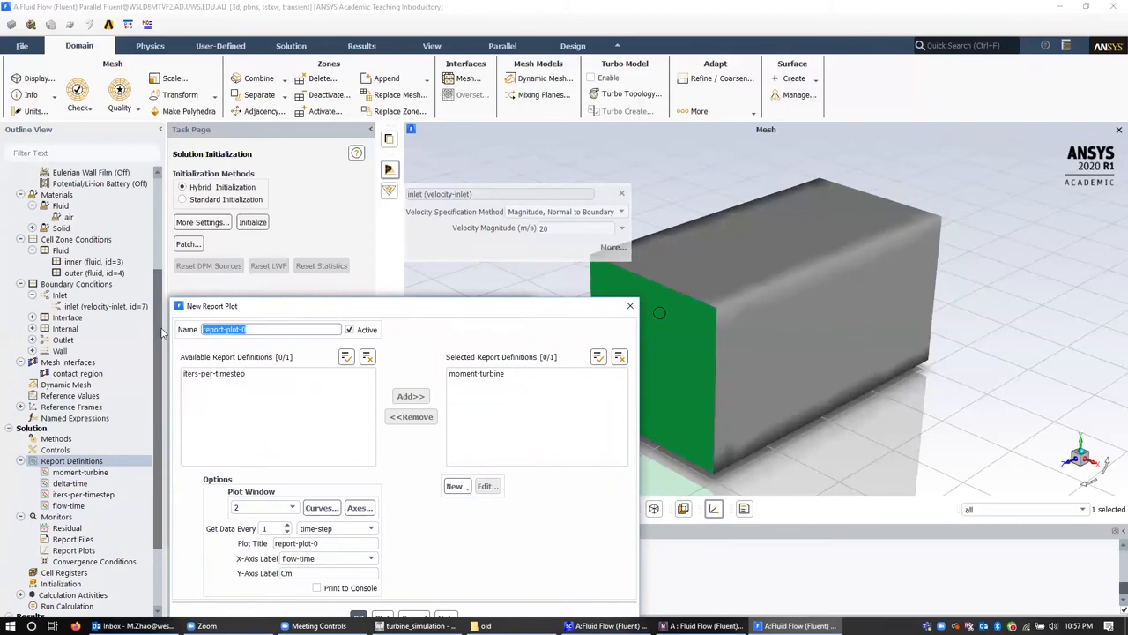
{"action": "type", "text": "turbine_t"}
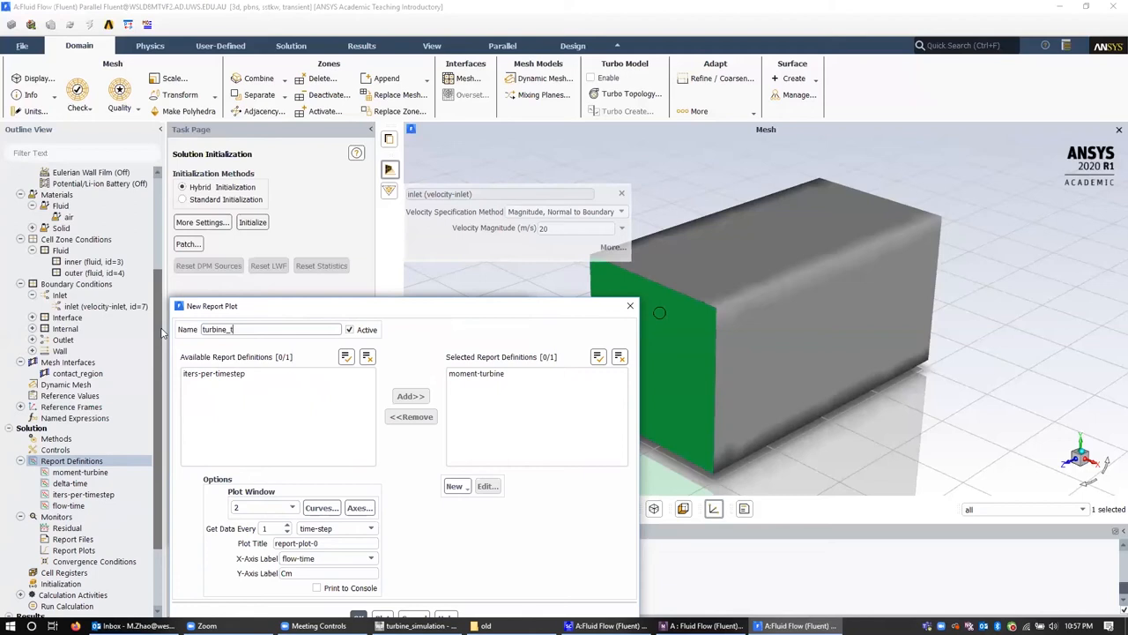
{"action": "type", "text": "orque"}
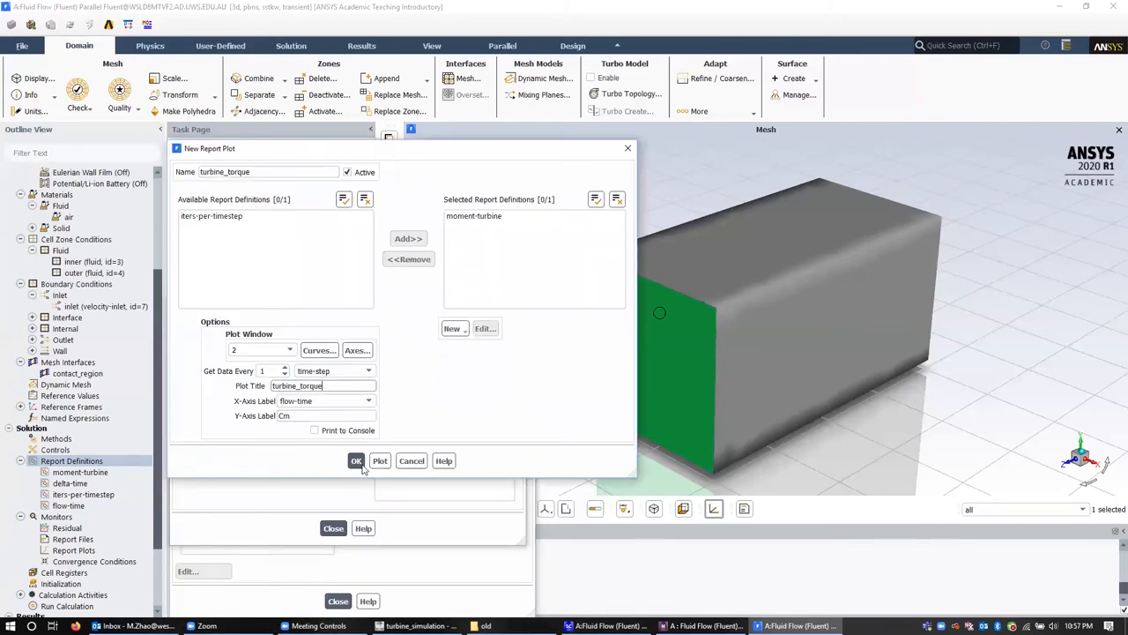
{"action": "left_click", "coordinate": [356, 460]}
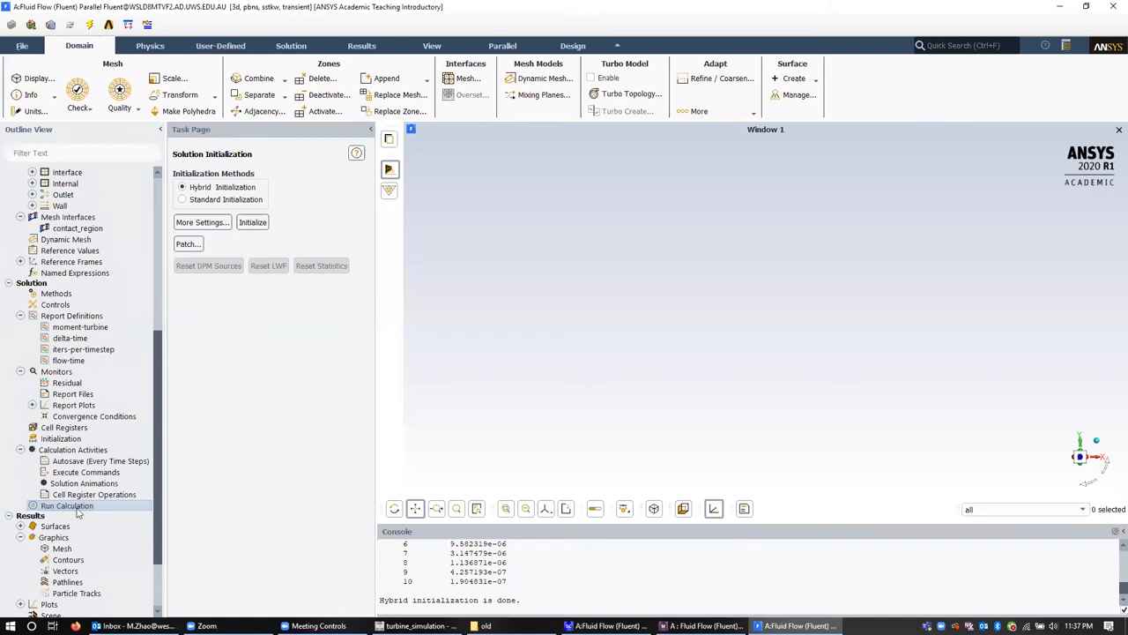
- In Run Calculation set time step size 0.001 s and 100 time steps
{"action": "left_click", "coordinate": [67, 504]}
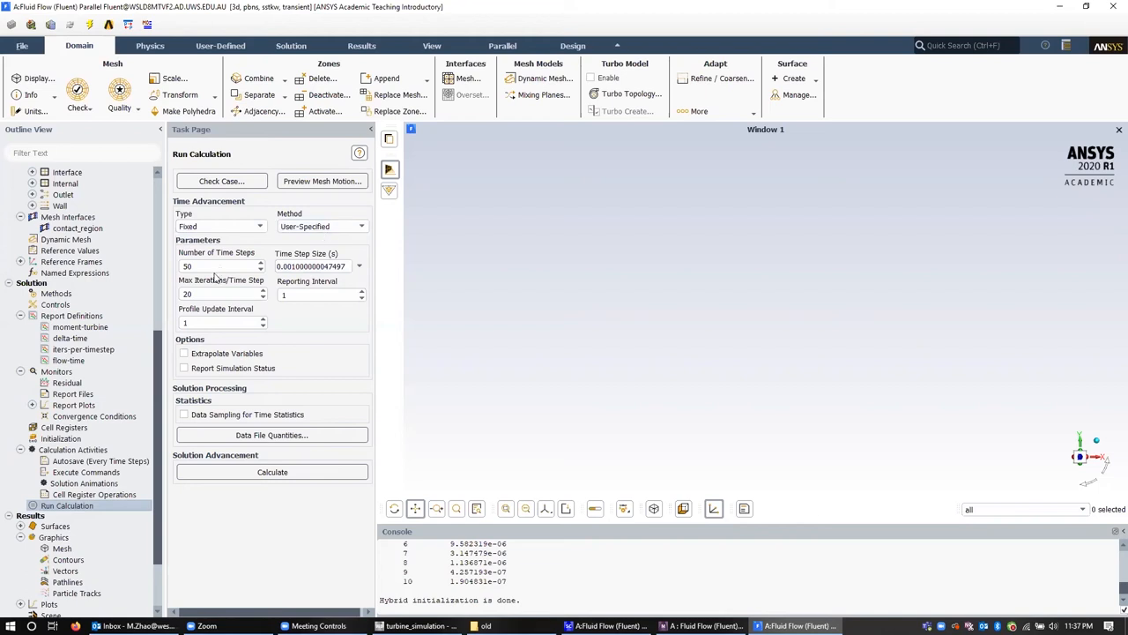
{"action": "left_click", "coordinate": [220, 266]}
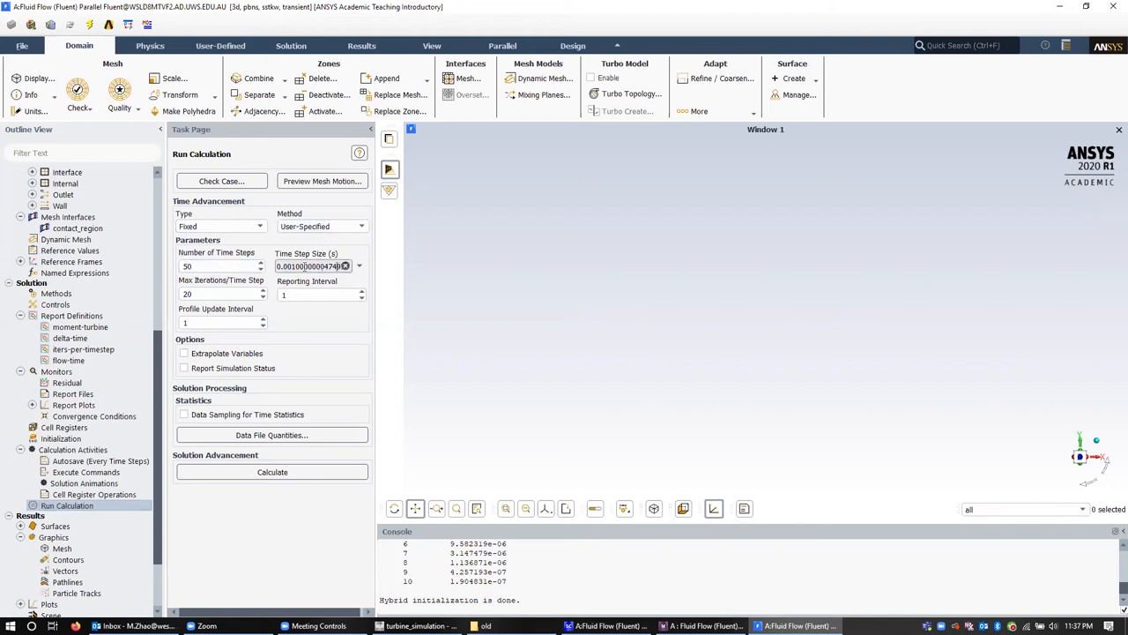
{"action": "triple_click", "coordinate": [313, 266]}
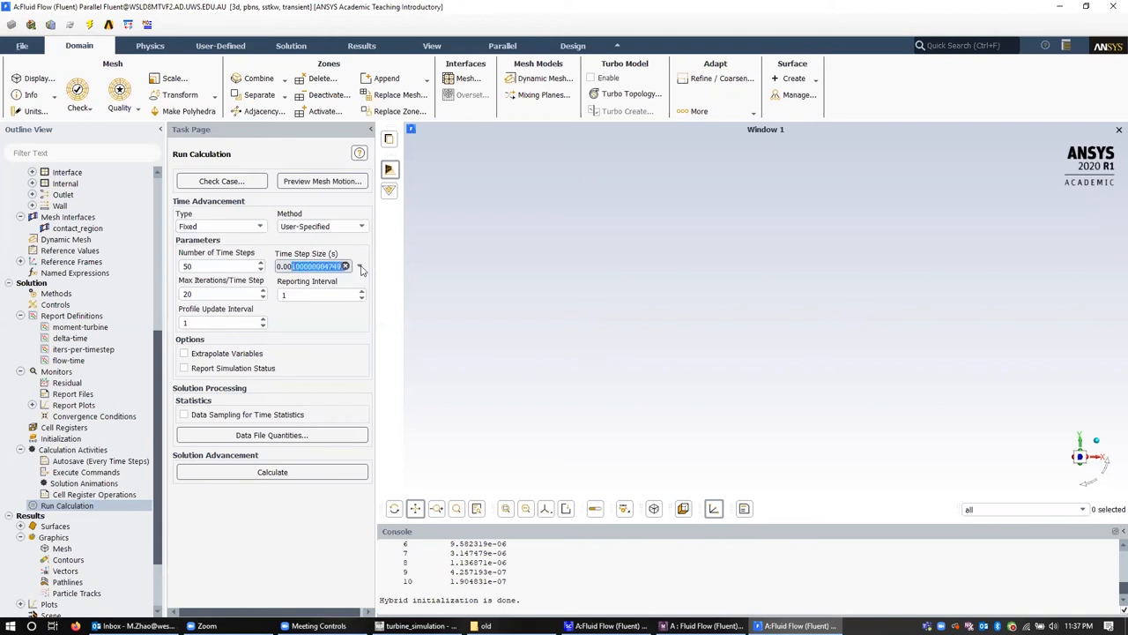
{"action": "type", "text": "0.001"}
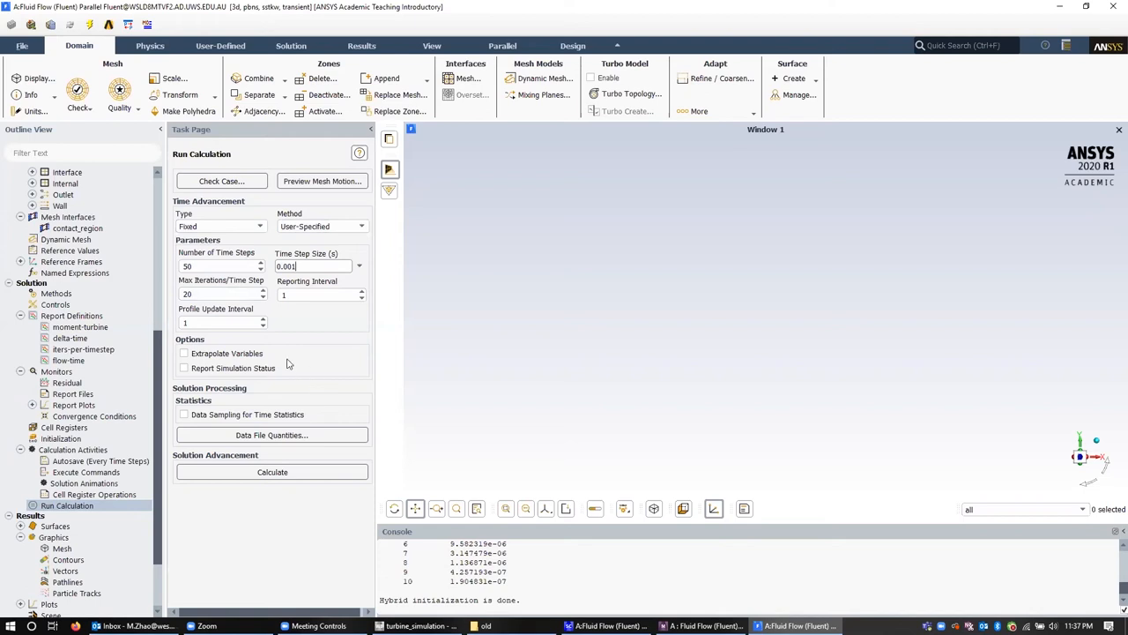
{"action": "left_click", "coordinate": [220, 266]}
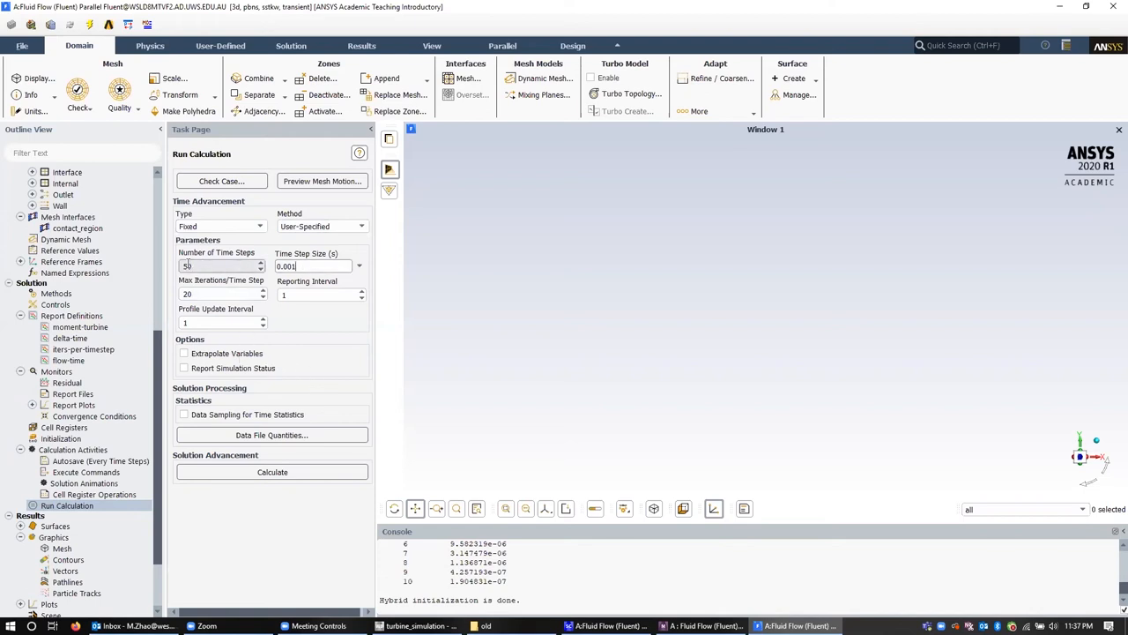
{"action": "type", "text": "100"}
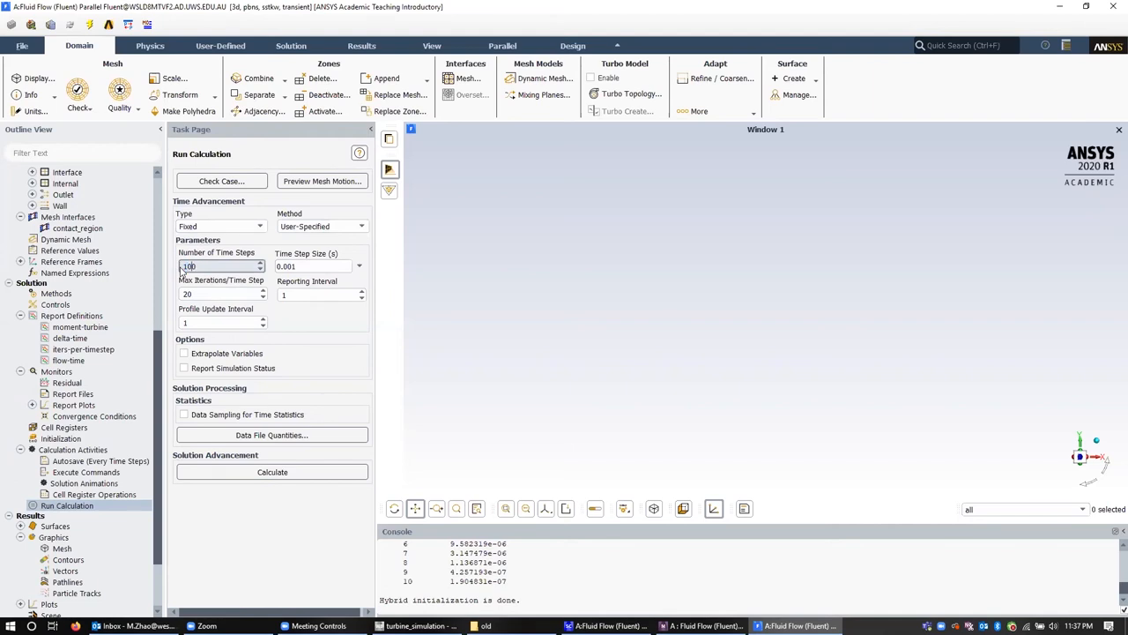
{"action": "left_click", "coordinate": [313, 266]}
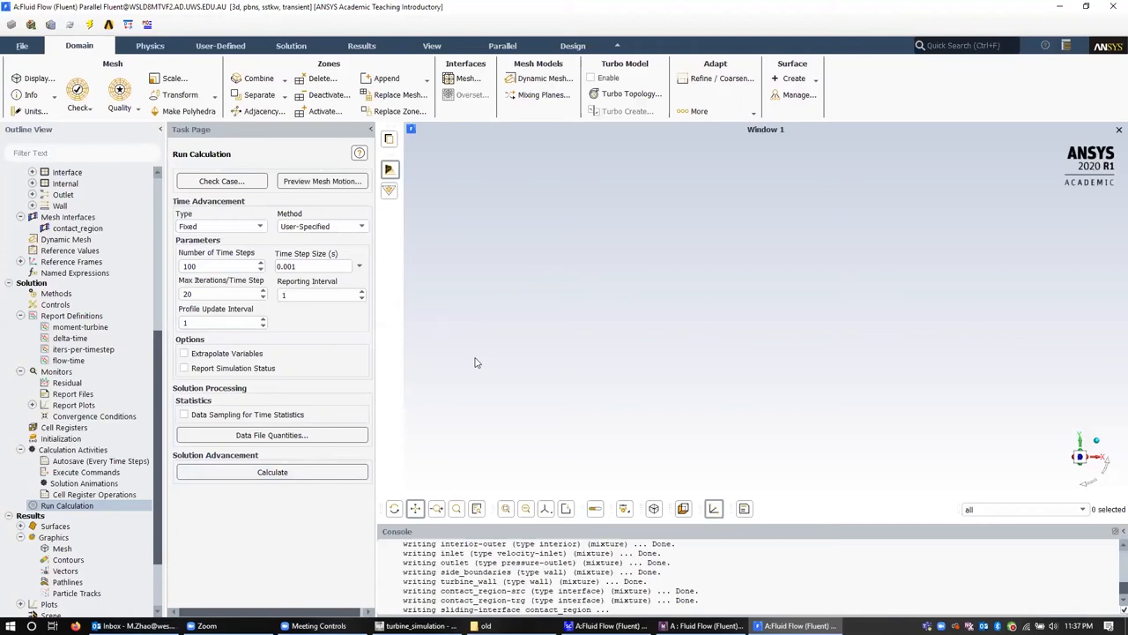
- Calculate the 100-step transient run and acknowledge the completion message
{"action": "left_click", "coordinate": [272, 472]}
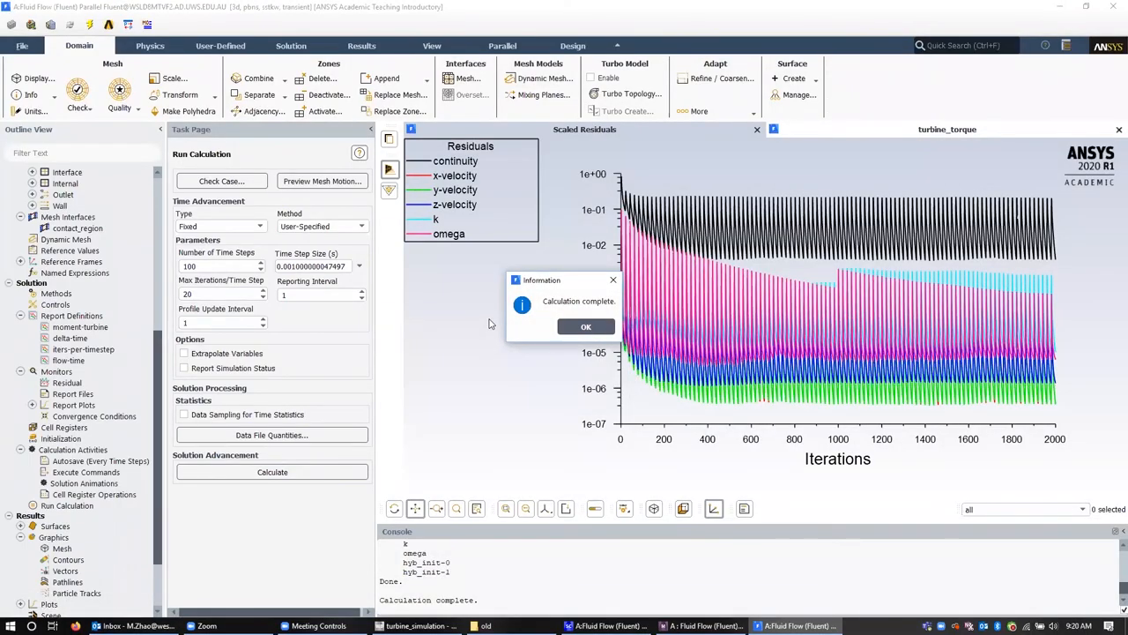
{"action": "mouse_move", "coordinate": [508, 337]}
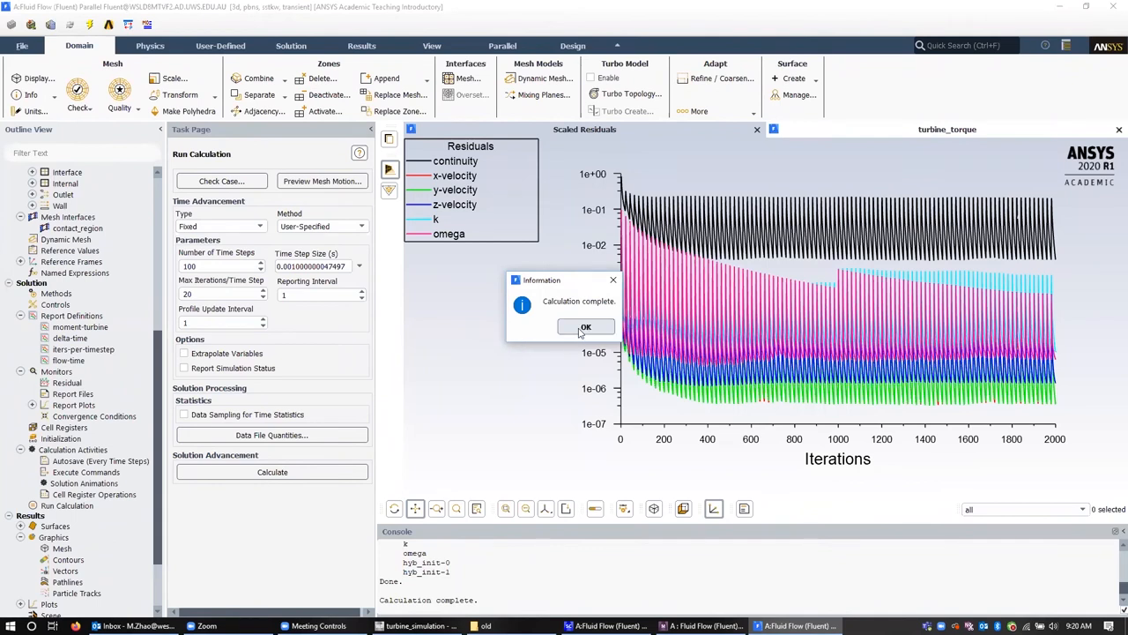
{"action": "left_click", "coordinate": [585, 326]}
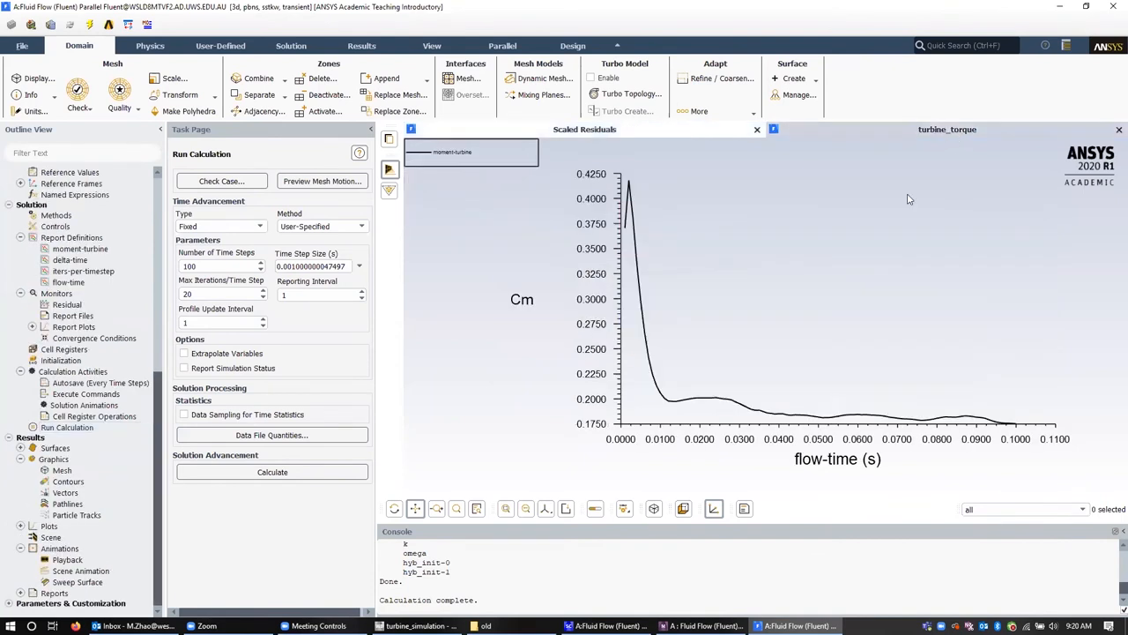
{"action": "mouse_move", "coordinate": [673, 378]}
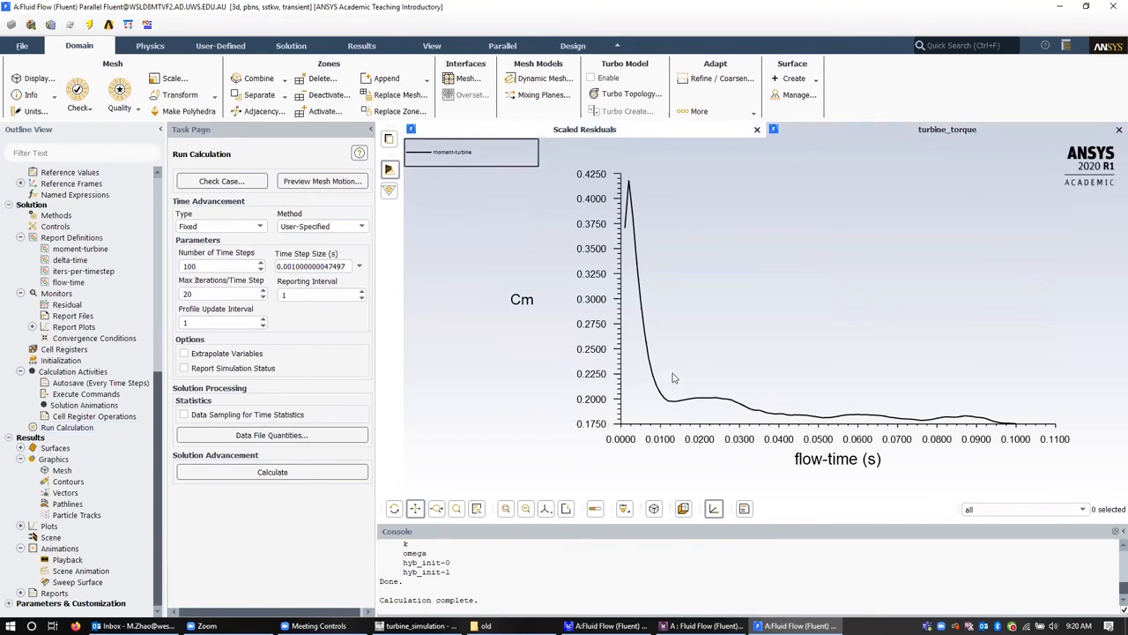
{"action": "mouse_move", "coordinate": [673, 402]}
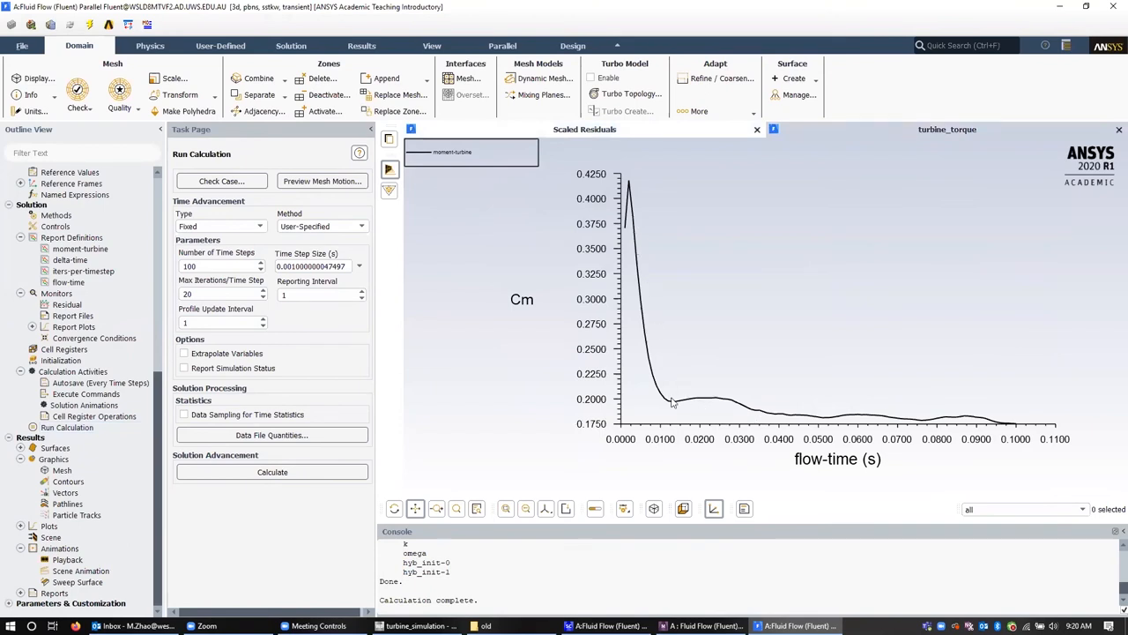
{"action": "mouse_move", "coordinate": [903, 421]}
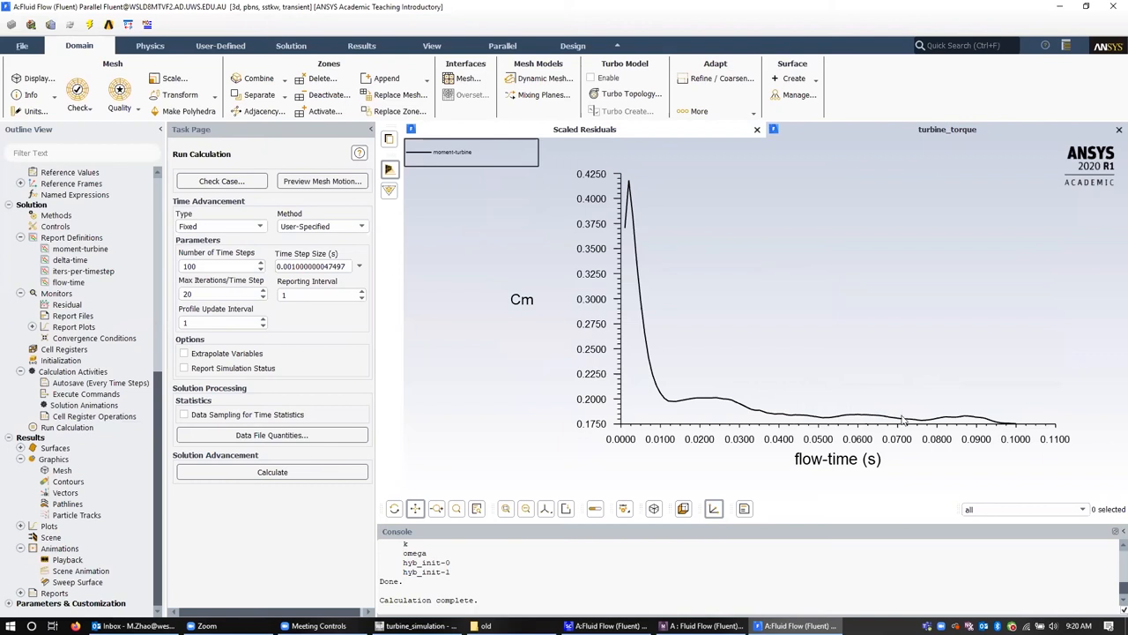
{"action": "mouse_move", "coordinate": [1004, 428]}
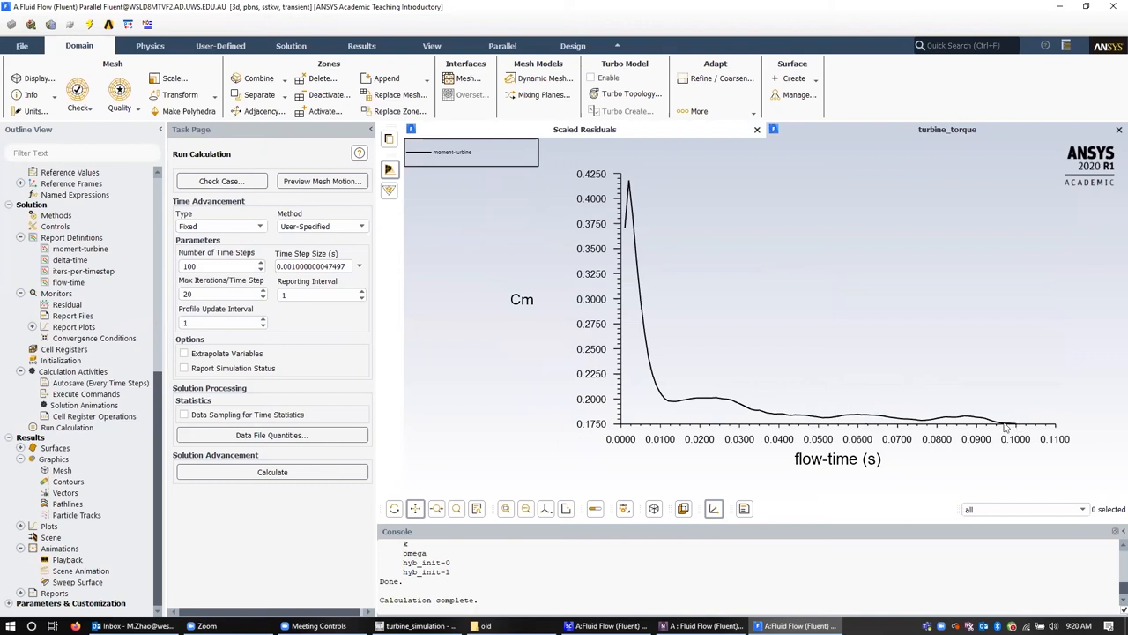
{"action": "mouse_move", "coordinate": [635, 425]}
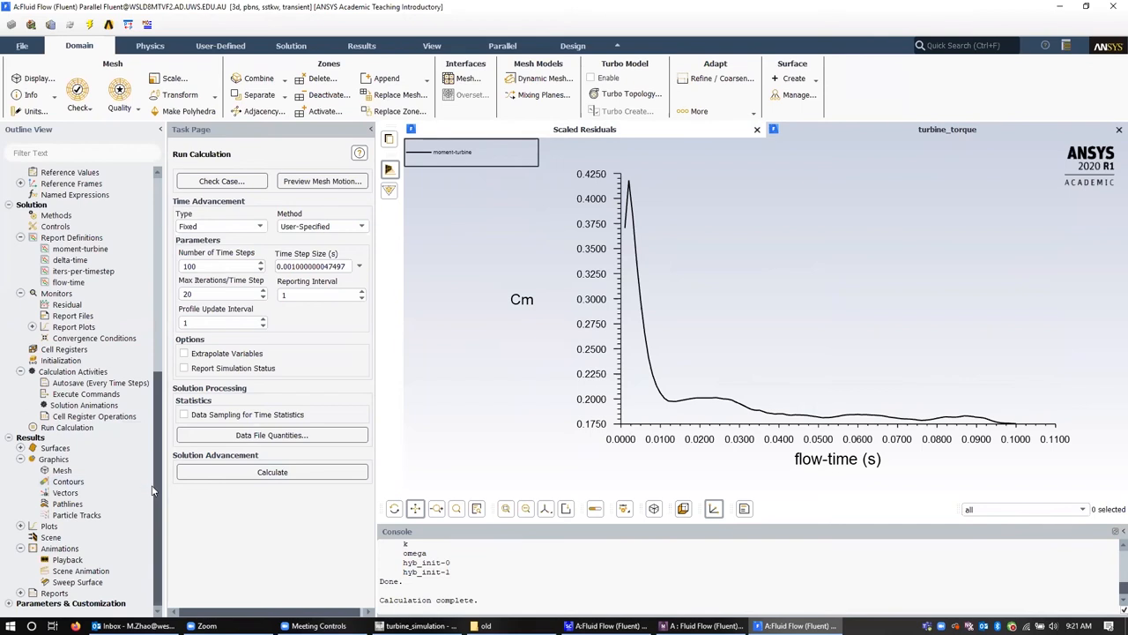
{"action": "mouse_move", "coordinate": [151, 535]}
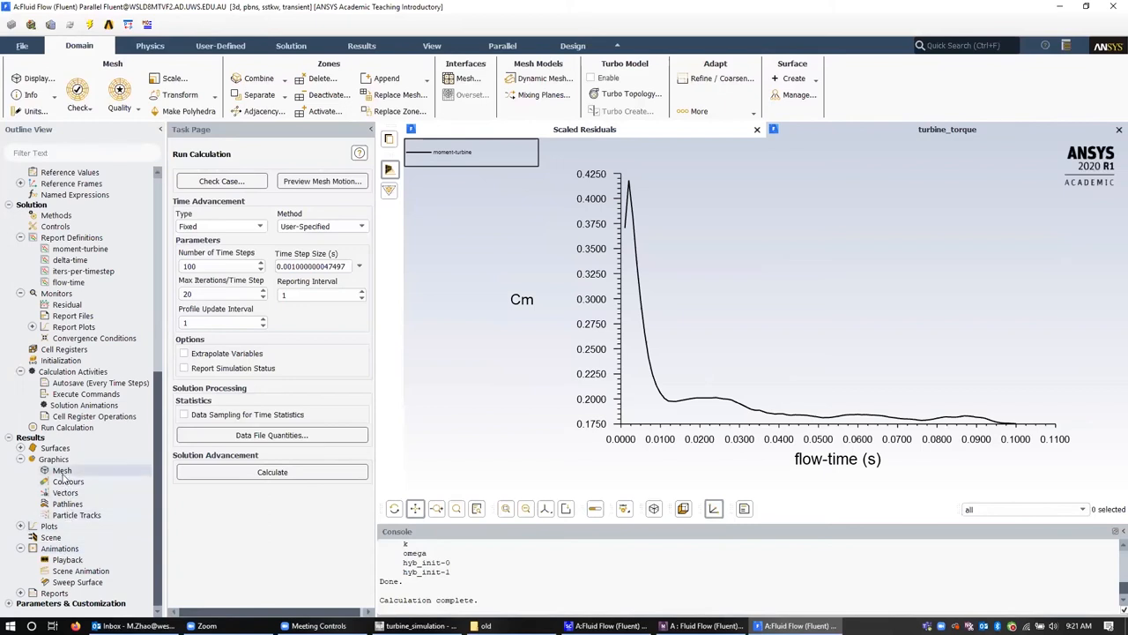
{"action": "mouse_move", "coordinate": [67, 504]}
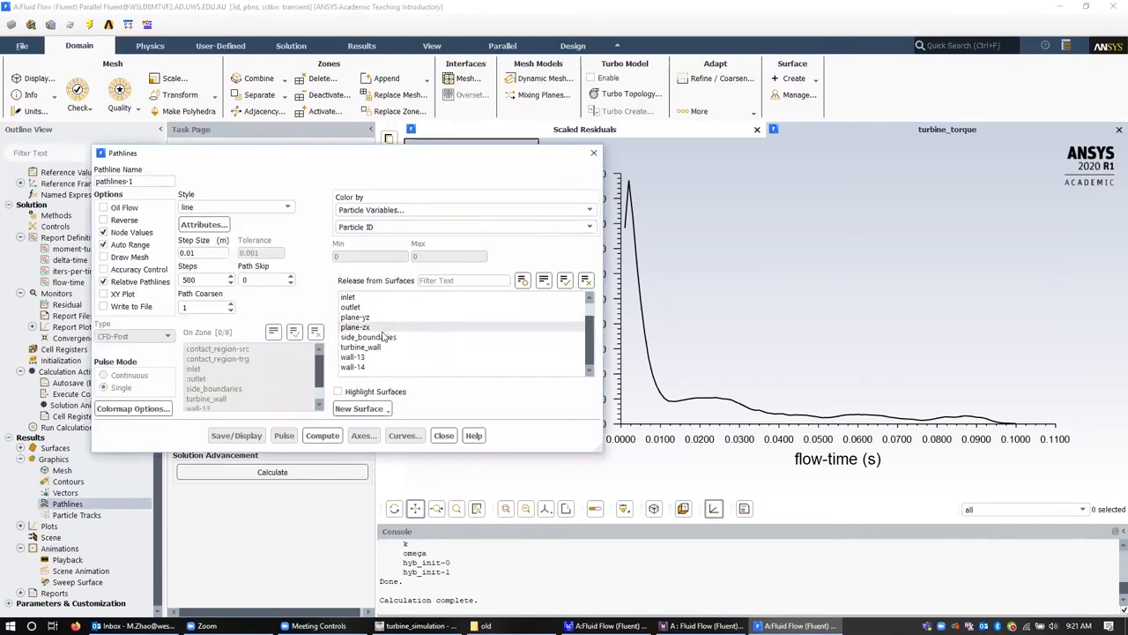
- Release pathlines from turbine_wall, display them, and set Path Skip to 20
{"action": "left_click", "coordinate": [368, 337]}
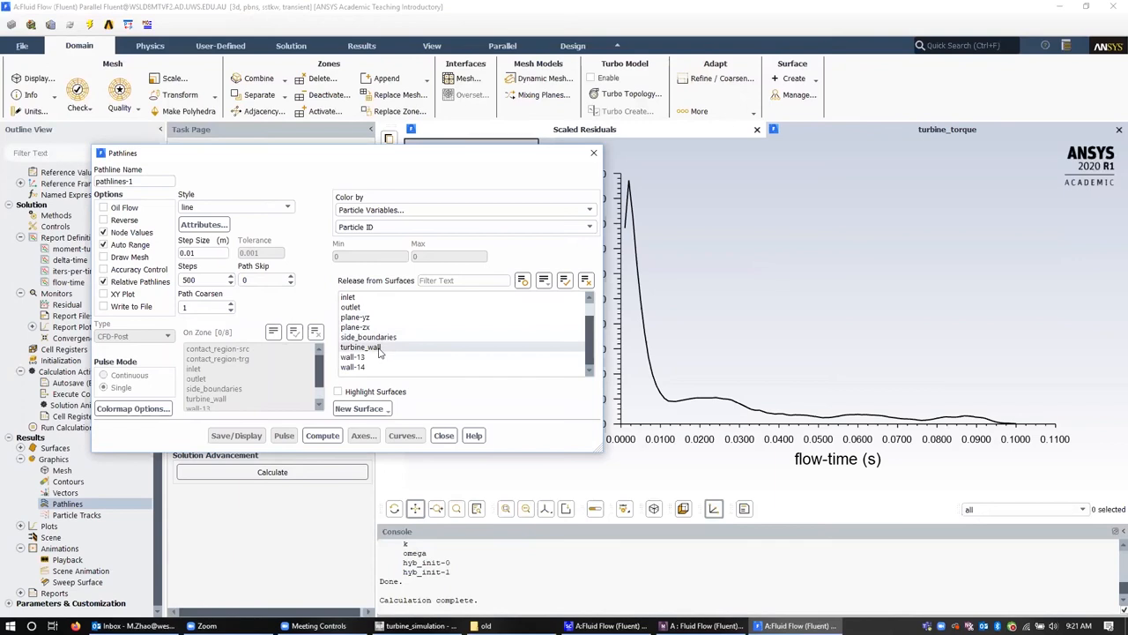
{"action": "left_click", "coordinate": [359, 346]}
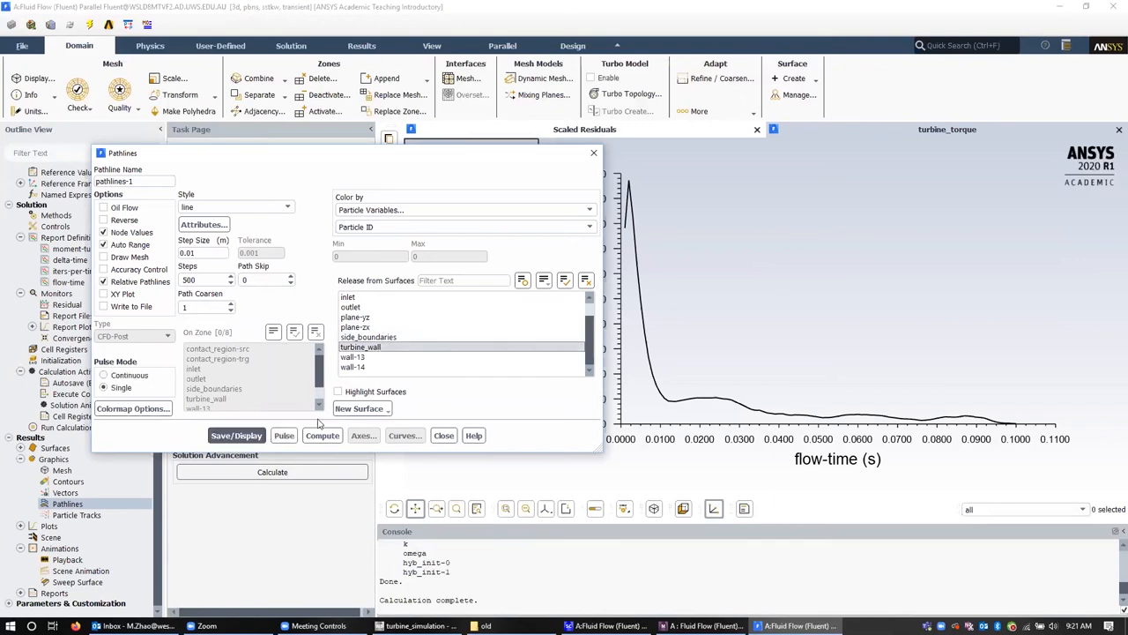
{"action": "left_click", "coordinate": [236, 433]}
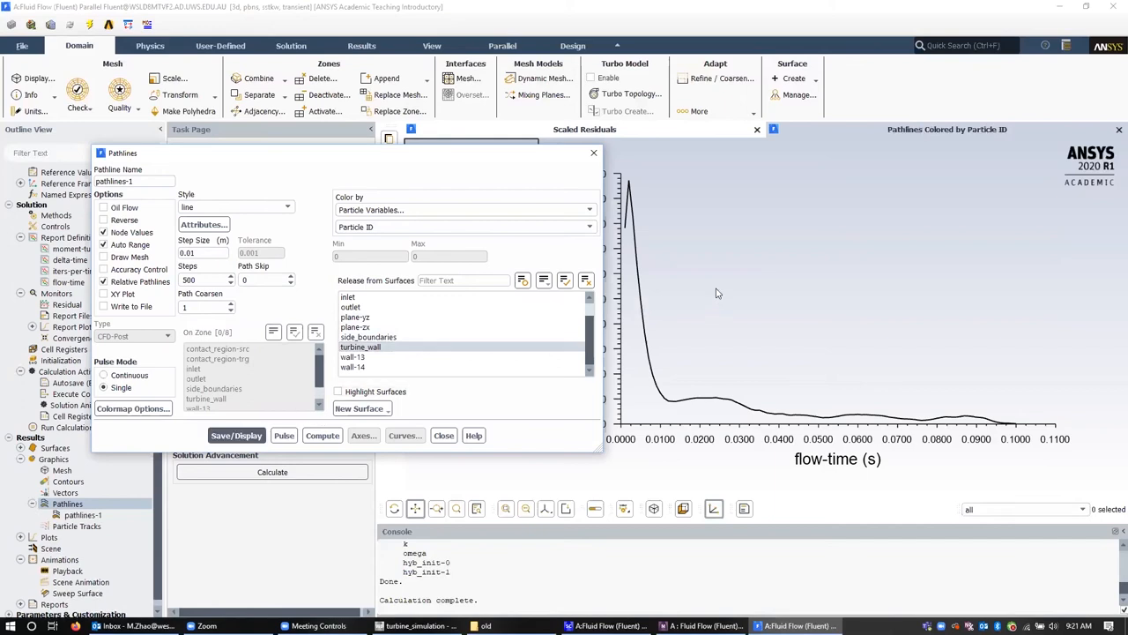
{"action": "left_click", "coordinate": [352, 357]}
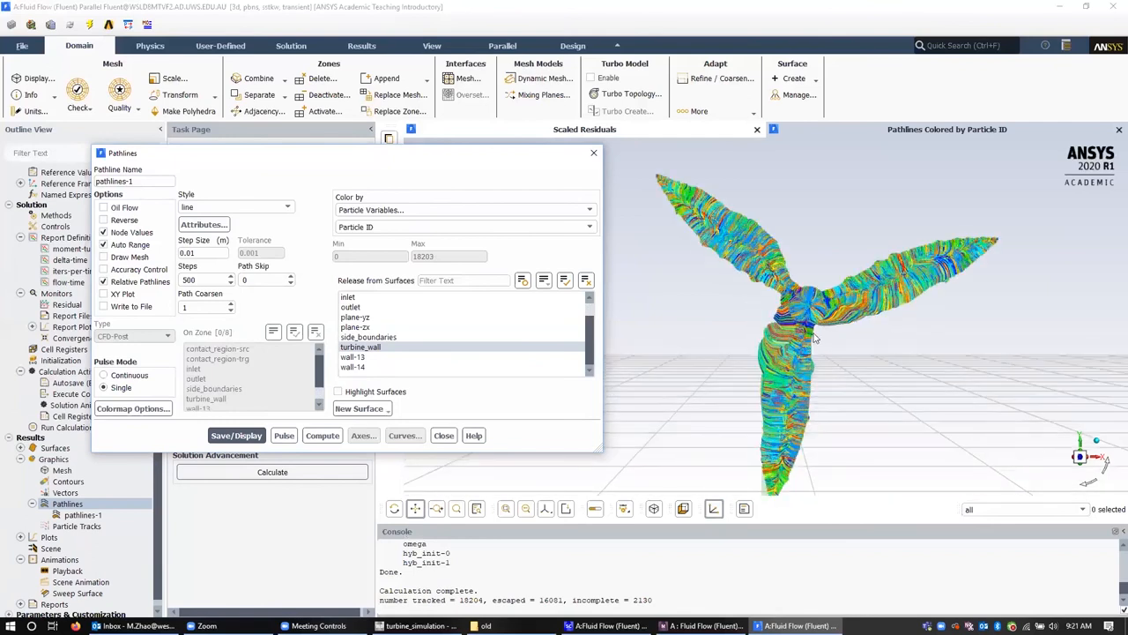
{"action": "mouse_move", "coordinate": [818, 342]}
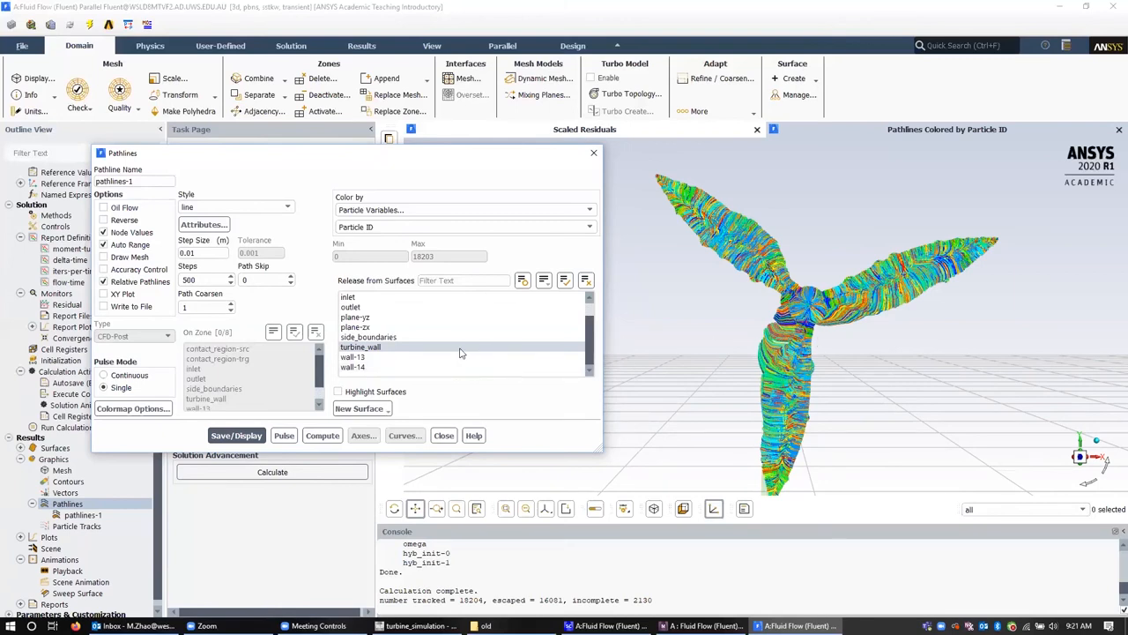
{"action": "left_click", "coordinate": [265, 279]}
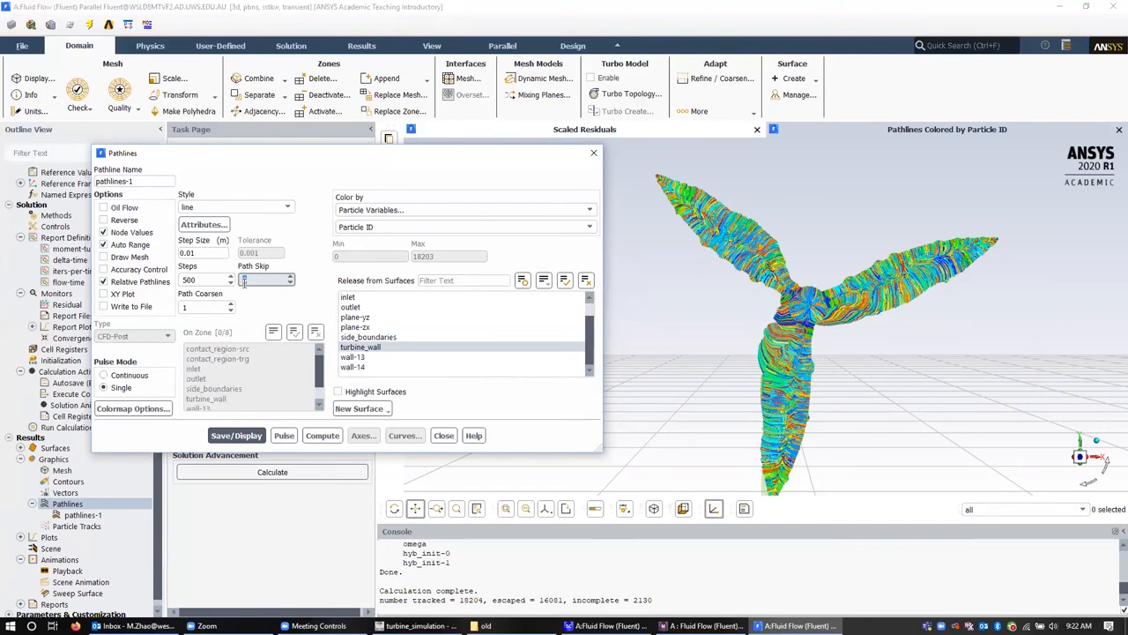
{"action": "type", "text": "20"}
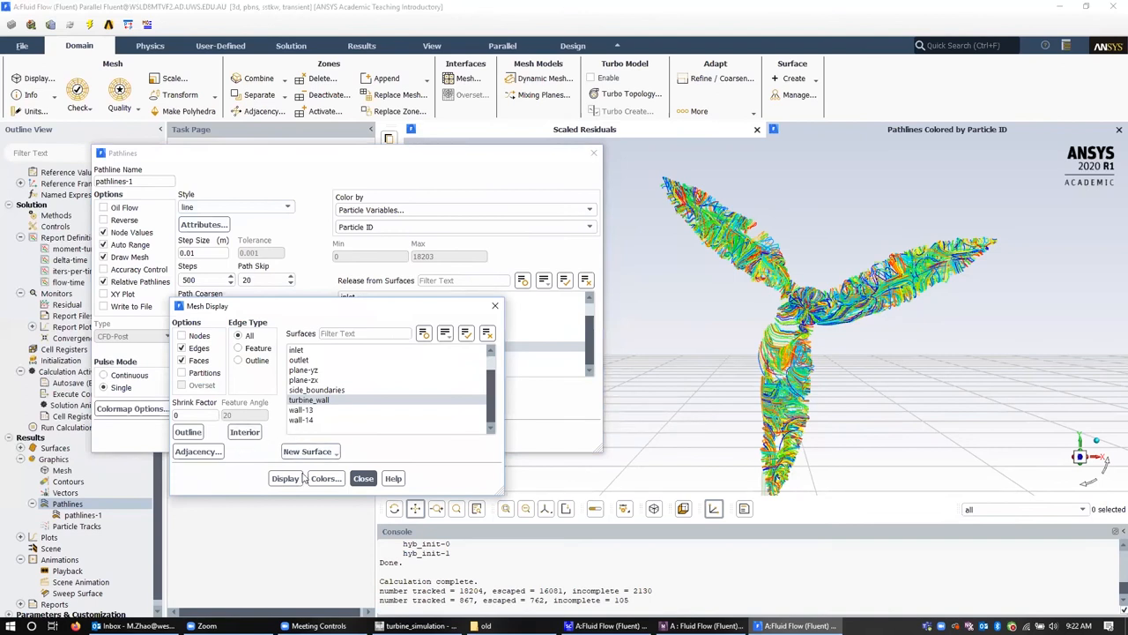
- Display the turbine_wall mesh with the pathlines and re-enter Path Skip 20
{"action": "left_click", "coordinate": [286, 478]}
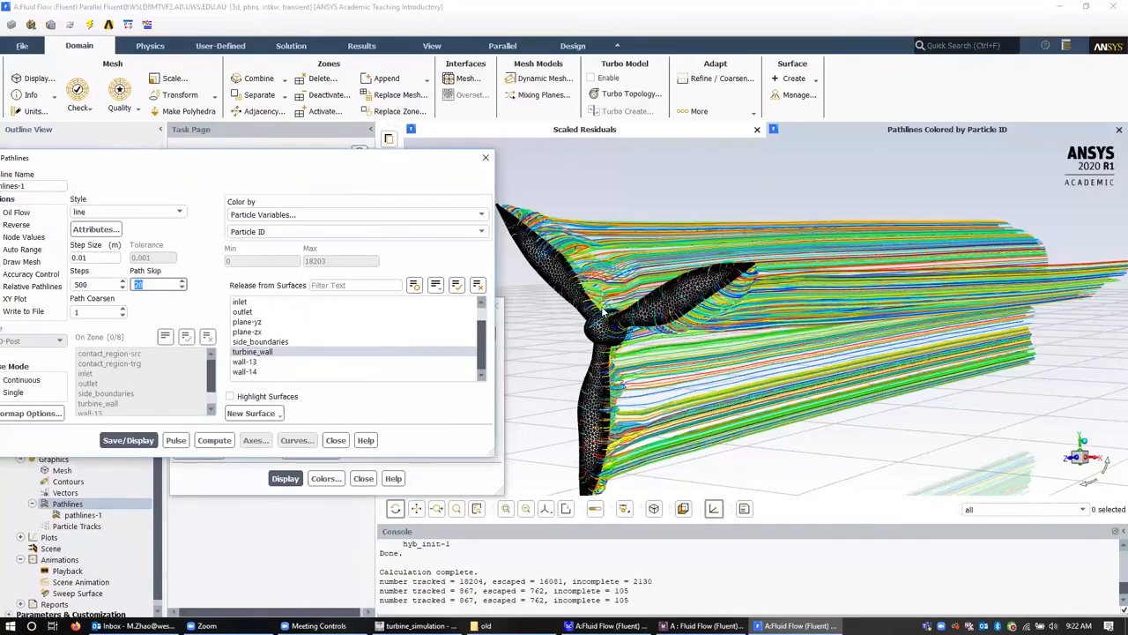
{"action": "mouse_move", "coordinate": [797, 526]}
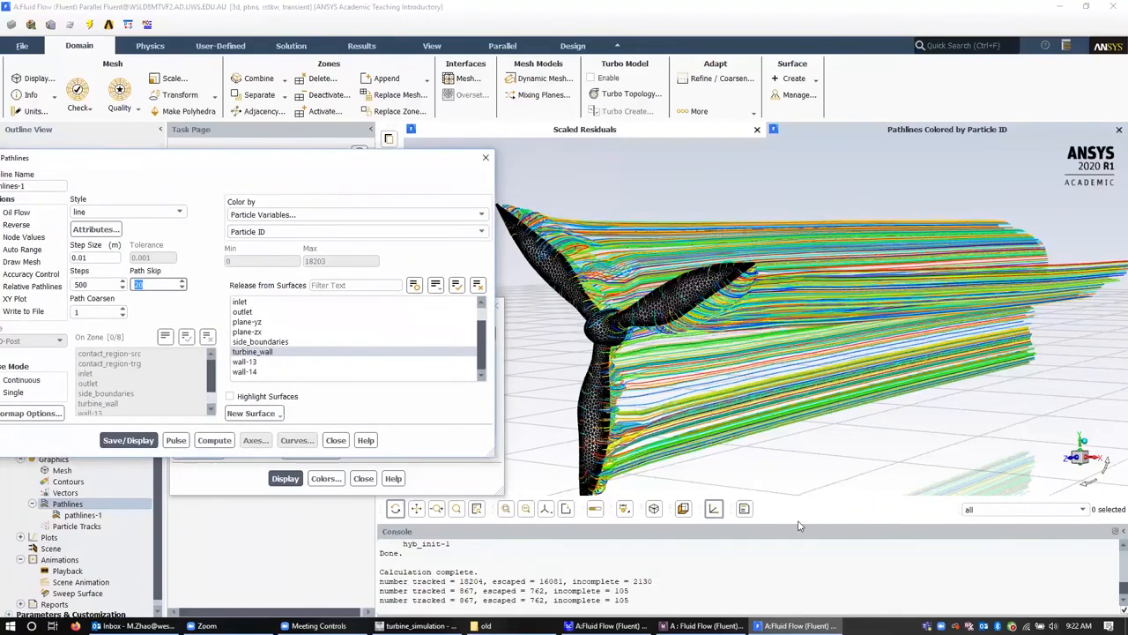
{"action": "left_click", "coordinate": [504, 508]}
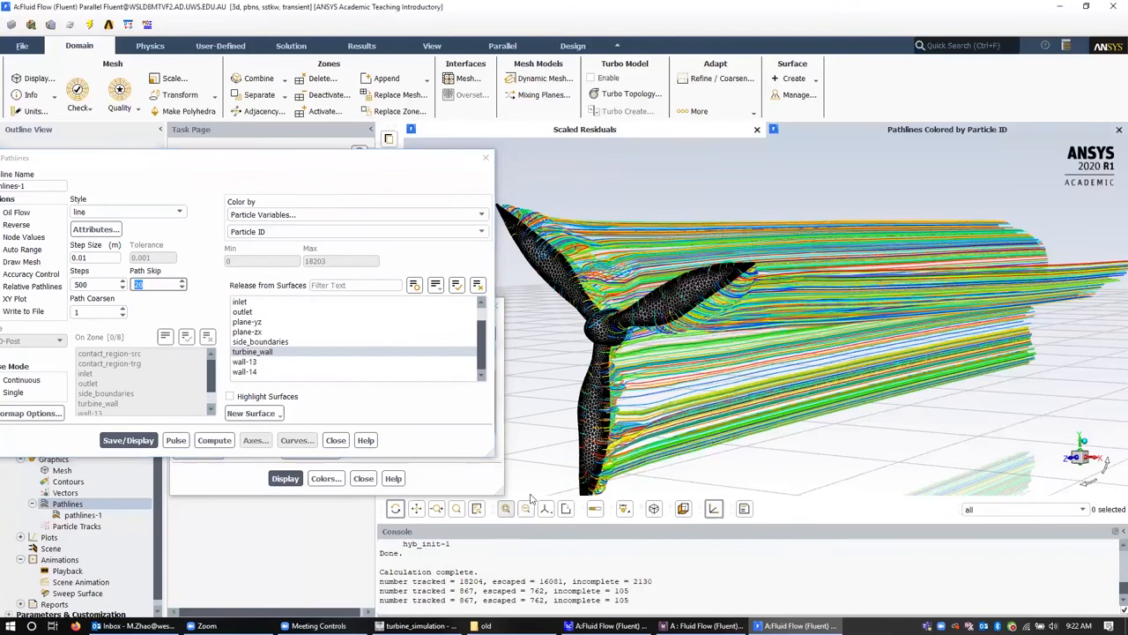
{"action": "type", "text": "20"}
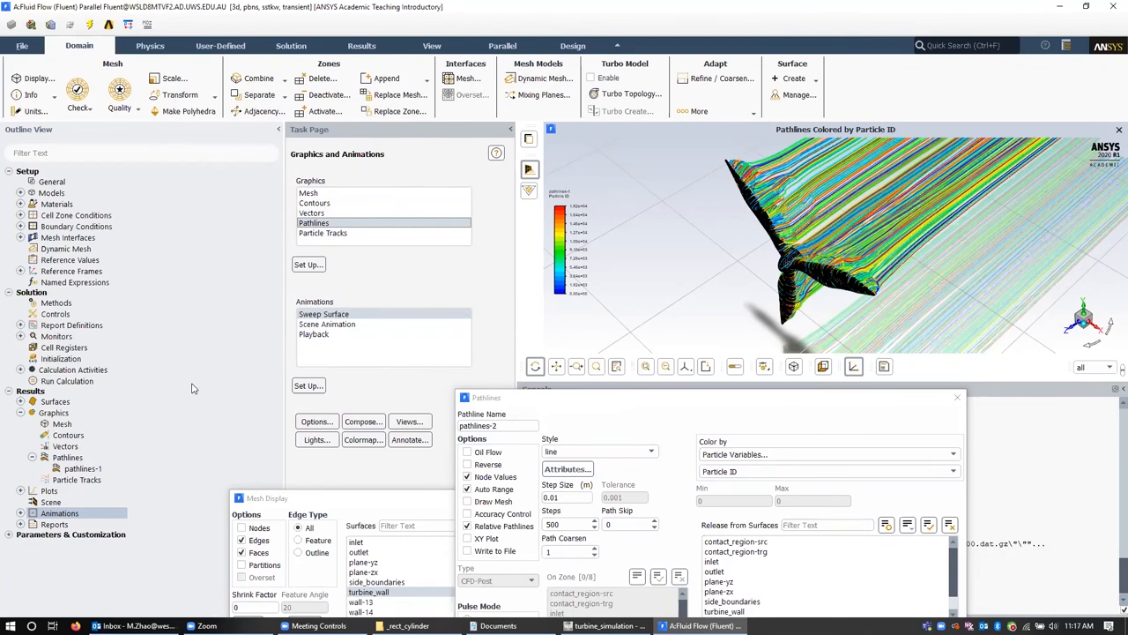
{"action": "mouse_move", "coordinate": [765, 225]}
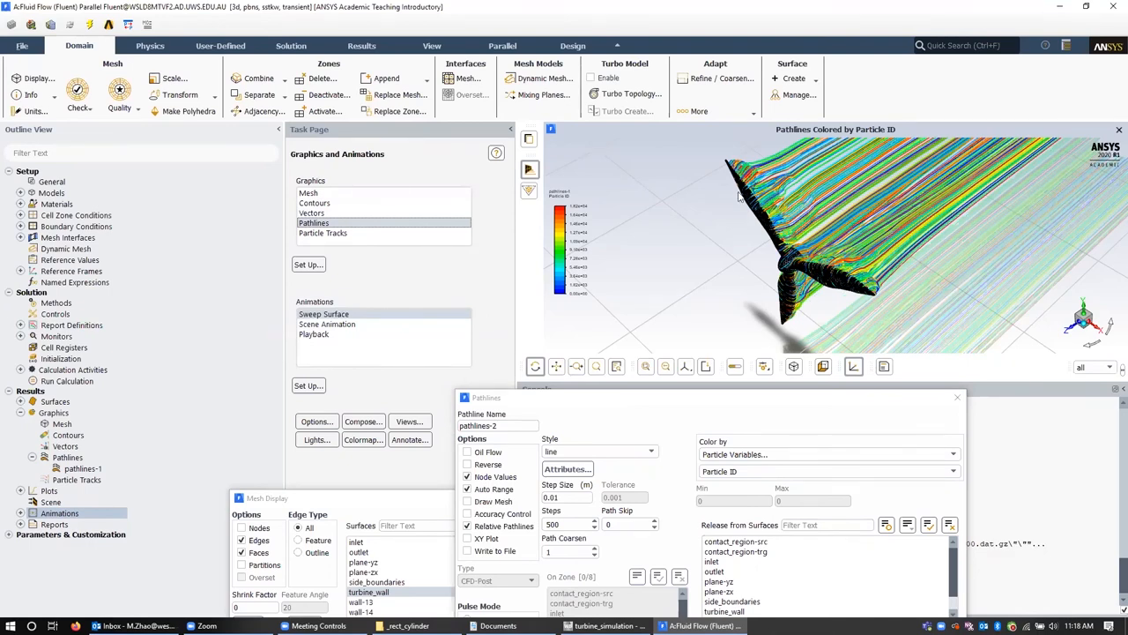
{"action": "mouse_move", "coordinate": [825, 306]}
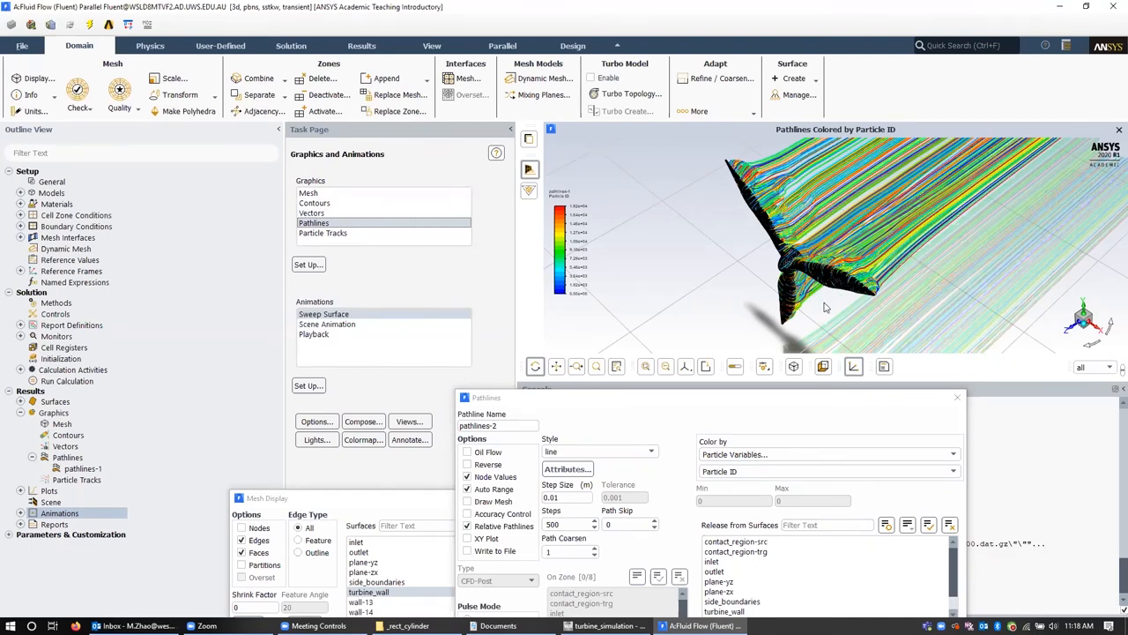
{"action": "mouse_move", "coordinate": [791, 275]}
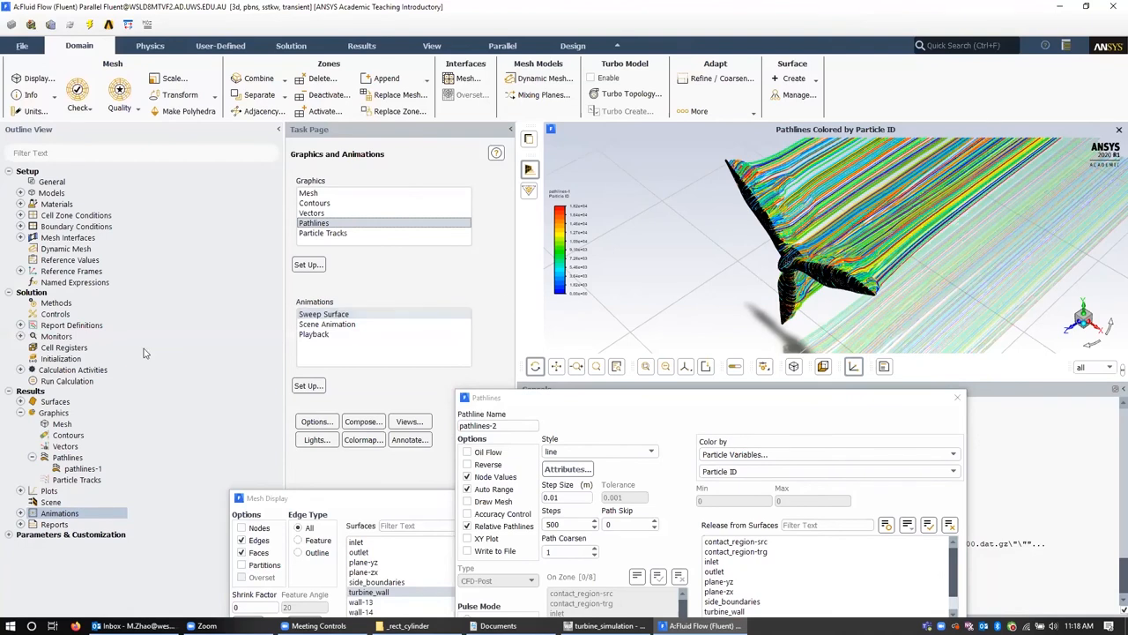
- Define animation-1 recording the pathlines-1 object in its display window every 1 time step
{"action": "left_click", "coordinate": [22, 371]}
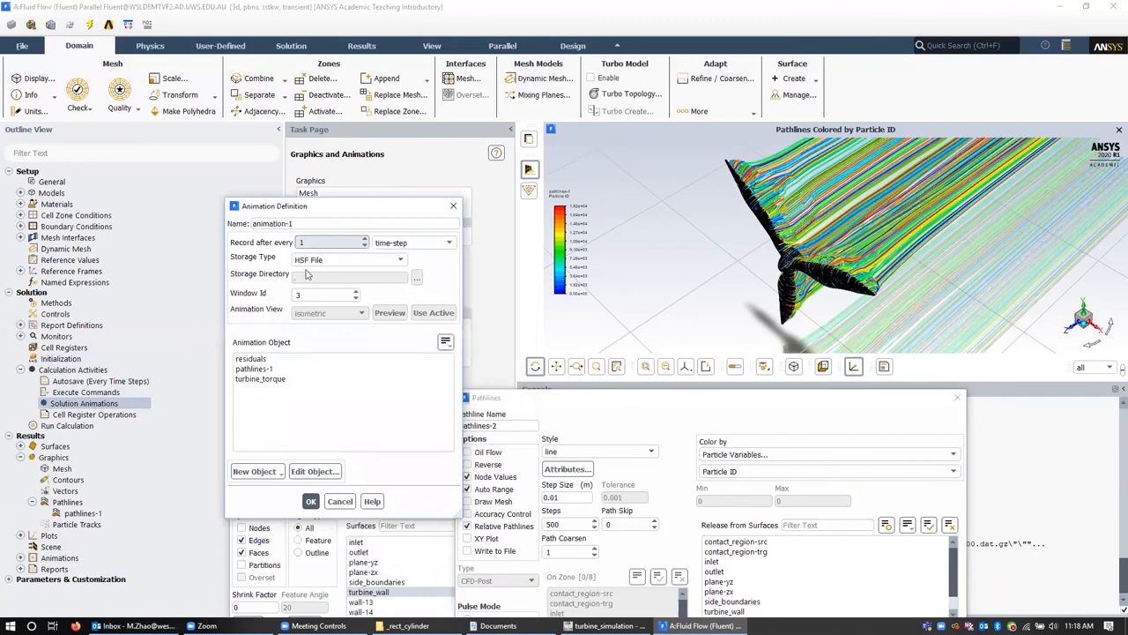
{"action": "left_click", "coordinate": [253, 369]}
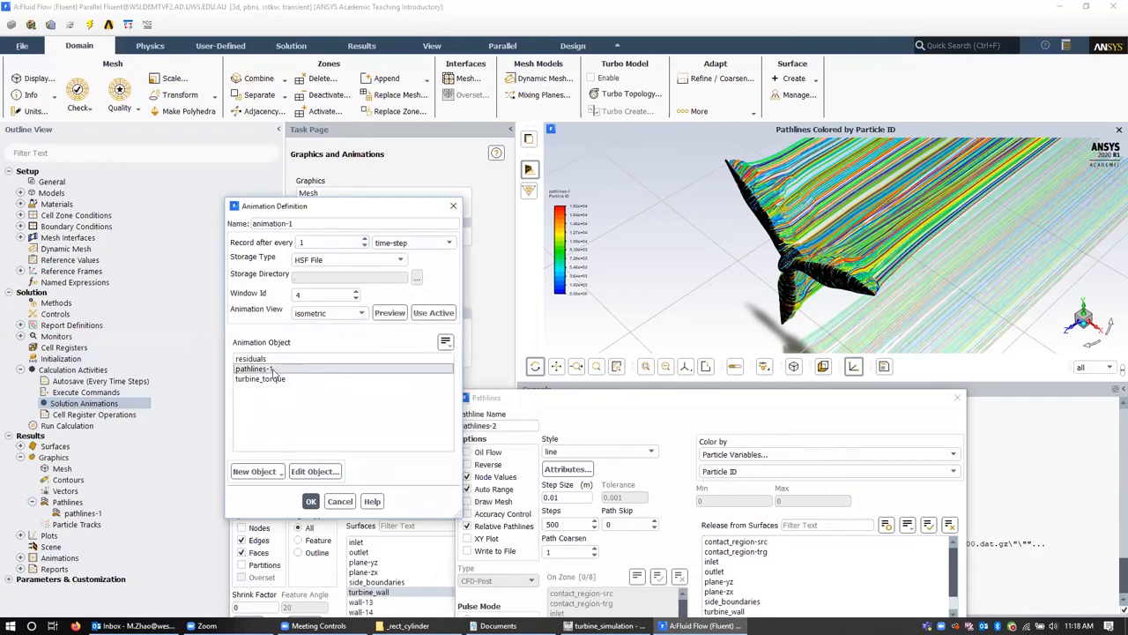
{"action": "left_click", "coordinate": [254, 368]}
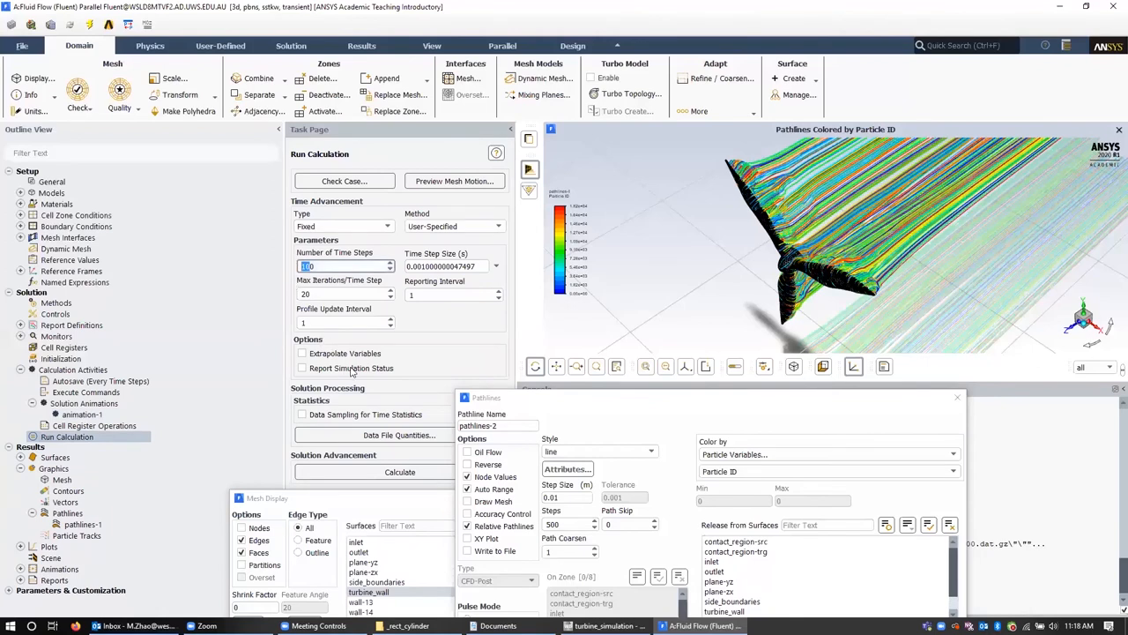
- Calculate 40 additional time steps, accepting the settings-changed warning
{"action": "type", "text": "40"}
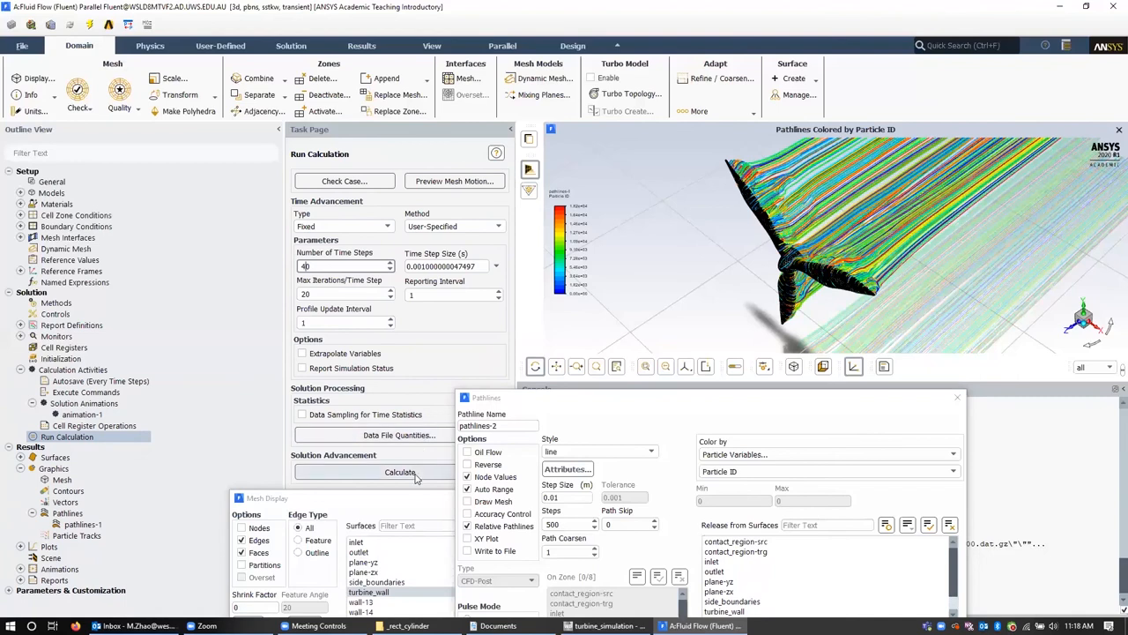
{"action": "left_click", "coordinate": [400, 472]}
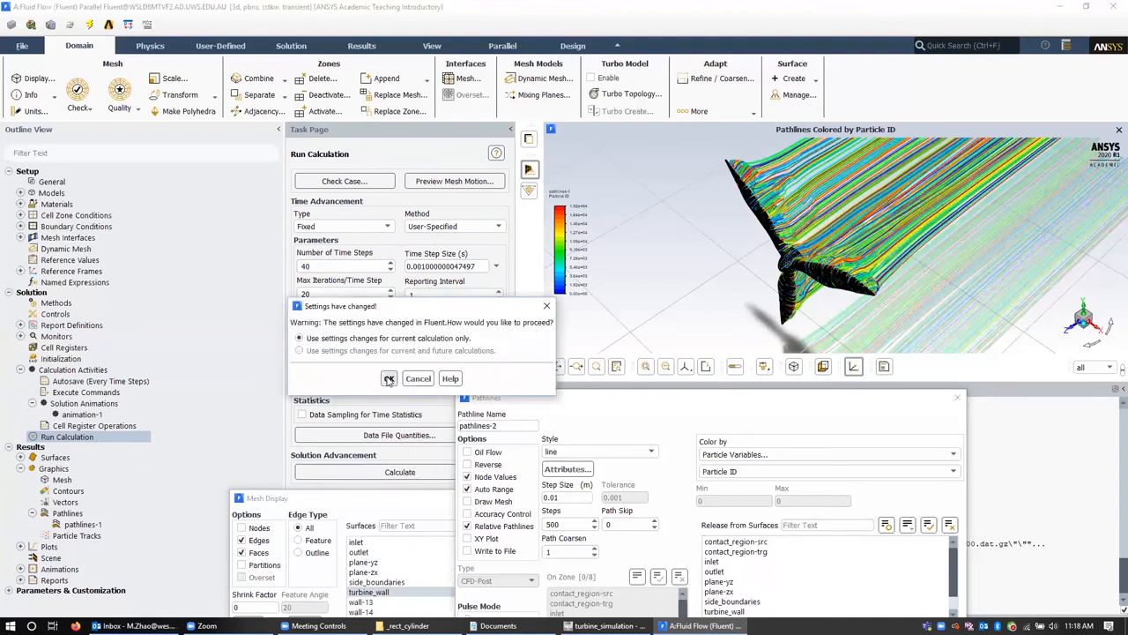
{"action": "left_click", "coordinate": [388, 378]}
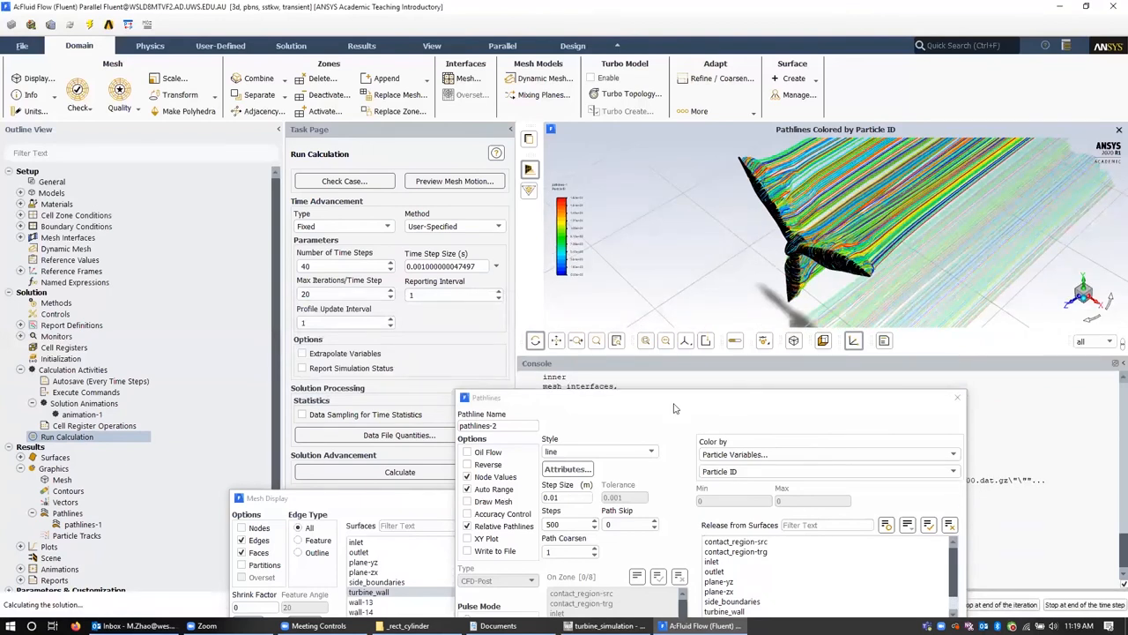
{"action": "left_click", "coordinate": [399, 472]}
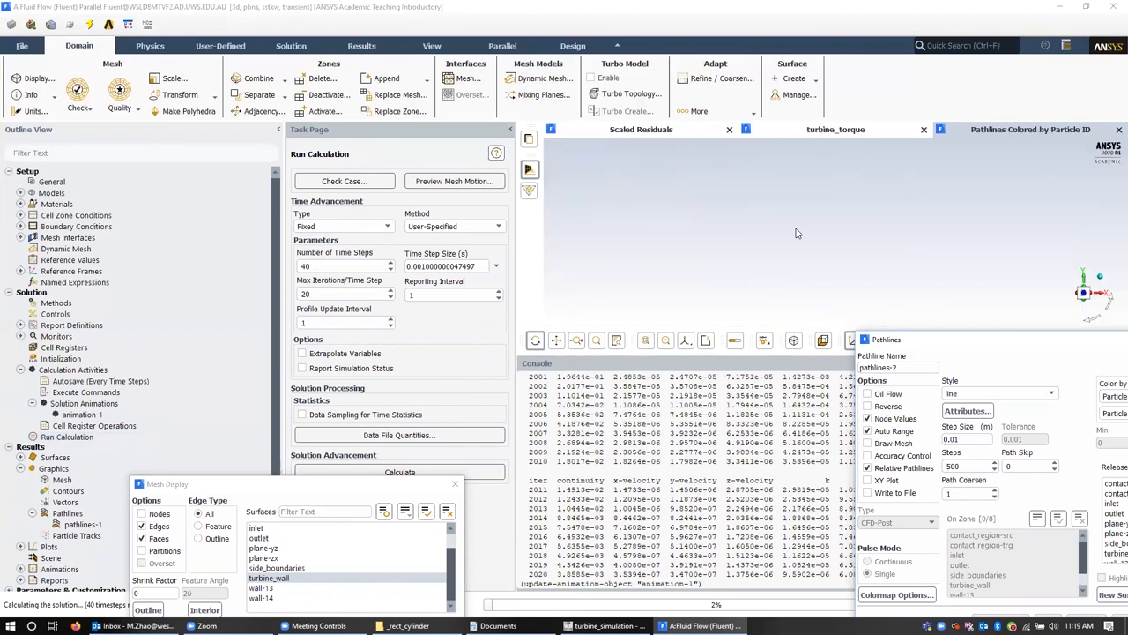
- Let the 40-step run finish and acknowledge the 'Calculation complete' notice
{"action": "left_click", "coordinate": [1029, 129]}
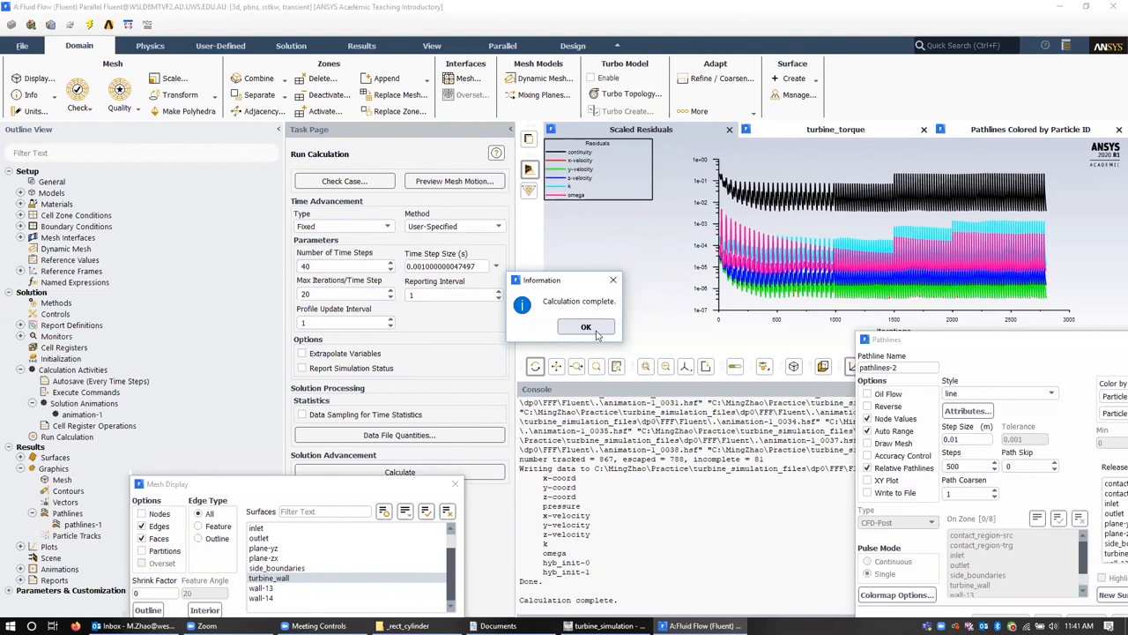
{"action": "left_click", "coordinate": [585, 326]}
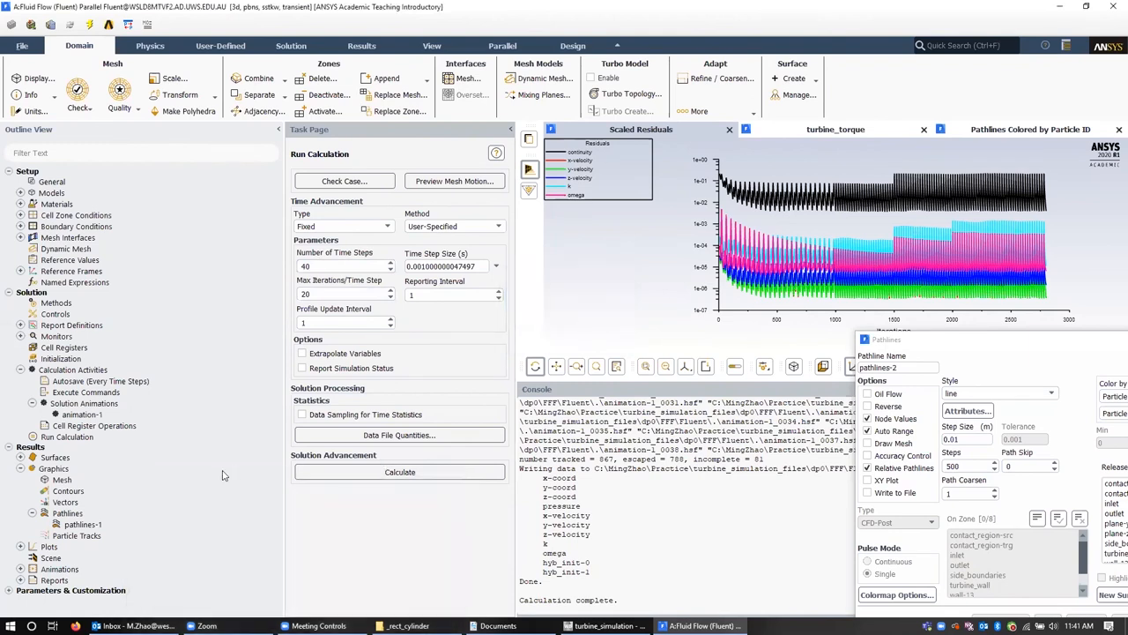
- Select animation-1 in Playback and play its 40 pathline frames, replaying from the start
{"action": "left_click", "coordinate": [60, 568]}
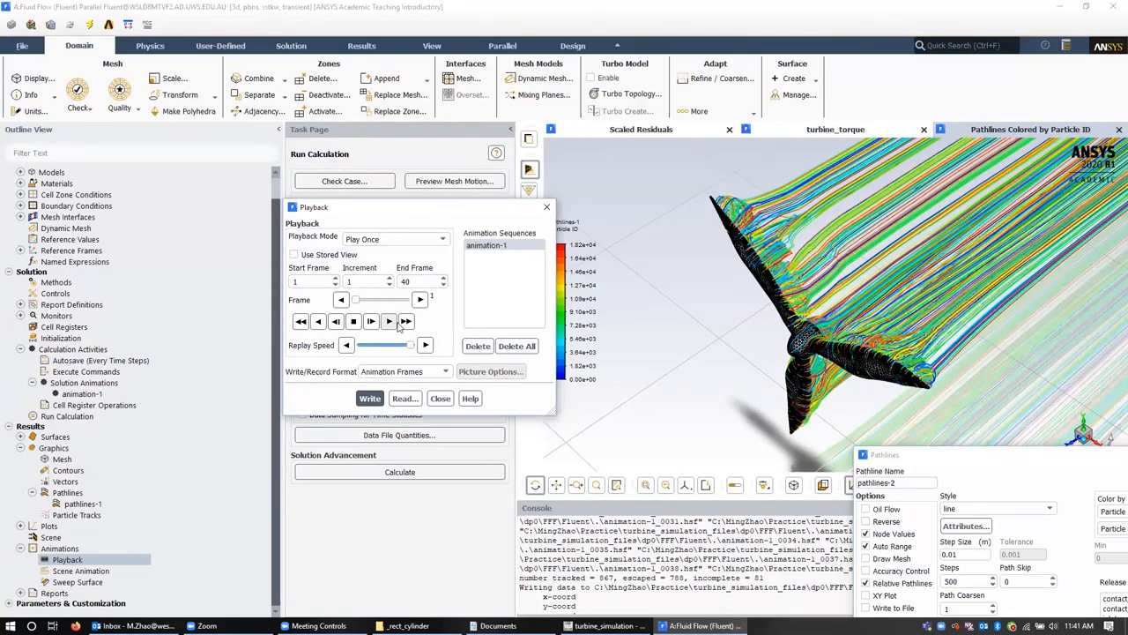
{"action": "left_click", "coordinate": [388, 321]}
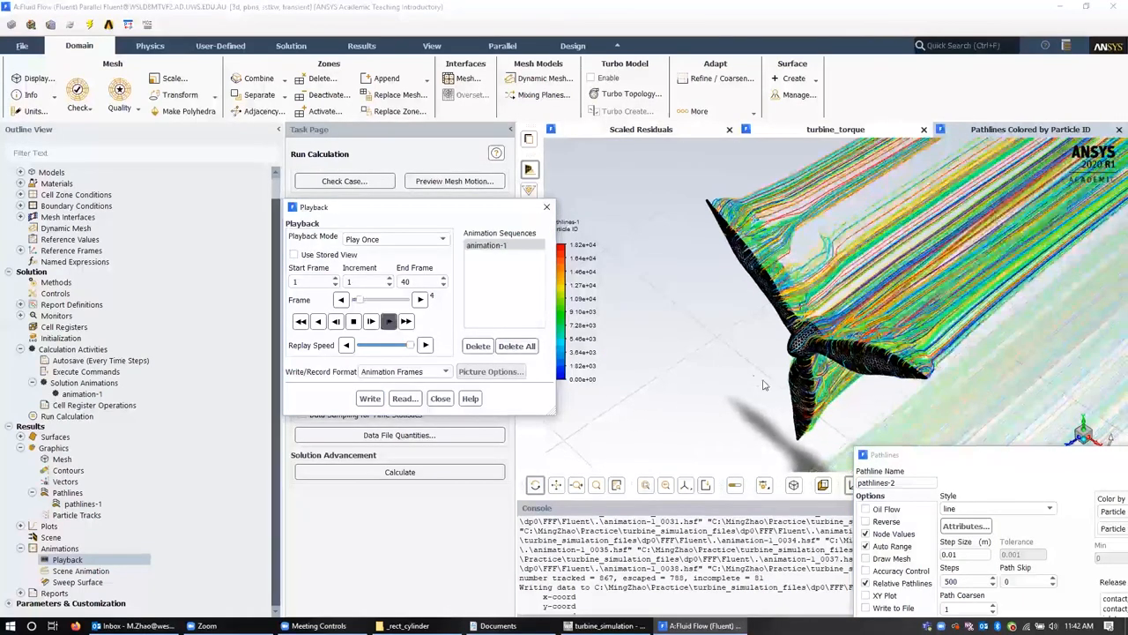
{"action": "left_click", "coordinate": [388, 321]}
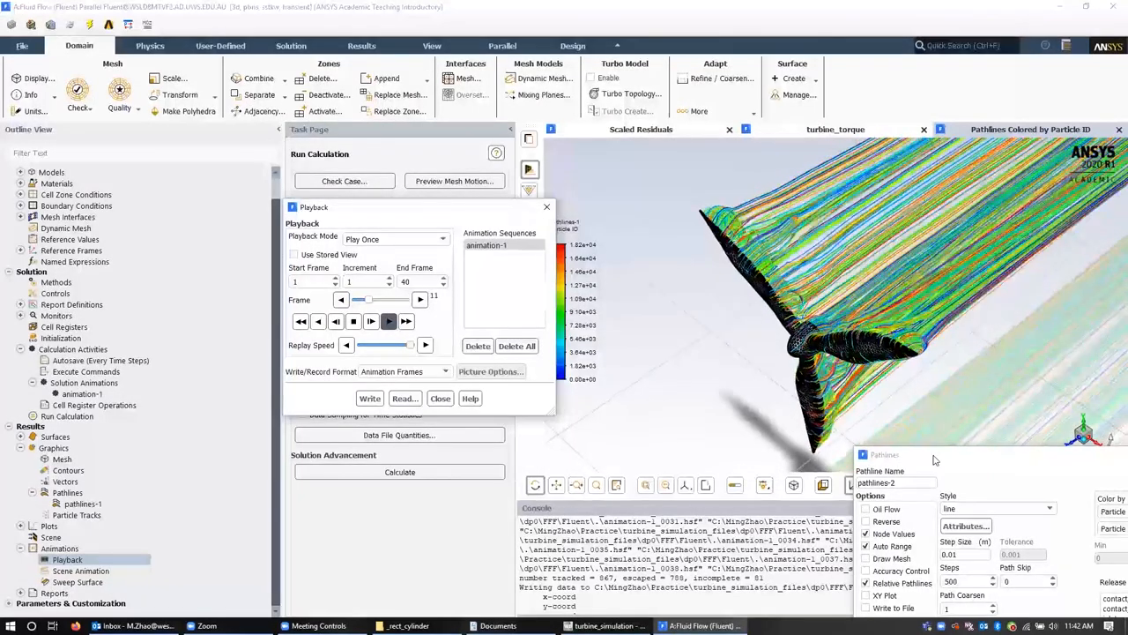
{"action": "left_click", "coordinate": [387, 321]}
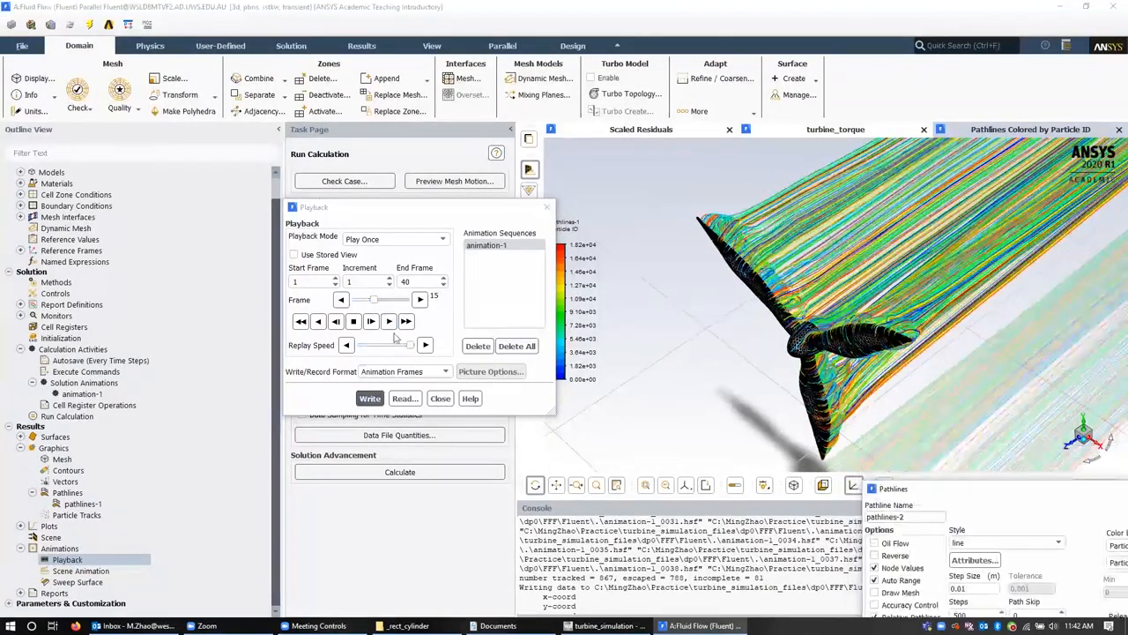
{"action": "left_click", "coordinate": [370, 321]}
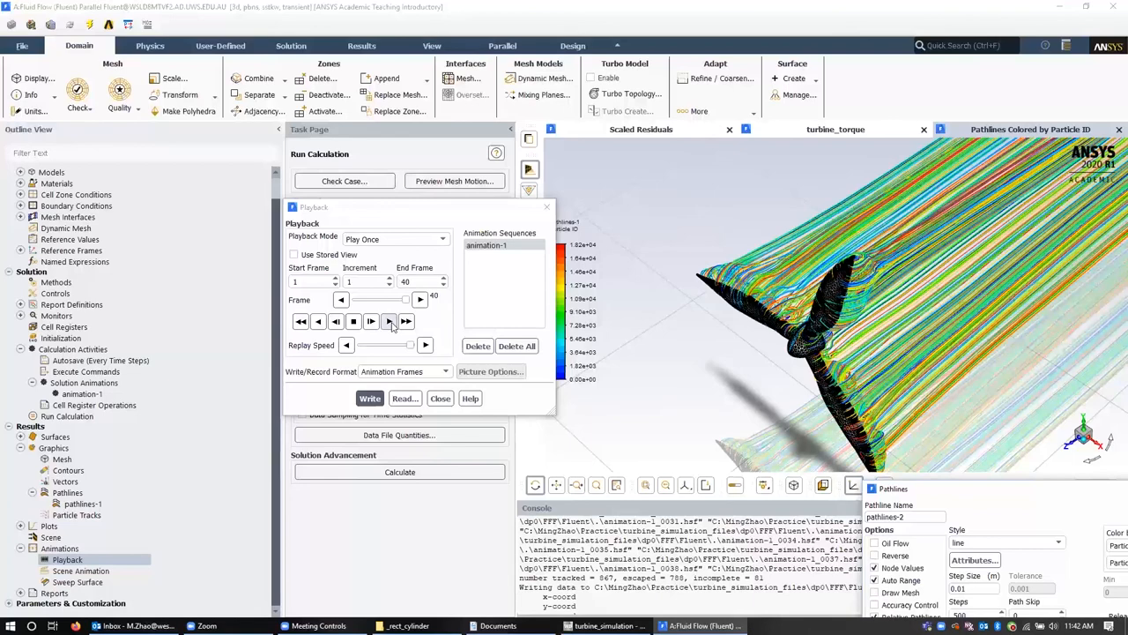
{"action": "left_click", "coordinate": [388, 321]}
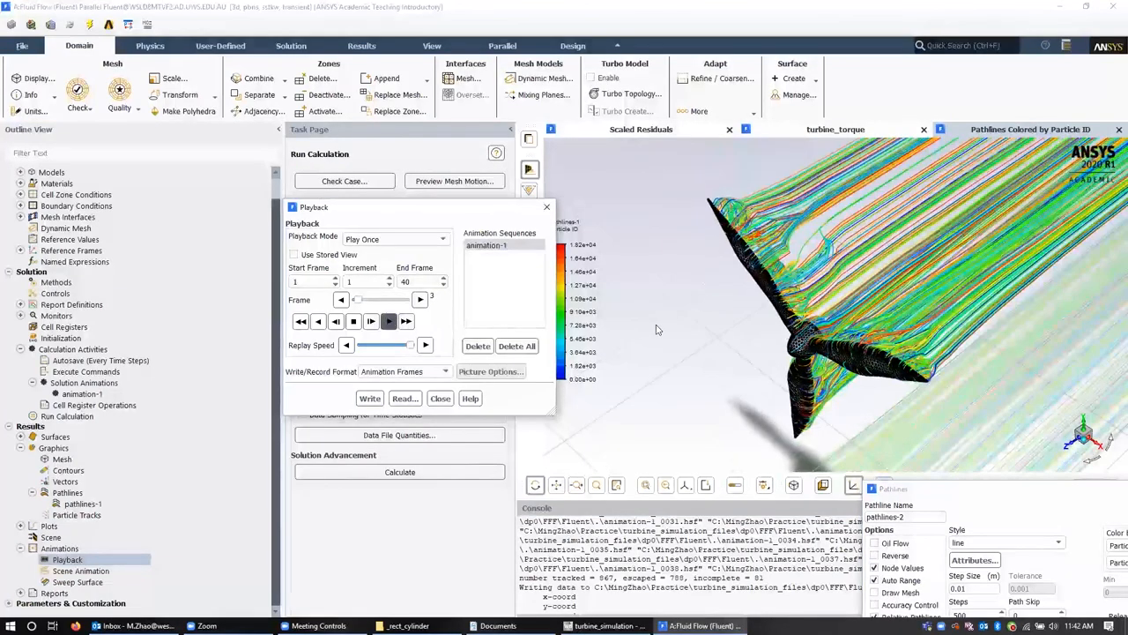
{"action": "left_click", "coordinate": [388, 321]}
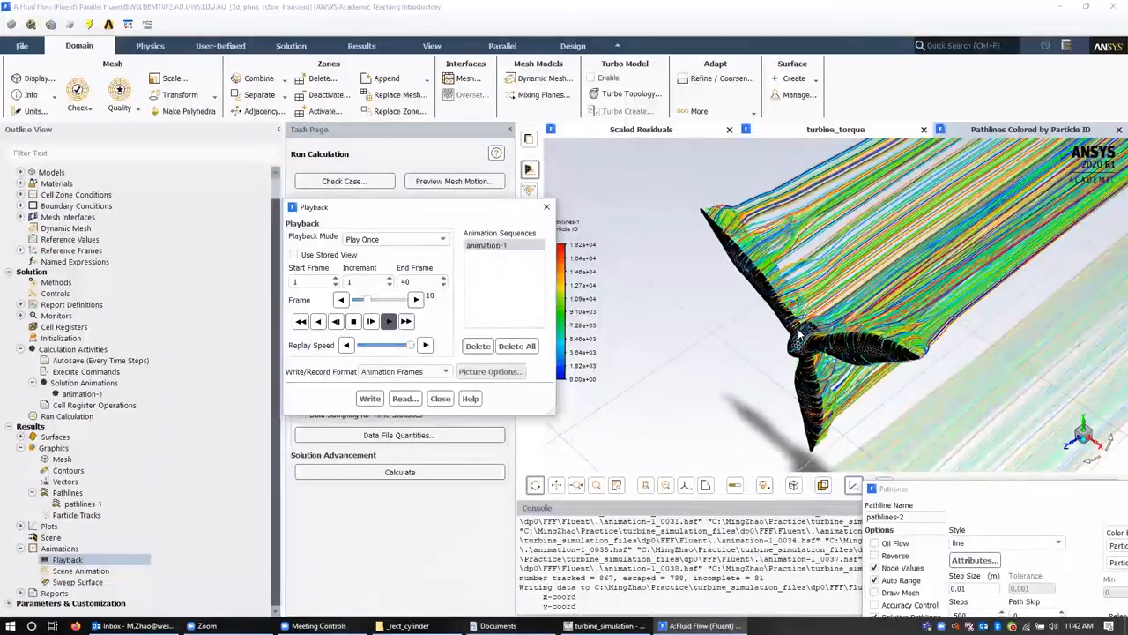
{"action": "left_click", "coordinate": [388, 321]}
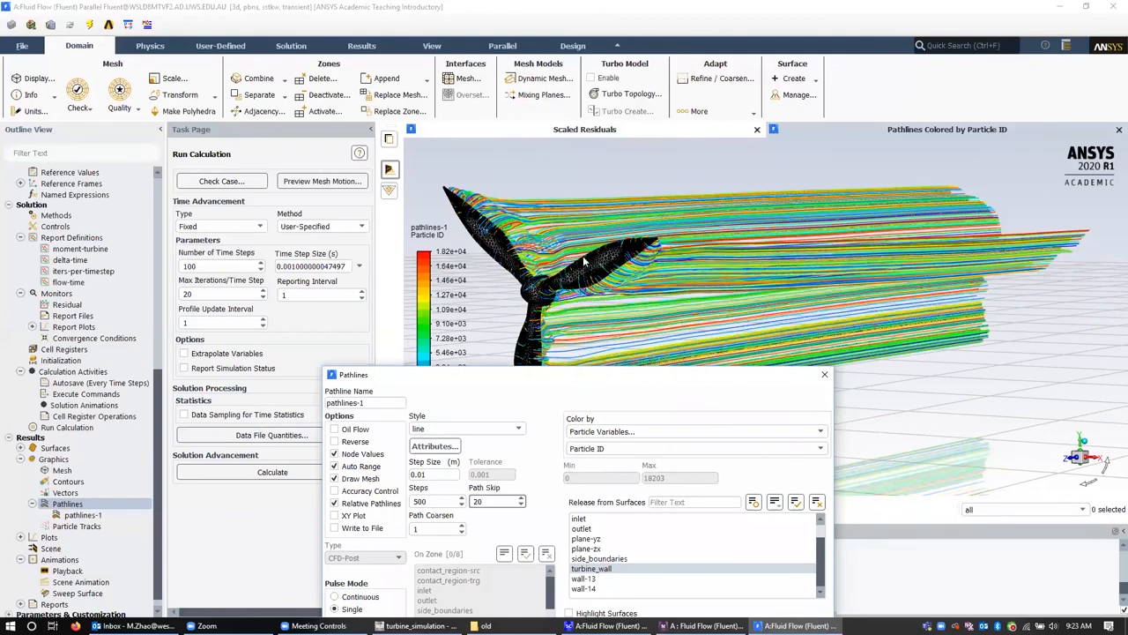
{"action": "mouse_move", "coordinate": [557, 285]}
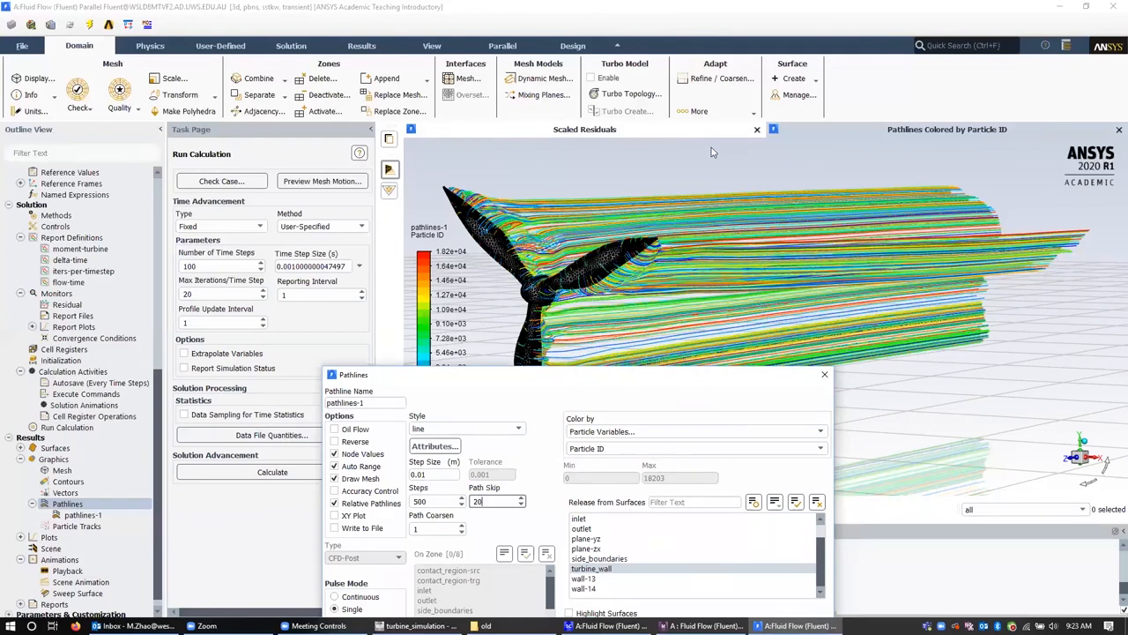
{"action": "mouse_move", "coordinate": [619, 185]}
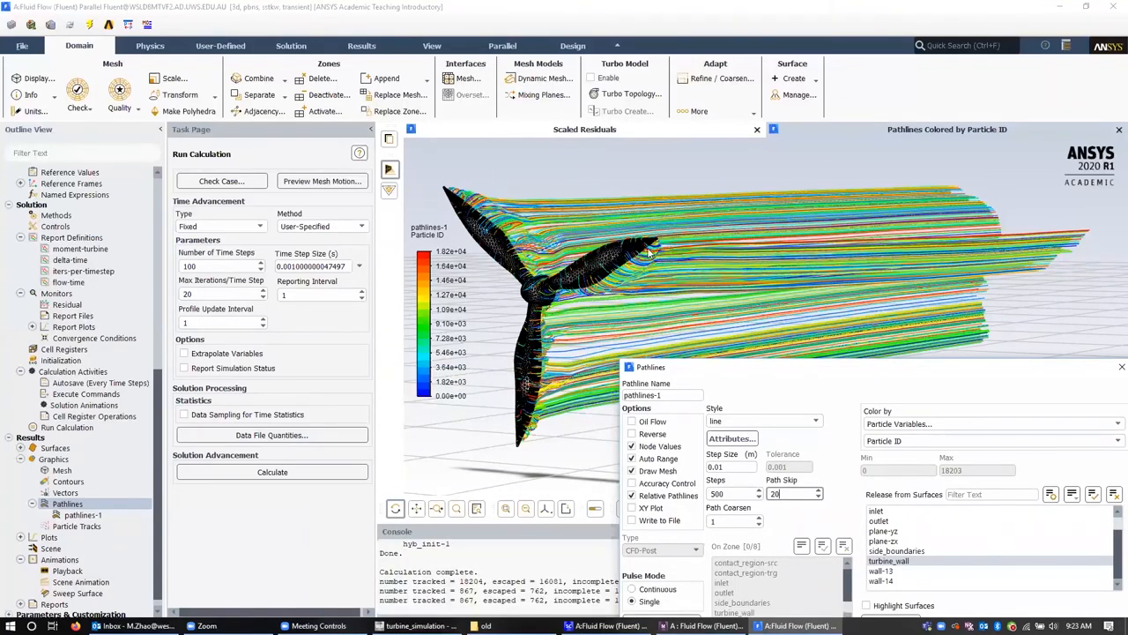
{"action": "mouse_move", "coordinate": [520, 416]}
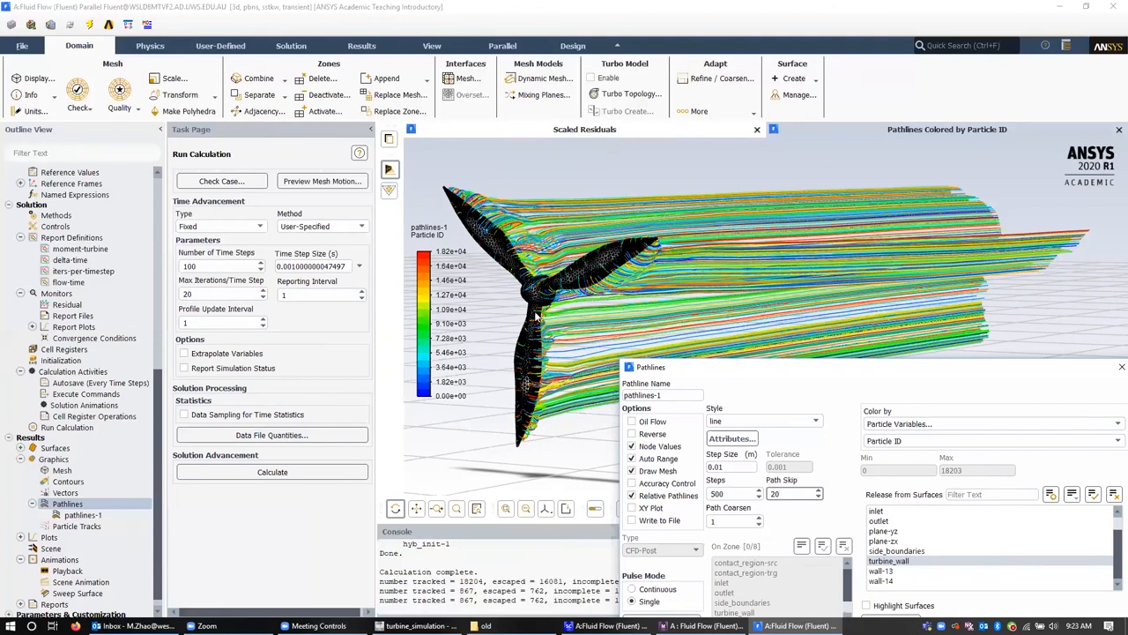
{"action": "mouse_move", "coordinate": [652, 250]}
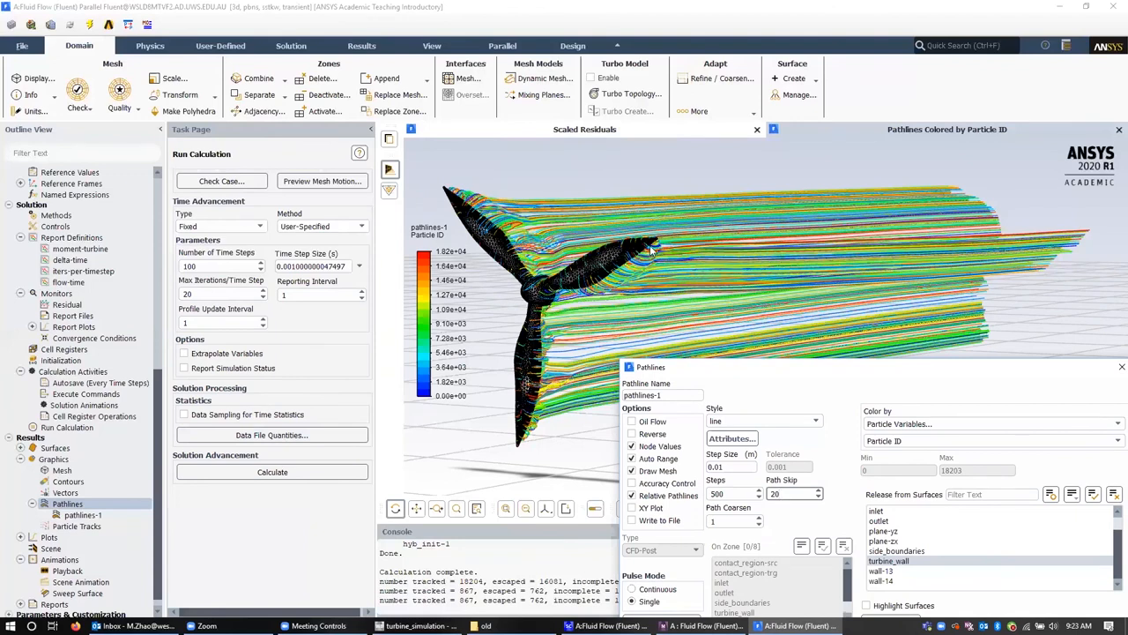
{"action": "mouse_move", "coordinate": [543, 428]}
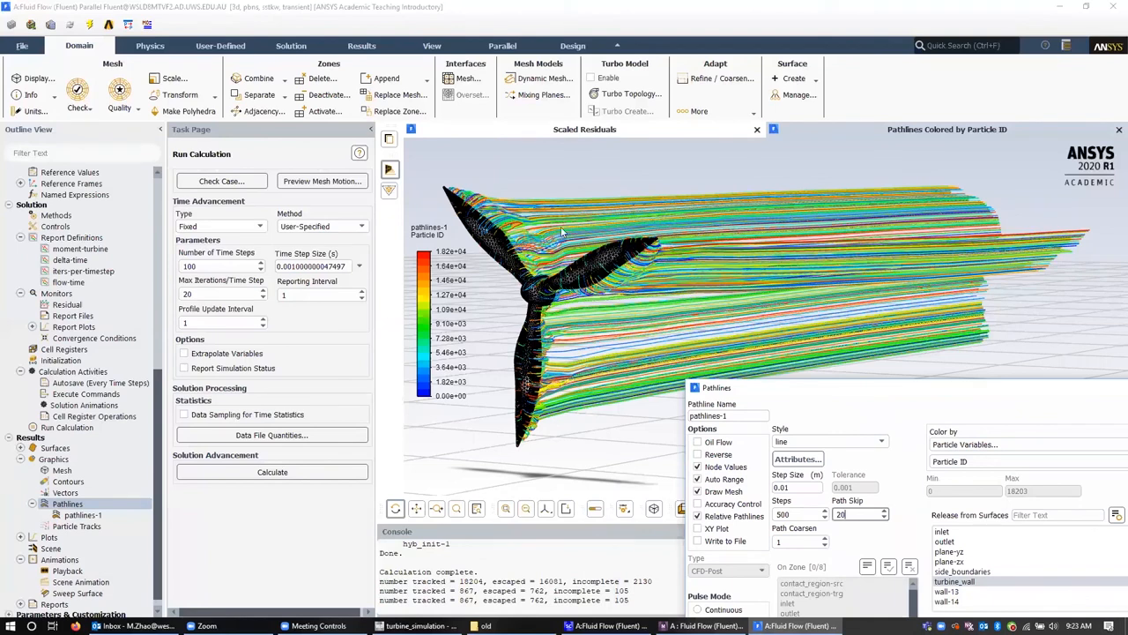
{"action": "mouse_move", "coordinate": [839, 343]}
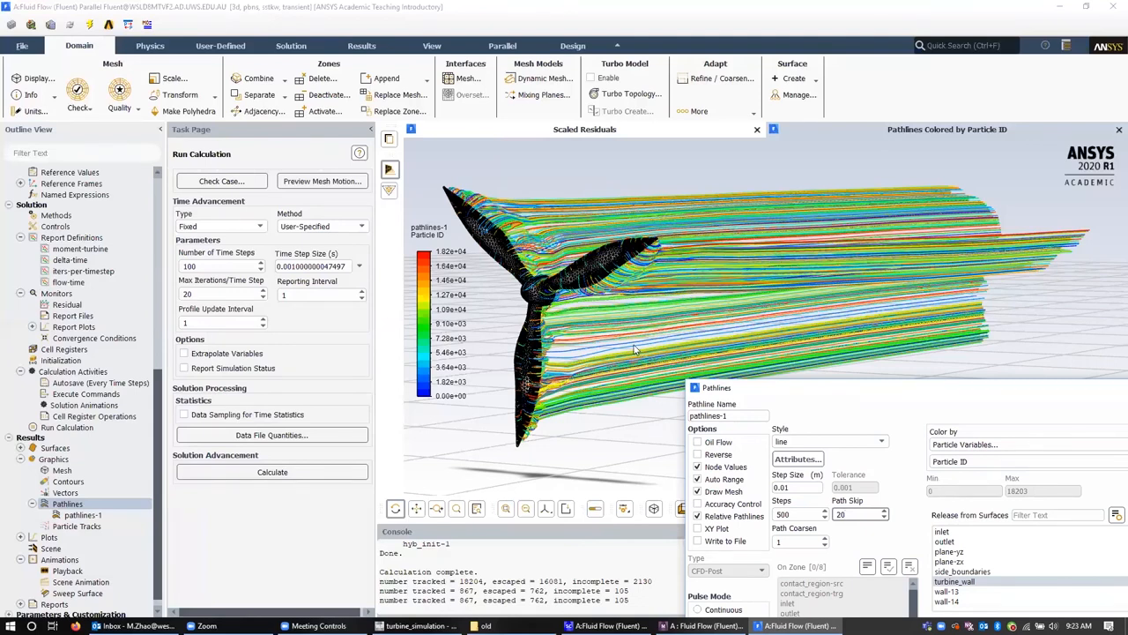
{"action": "mouse_move", "coordinate": [631, 345]}
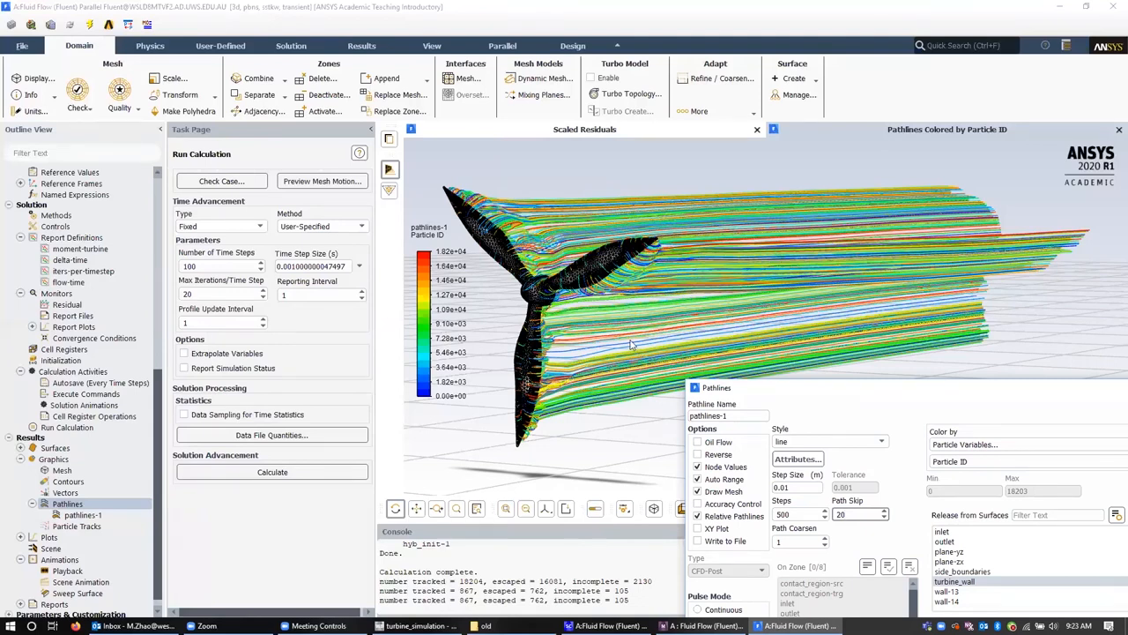